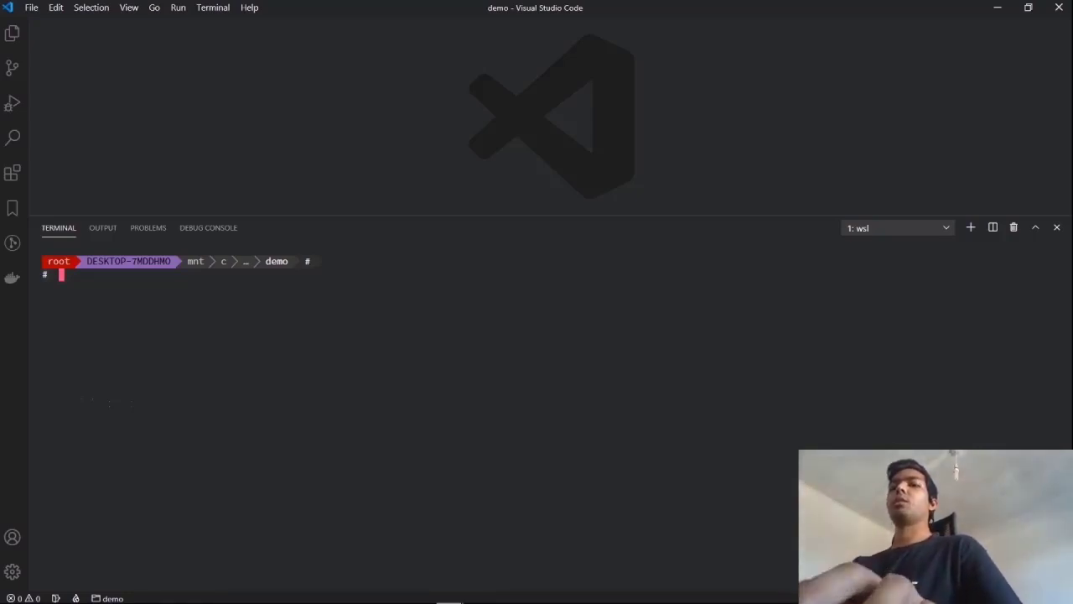
- Start pulumi new with the aws-javascript template, accept name and description defaults, then cancel at the stack name prompt
text(pulumi new)
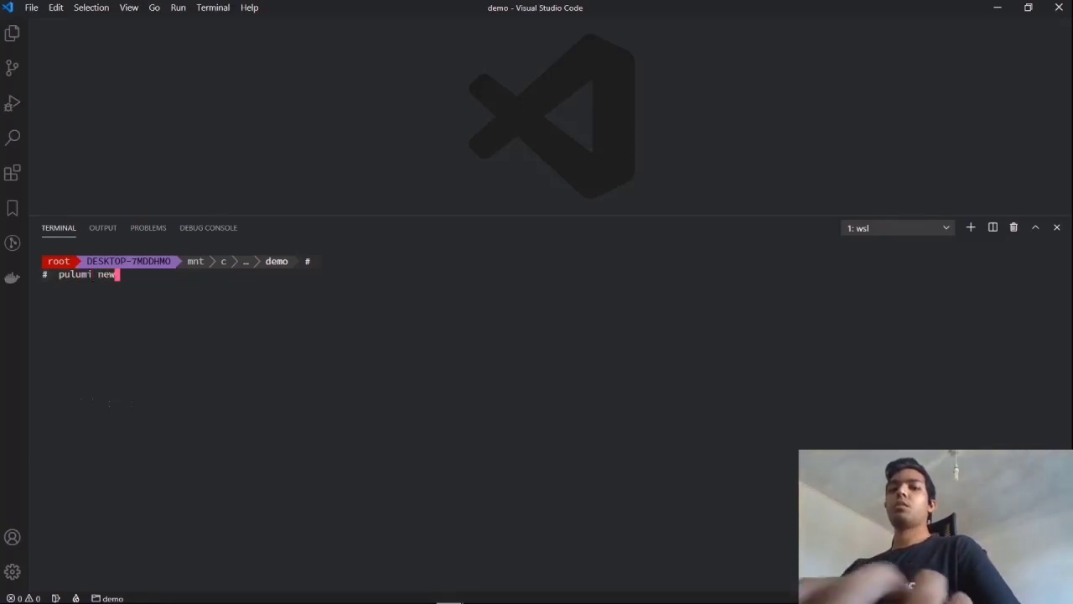
key(Return)
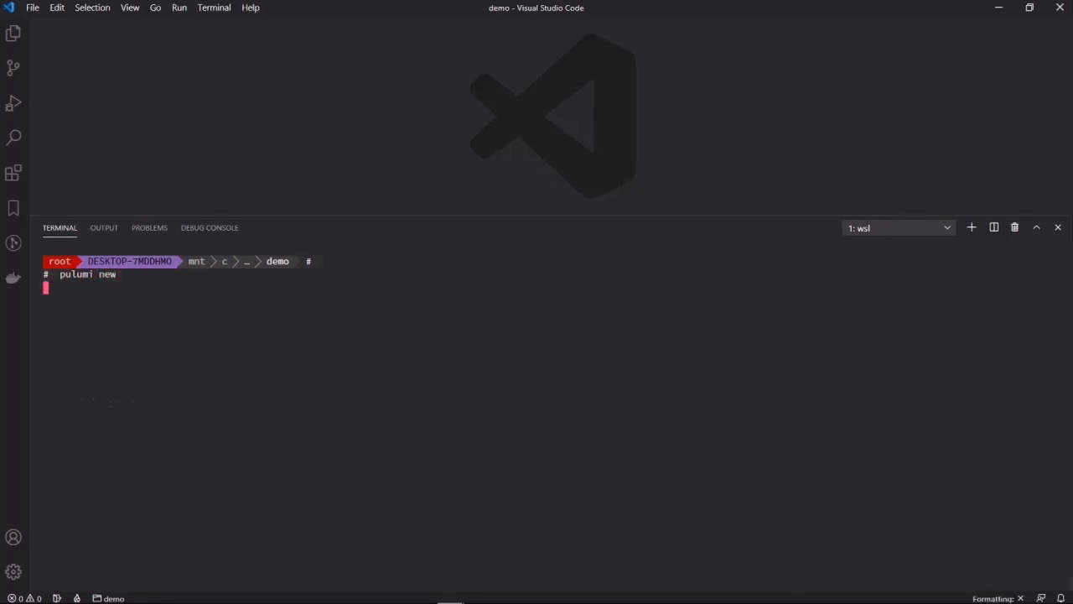
key(Return)
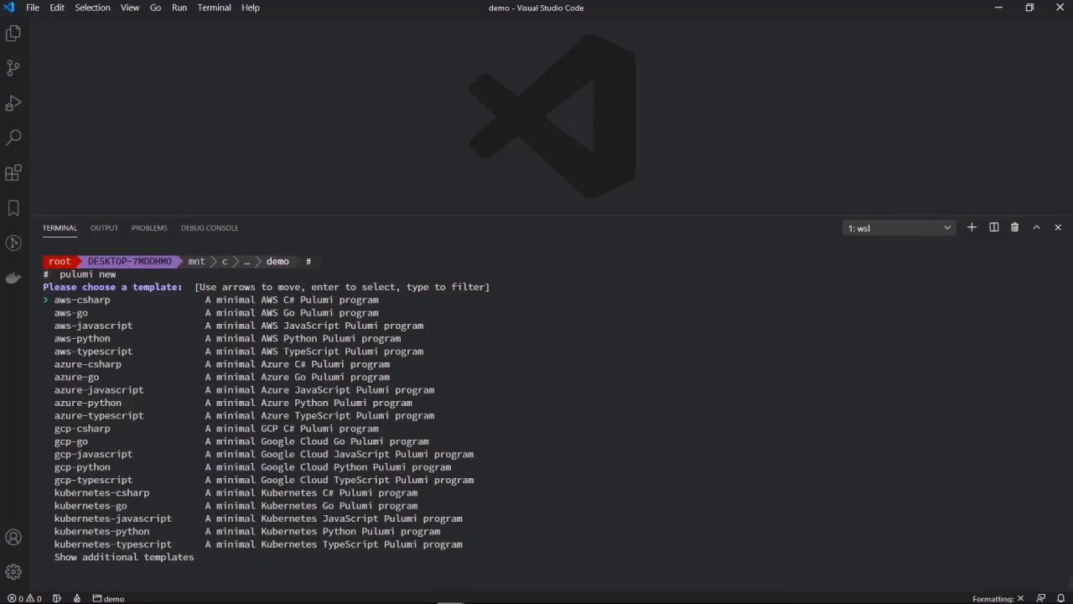
key(Down)
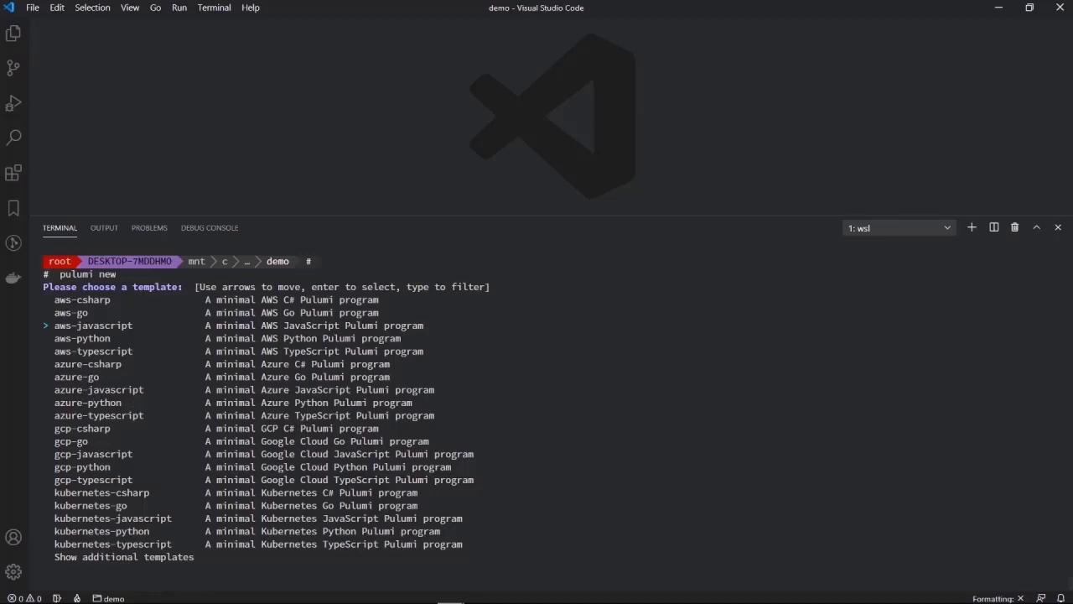
key(Return)
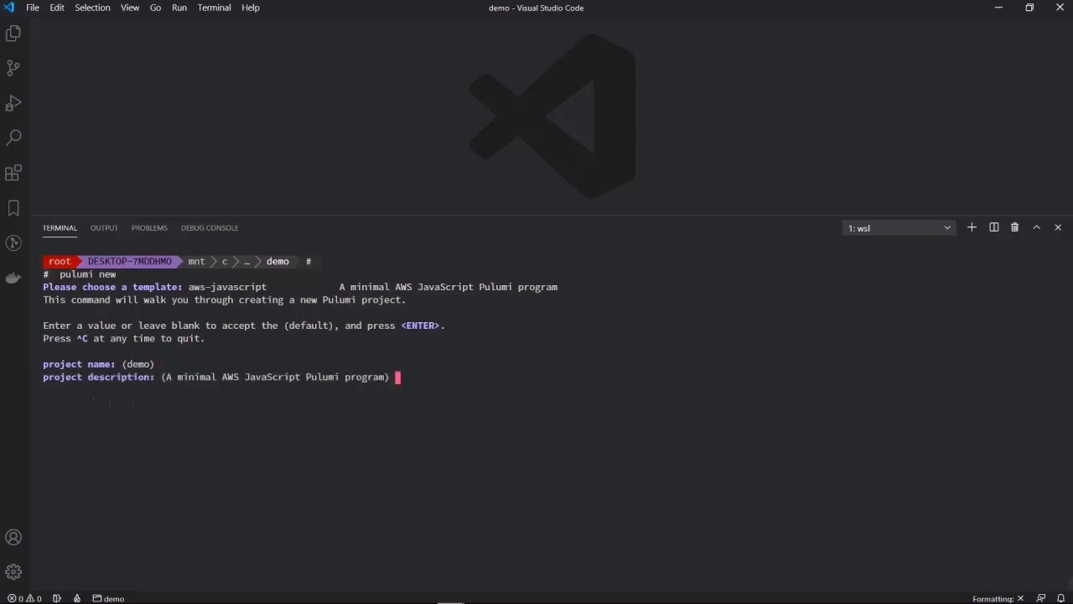
key(Return)
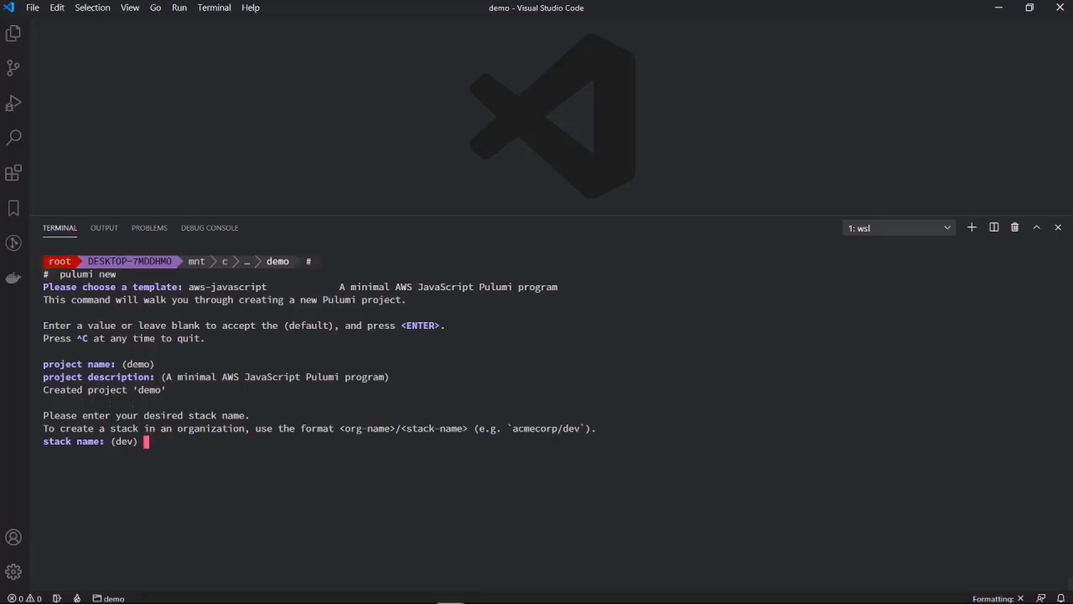
key(ctrl+c)
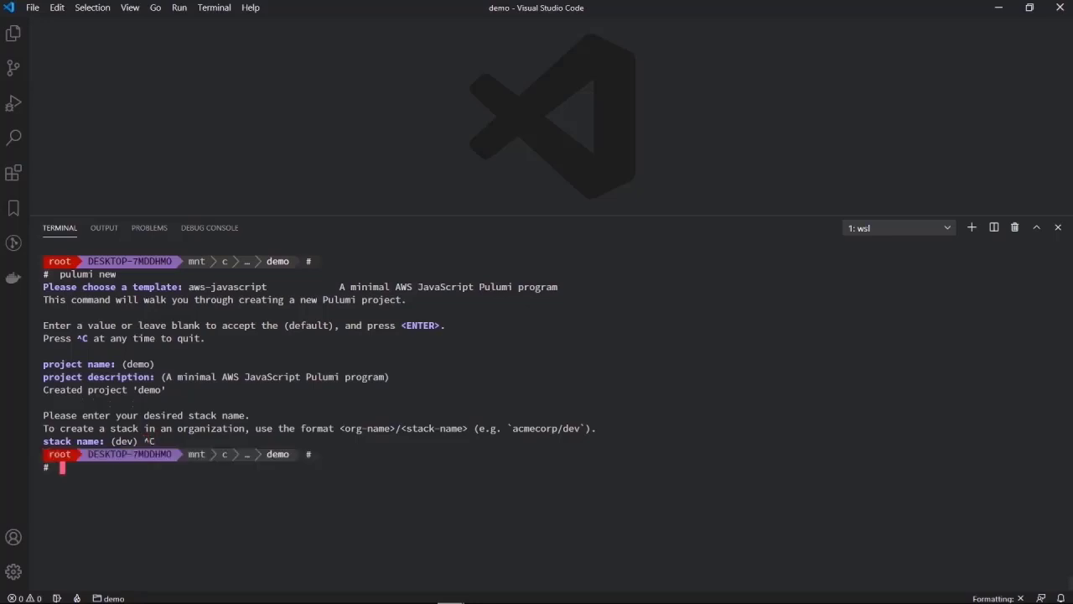
- Change into ../s3-website-js, list its files with ls -l, and open index.js with code
text(cd ../)
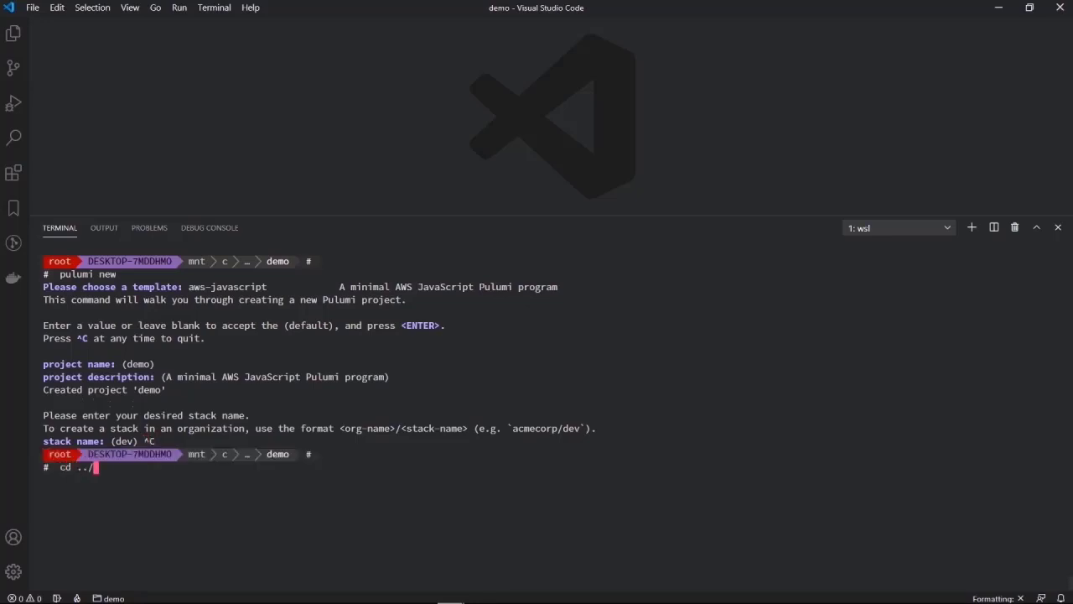
key(Return)
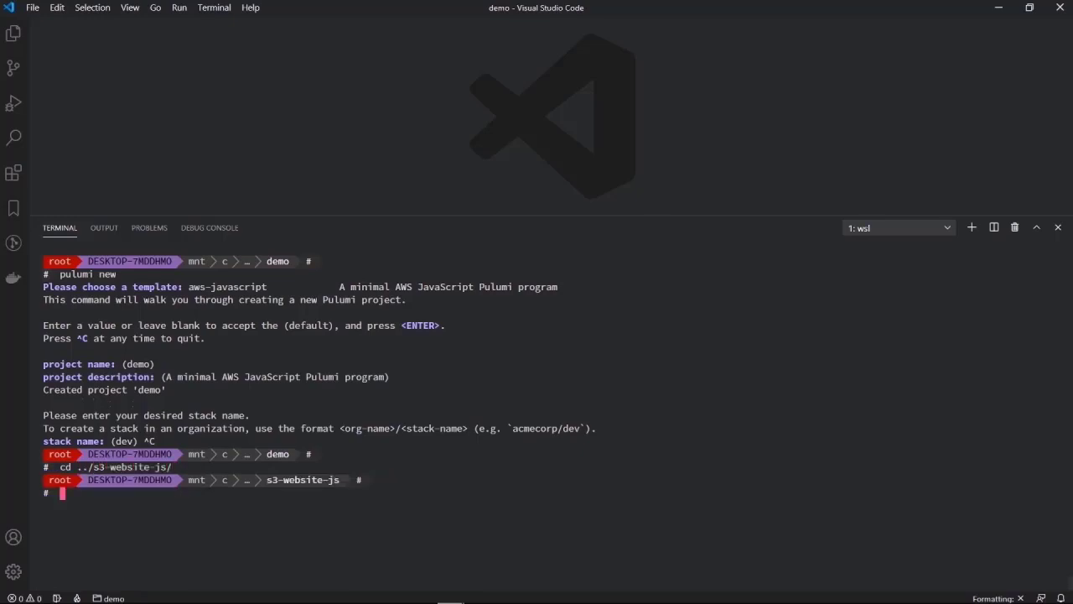
text(ls)
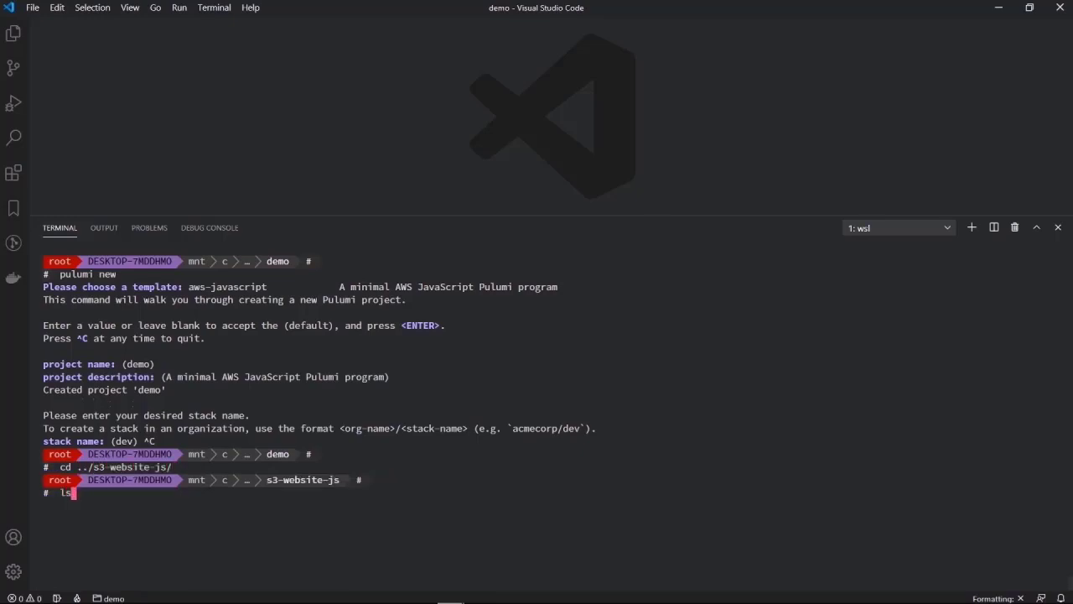
text(-)
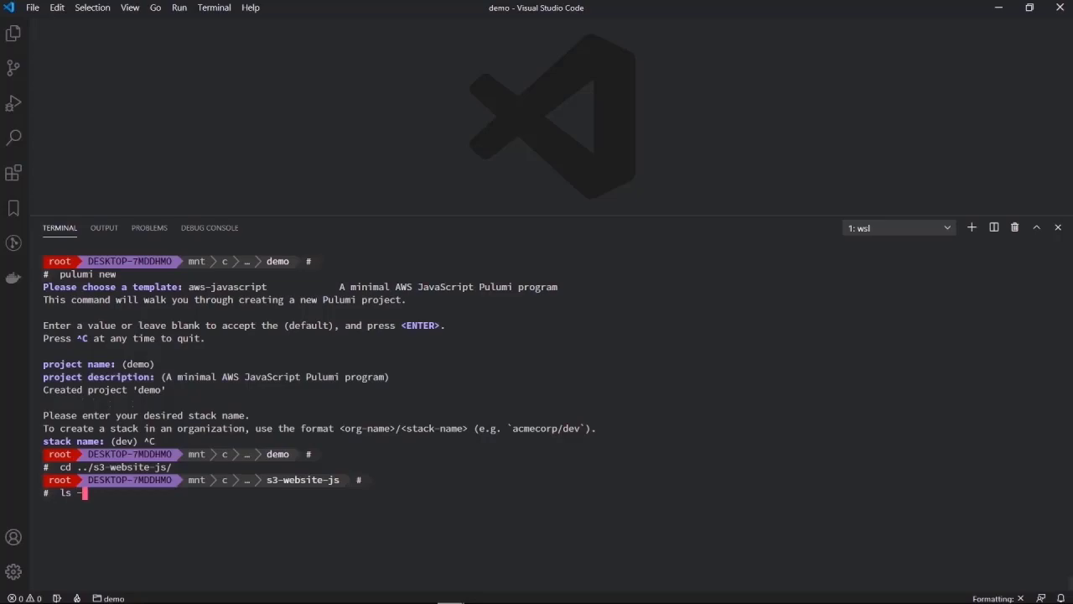
key(Return)
text(code index.js)
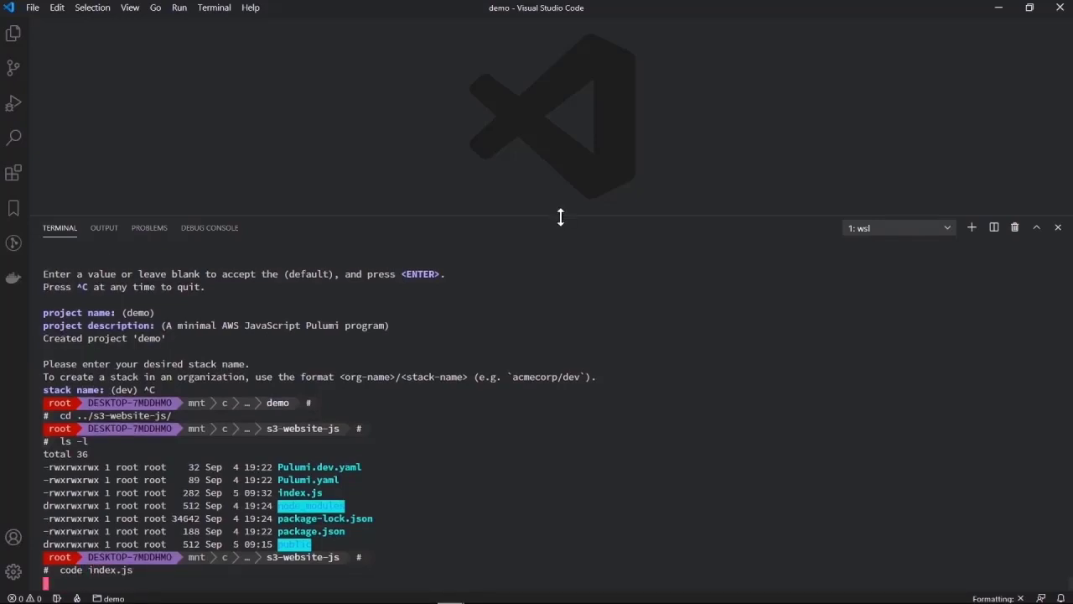
key(Return)
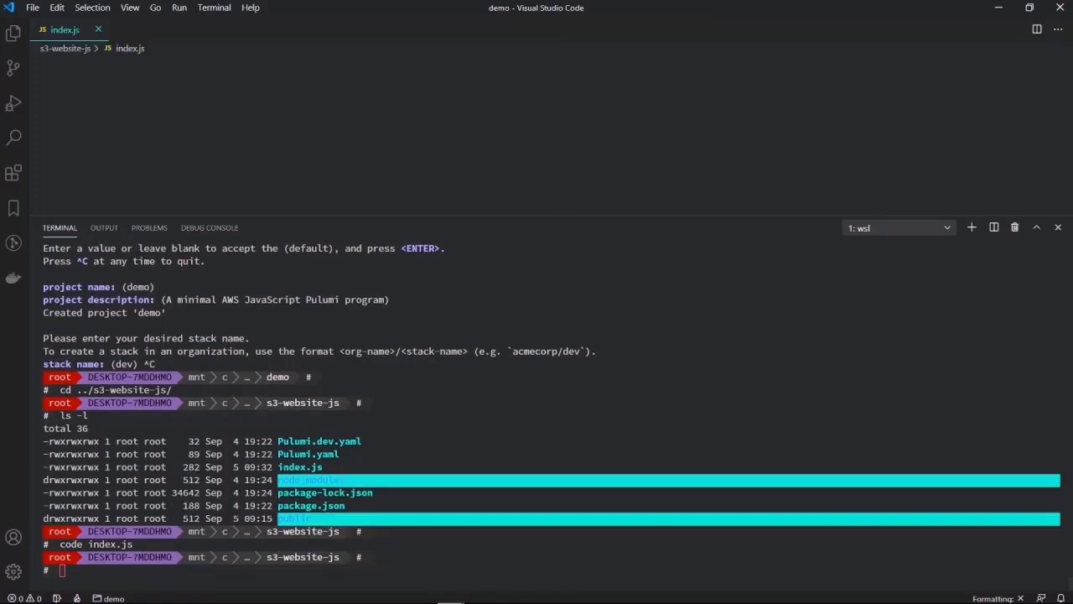
- Review index.js in the editor, highlighting the awsx import and the require lines
click(65, 30)
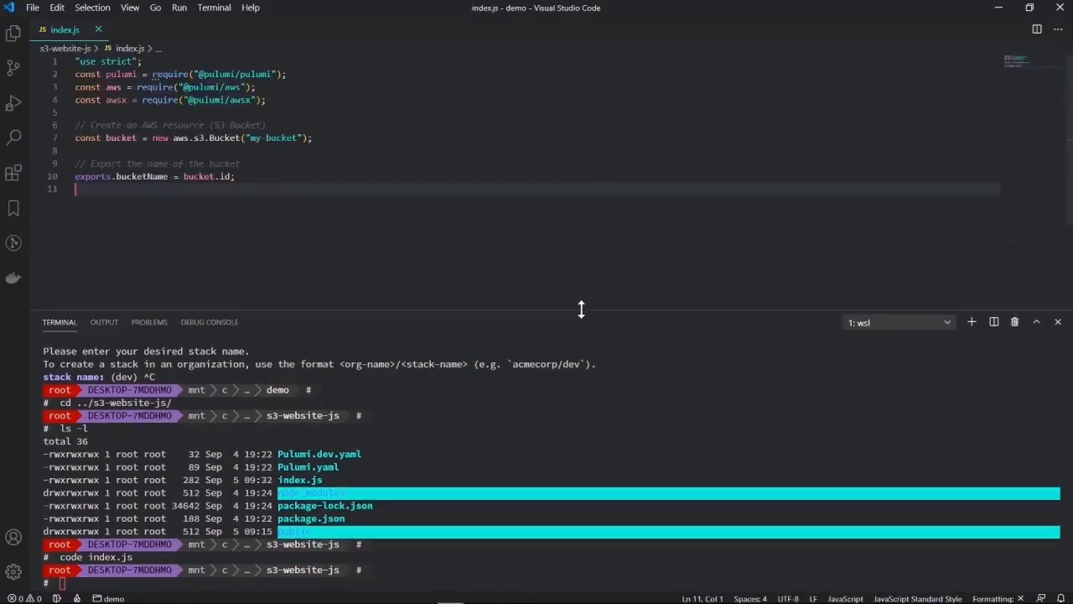
double_click(225, 138)
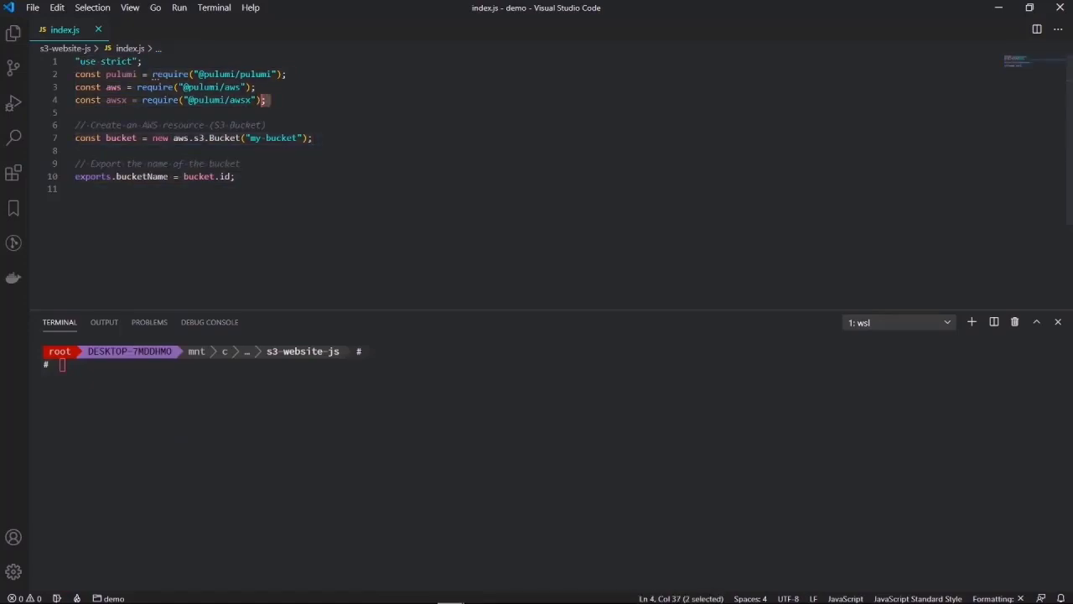
key(ctrl+a)
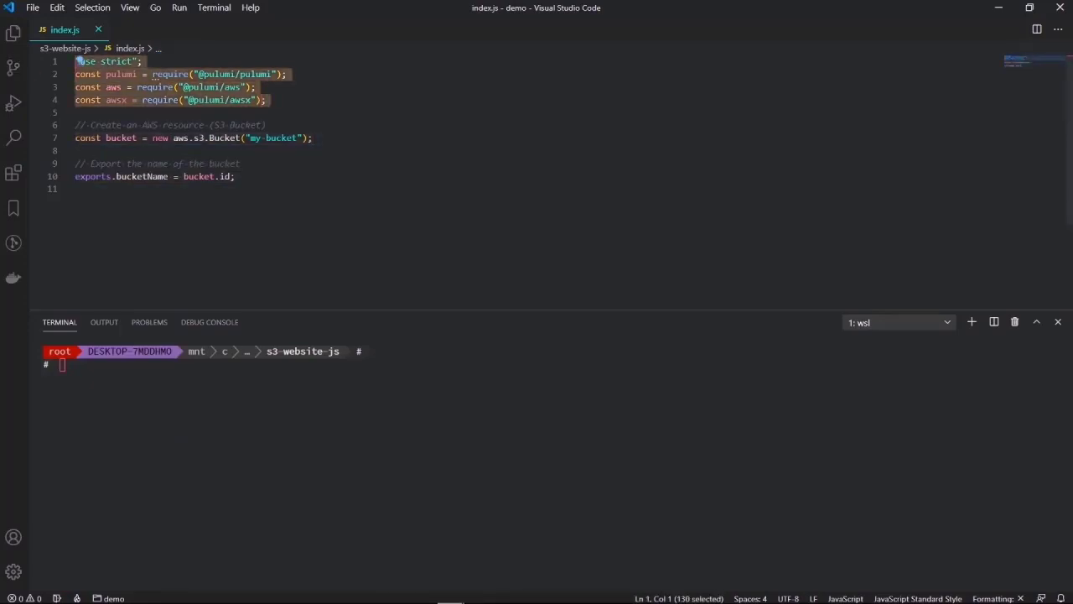
double_click(222, 137)
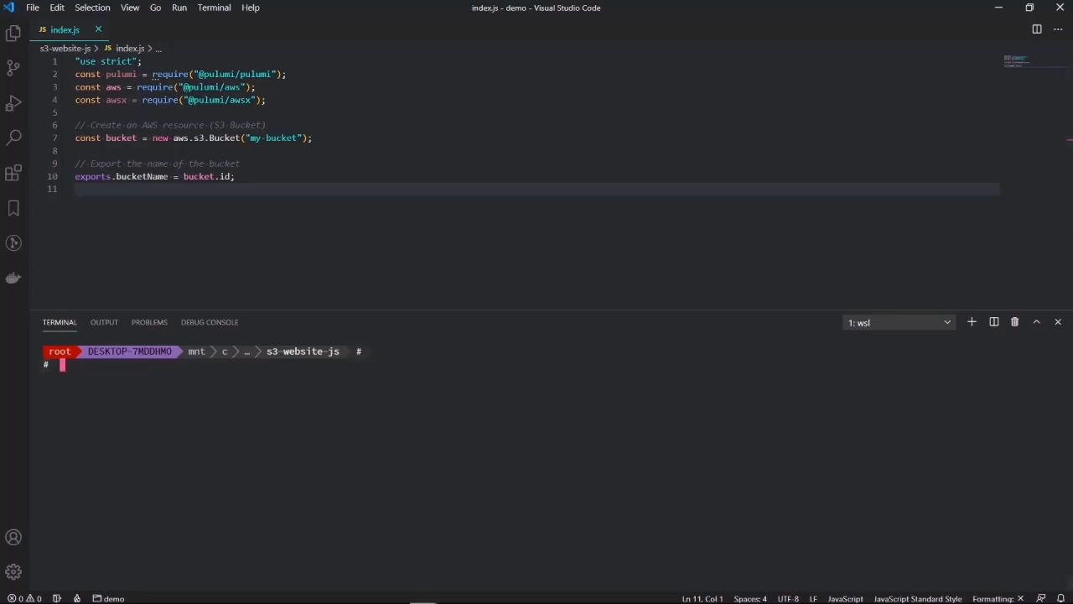
- Run pulumi up and confirm yes so the dev stack and my-bucket S3 bucket are created
text(pulumi up)
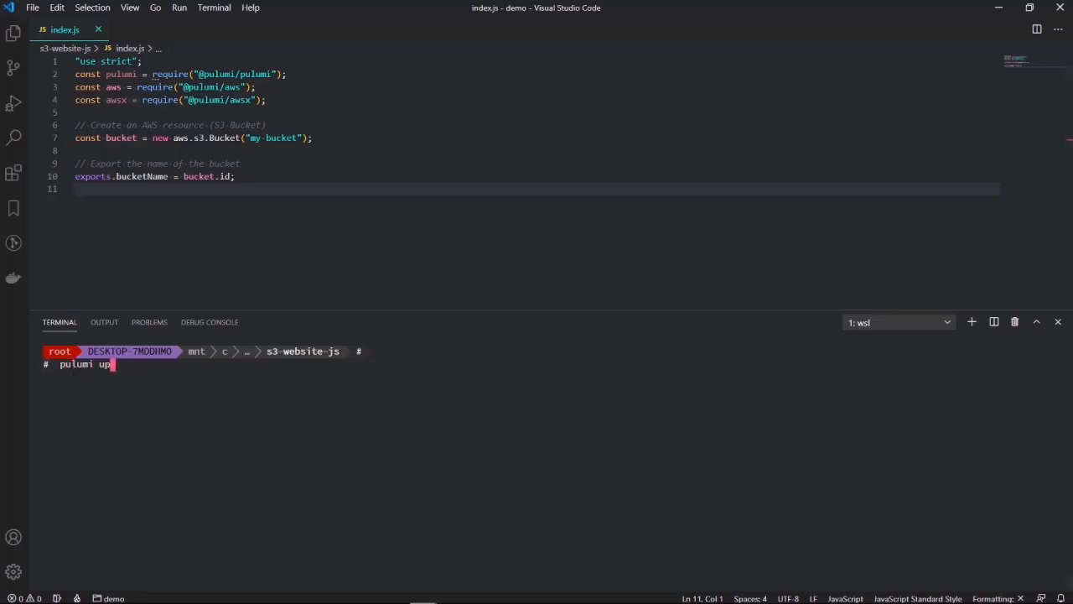
key(Return)
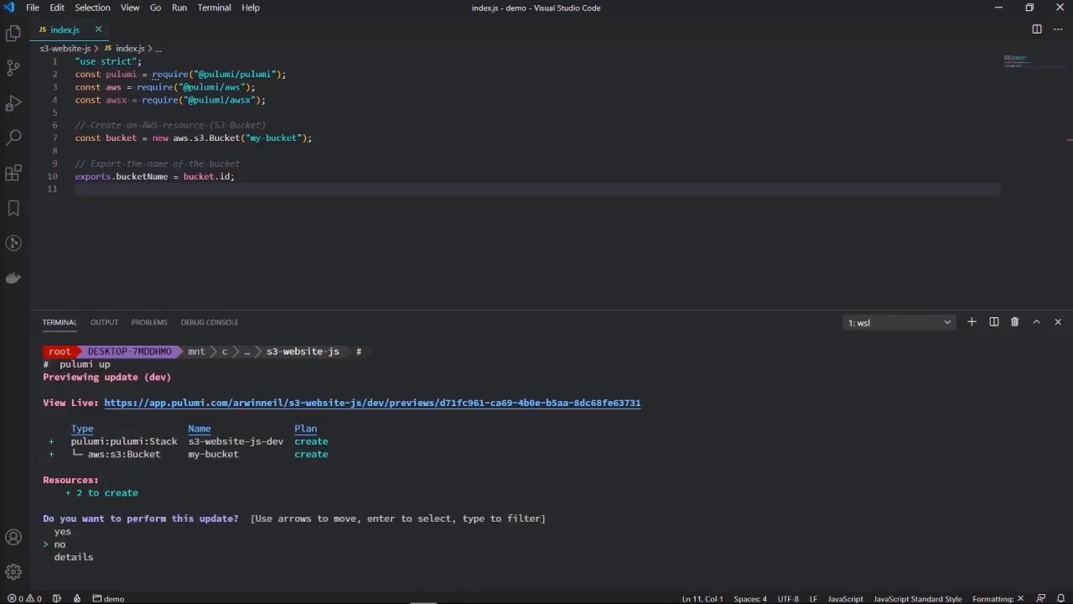
mouse_move(78, 459)
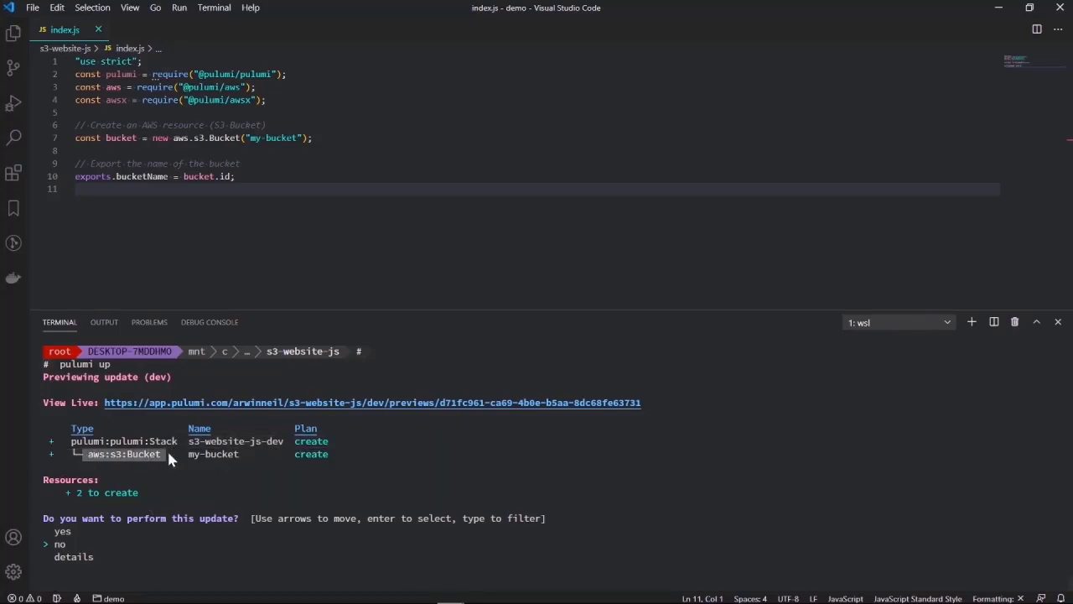
mouse_move(150, 531)
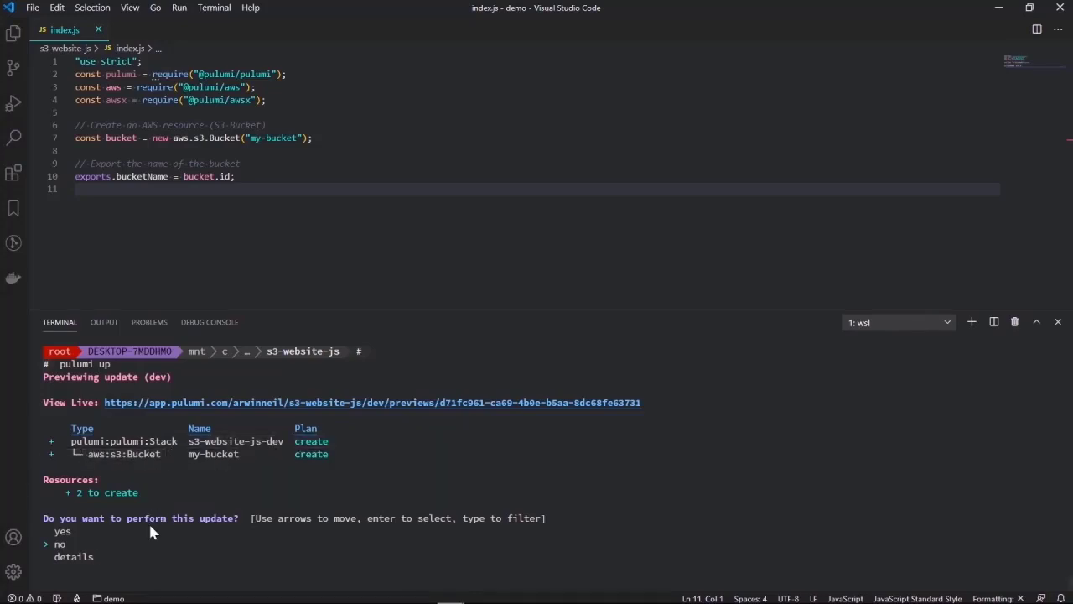
key(Return)
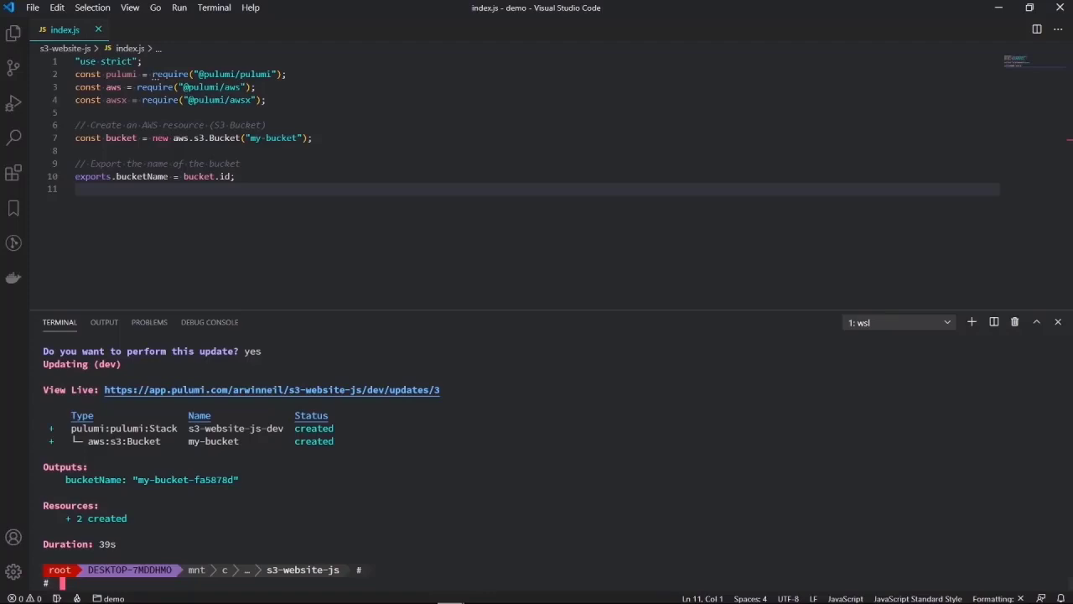
- Highlight the bucketName export line and clear the deployment output from the terminal
double_click(224, 176)
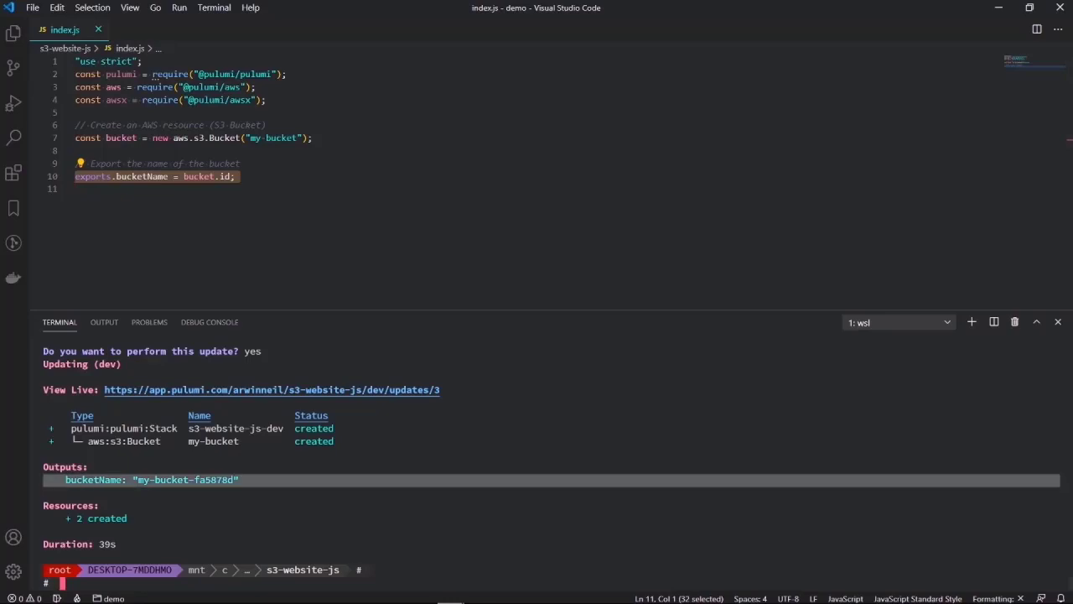
scroll(up, 3)
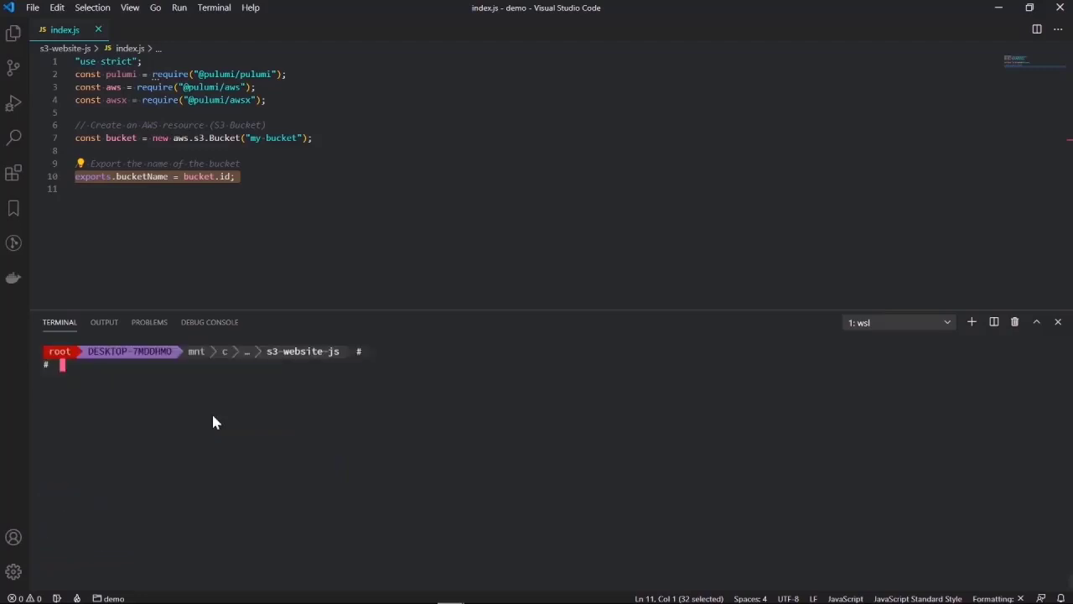
- Create a public folder with mkdir and open public/index.html via code
text(mkdir)
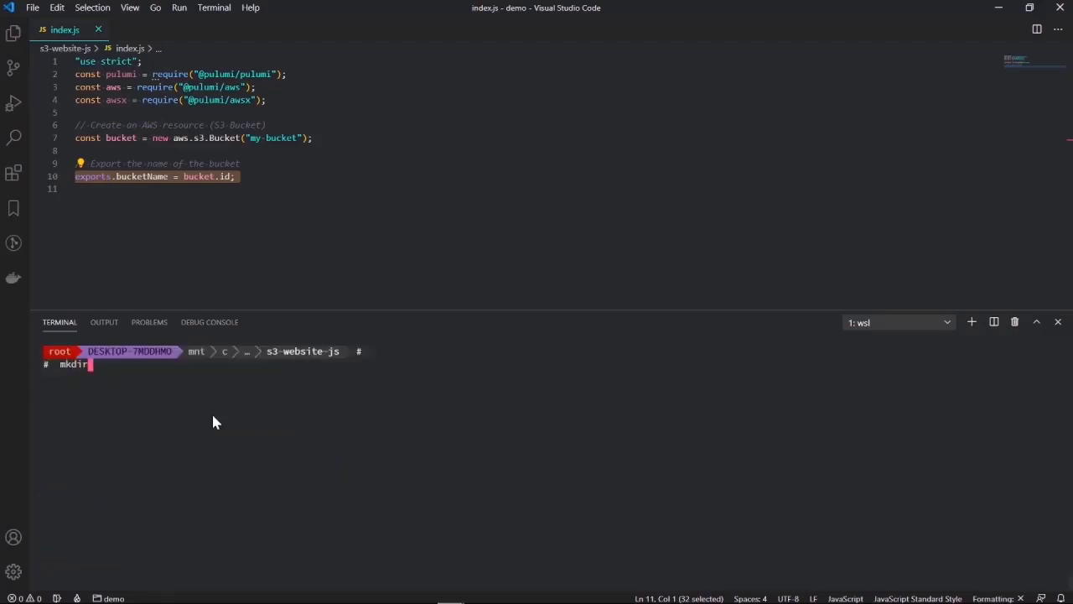
text(pub)
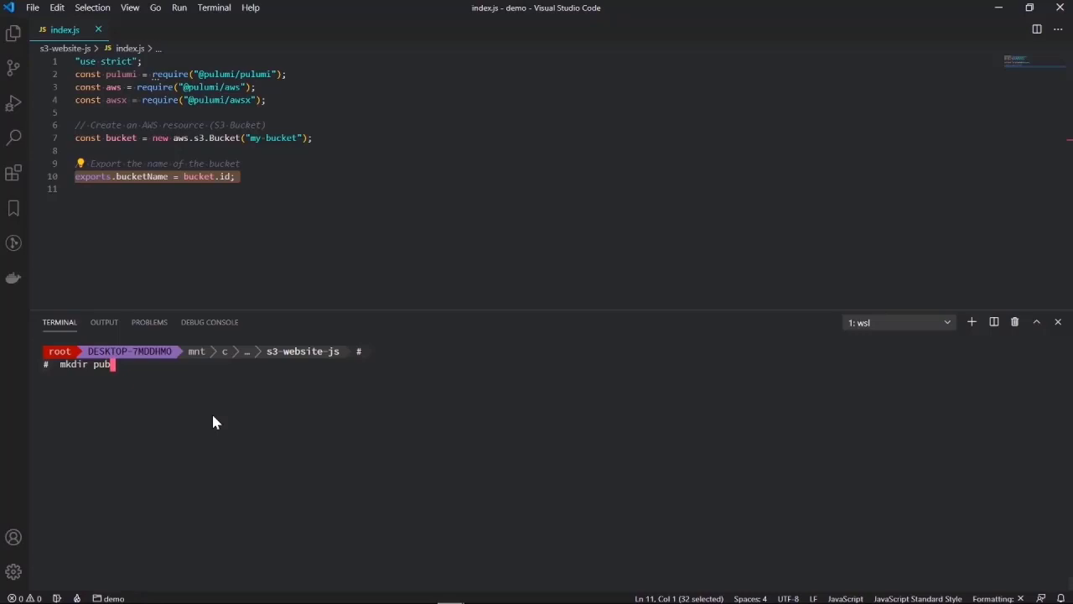
key(Return)
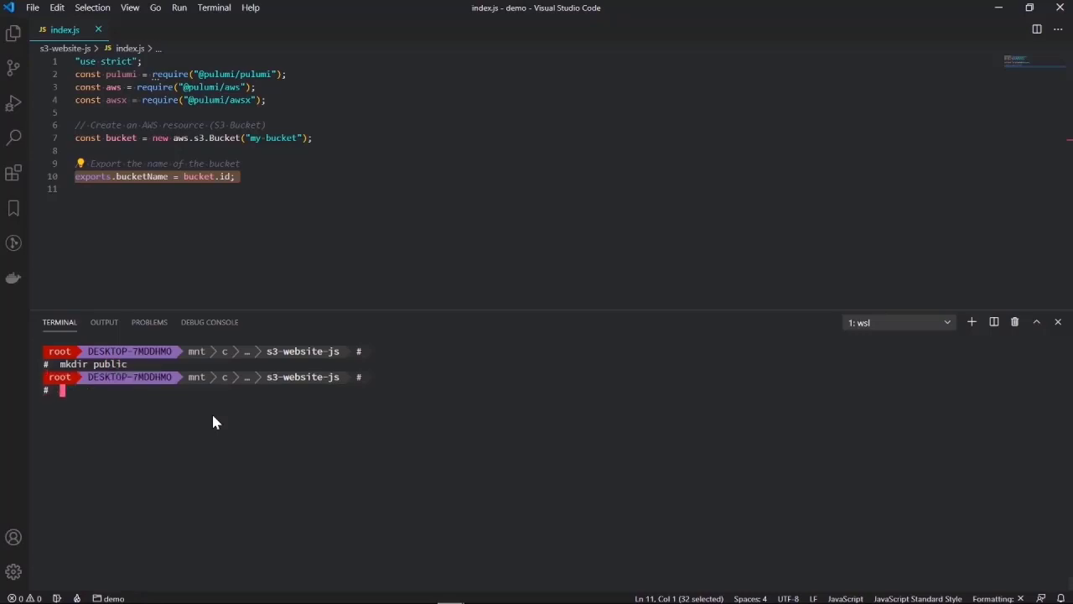
text(touc)
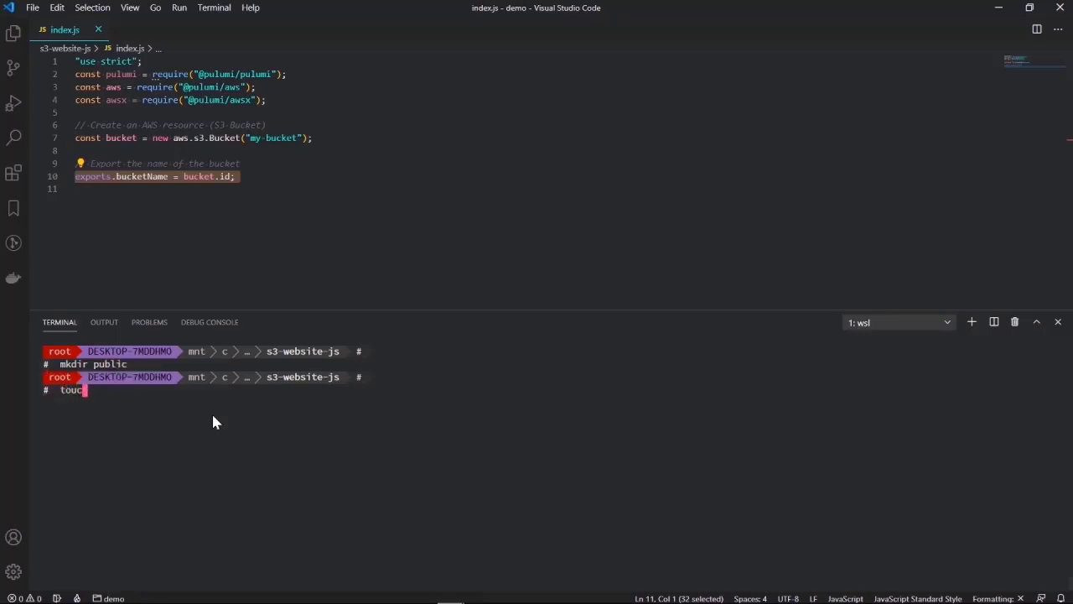
text(code)
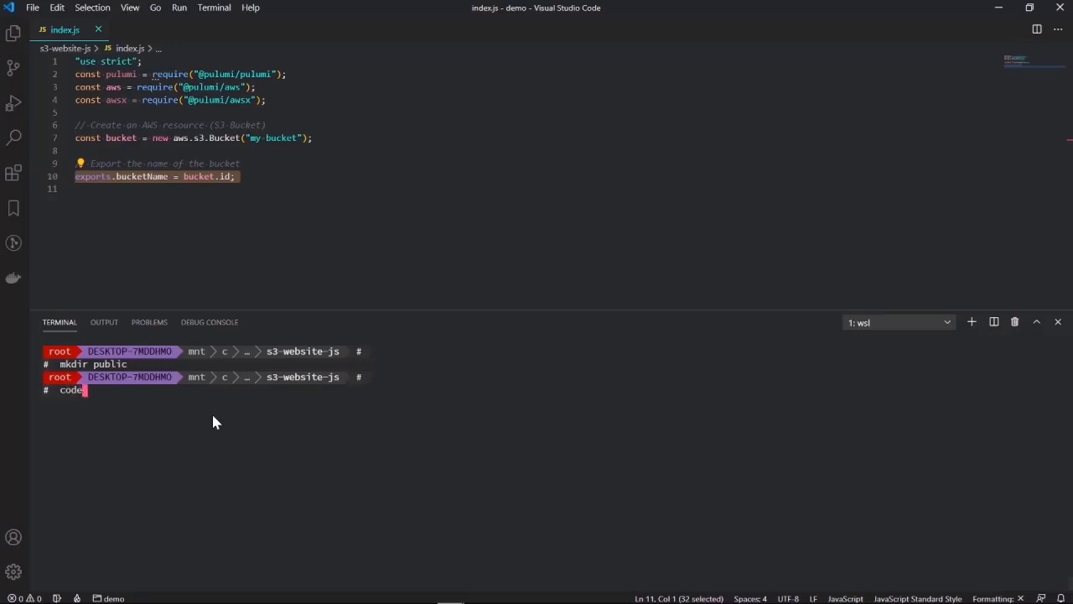
text(public/i)
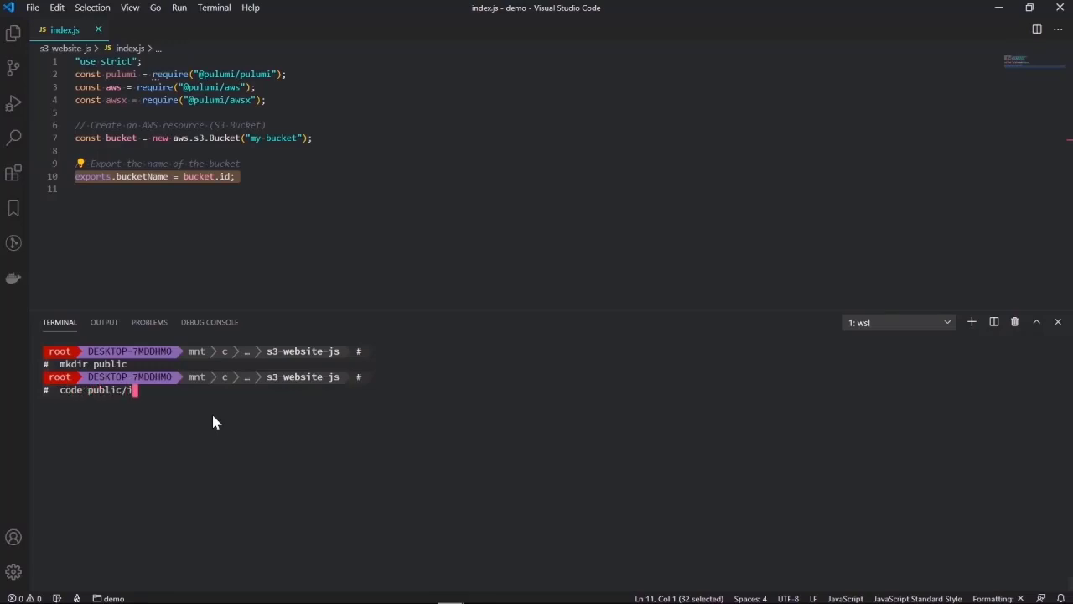
text(ndex.html)
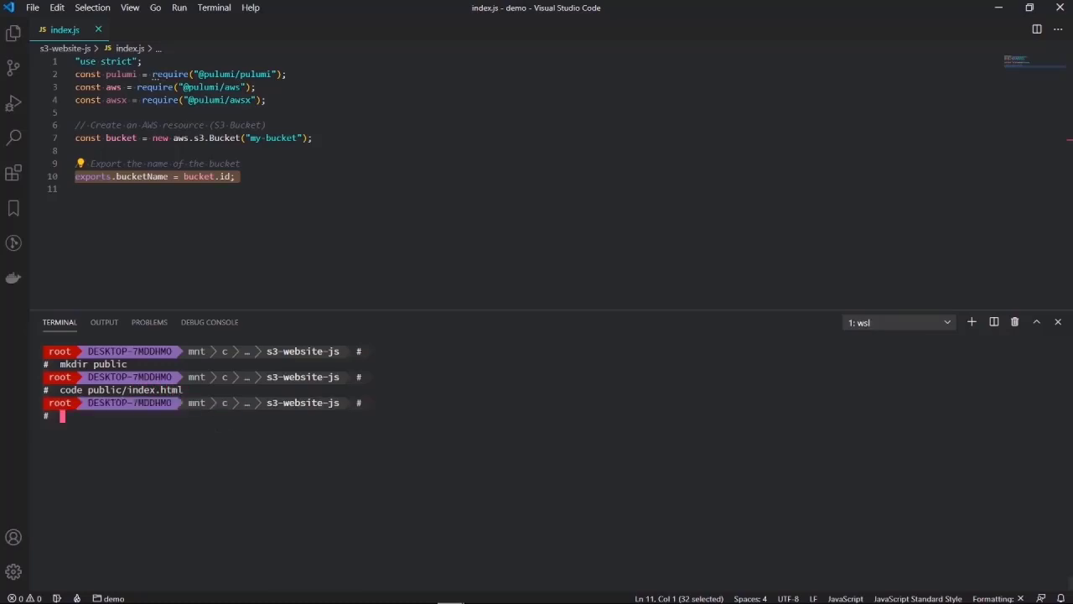
click(151, 30)
text(<html></html>)
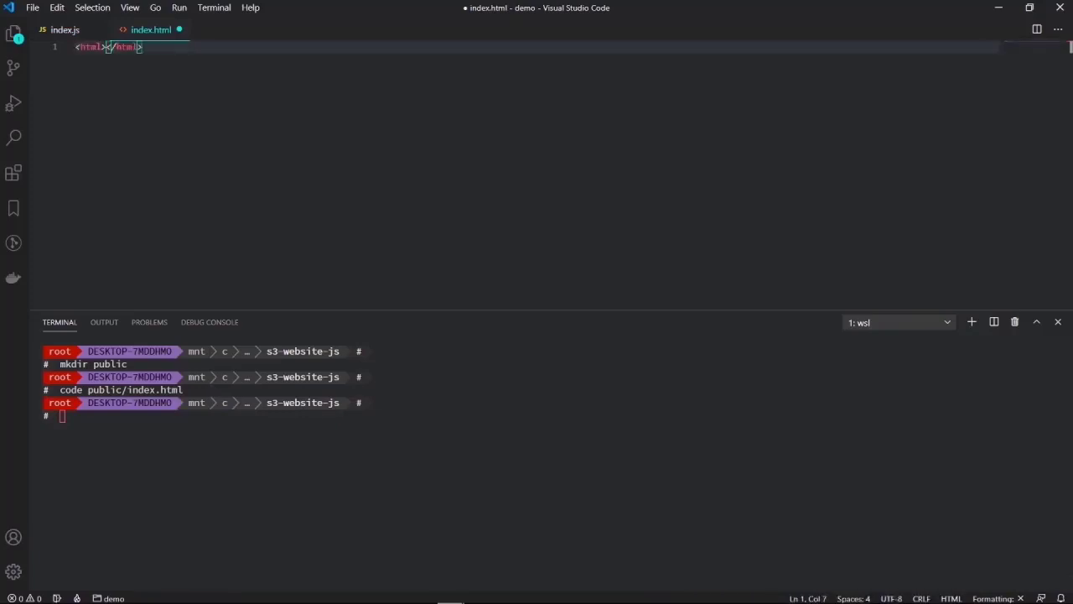
- Write <h1>Hello Developers Conference Mauritius!</h1> inside the html tags, save, and return to index.js
key(Enter)
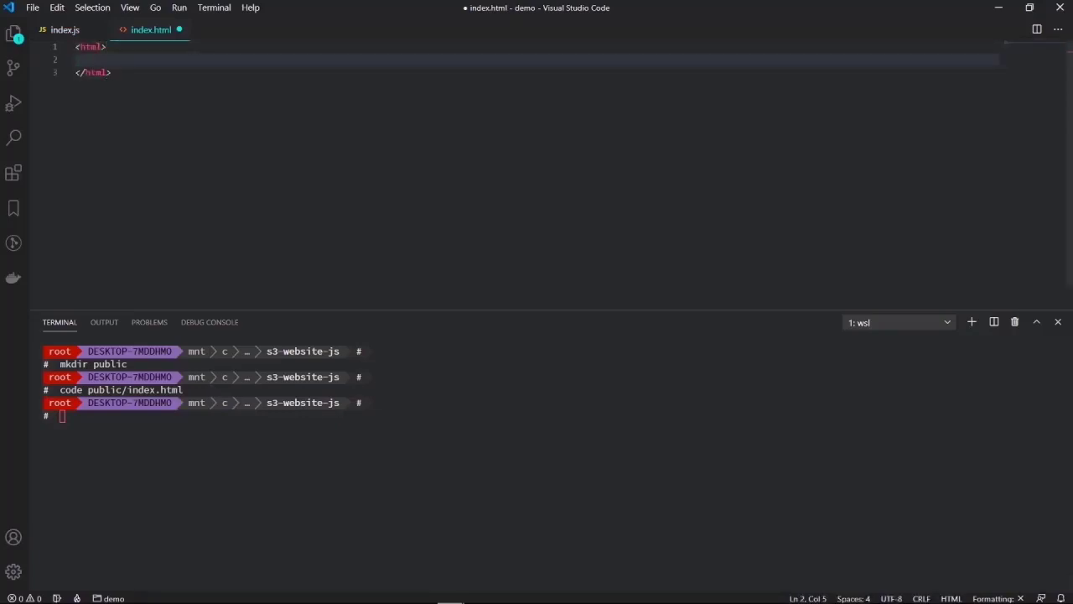
text(<h1)
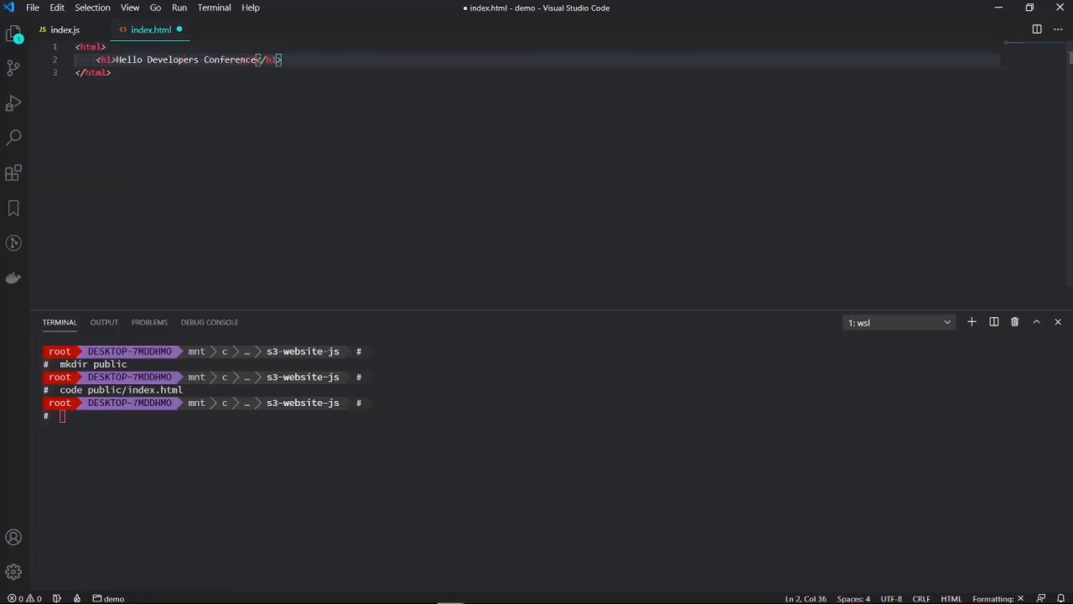
text(Mauritius)
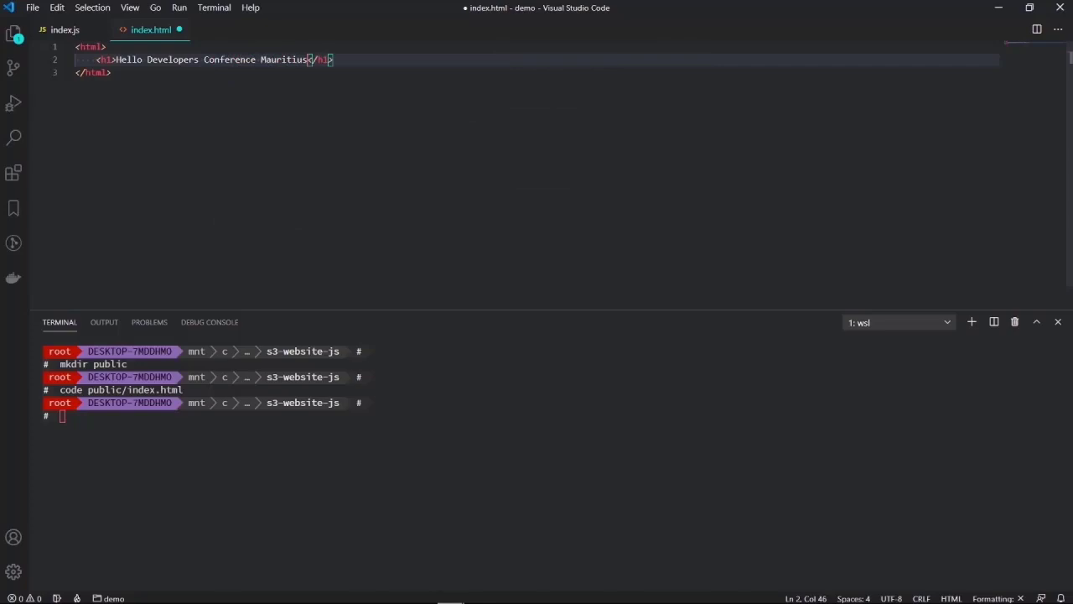
text(!)
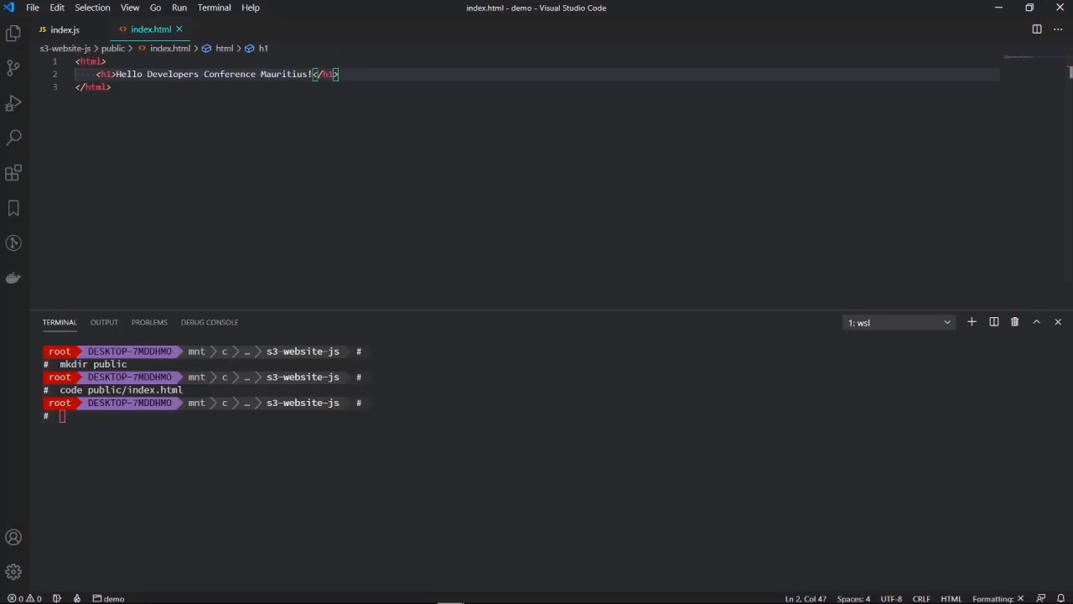
click(107, 87)
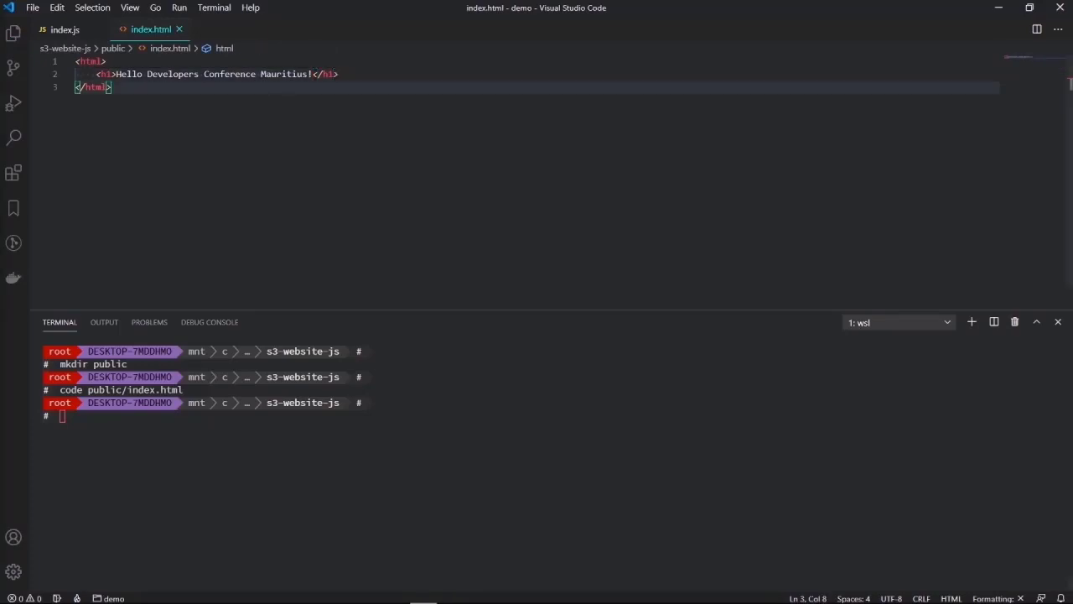
click(64, 30)
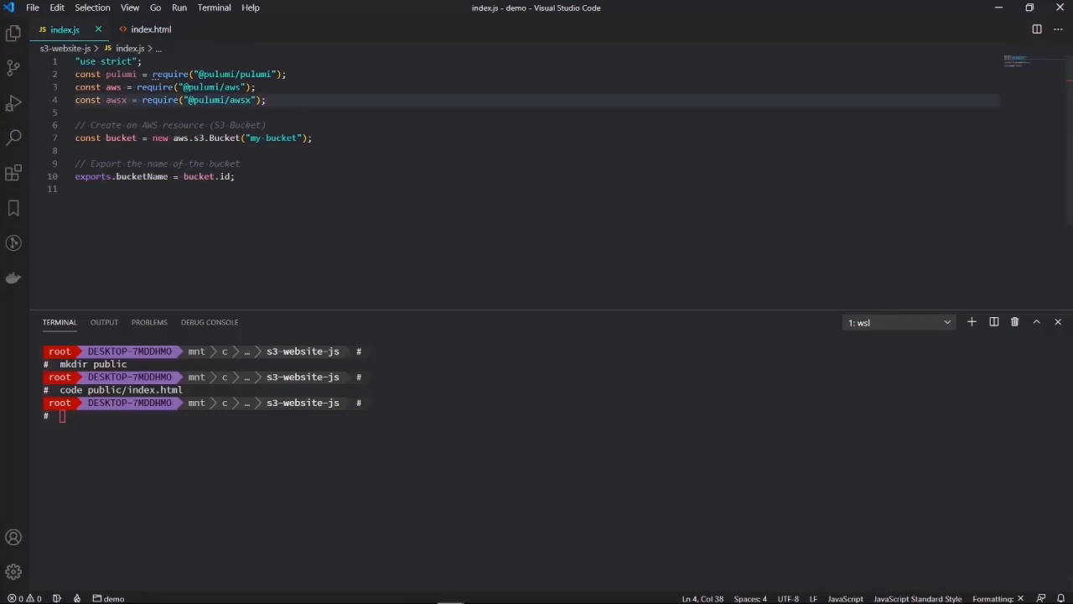
- Add const fs = require("fs"); below the other requires and a blank line after the bucket declaration
text(const)
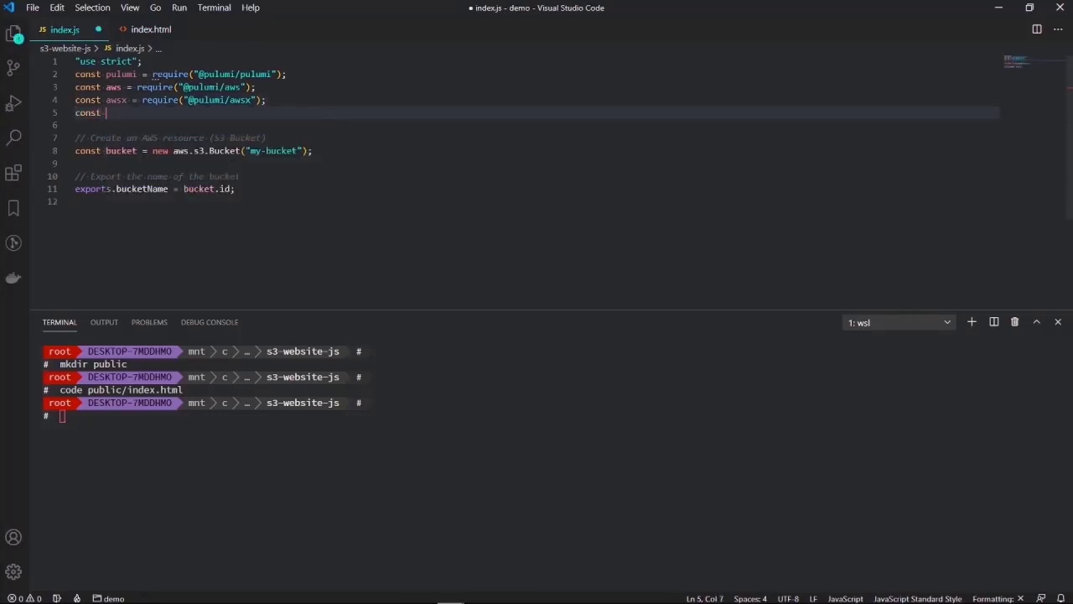
text(fs =)
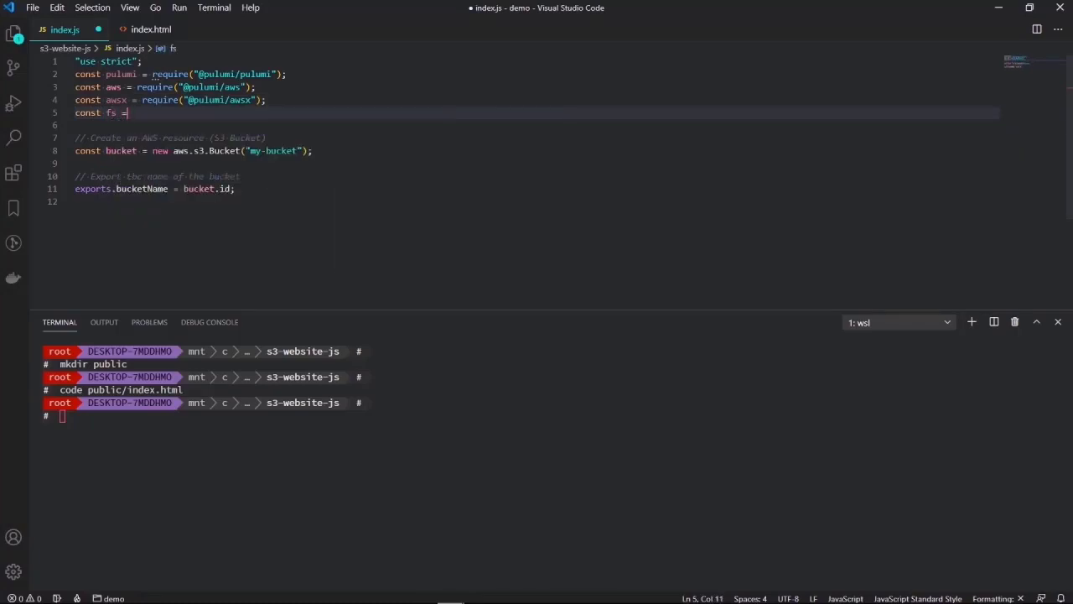
text(re)
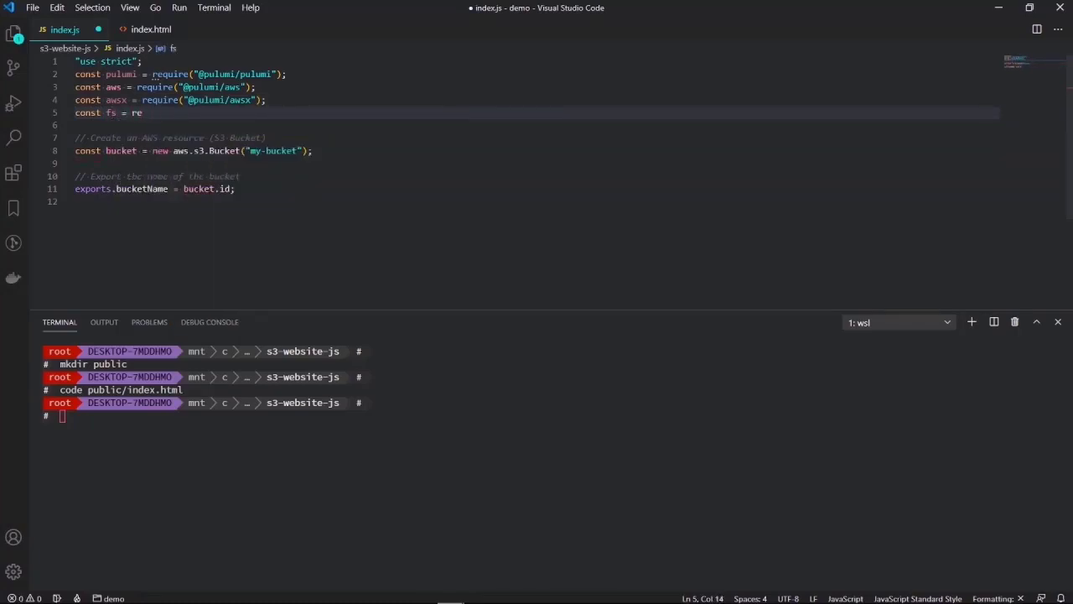
text(quire("fs");)
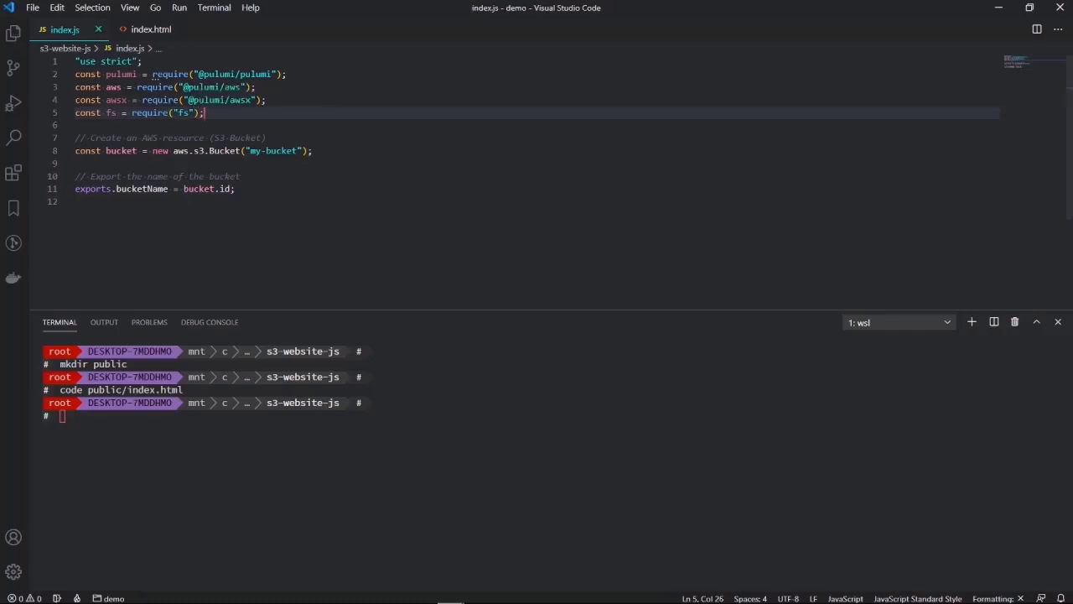
key(enter)
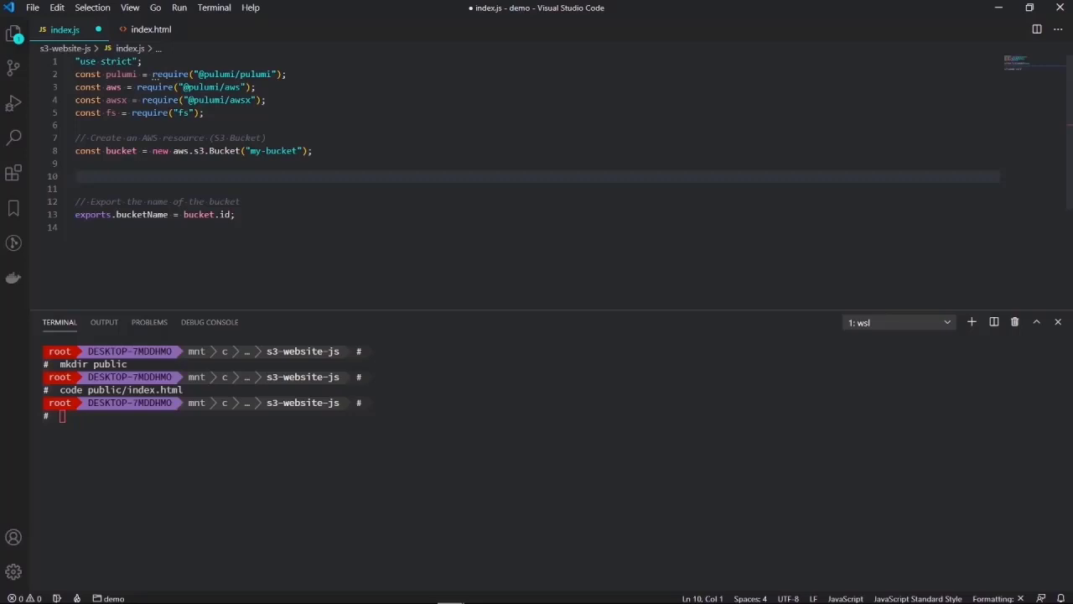
- Write for (const file of fs.readdirSync("public")) { opening an empty loop body
text(for)
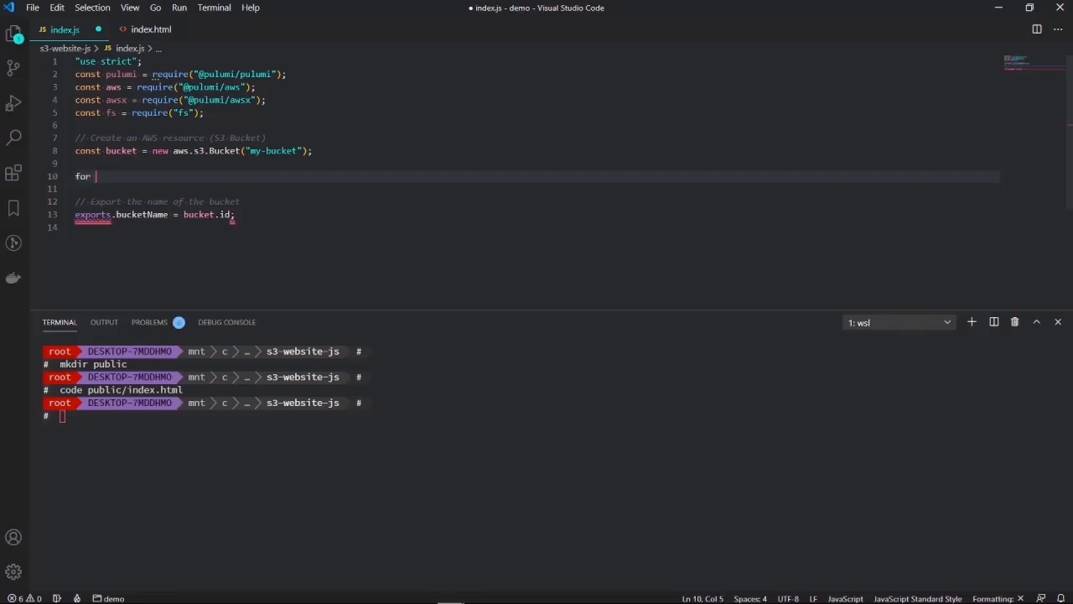
text((const ))
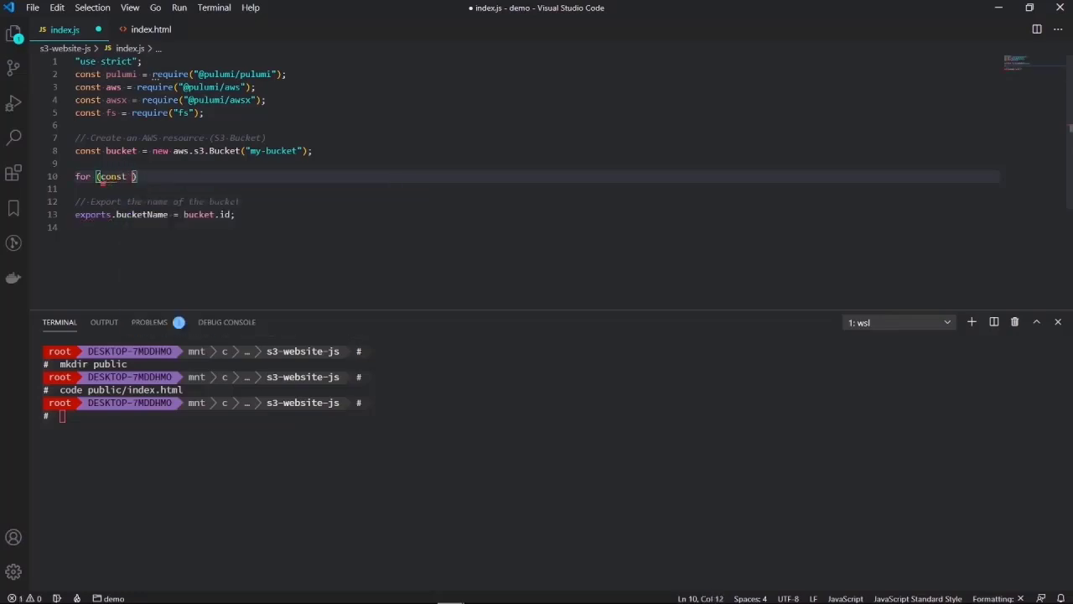
text(file)
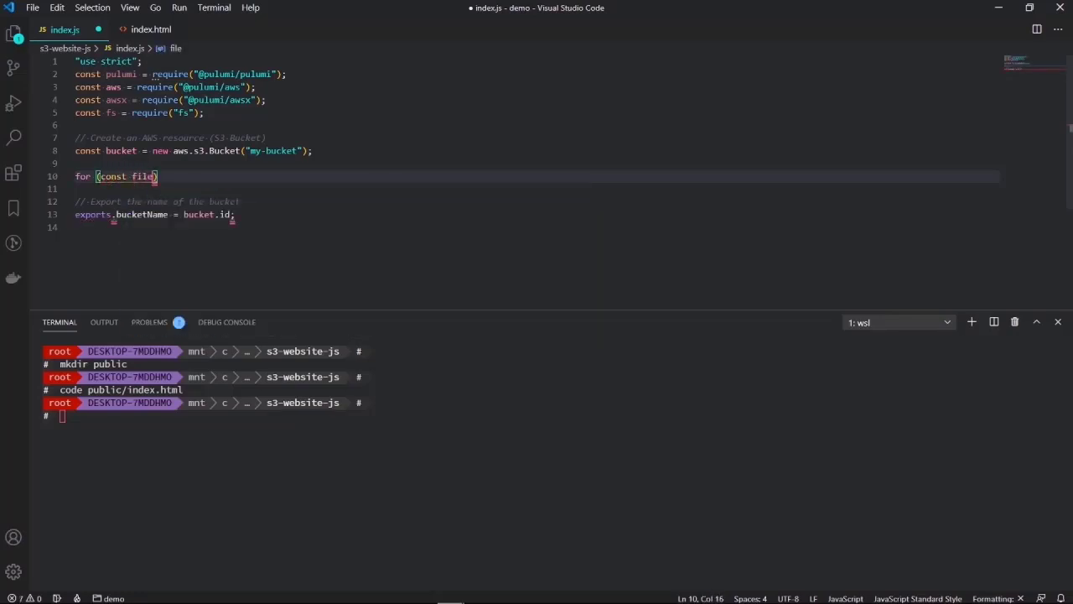
text(of)
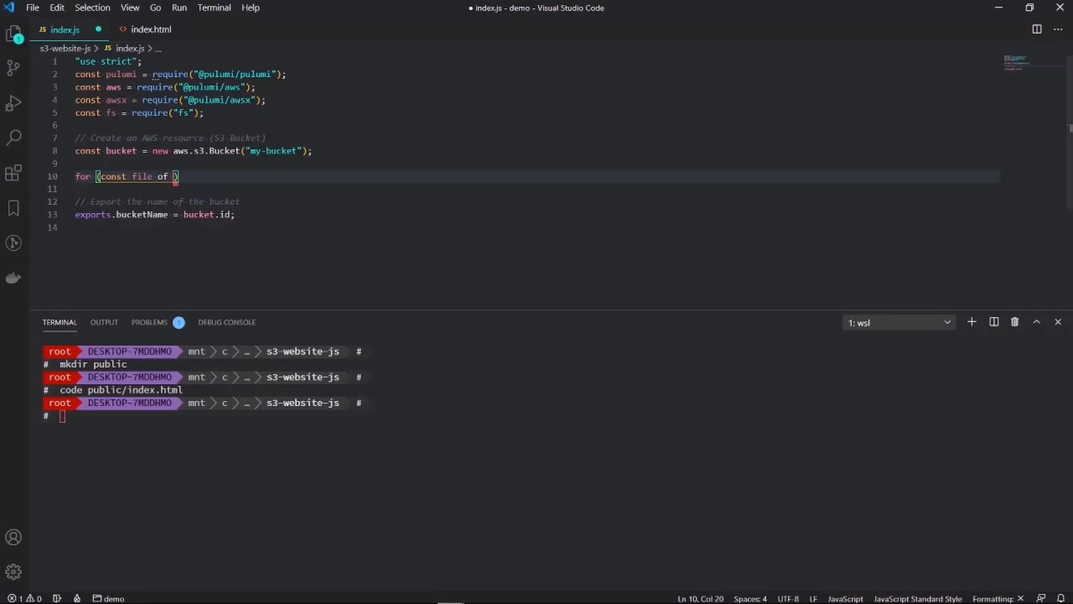
text(fs.)
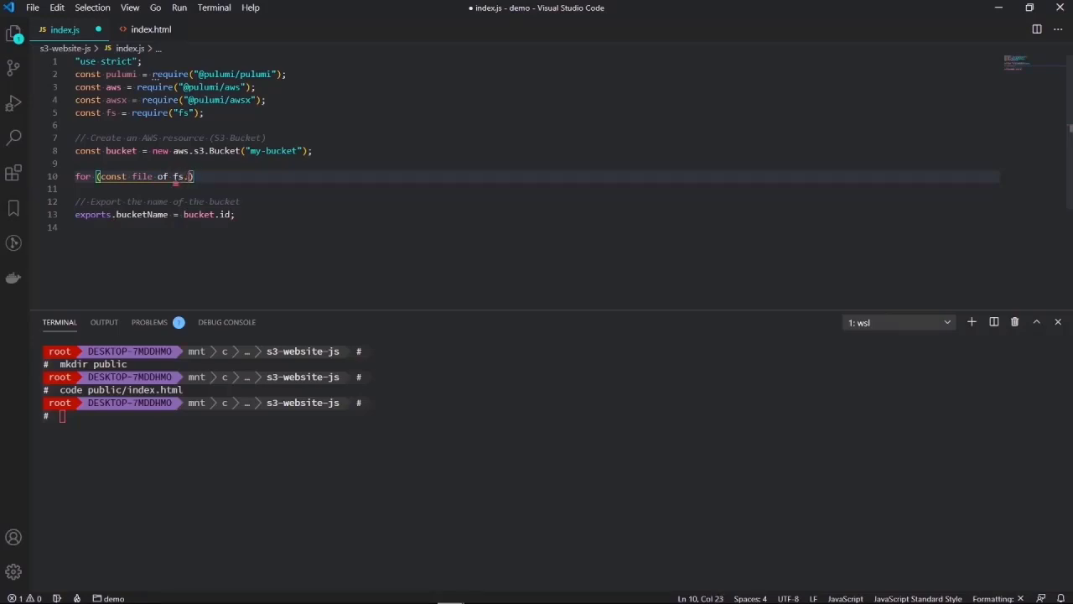
text(readdirSync)
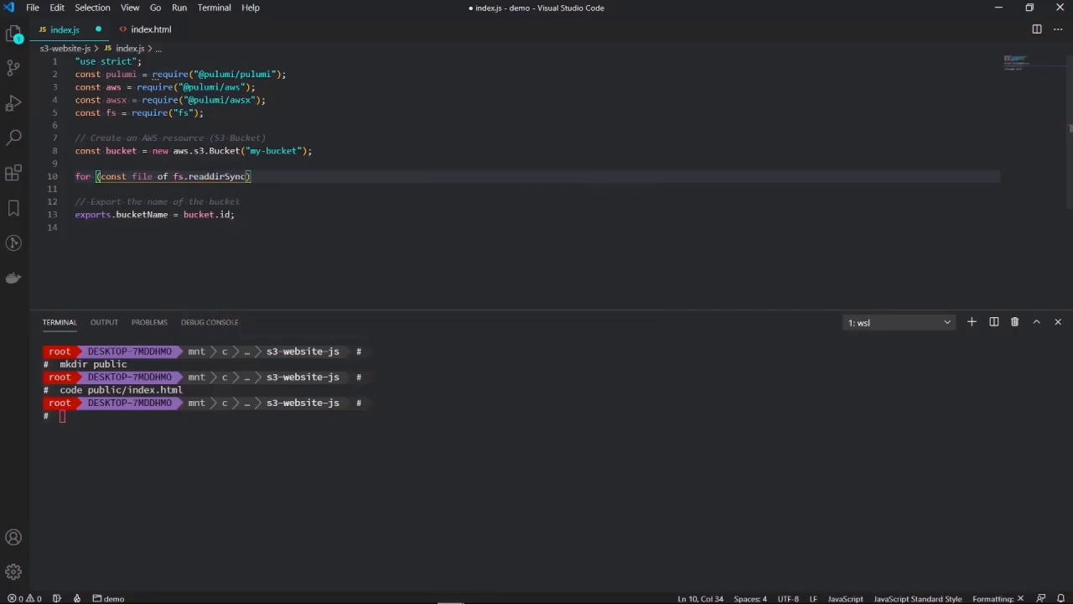
text((""))
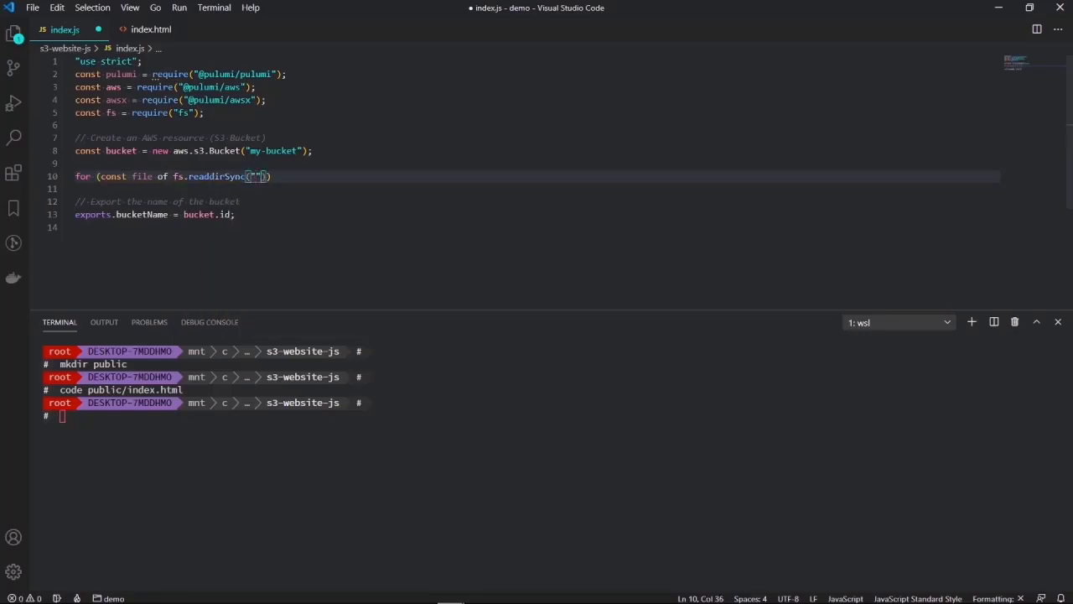
text(public)
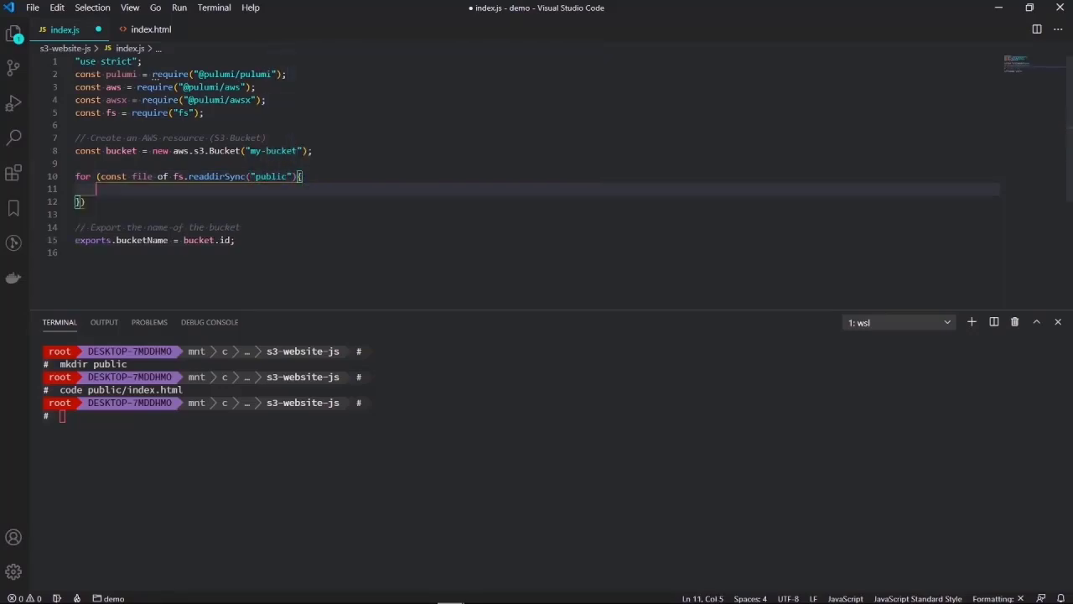
- Inside the loop begin new aws.s3.BucketObject(file, { with an empty options object
text(new)
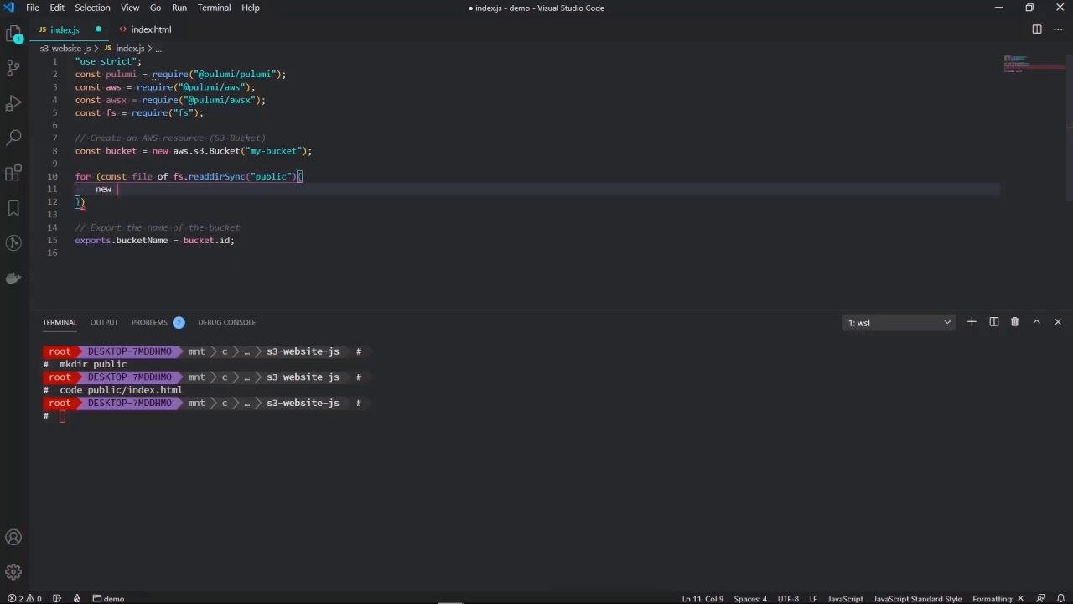
text(aws.s3.)
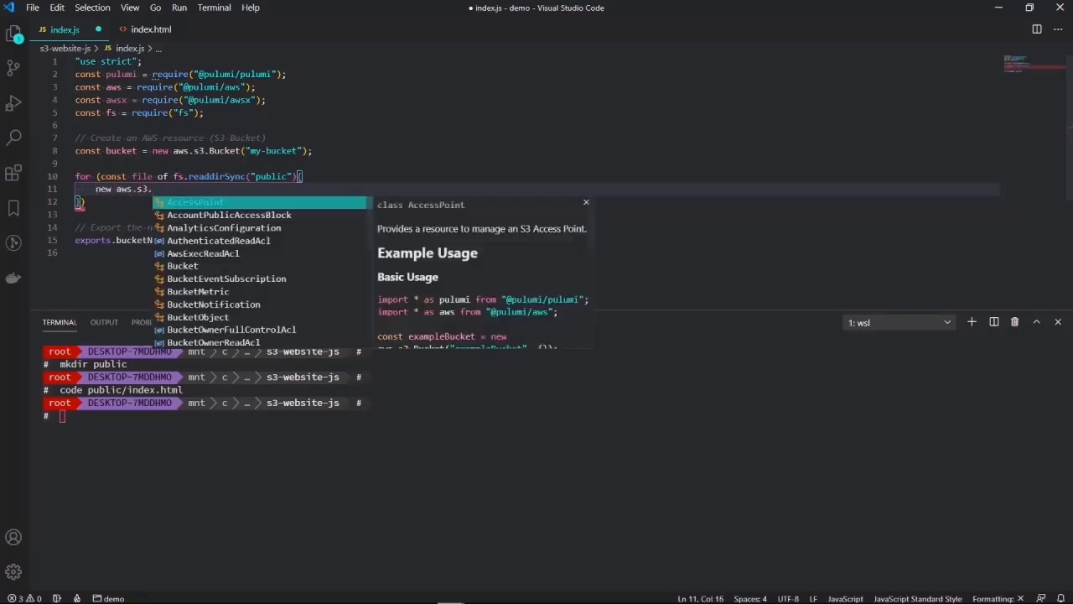
text(BucketI)
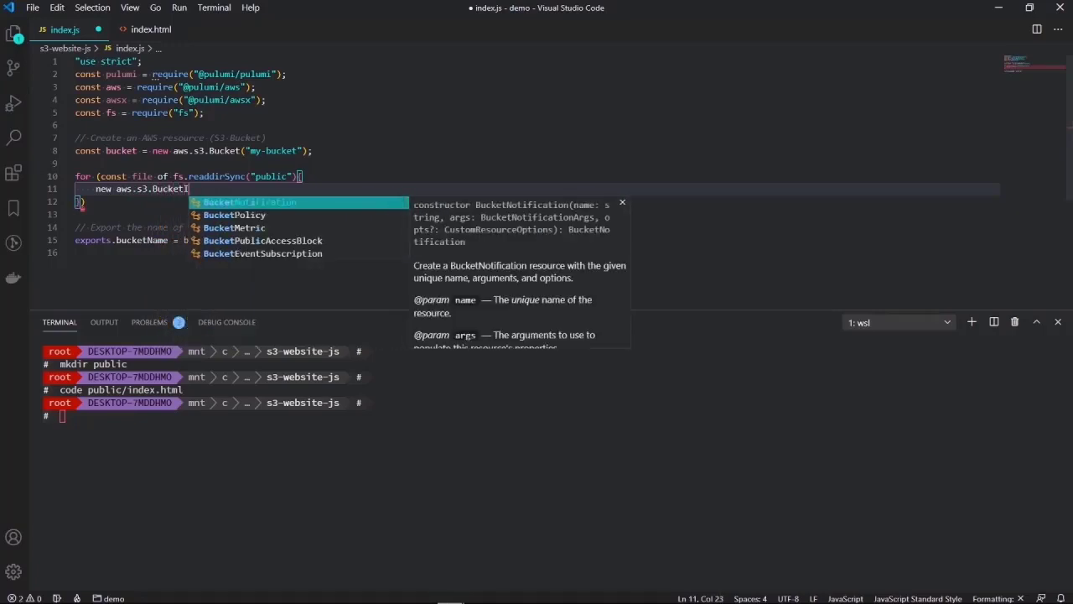
text(=Ob)
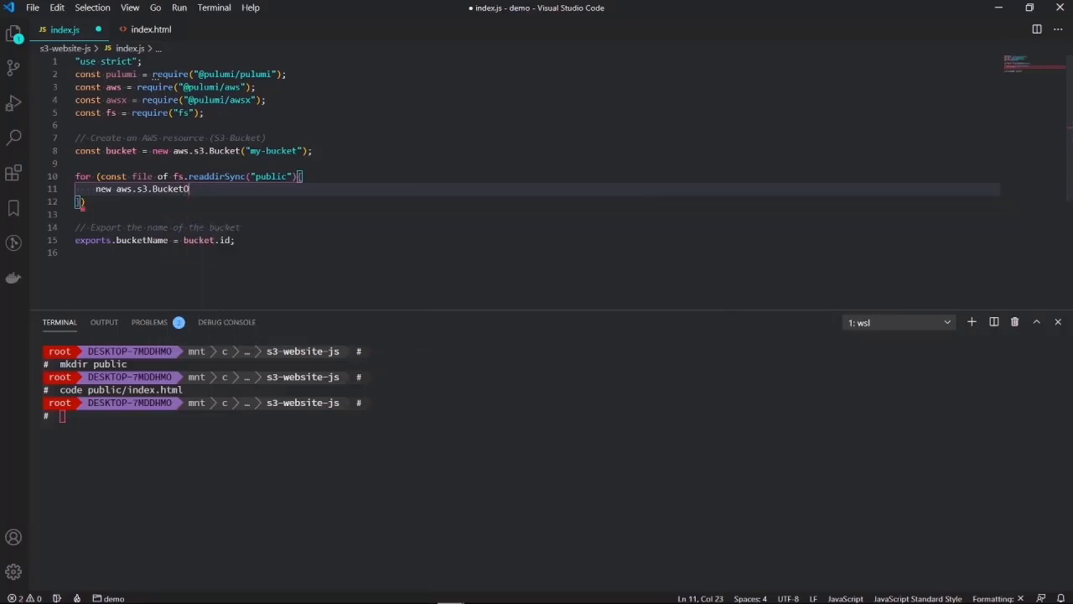
text(bject)
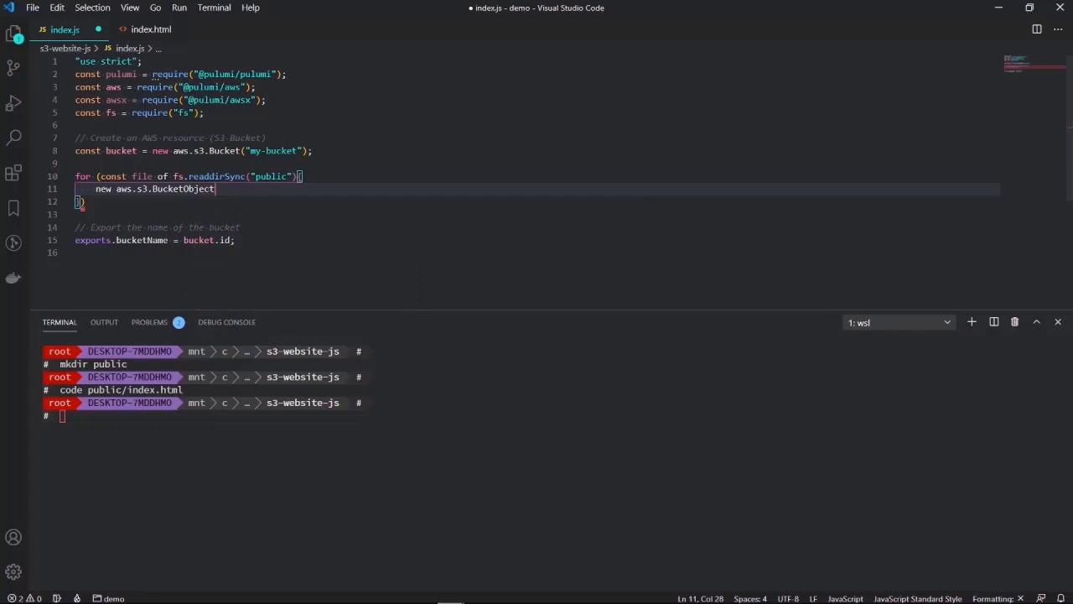
text(())
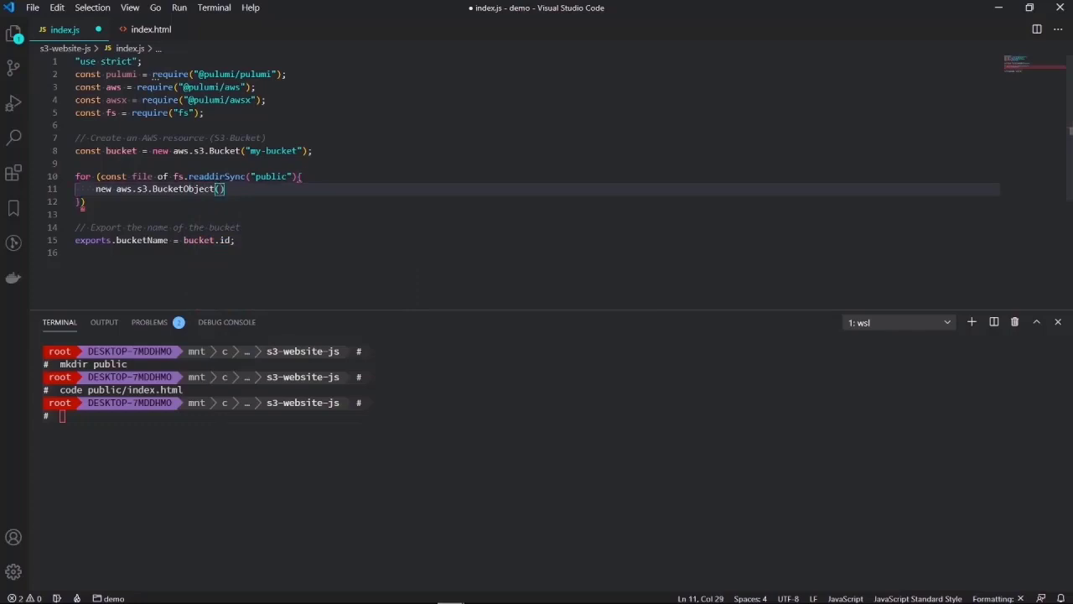
text(file)
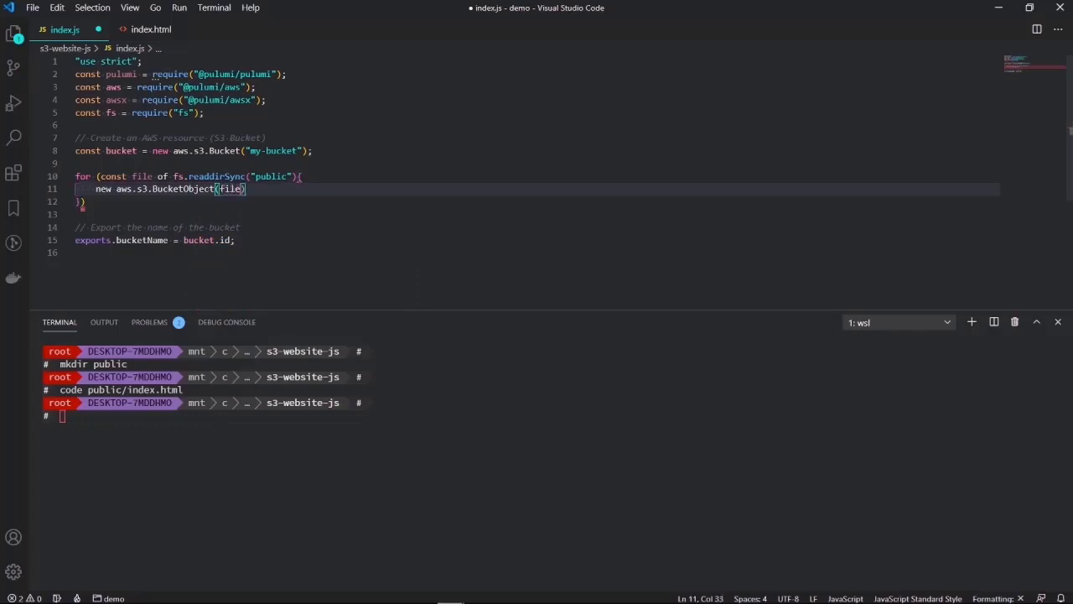
text(,)
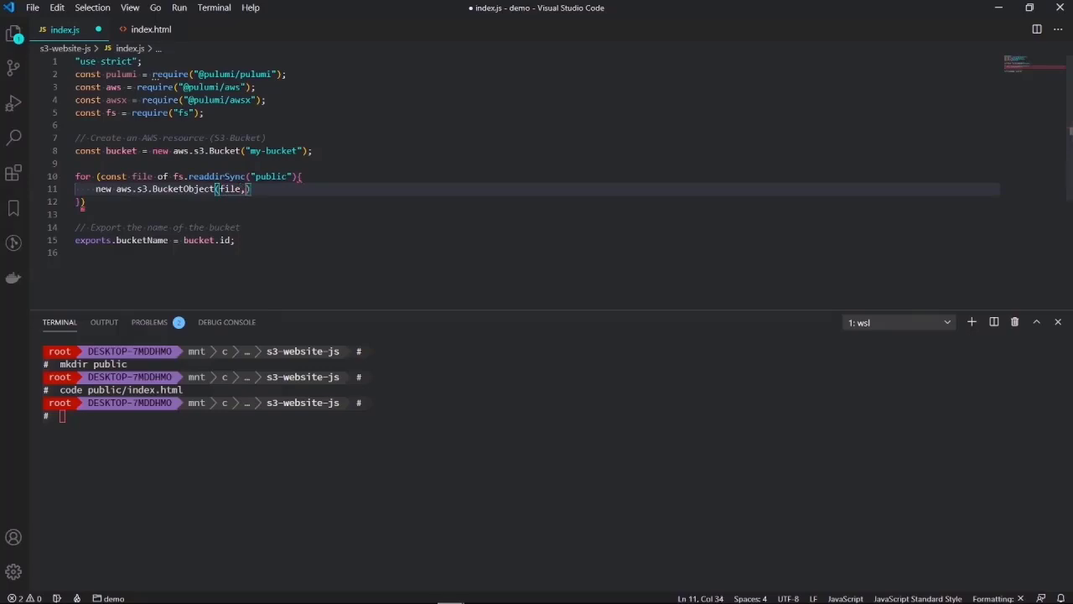
key(Enter)
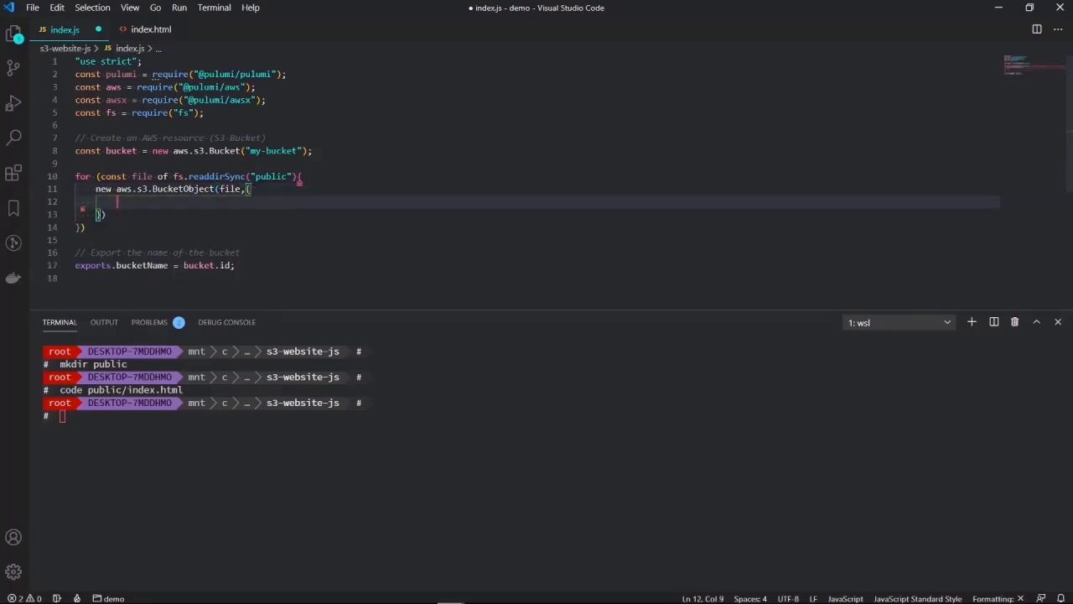
- Set the BucketObject's acl to "public-read", bucket to bucket and key to file
text(acl : "publi)
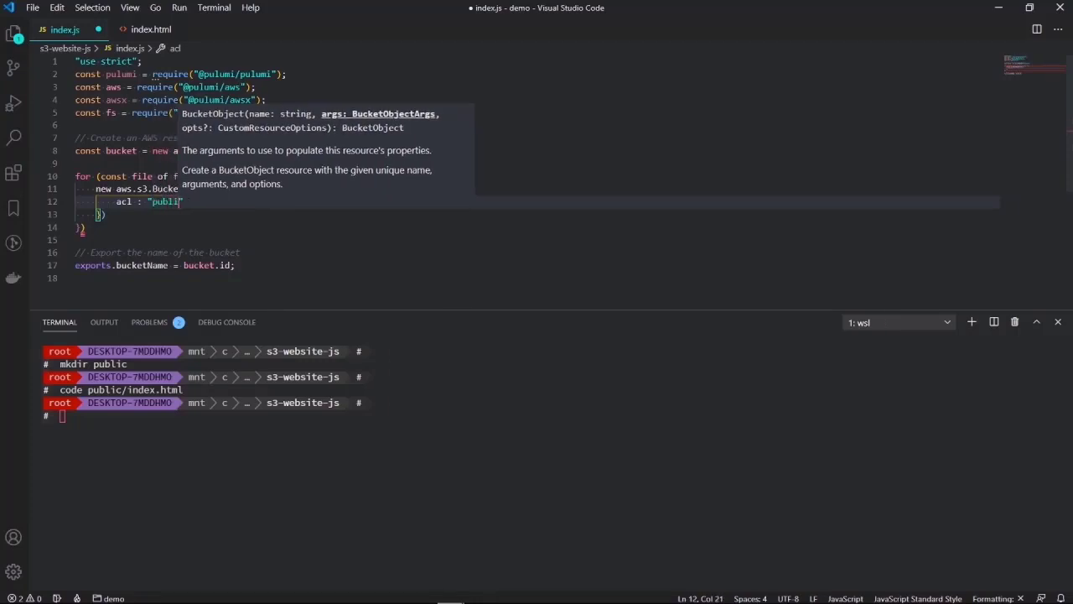
text(c)
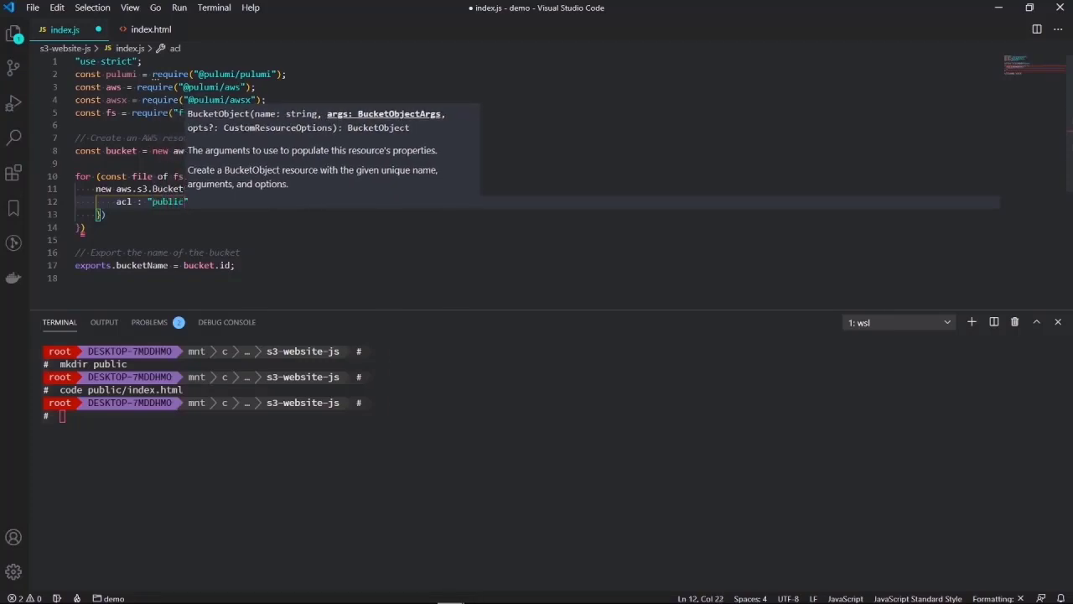
text(-read)
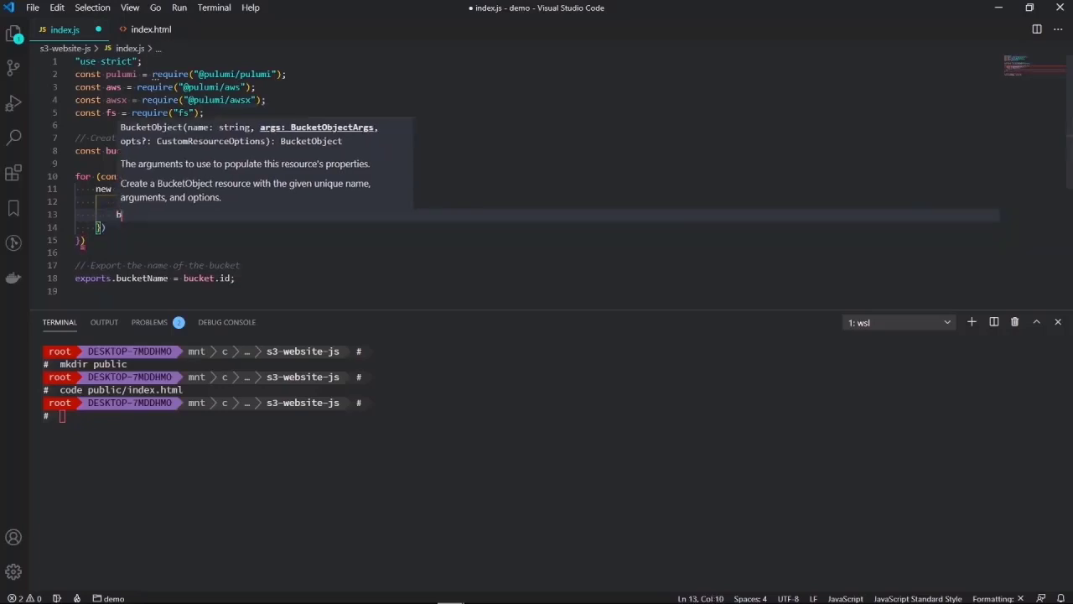
text(bucket :)
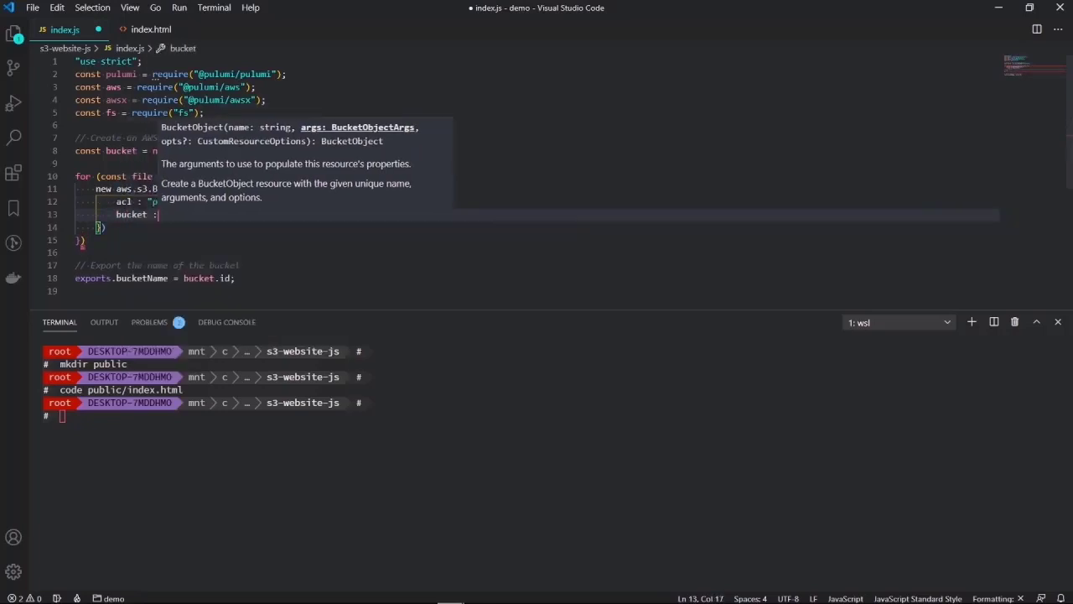
text(bucket,)
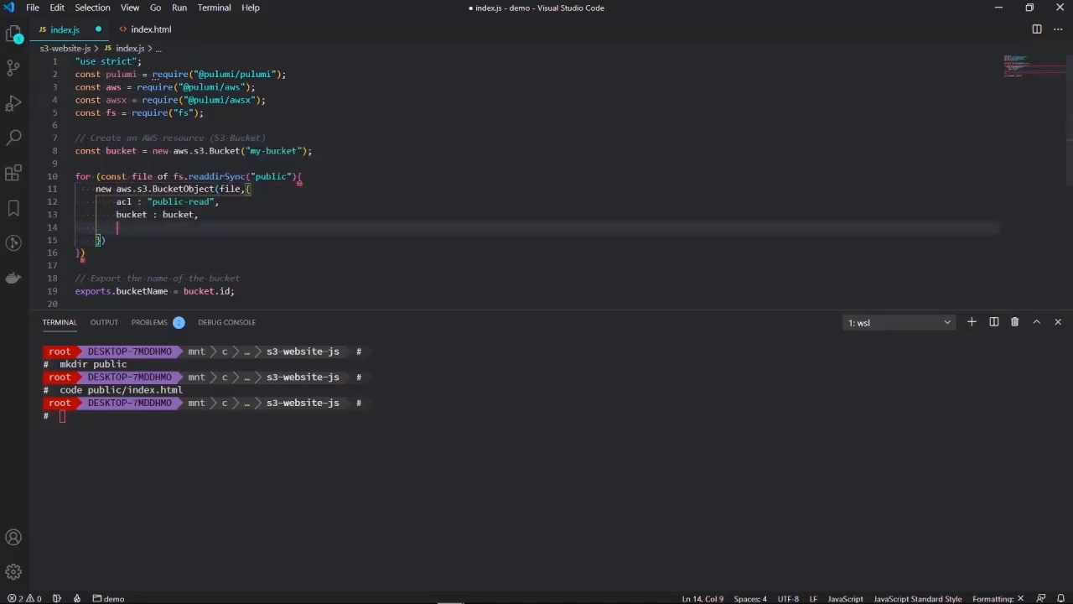
text(key :)
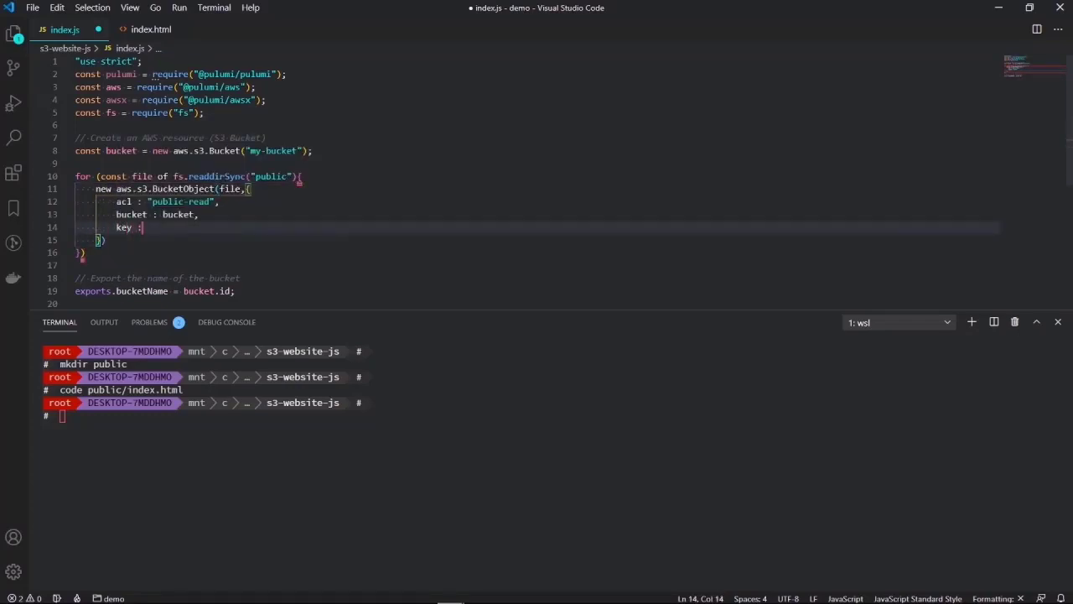
text(file,)
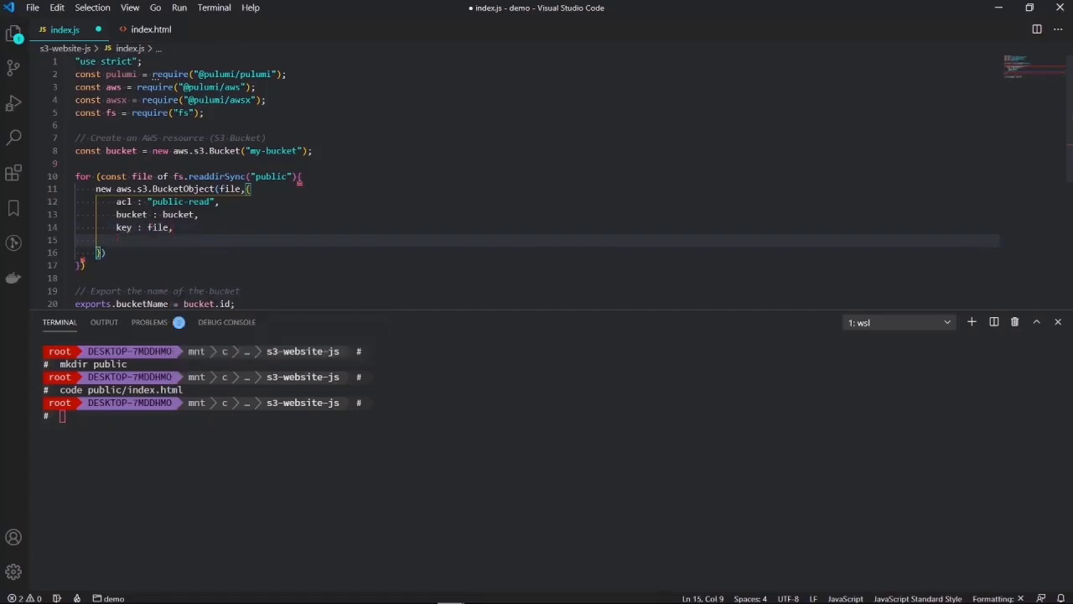
- Set the BucketObject's source to the template string `public/${file}`
text(source :)
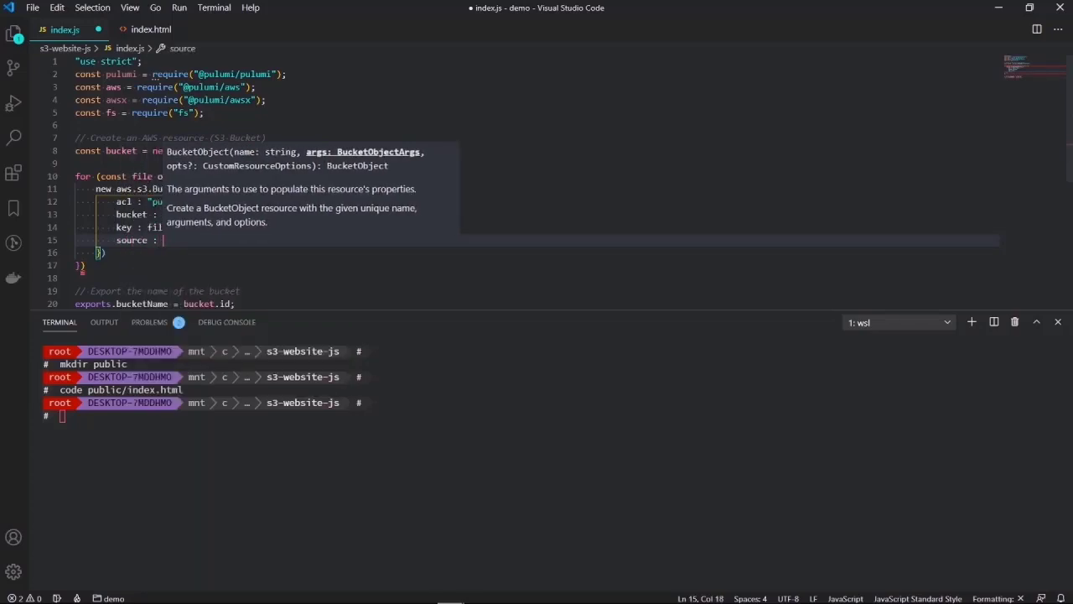
text(')
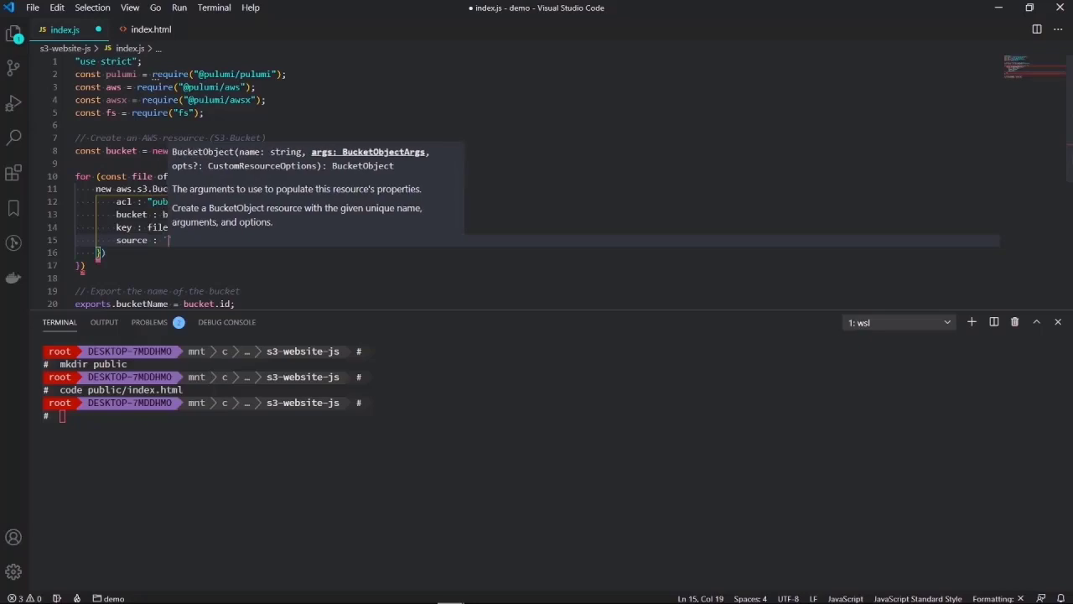
text(publi)
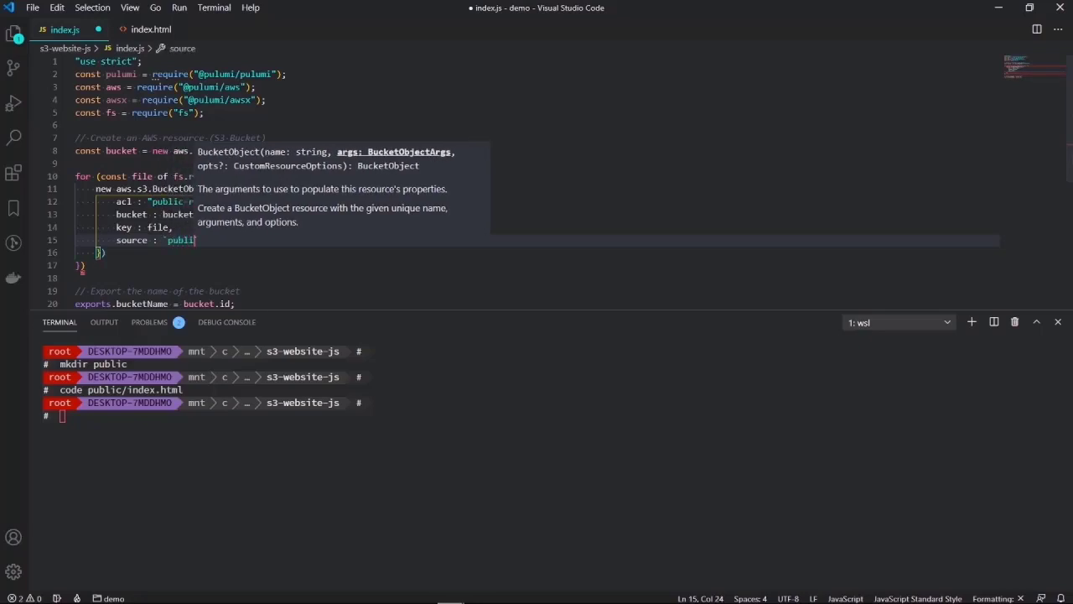
text(/$`)
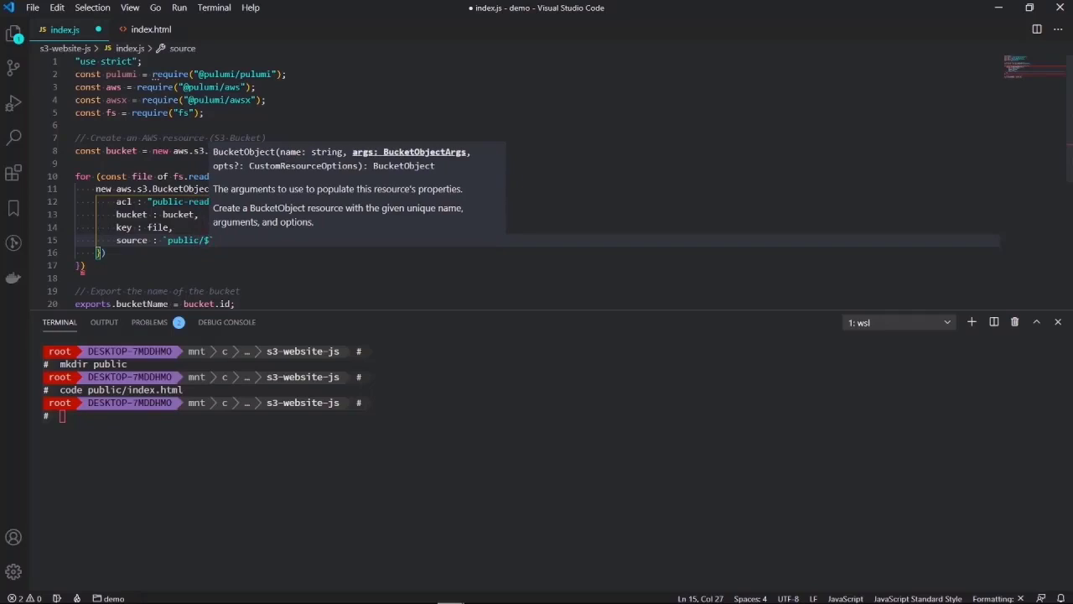
text({file})
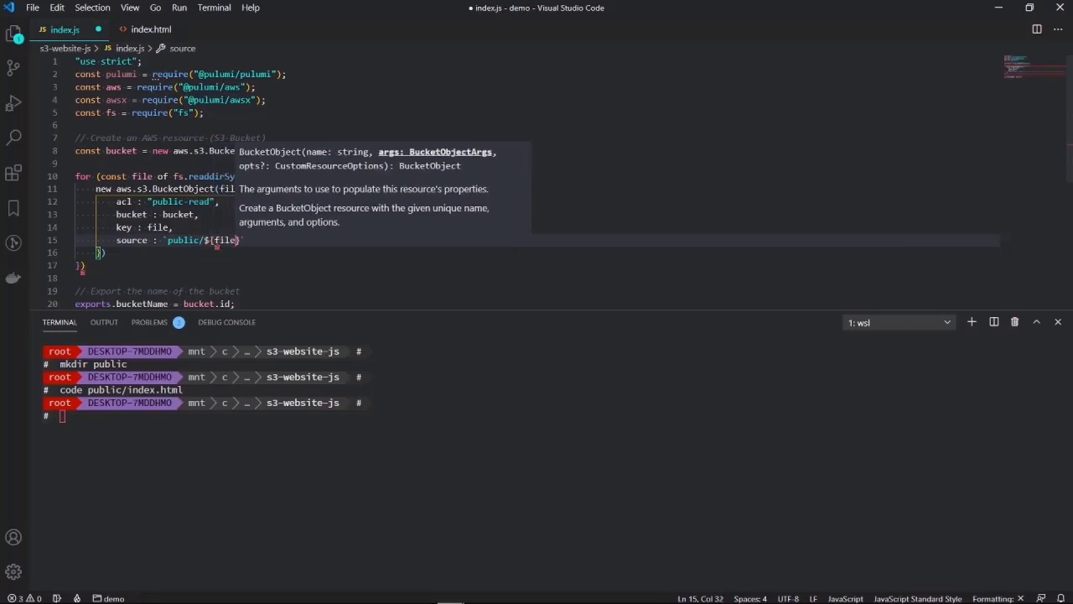
text(,)
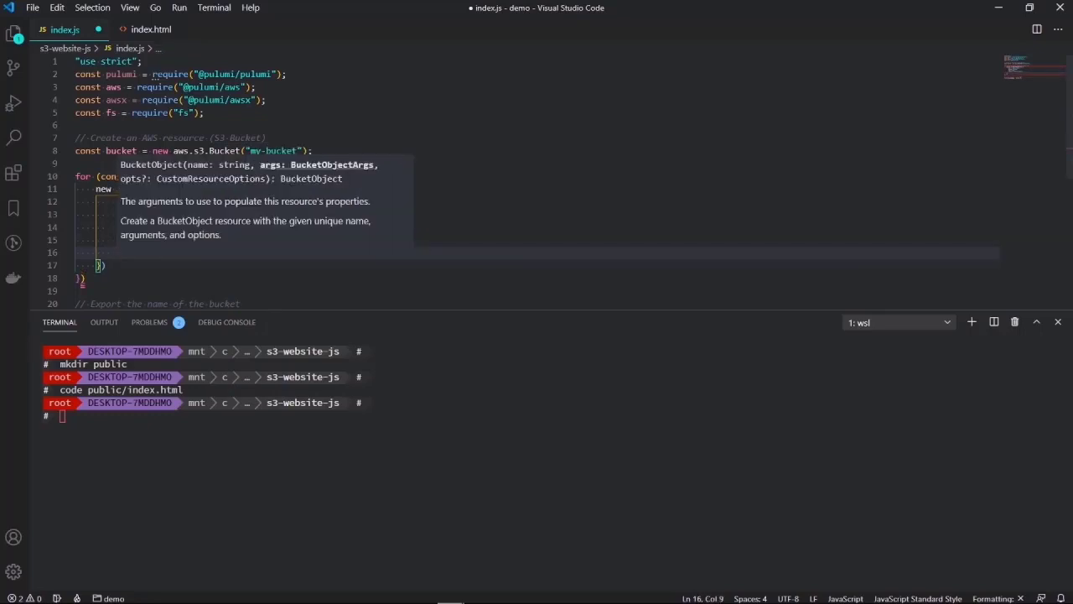
mouse_move(168, 196)
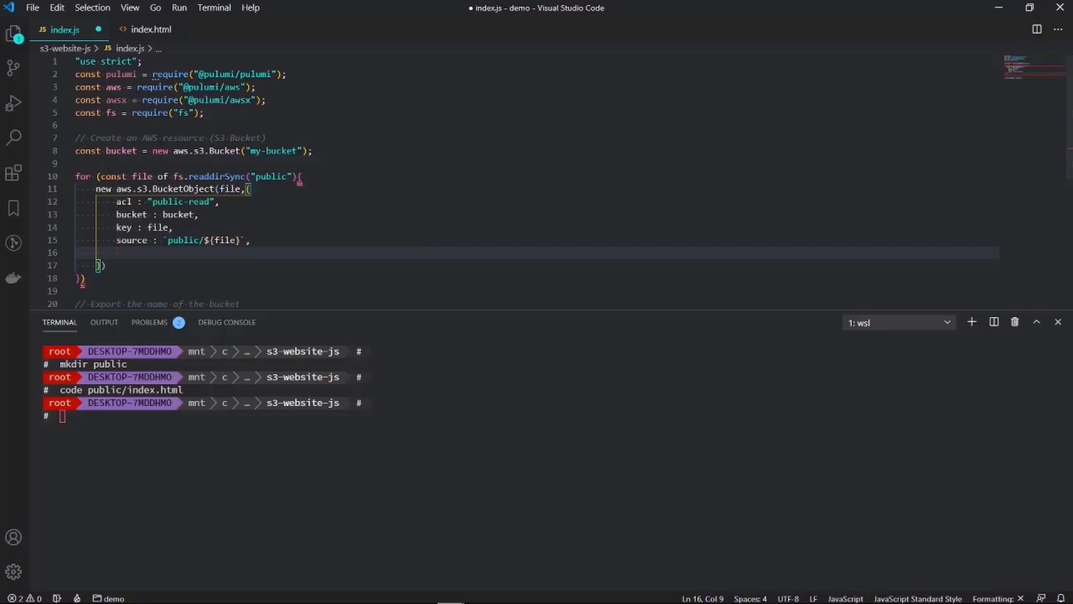
- Add contentType "text/html" to the BucketObject and close the statement with a semicolon
text(contentType : ")
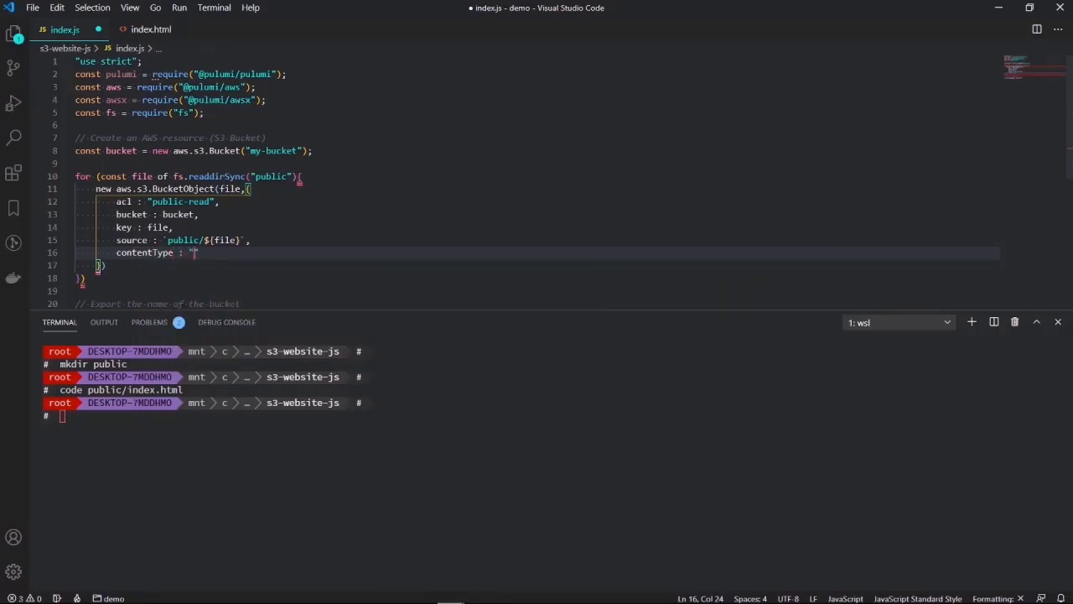
text(text)
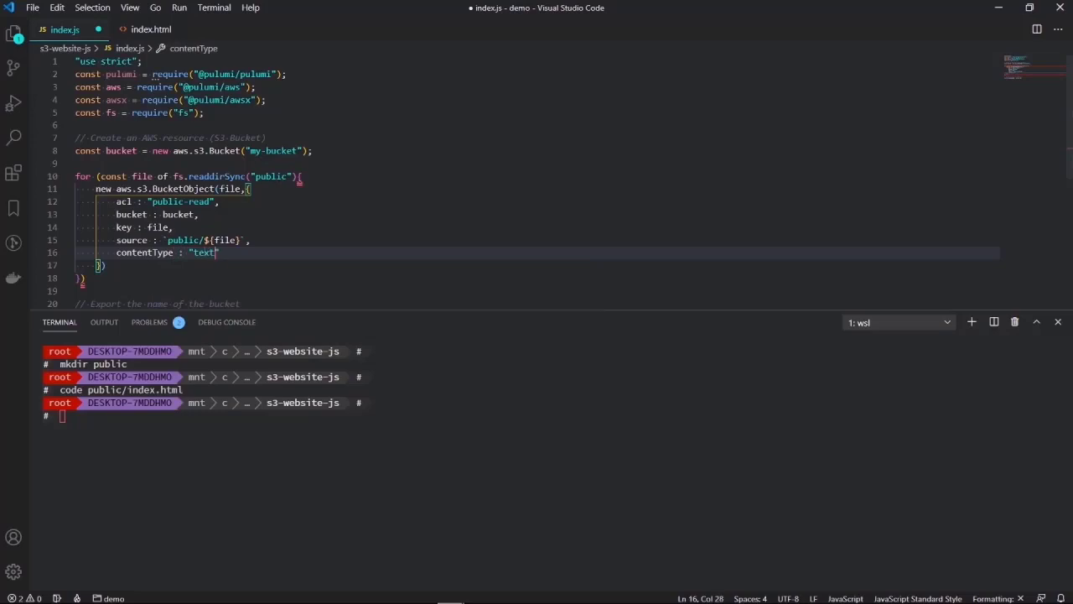
text(/html)
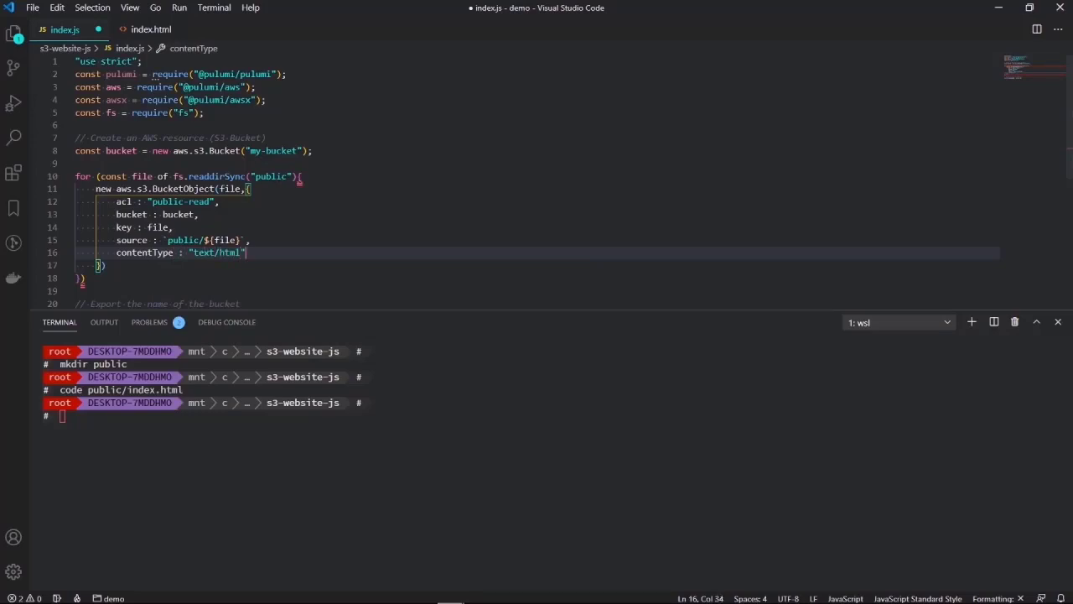
text(;)
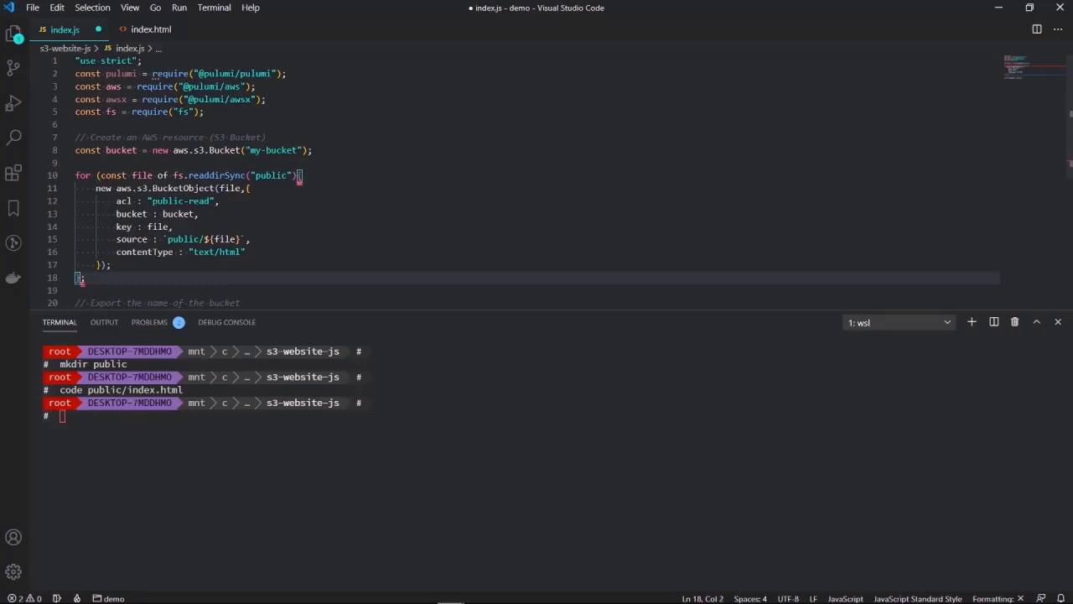
click(293, 176)
text(){)
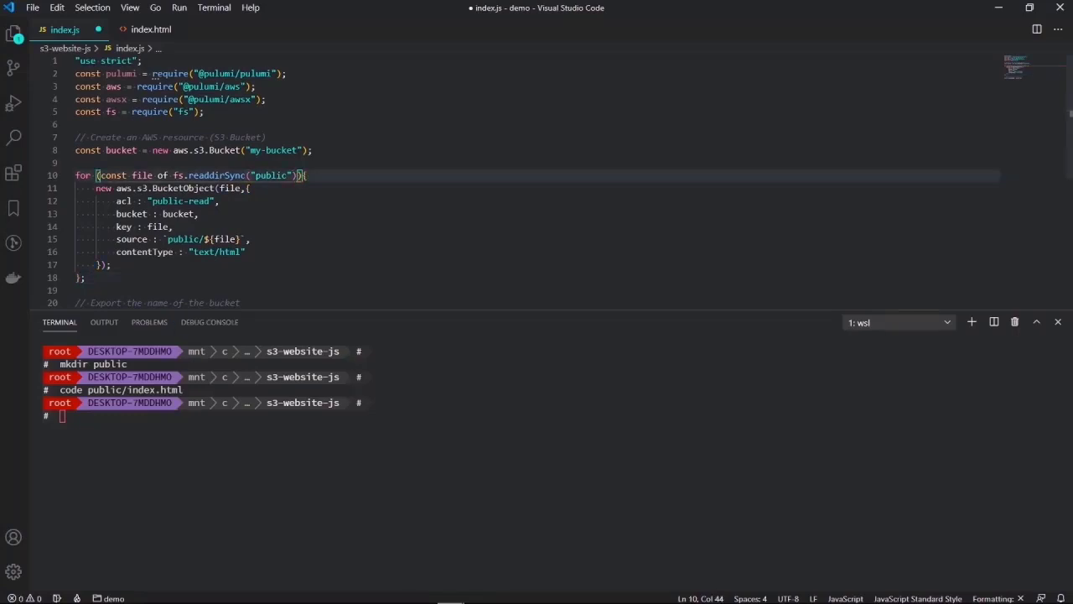
click(80, 278)
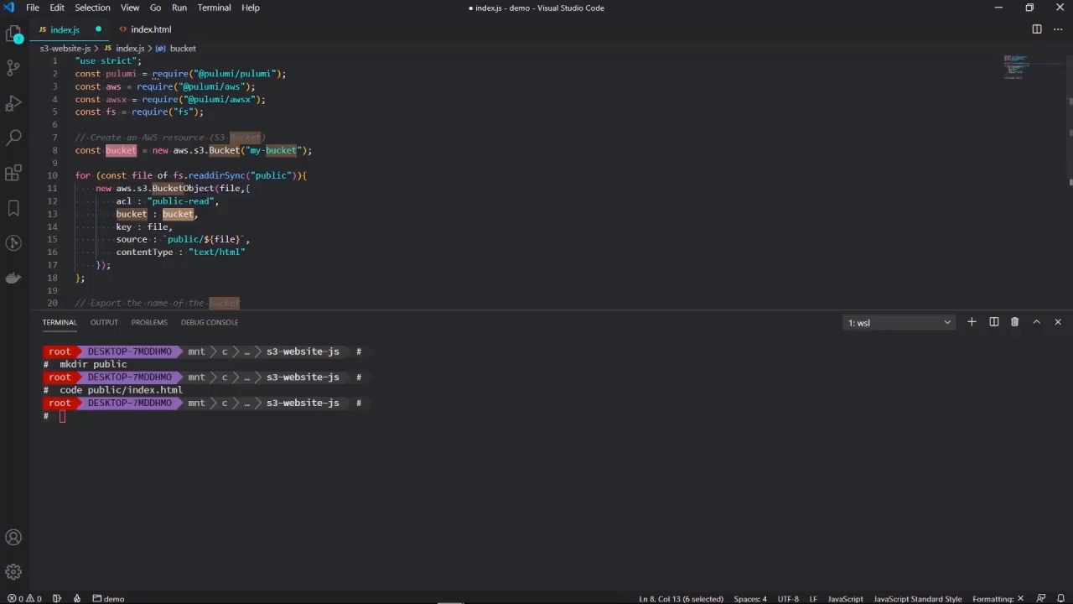
click(250, 188)
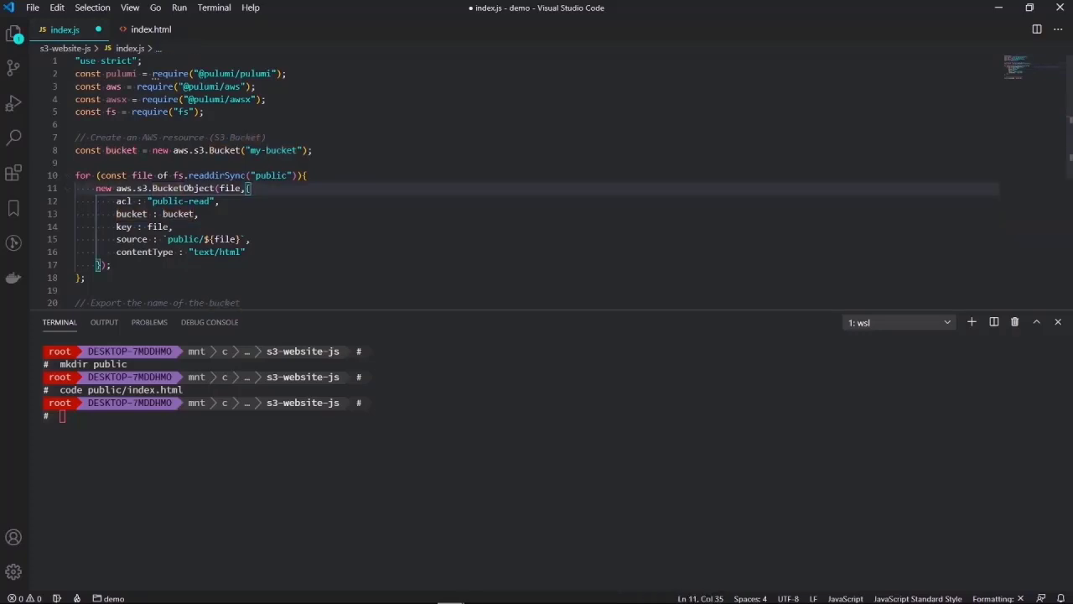
double_click(120, 151)
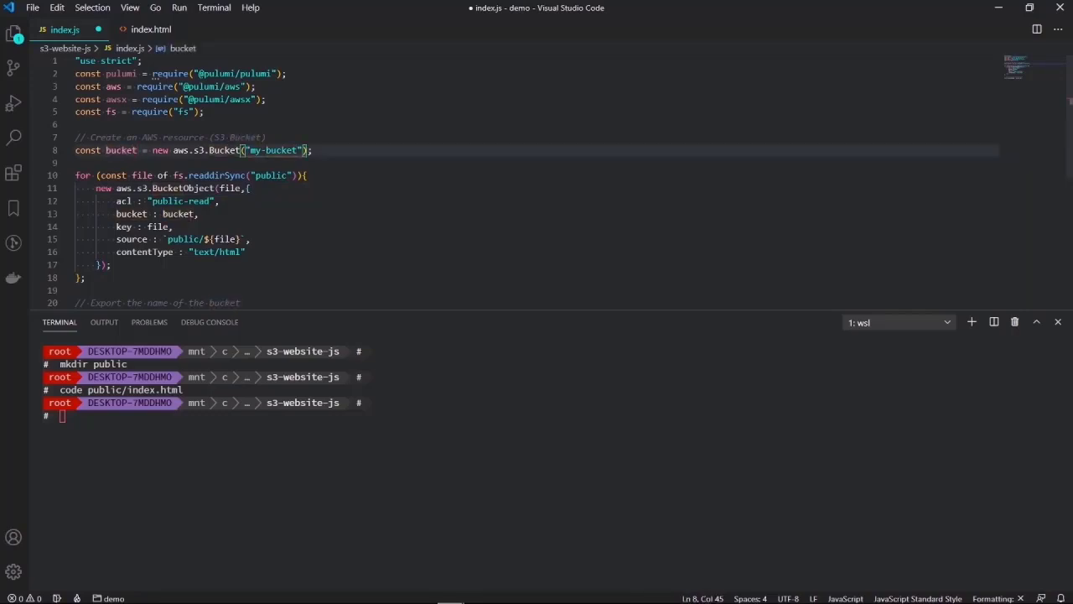
- Give my-bucket a second argument website: { indexDocument: "index.html" }
text(,{})
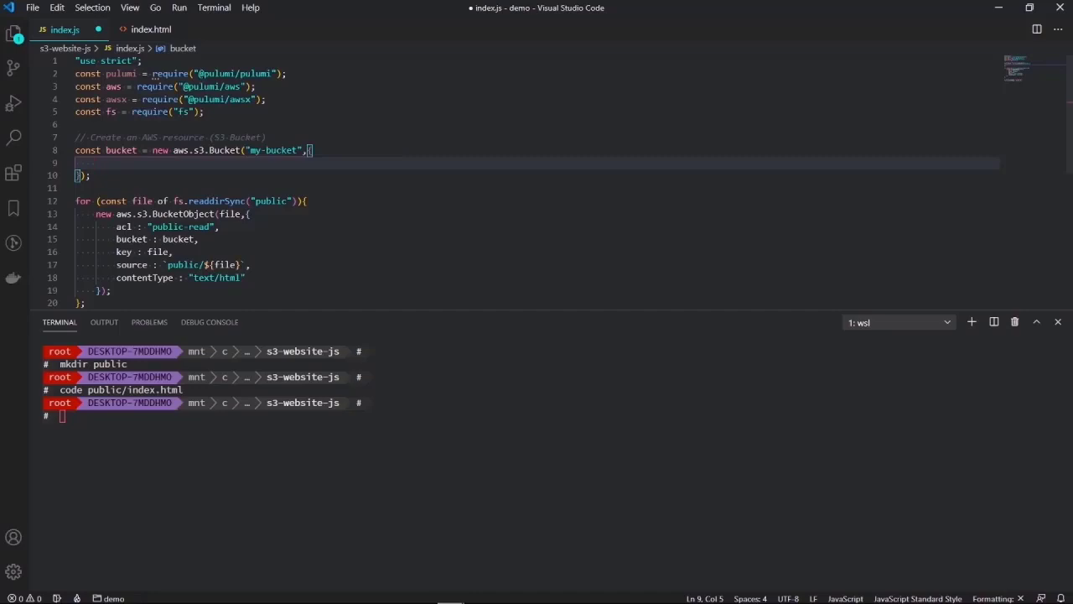
text(website)
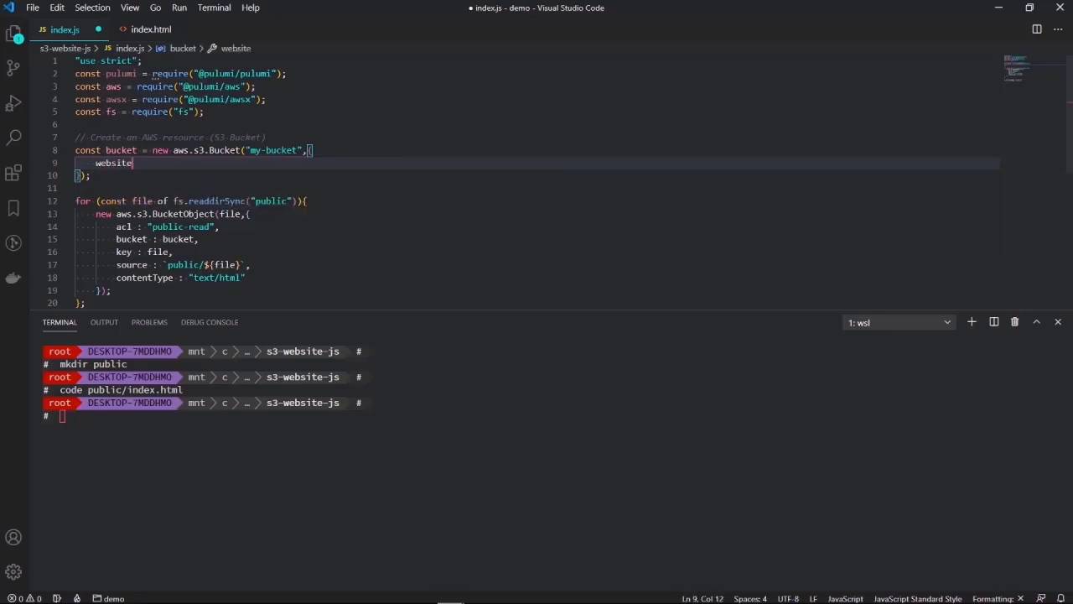
text(:)
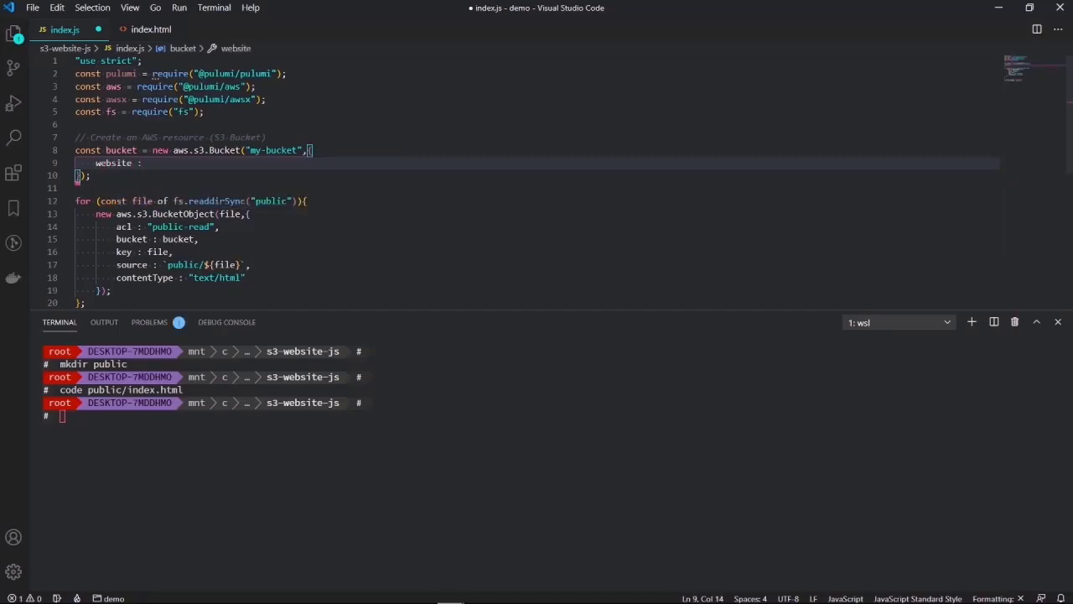
text({)
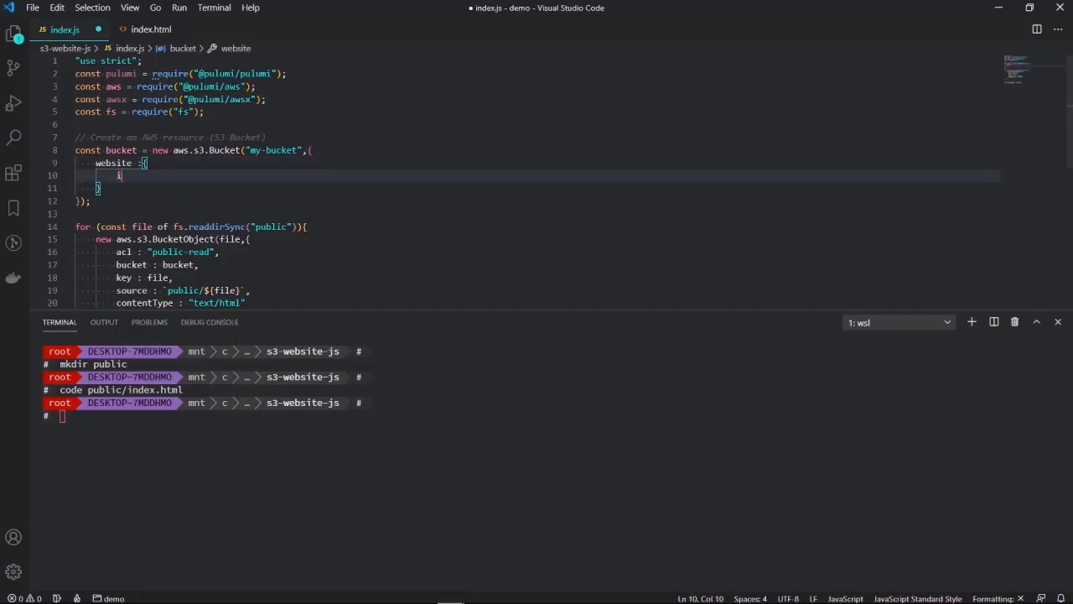
text(ndexDocument:)
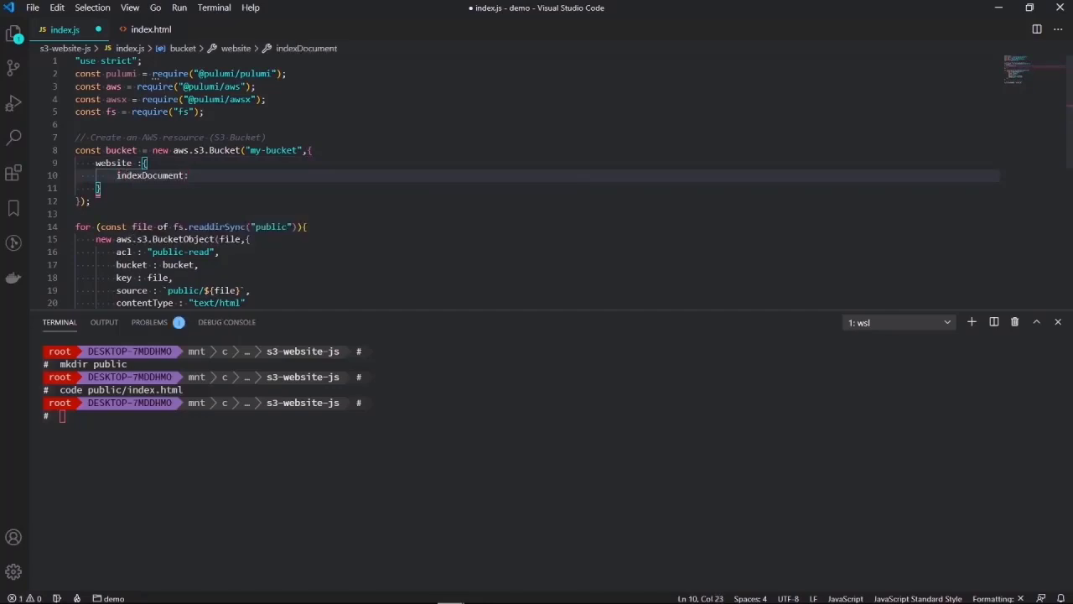
text("")
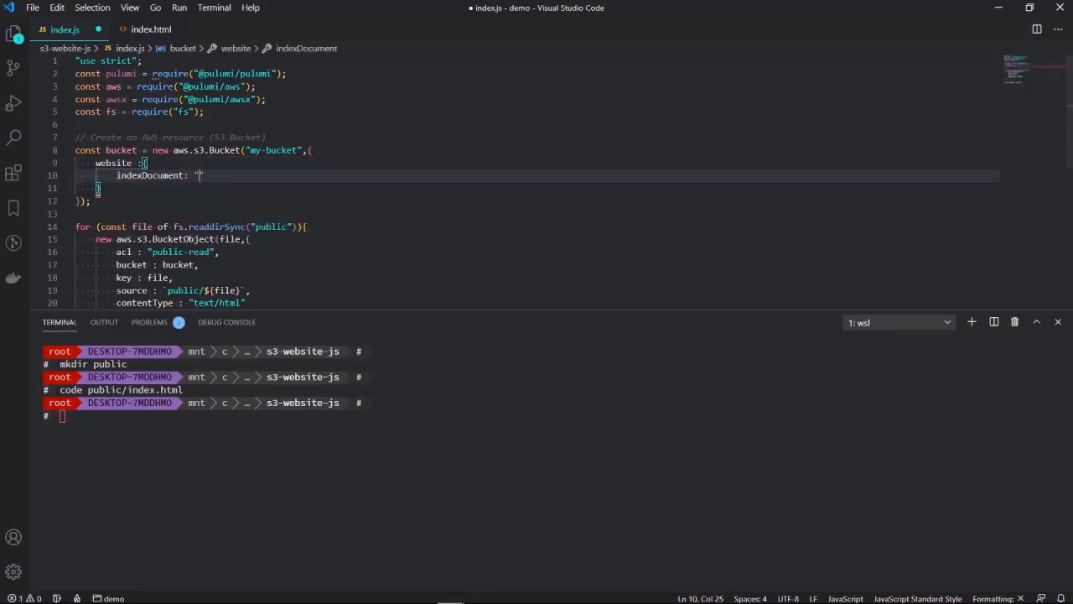
text(index.)
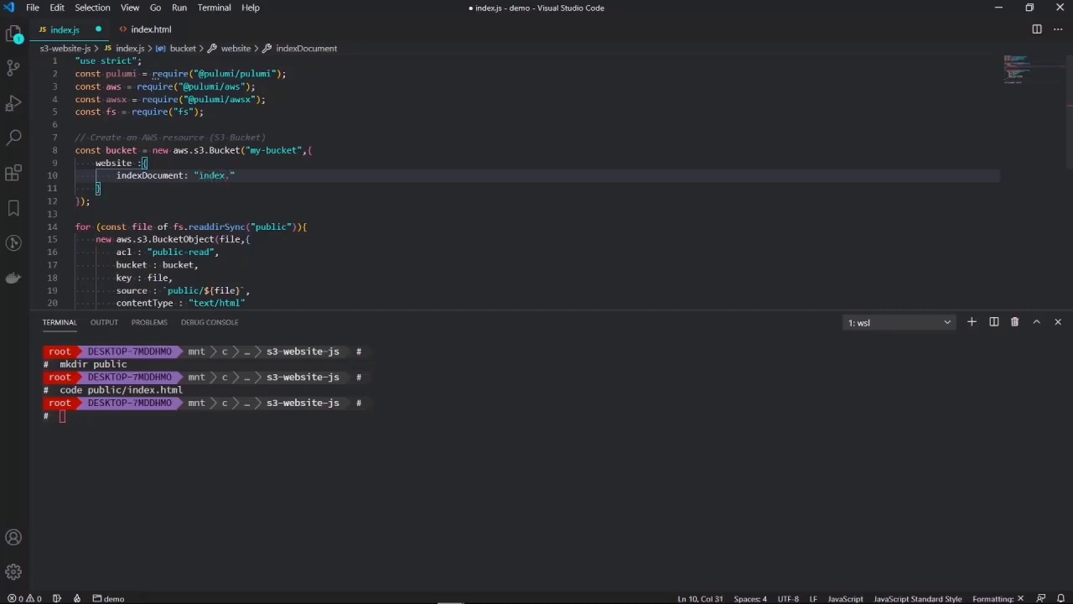
text(html)
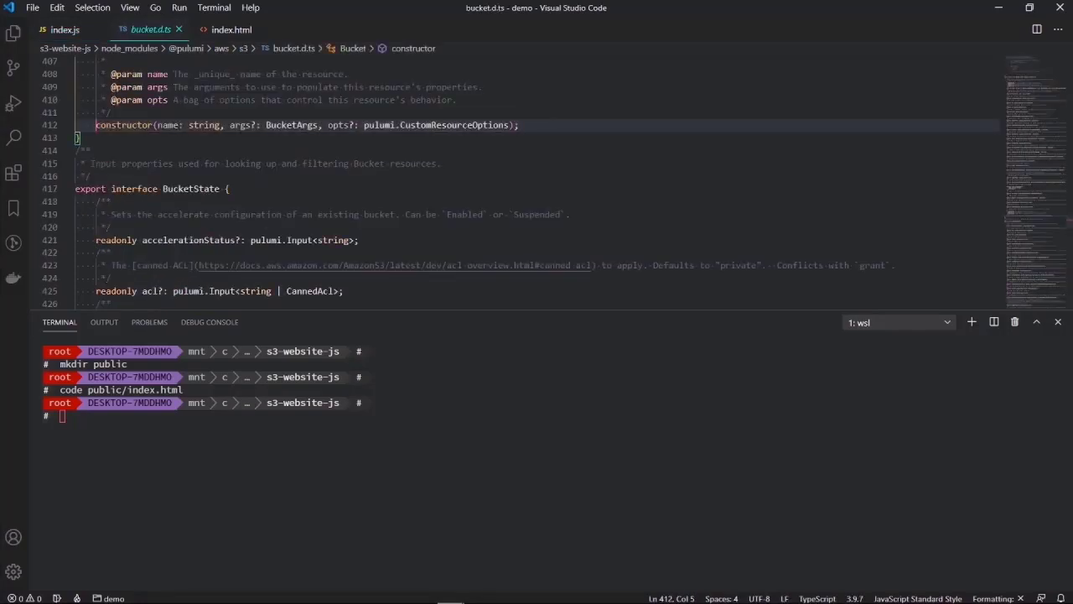
- Browse the BucketArgs definitions in bucket.d.ts, then return to index.js
double_click(291, 124)
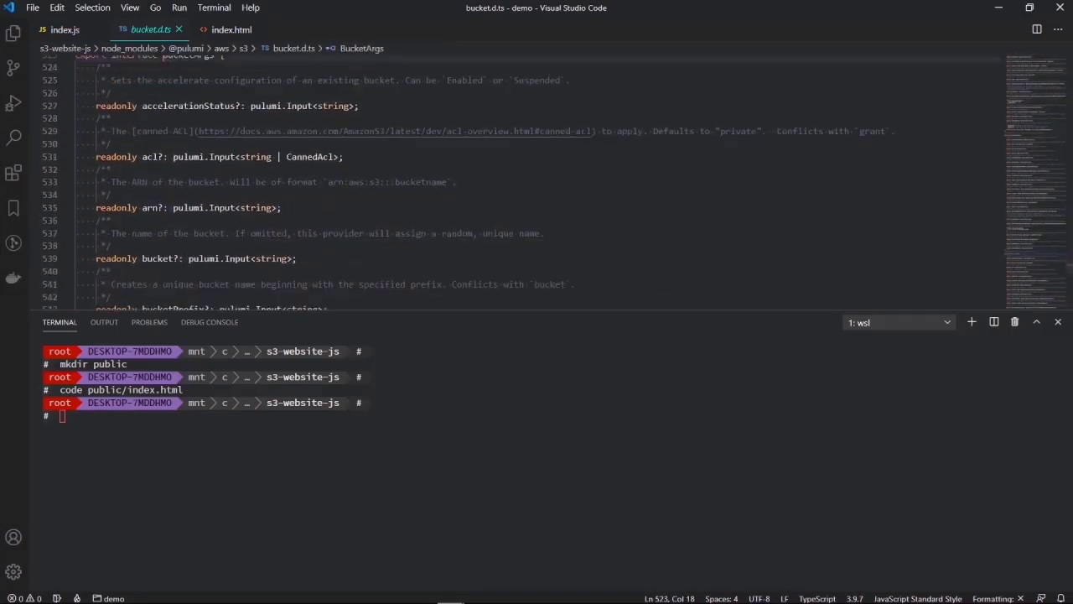
scroll(down, 3)
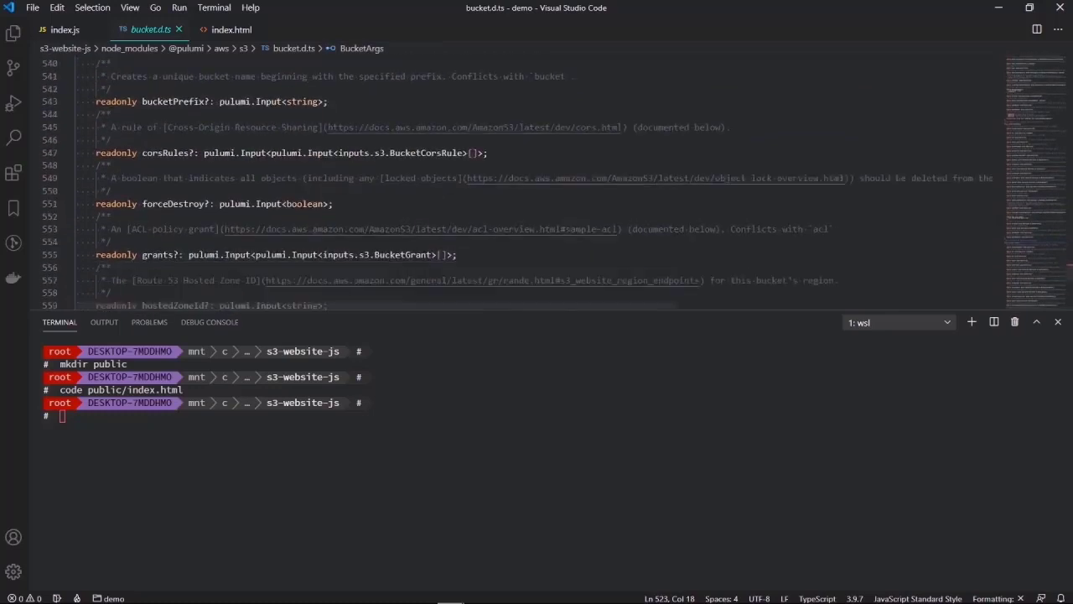
scroll(down, 3)
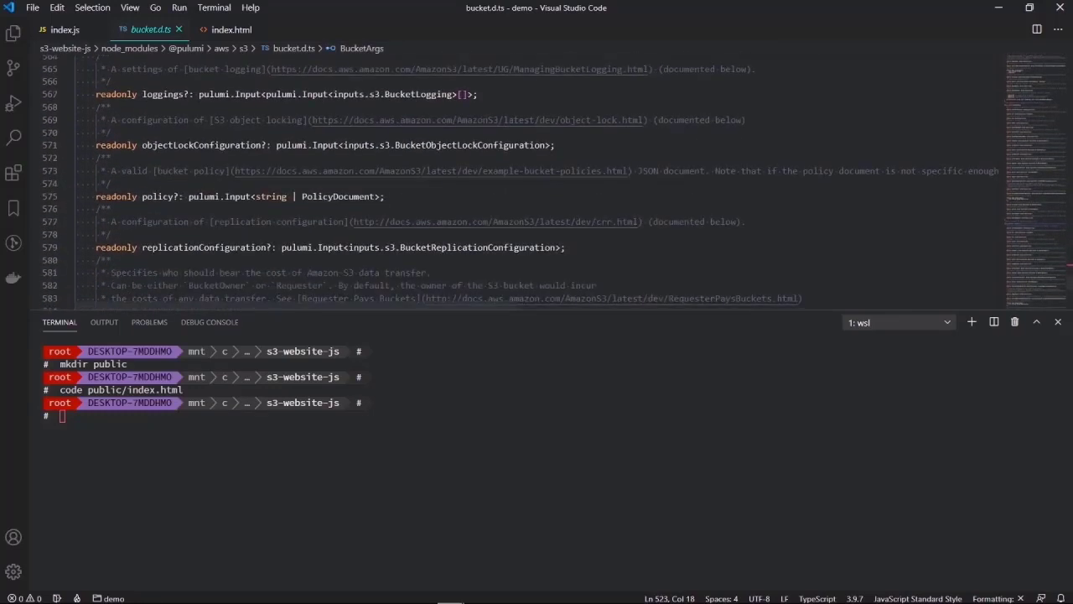
scroll(down, 3)
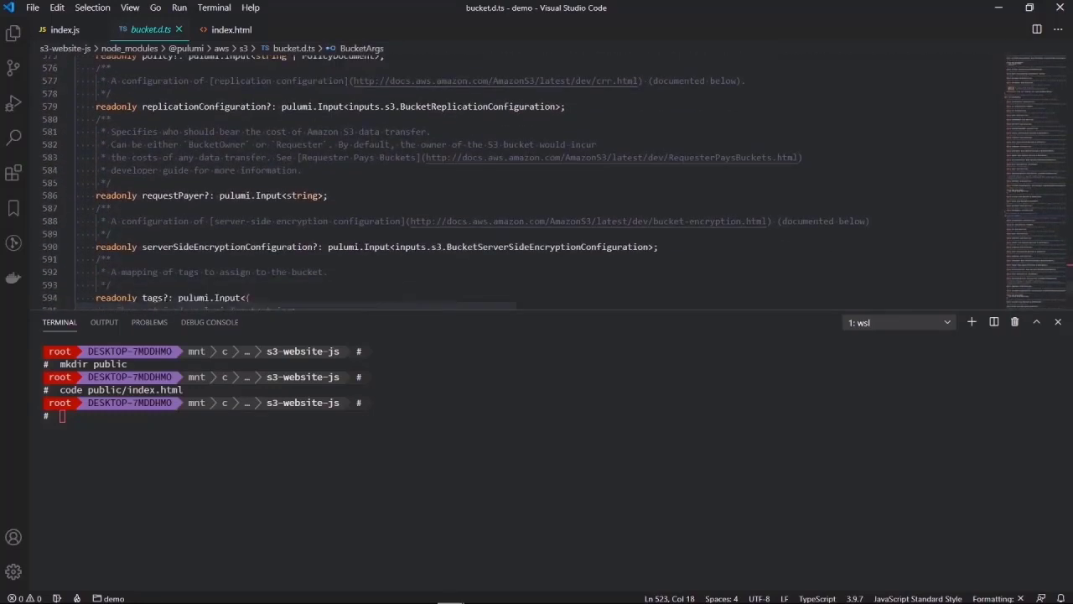
click(64, 30)
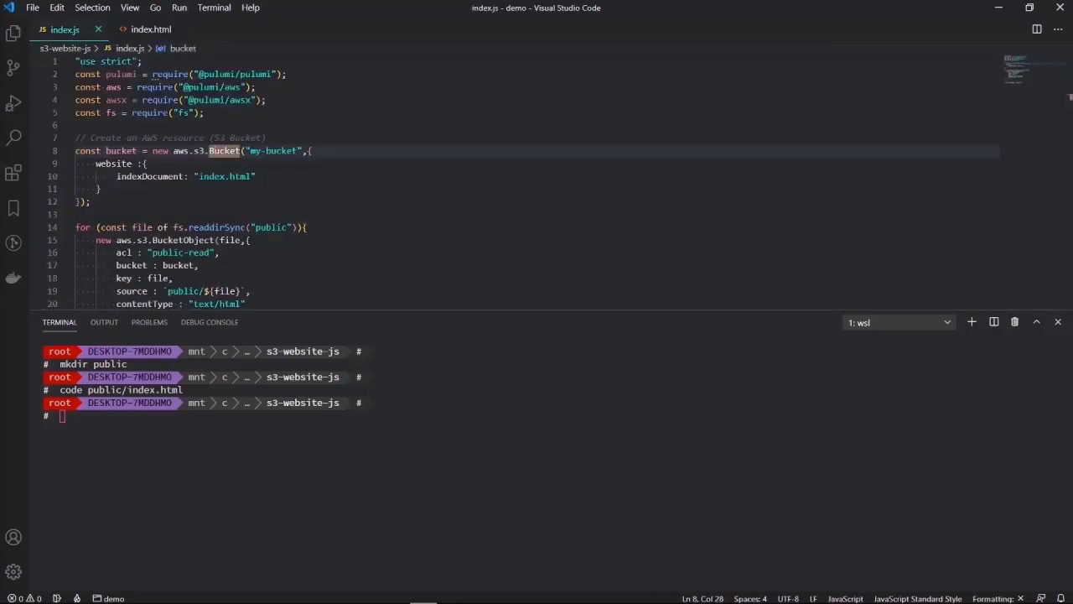
- Start an exports.bucketURL line at the end of index.js, dismissing snippet suggestions
scroll(down, 3)
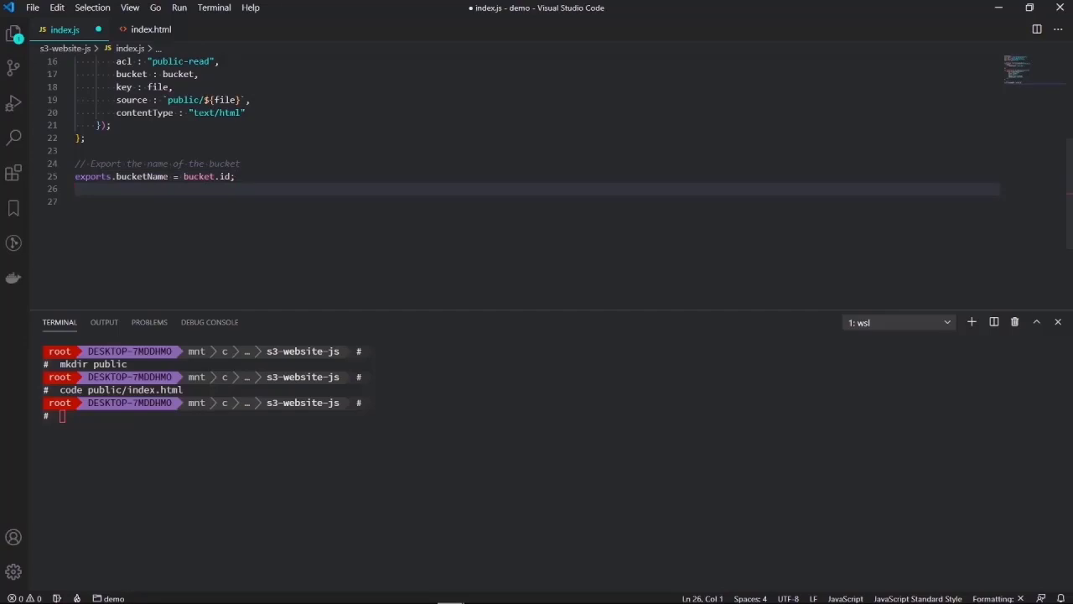
text(e)
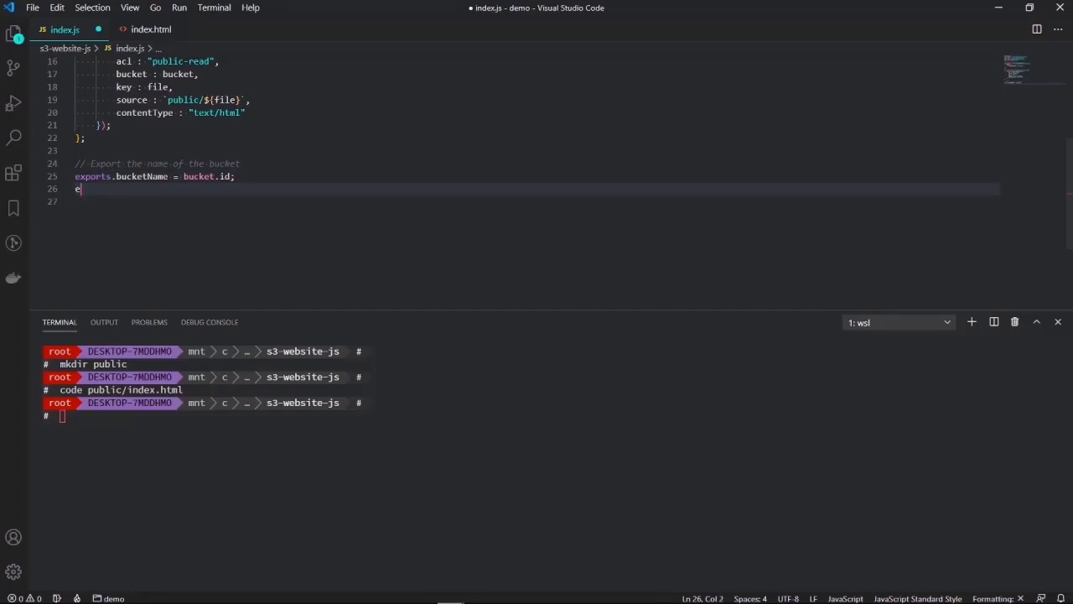
text(xp)
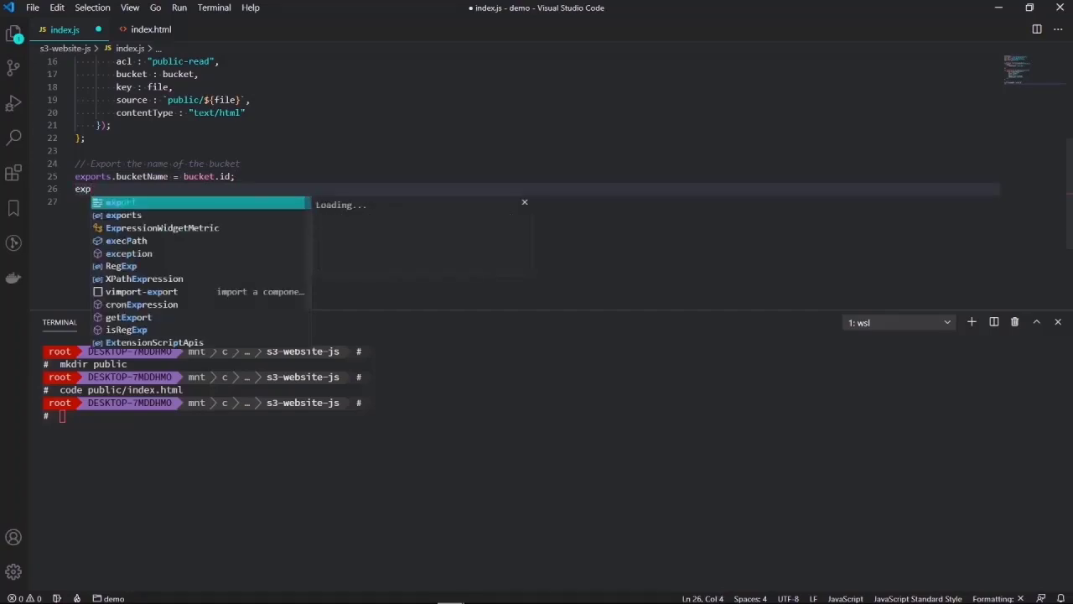
text(ort)
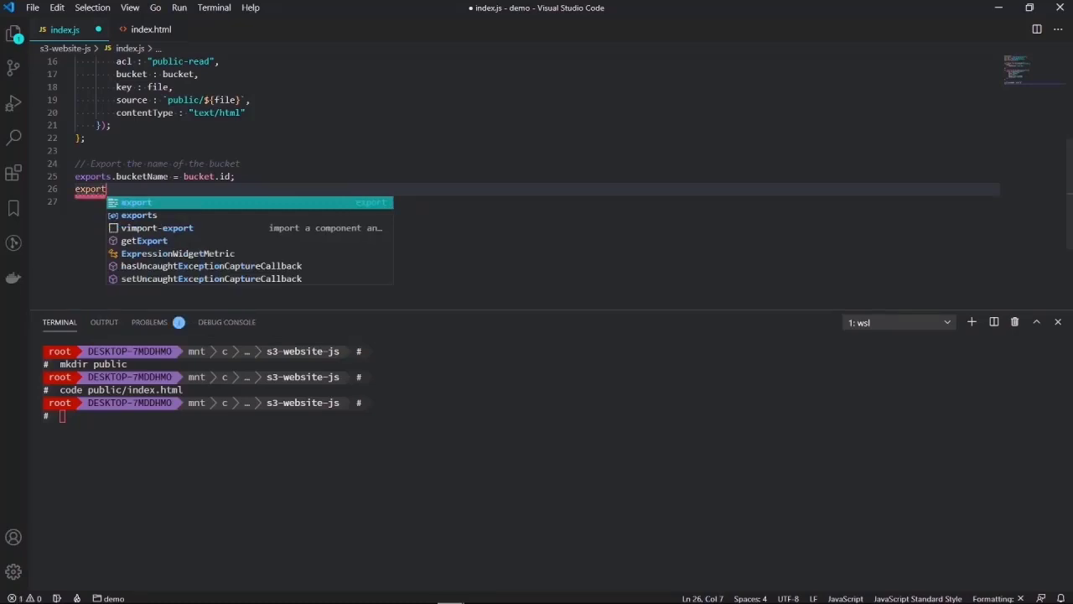
text(.bu)
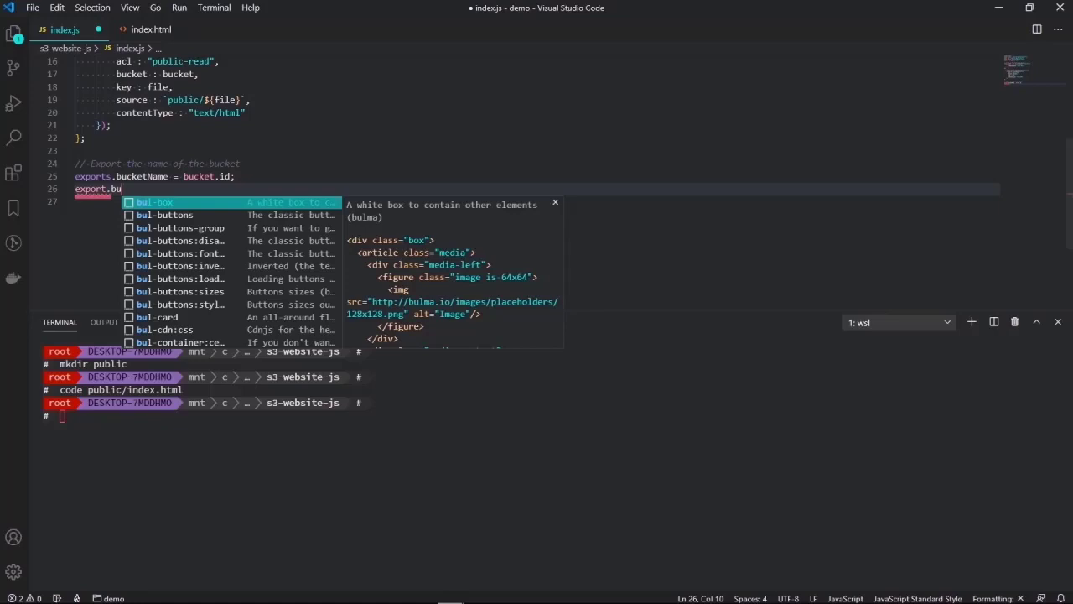
key(Escape)
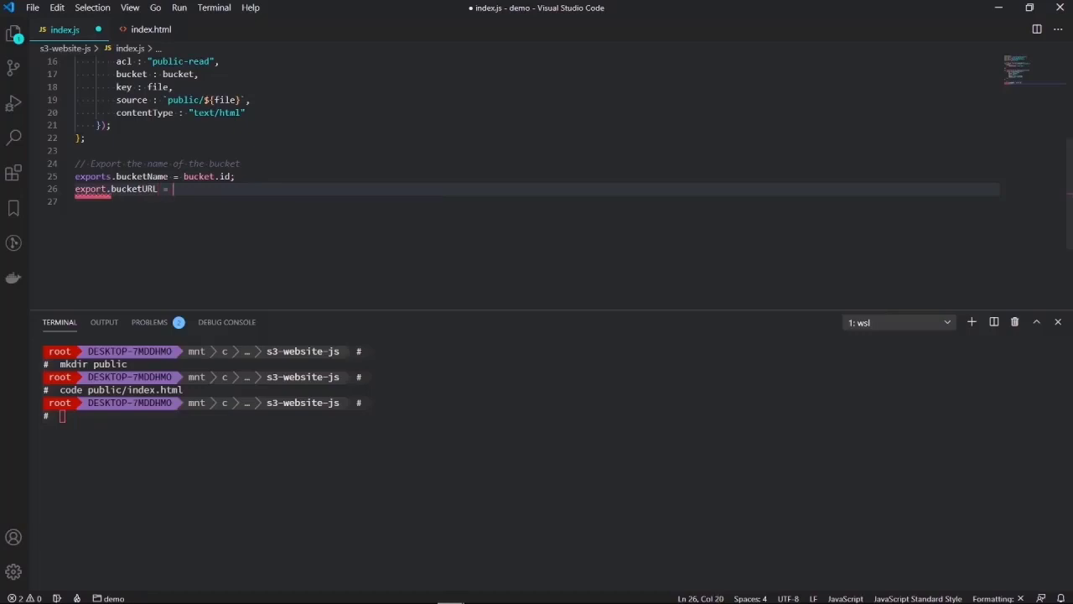
- Complete the export as bucket.websiteEndpoint using IntelliSense
text(bucket.)
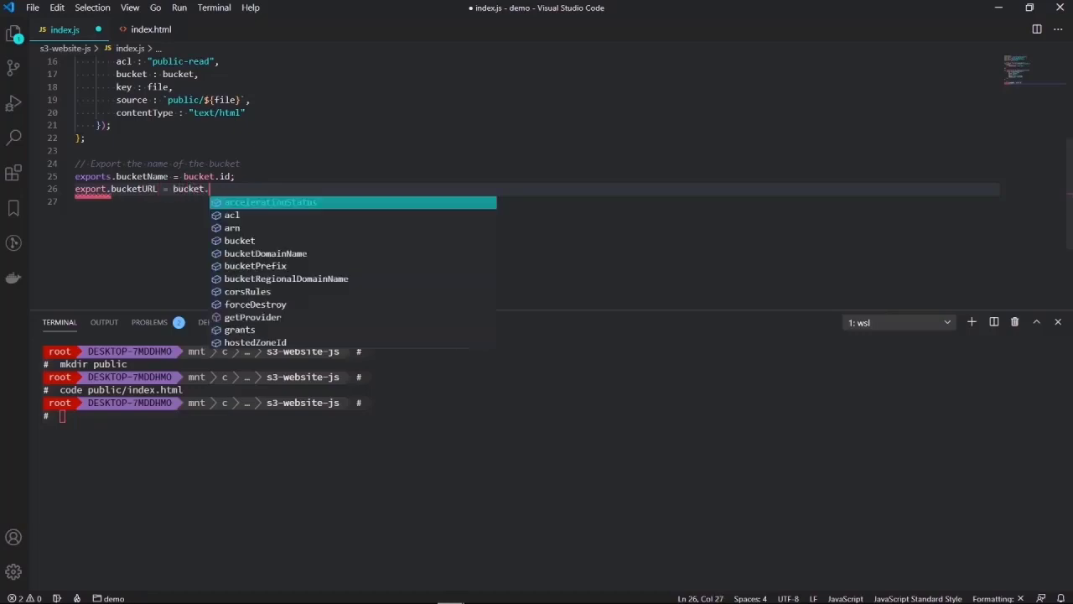
mouse_move(272, 201)
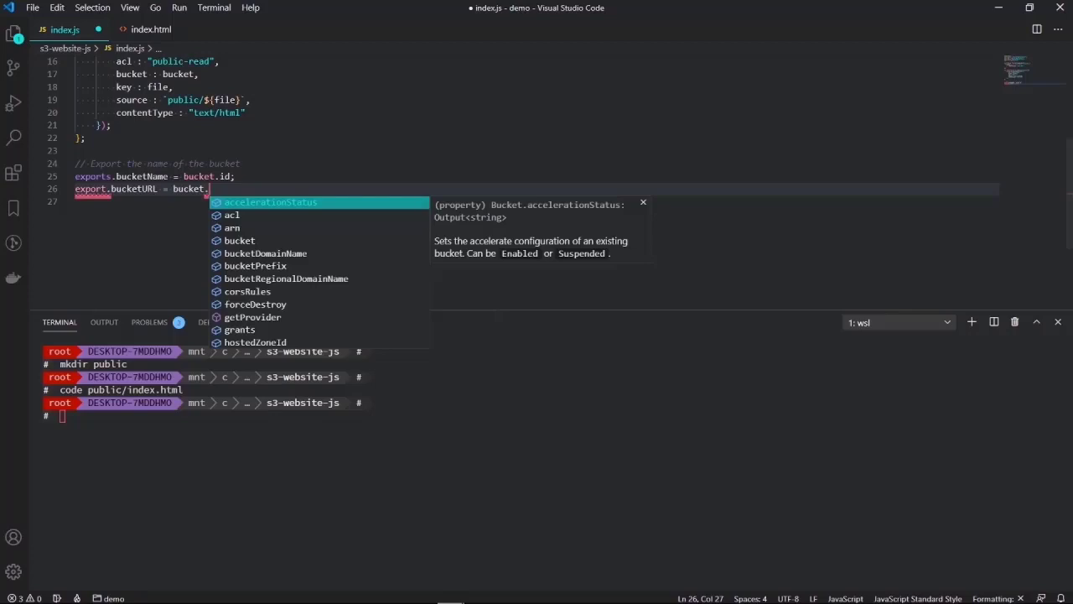
text(websiteEndpoint;)
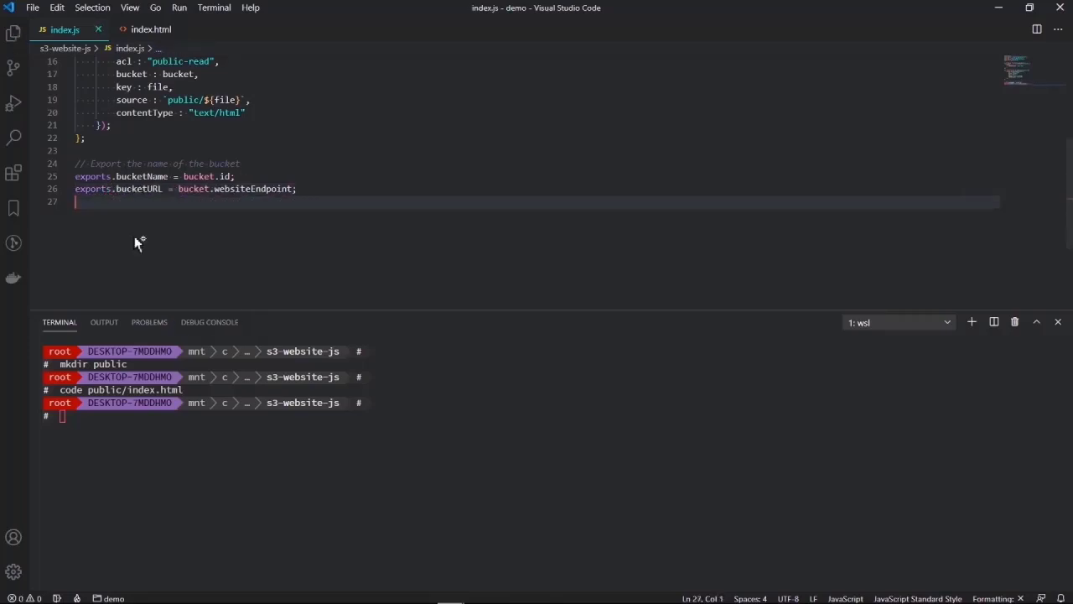
text(p)
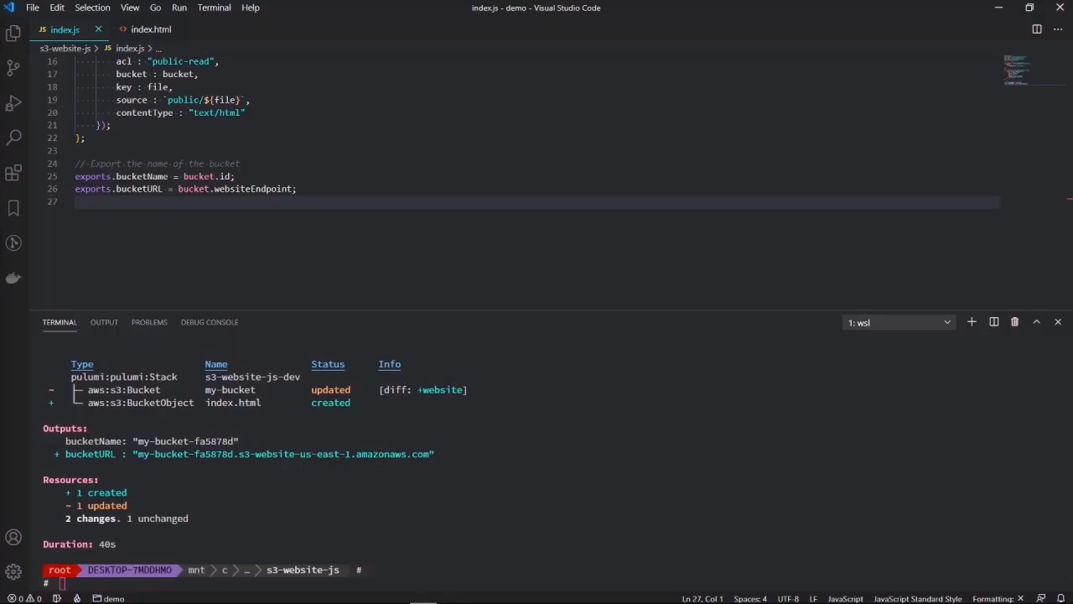
- Work in the terminal after pulumi up deployed the website bucket and bucketURL output
double_click(285, 452)
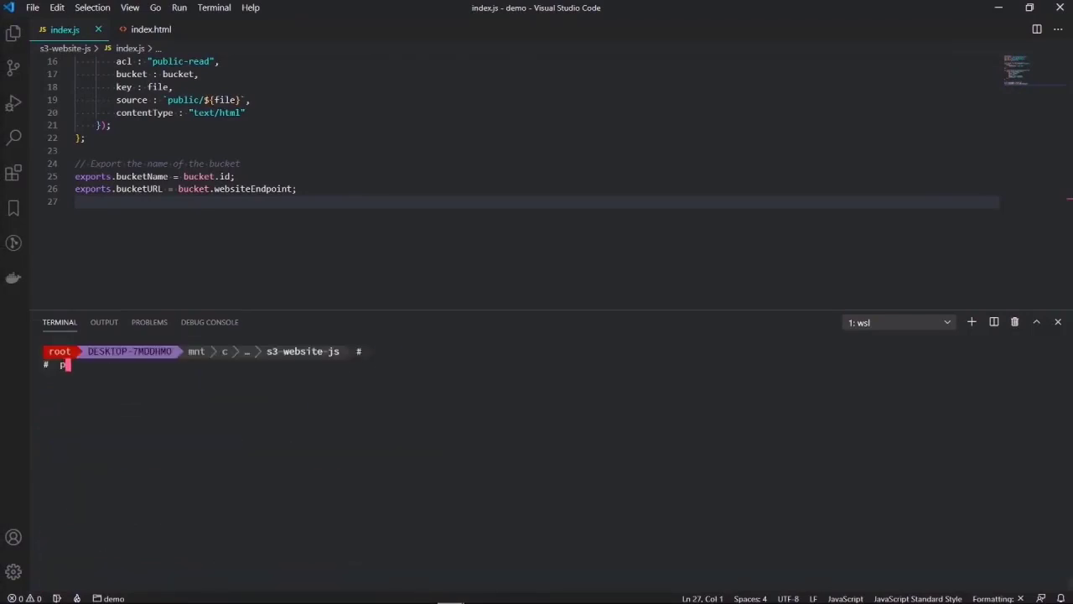
- Run pulumi destroy and confirm yes to delete the s3-website-js stack's resources
text(pulumi des)
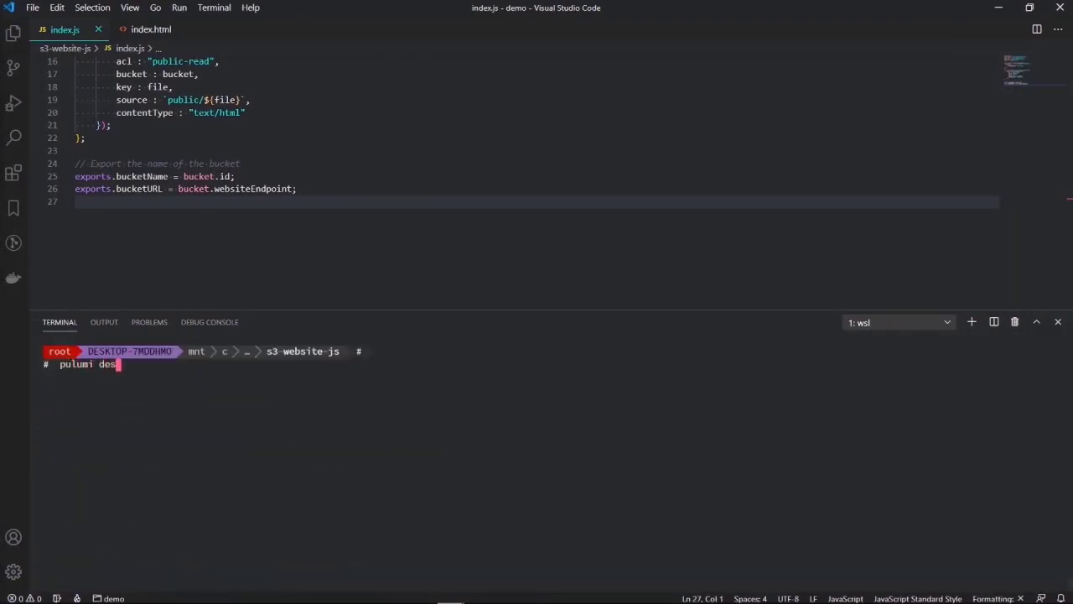
key(Return)
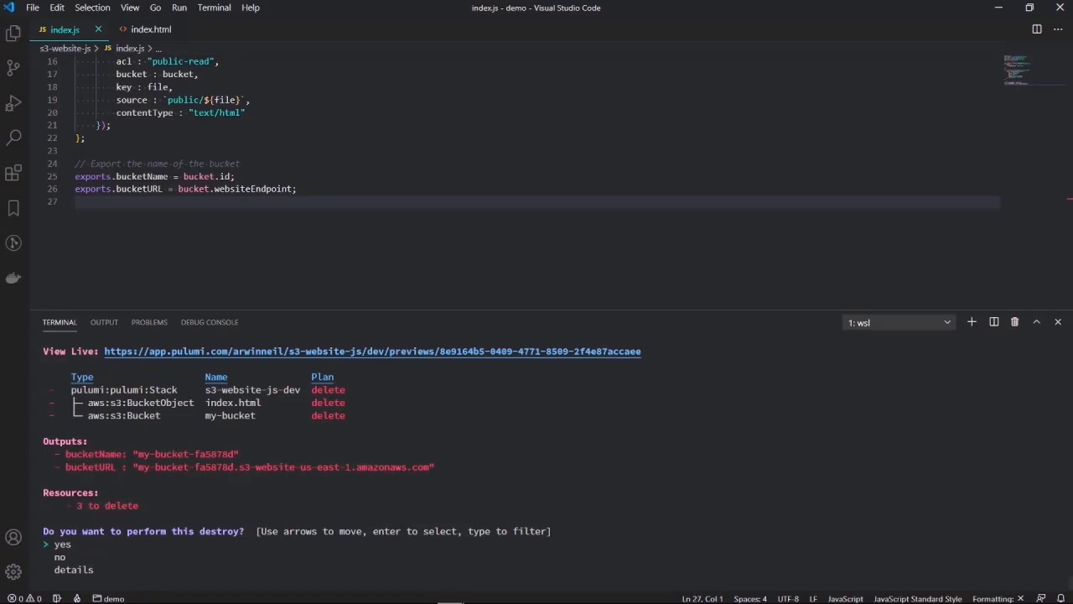
key(Return)
text(cd)
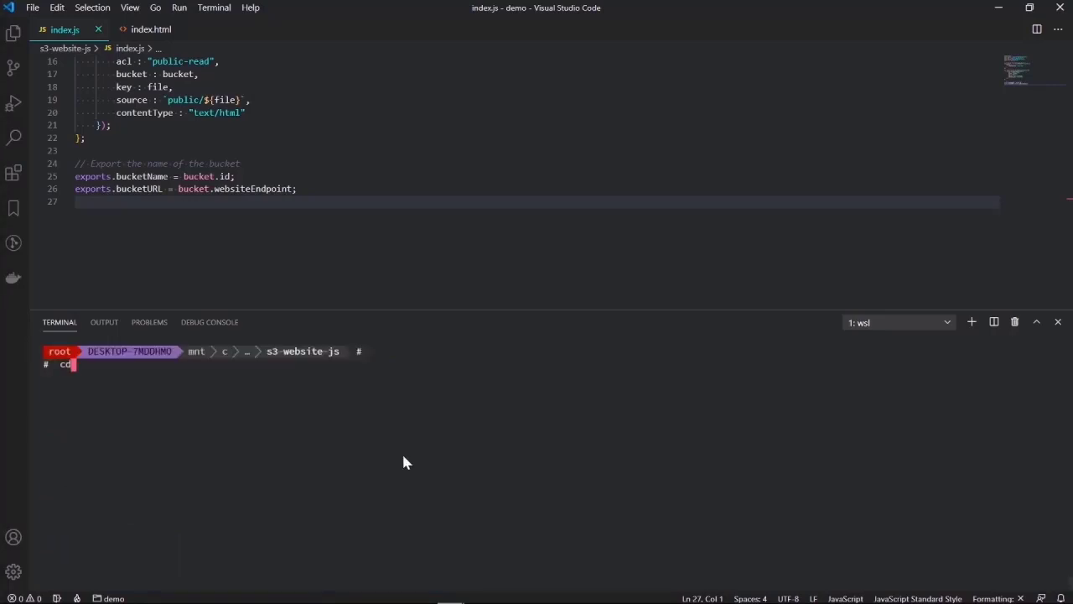
- Move into the demo folder, run pulumi new with a taller terminal, and begin cd ../
key(Return)
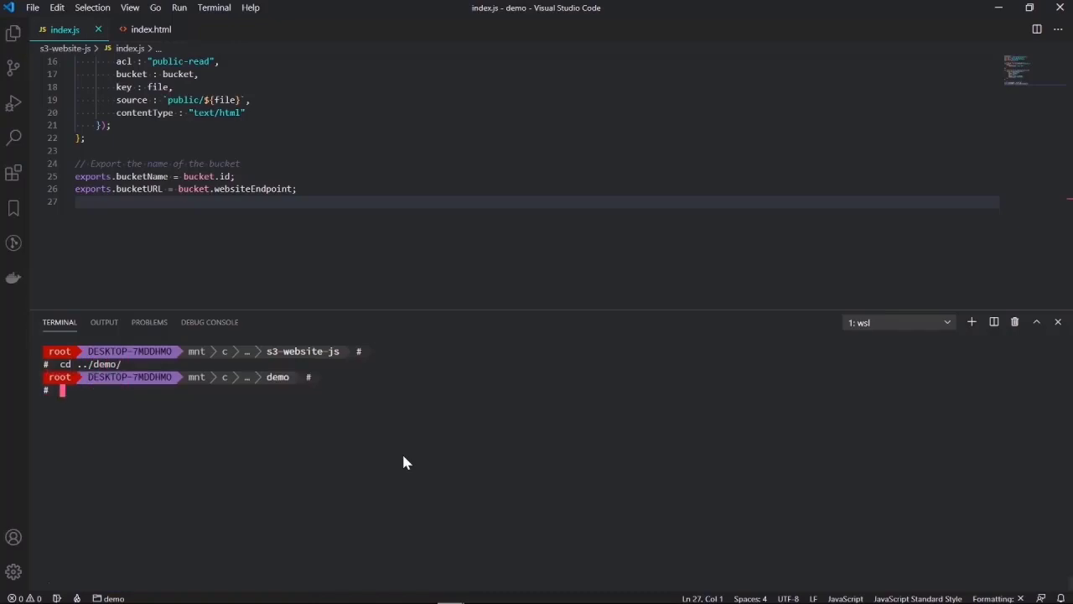
text(pulumi)
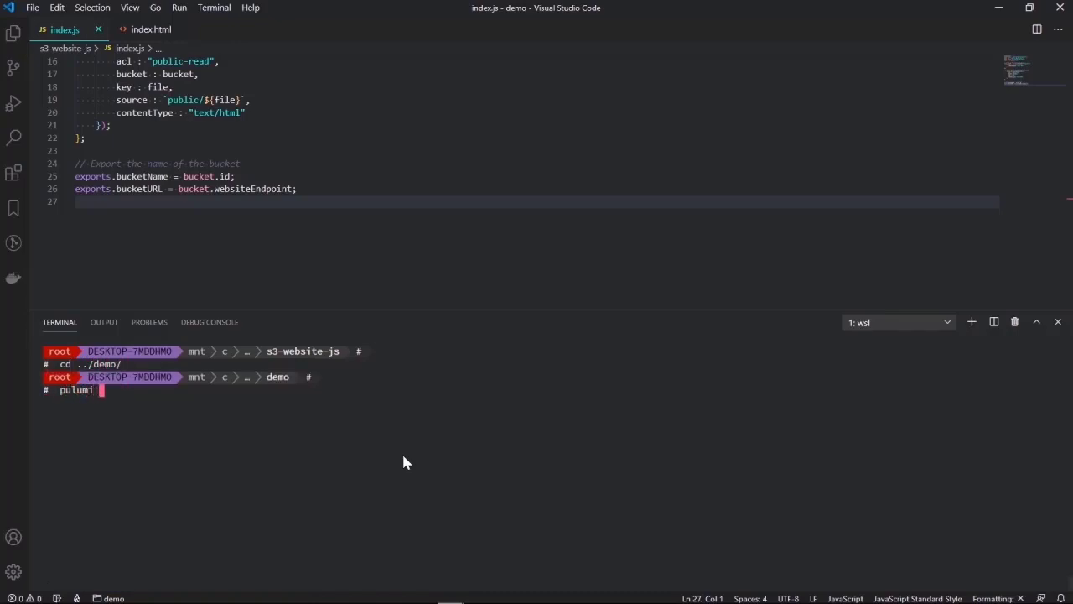
text(new)
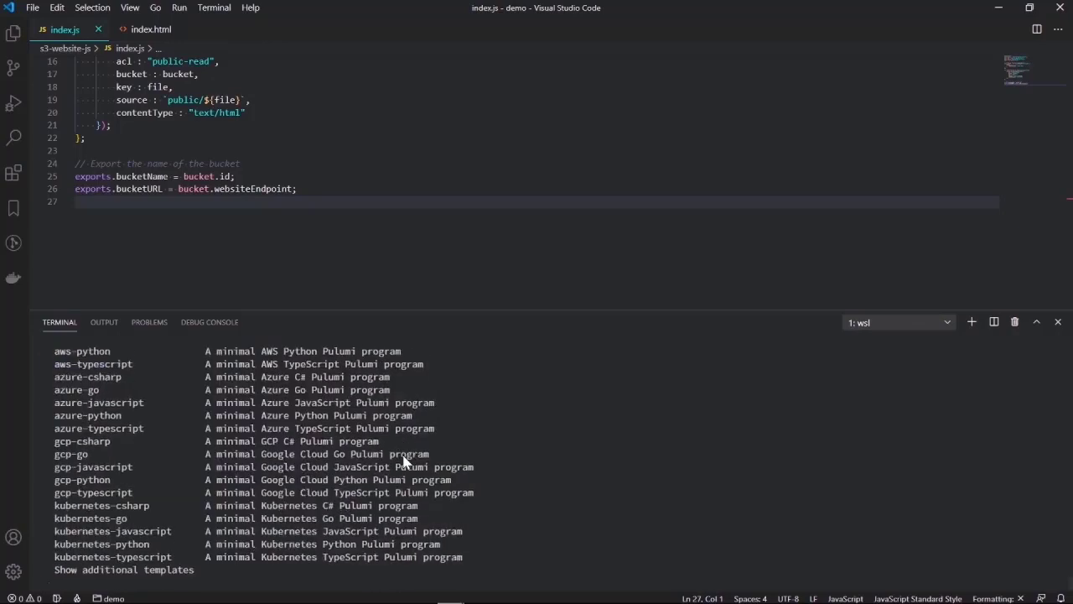
mouse_move(640, 309)
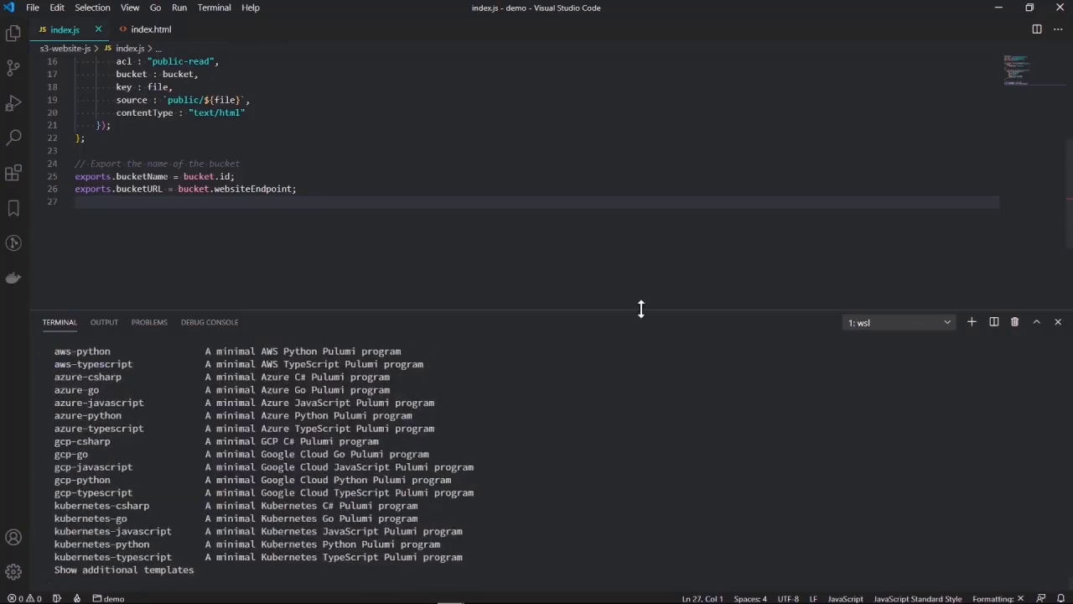
drag(641, 309, 645, 228)
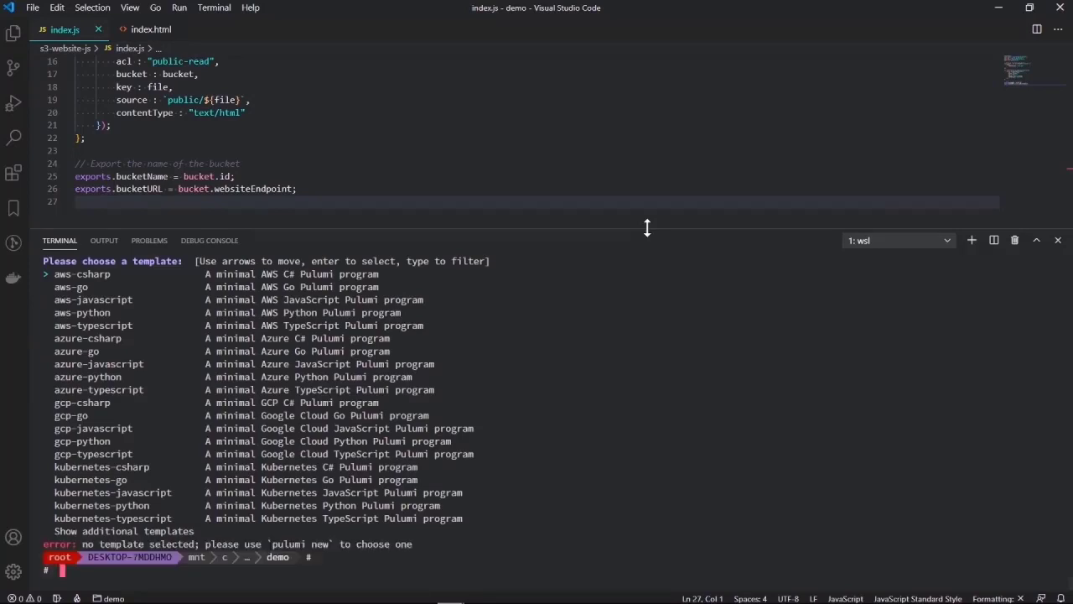
text(cd ../ec2-server-cs/)
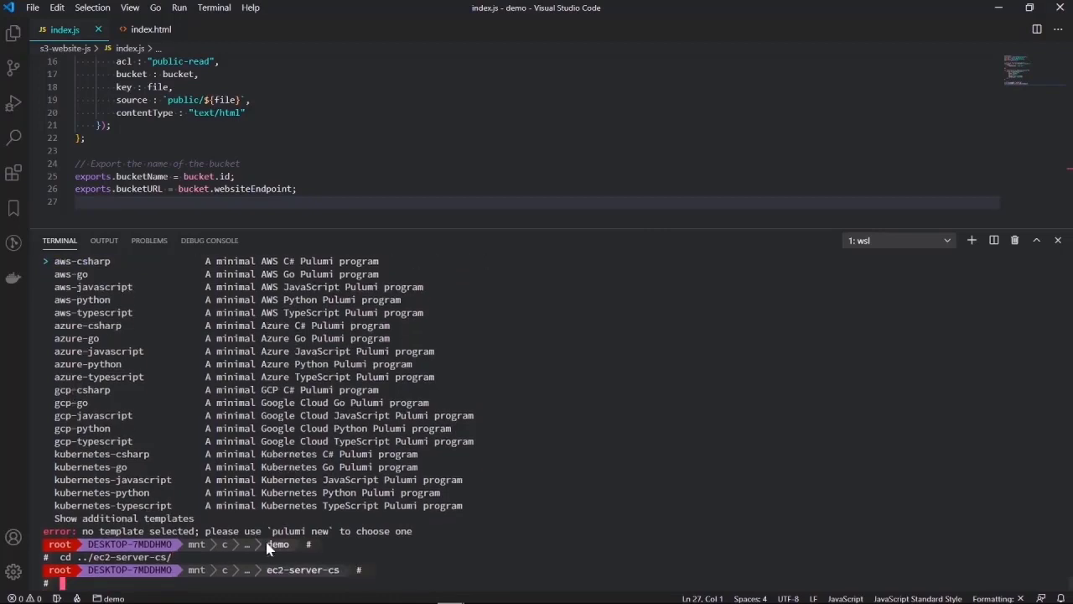
- List the ec2-server-cs files with ls -l and run code Program.cs to edit it
text(ls -)
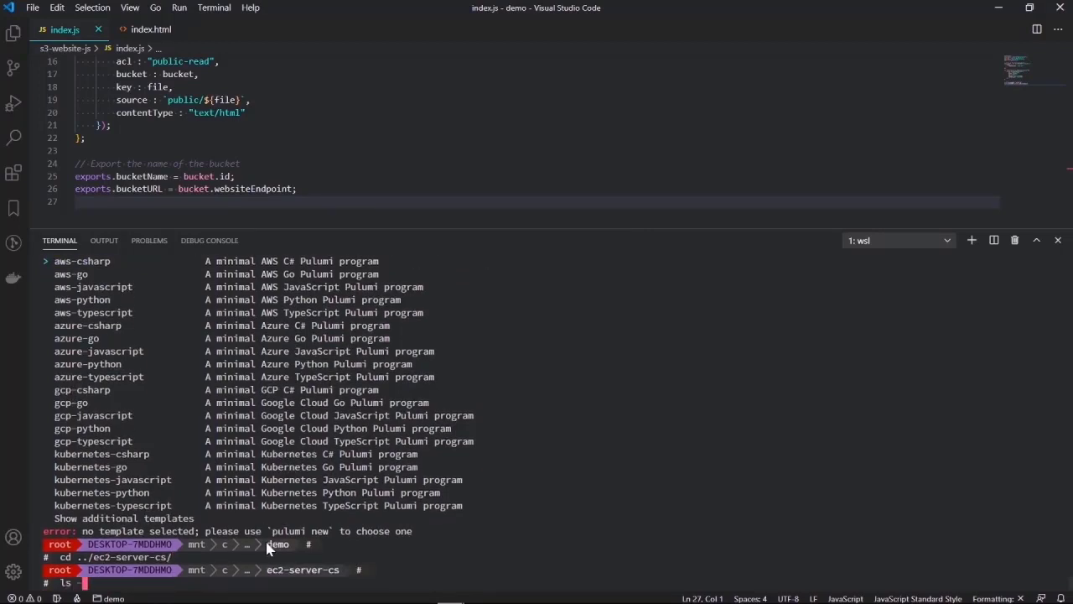
text(ls -l)
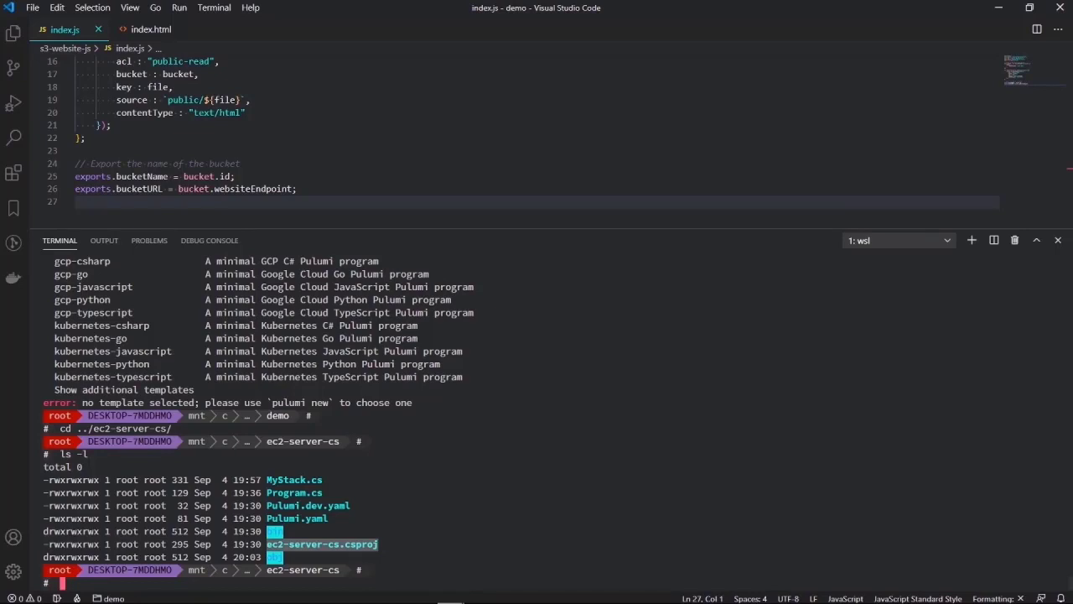
text(code)
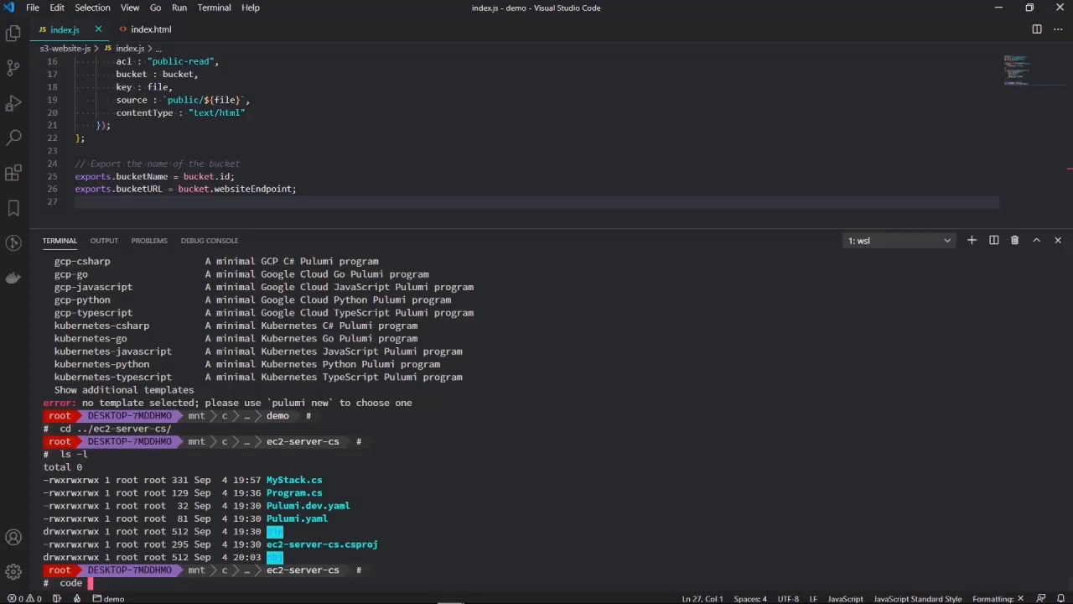
text(Program.cs)
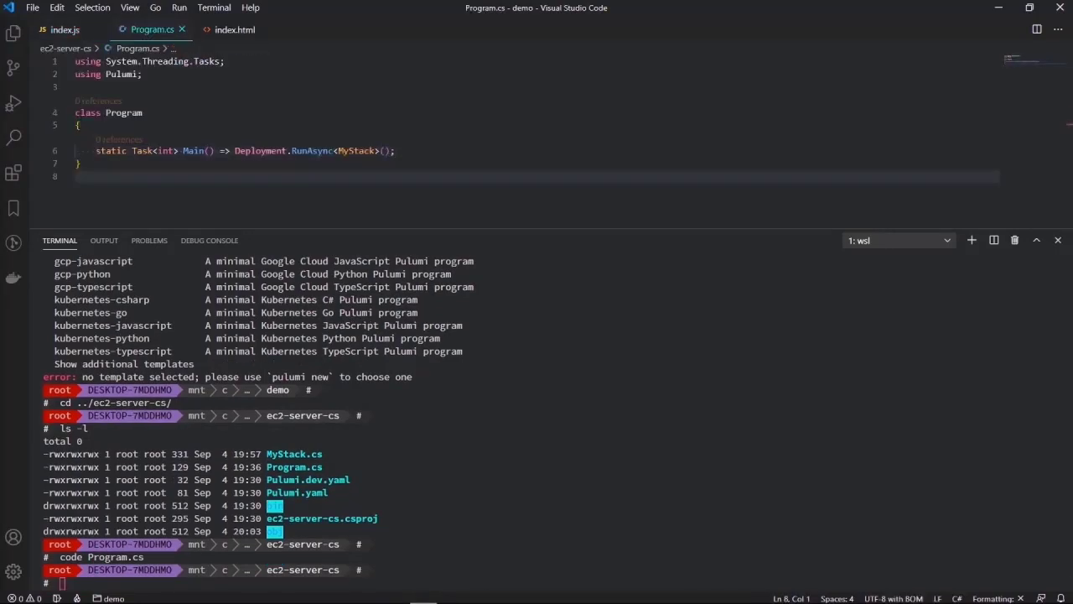
mouse_move(141, 507)
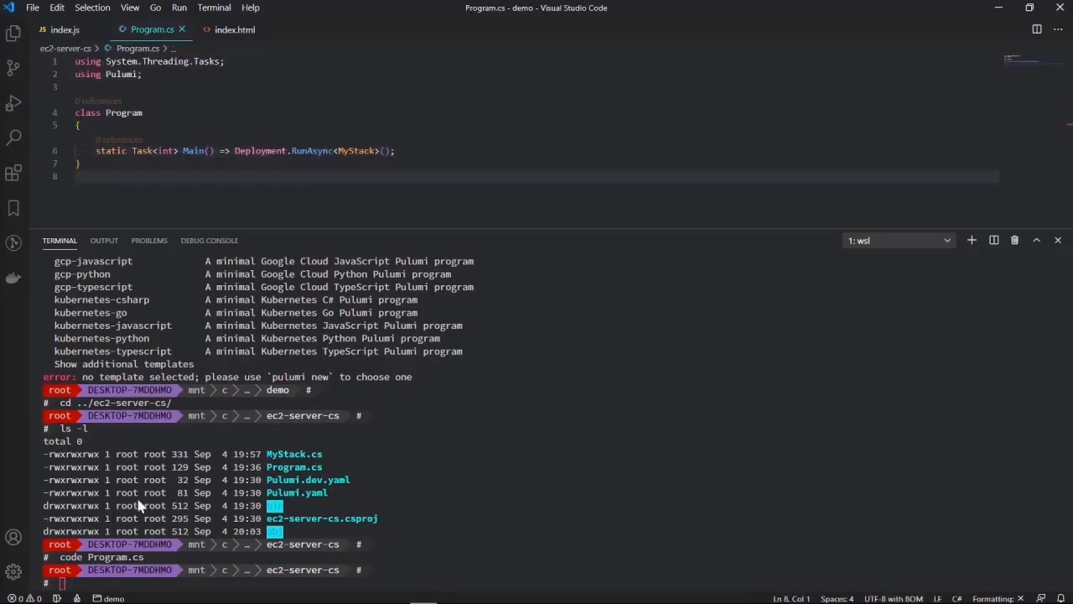
- Jump from Program.cs to the MyStack class in MyStack.cs and add a blank constructor line
double_click(356, 151)
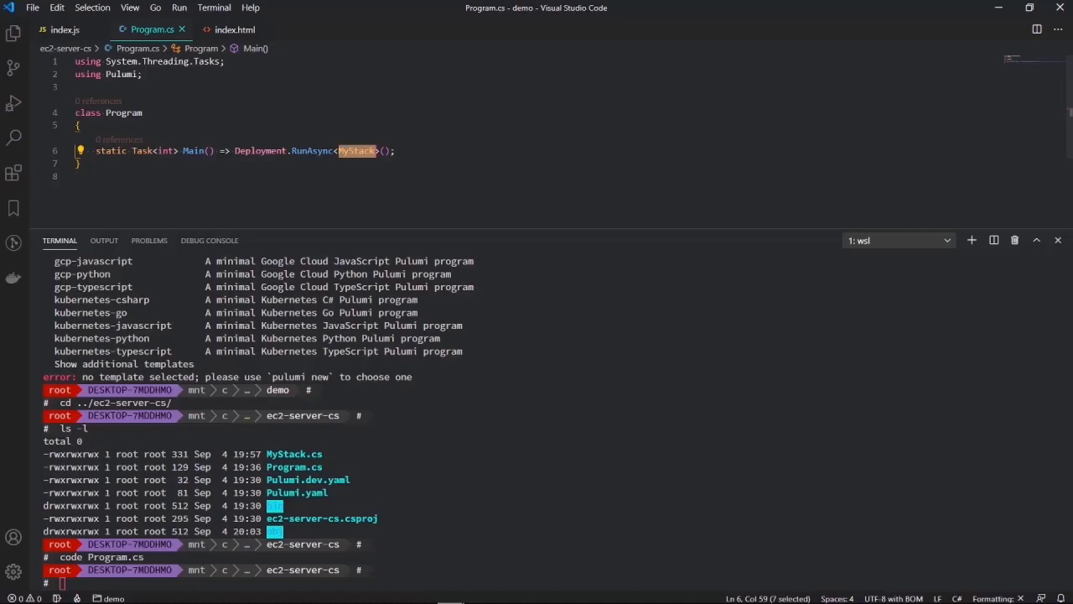
click(377, 151)
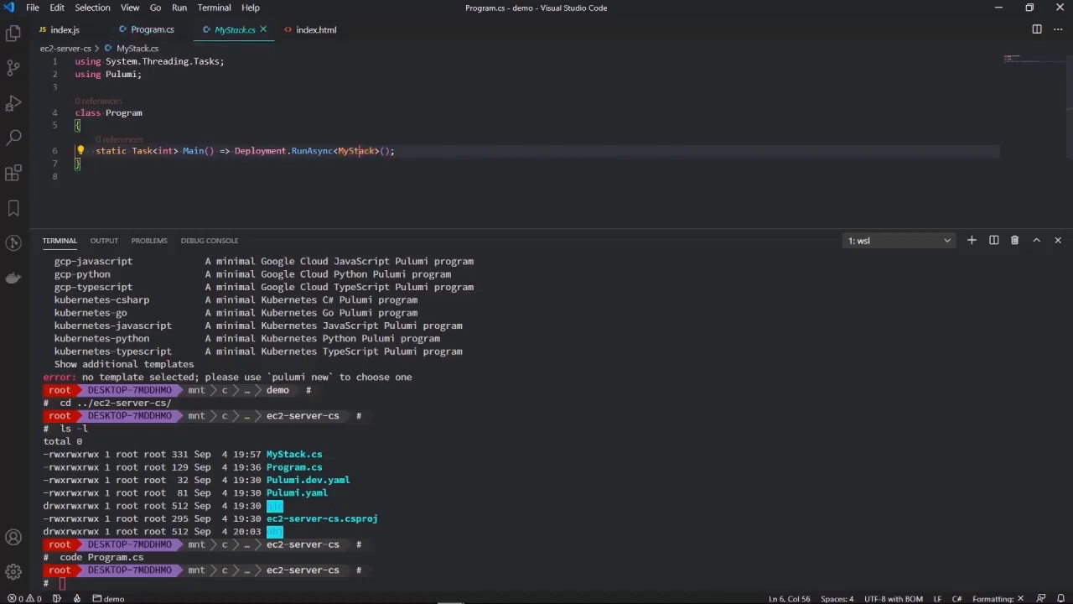
click(233, 30)
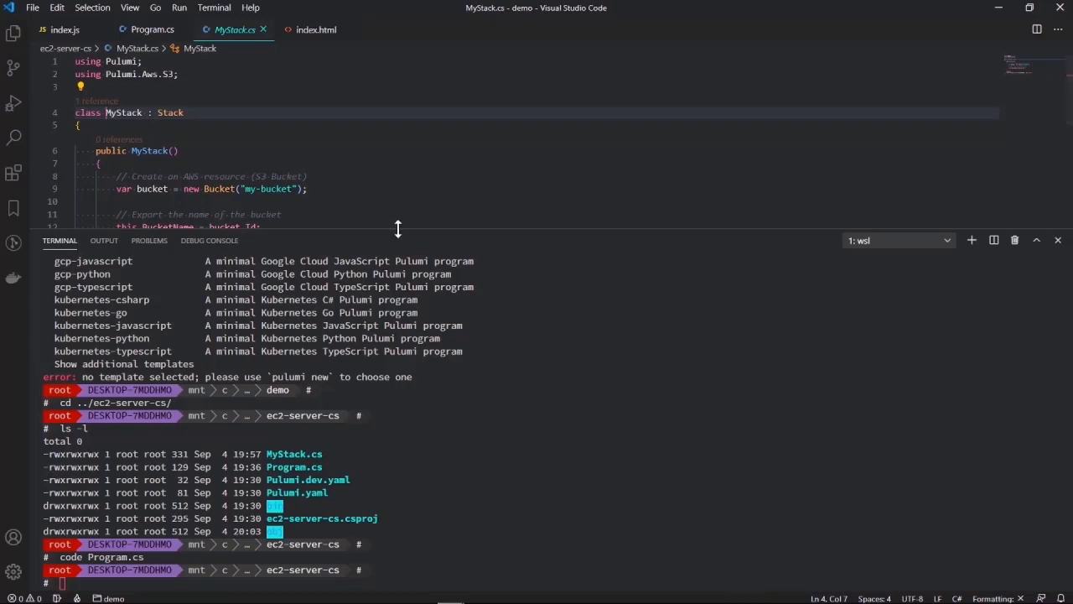
drag(399, 228, 399, 346)
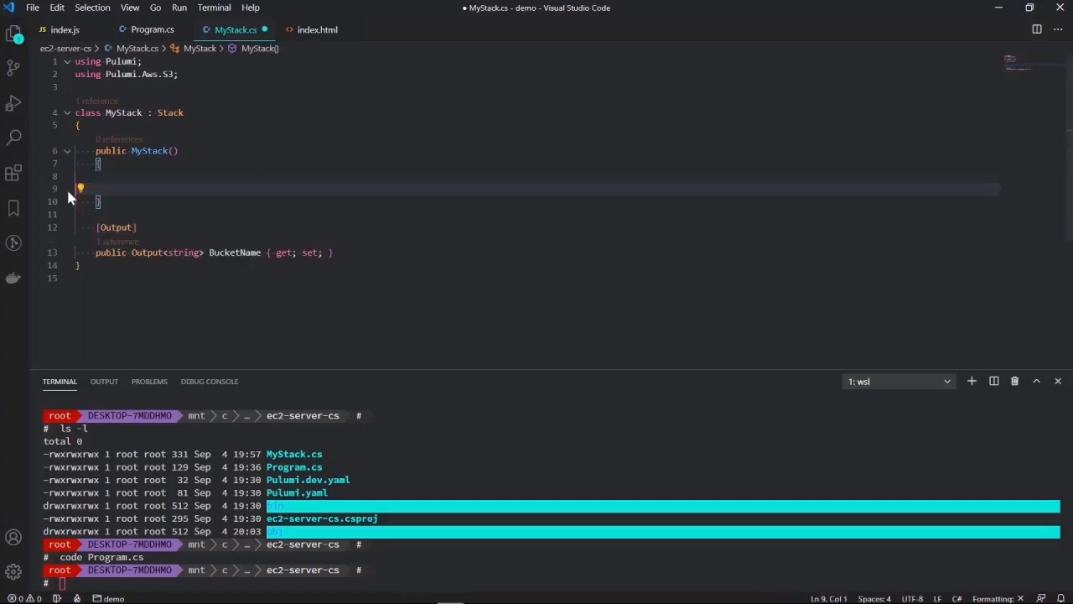
key(Enter)
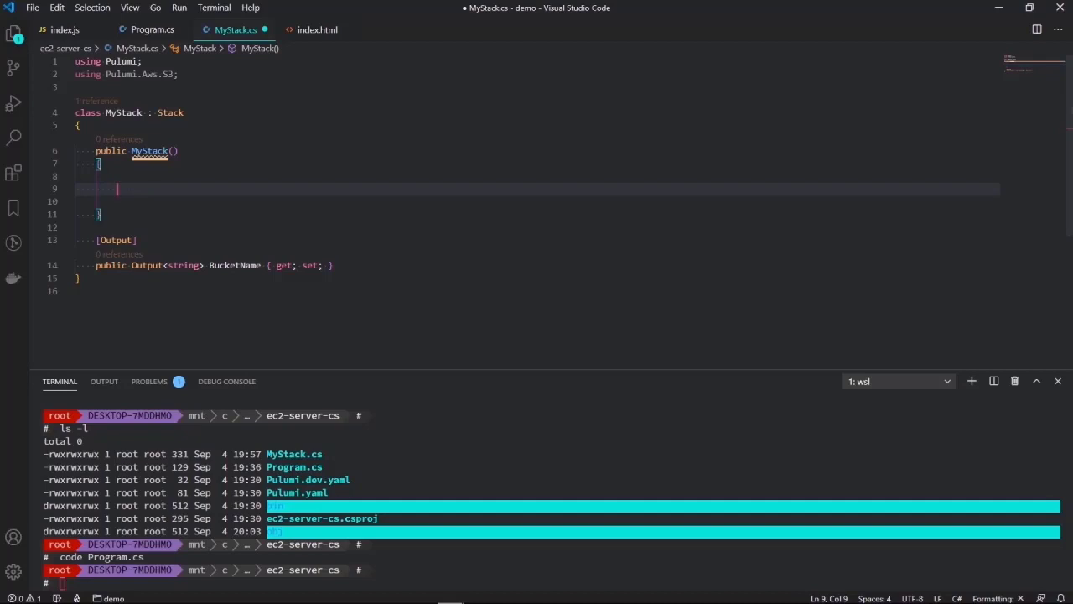
- Write outline comments: Grab Amazon Linux AMI, Create Sec-group, Define Instance
text(//)
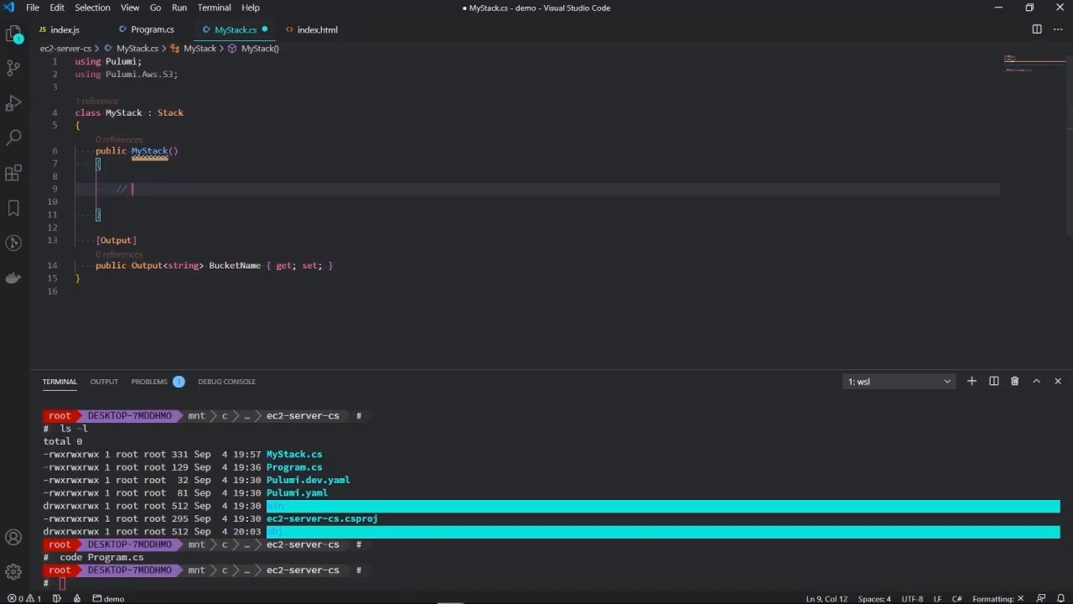
text(Grab an)
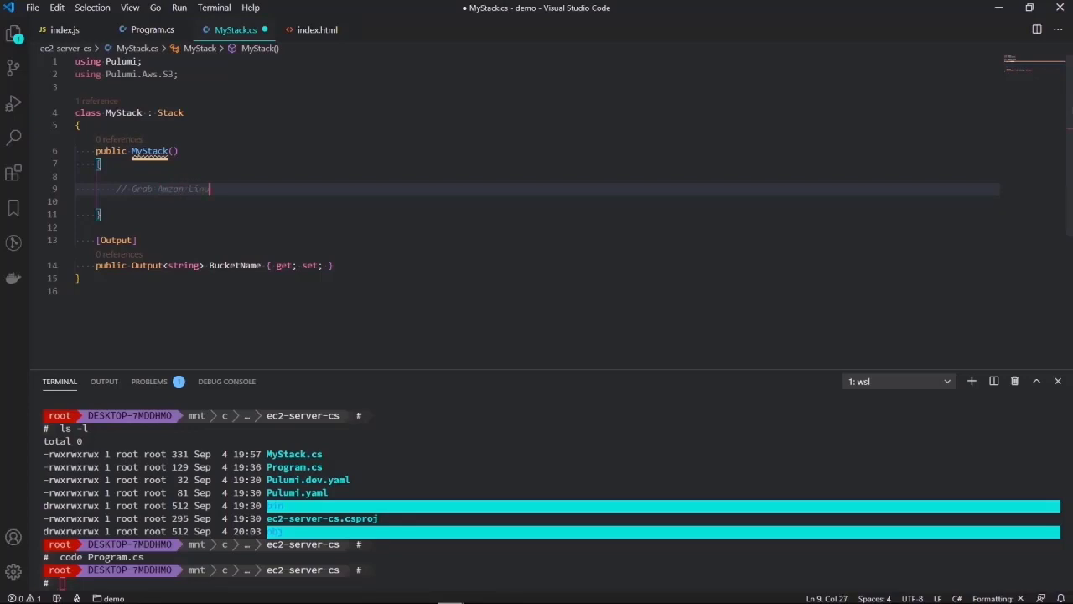
text(x)
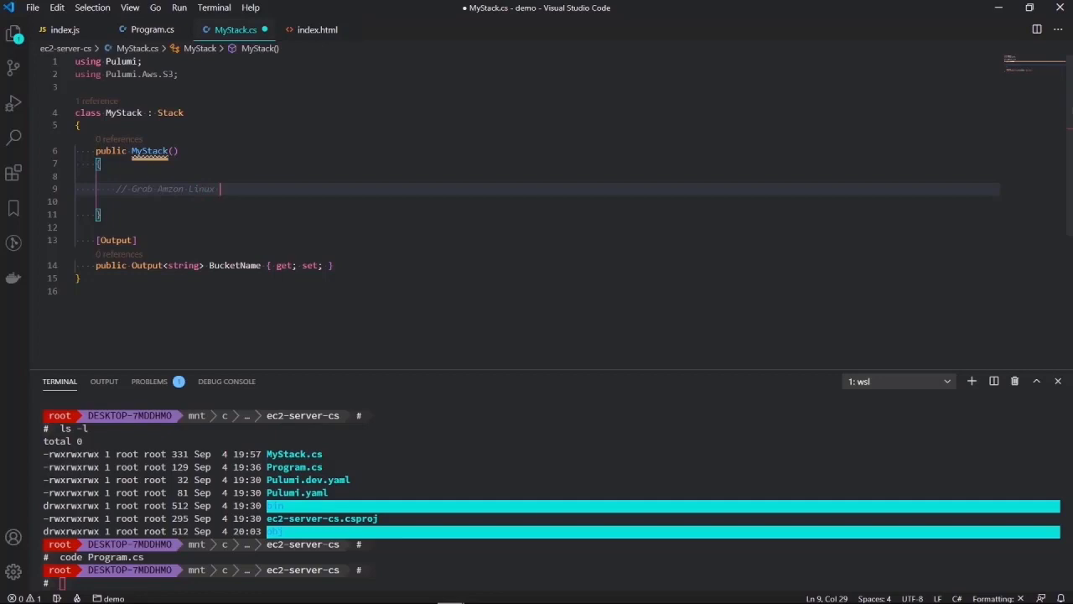
text(AMI)
text(//)
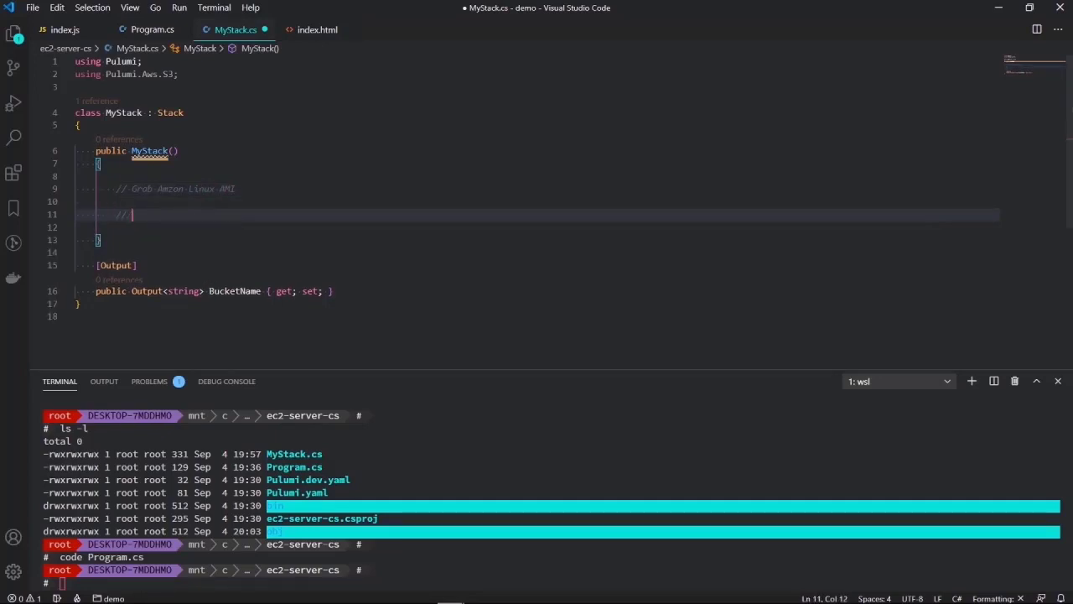
text(Cre)
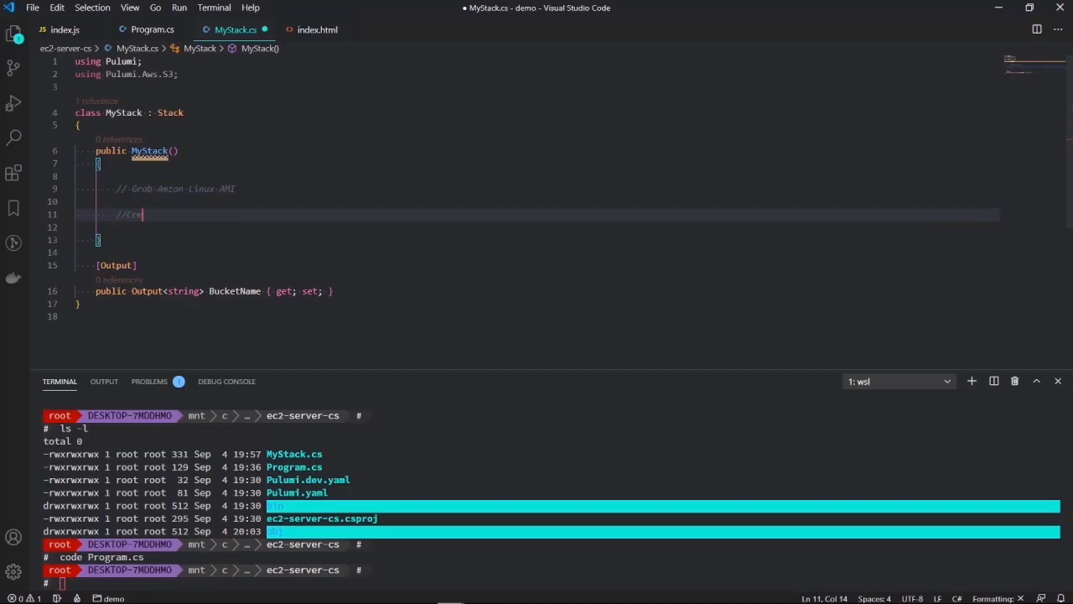
text(eate Sec-group)
text(//)
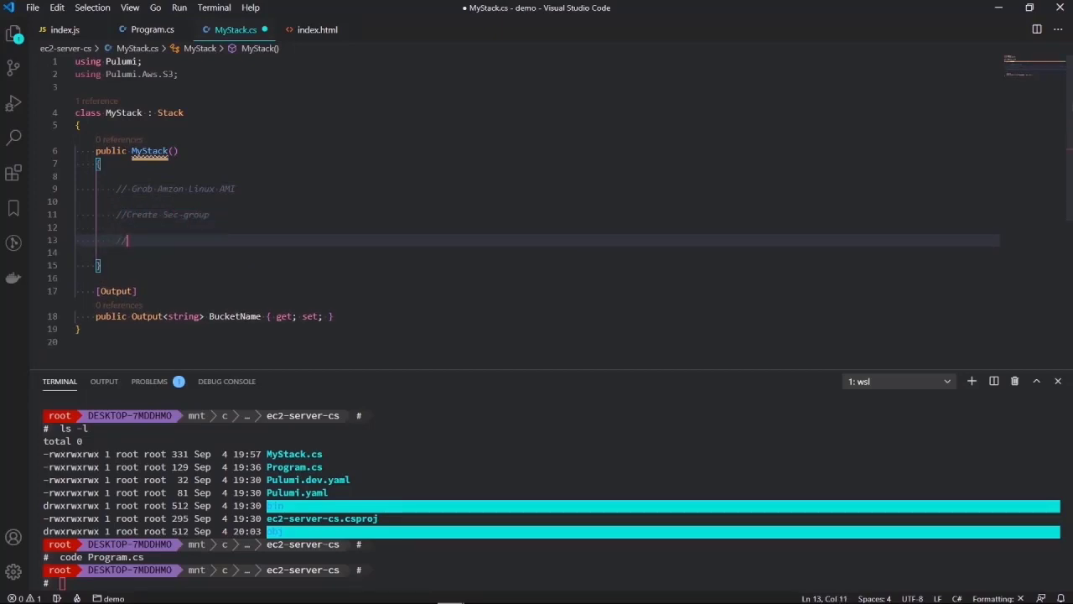
text(Define us)
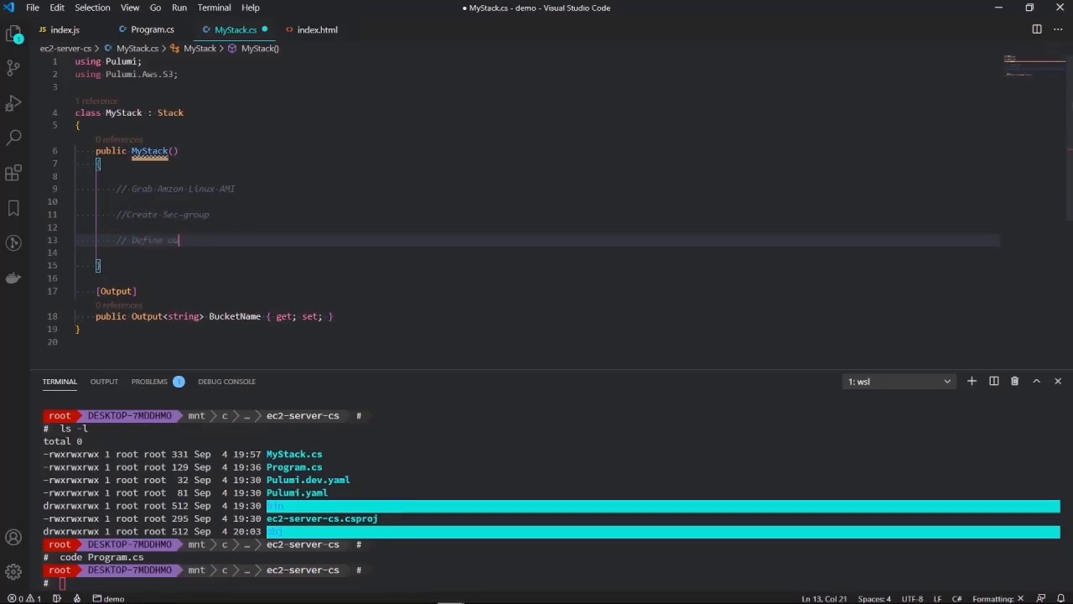
text(Instance)
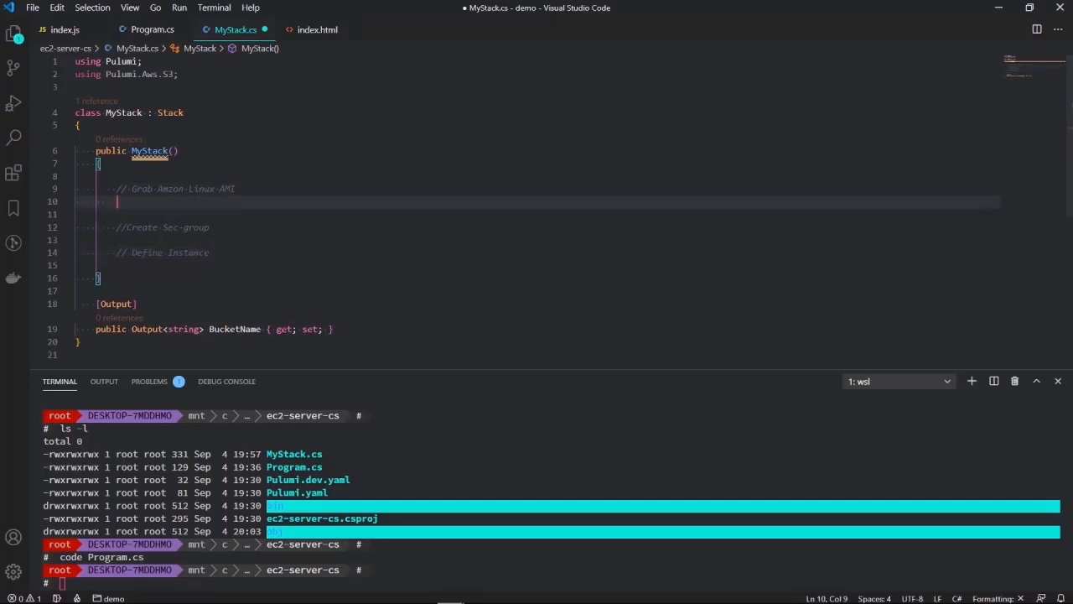
- Define ami via GetAmi.InvokeAsync for the latest amzn-ami-hvm-* image and import Pulumi.Aws
key(Enter)
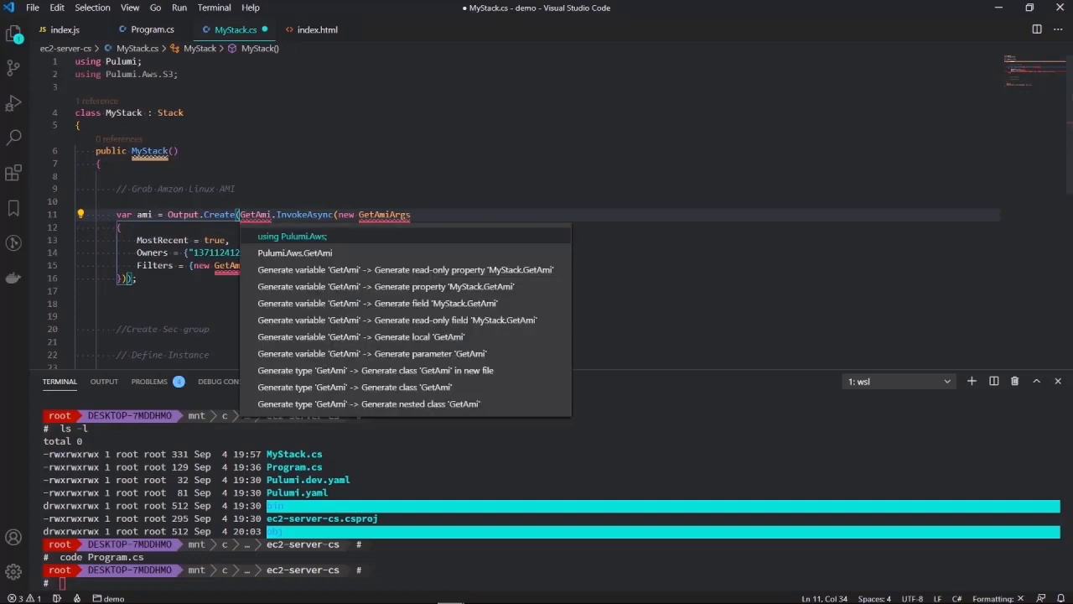
mouse_move(278, 238)
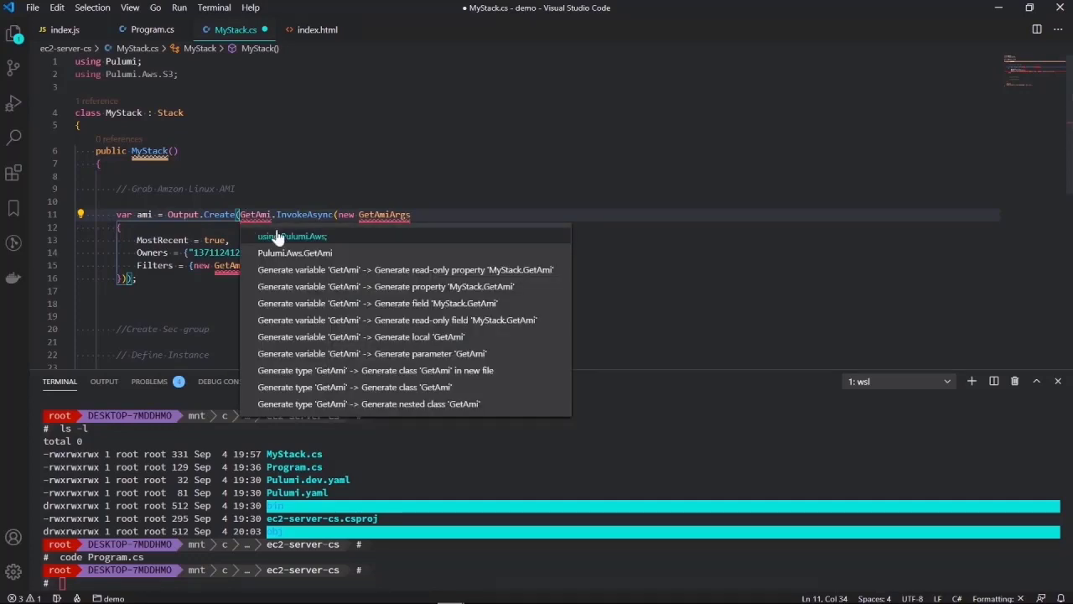
click(294, 235)
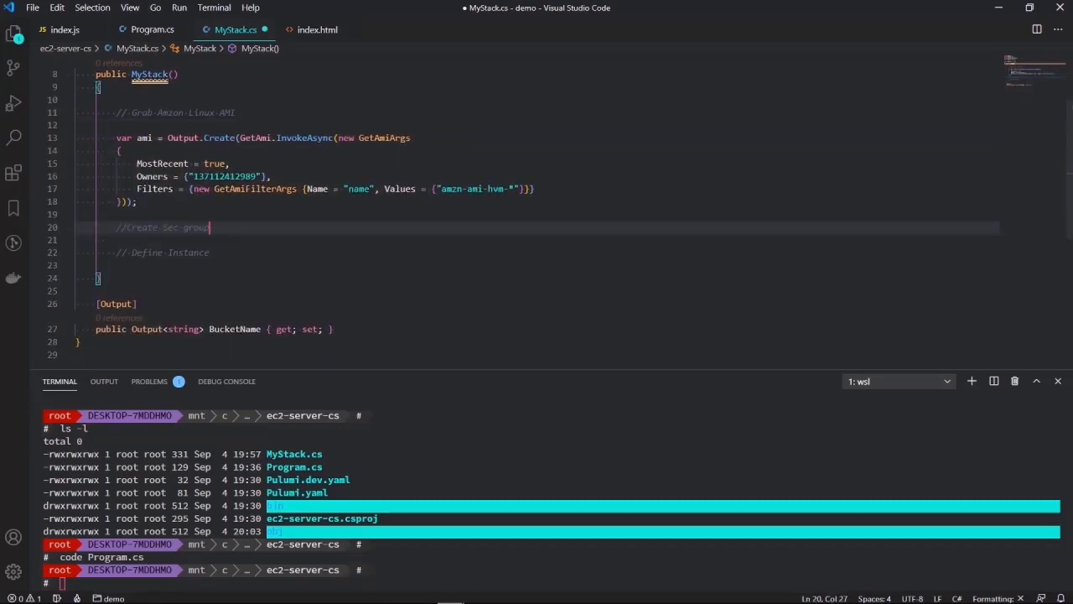
key(Enter)
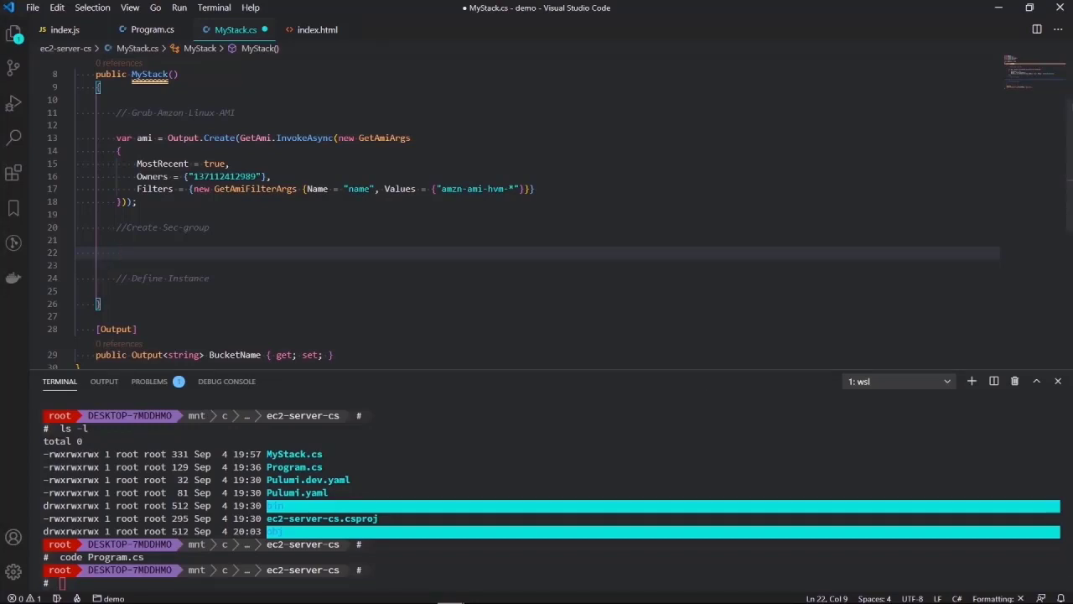
- Declare var group = new SecurityGroup("web-sec", new SecurityGroupArgs{ with its block opened
text(var g)
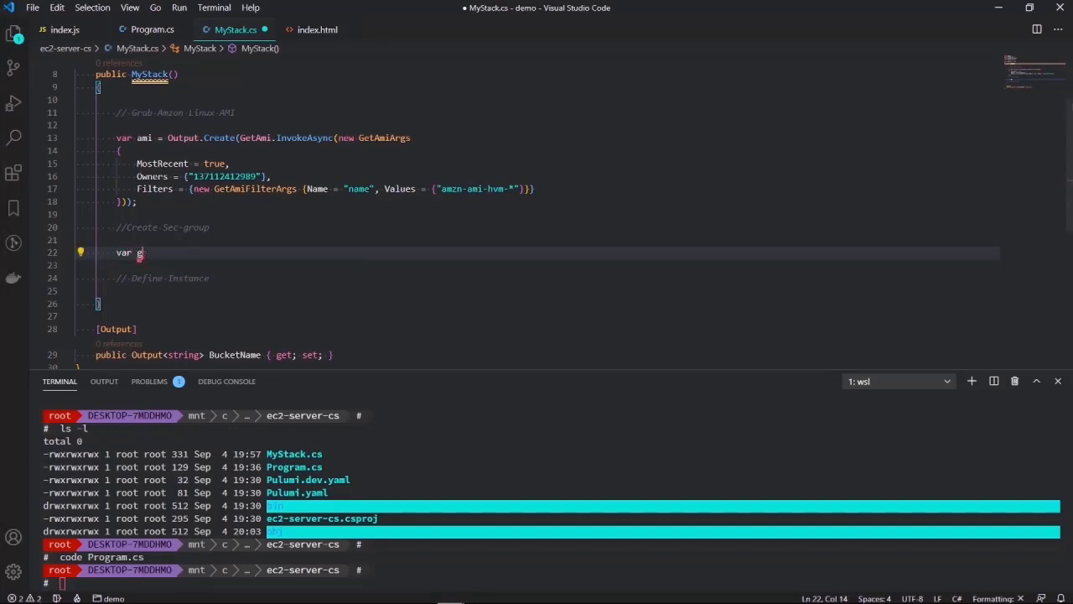
text(roup =)
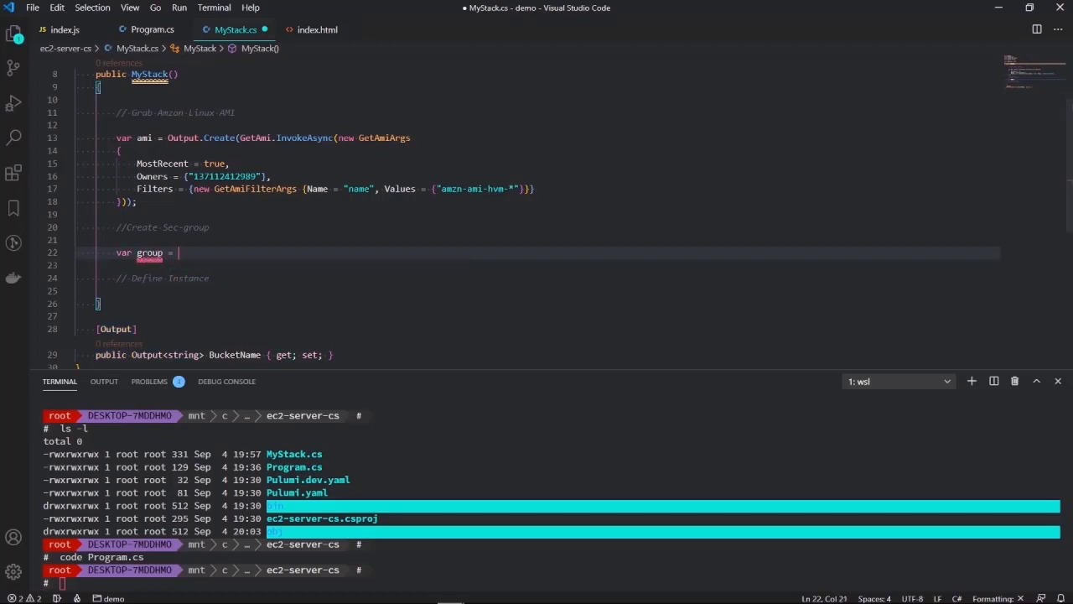
text(new SecurityGroup)
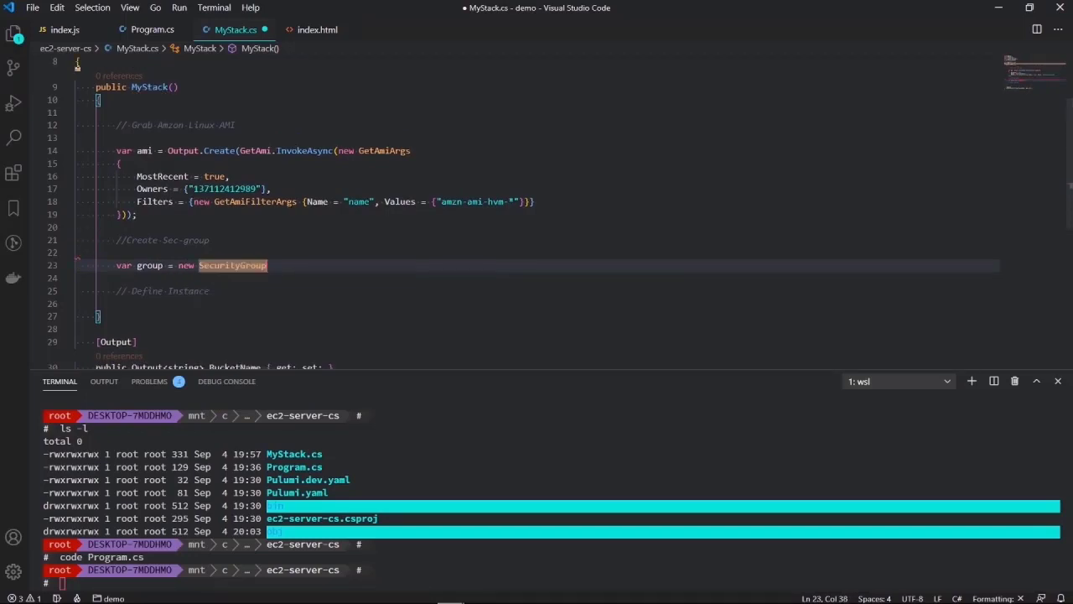
text(())
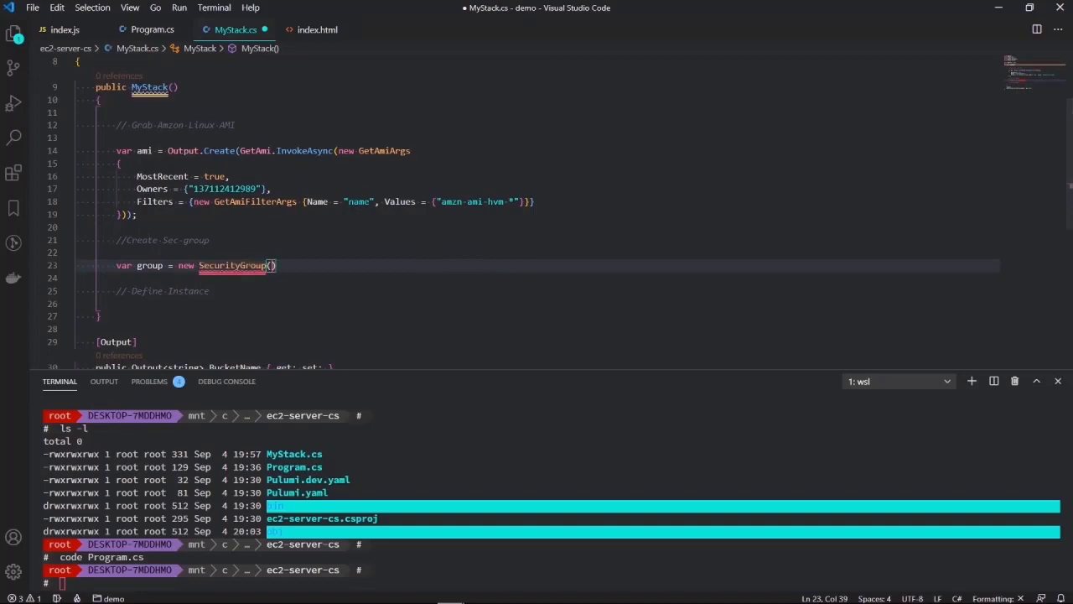
text("web")
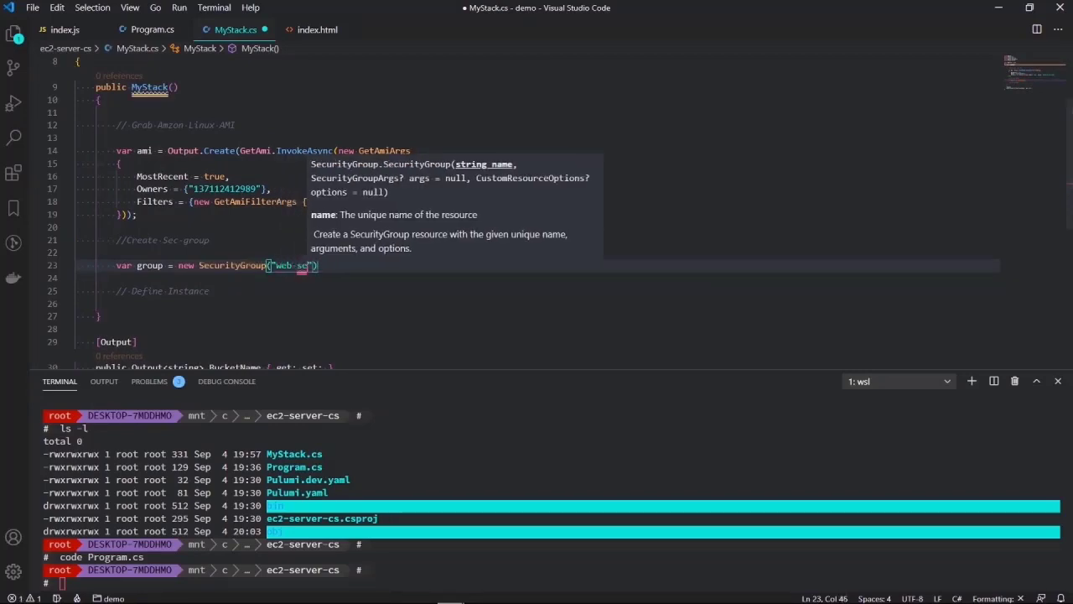
text(ec)
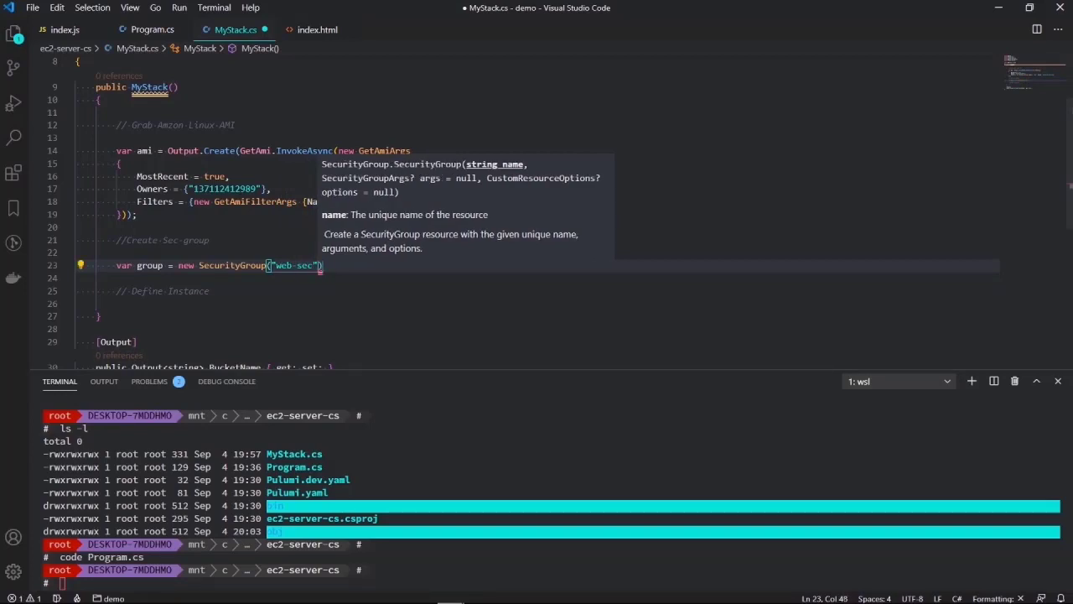
text(, new SecurityGroupArgs)
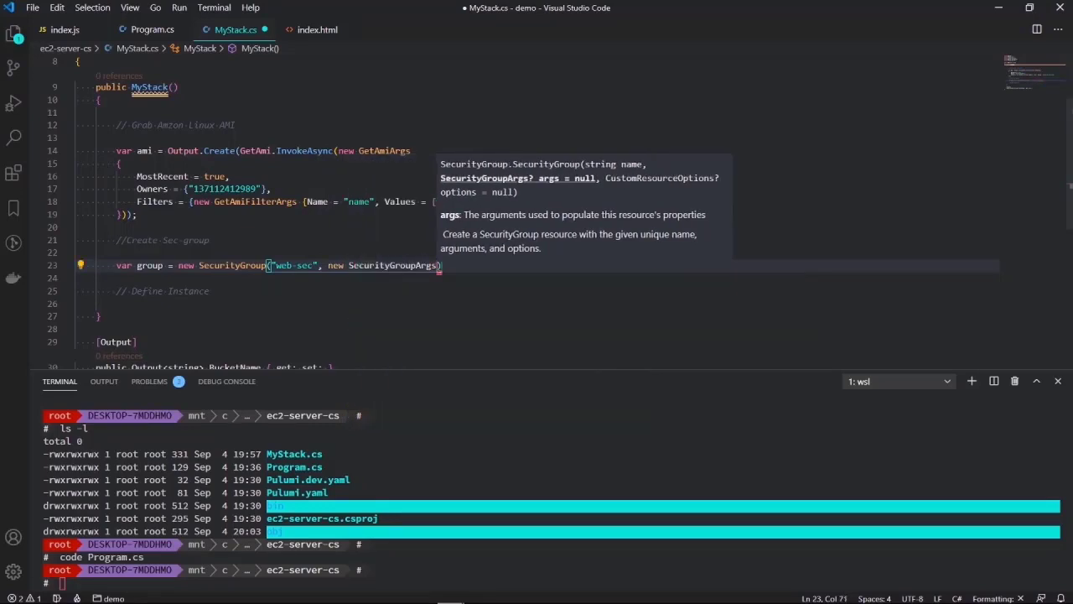
key(Enter)
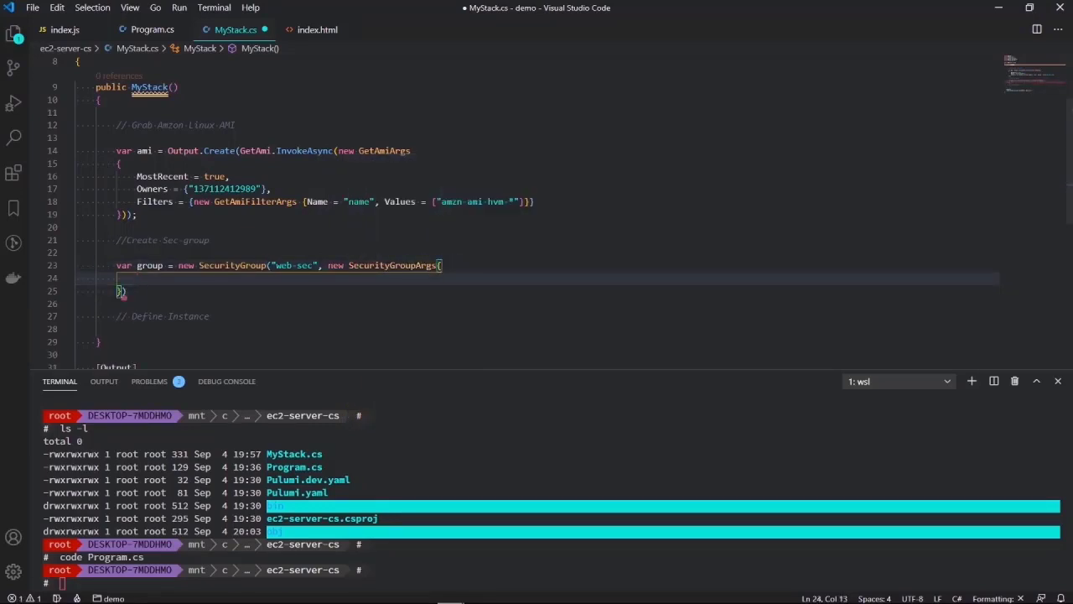
- Peek the definition of SecurityGroupArgs and scroll through its properties
double_click(393, 265)
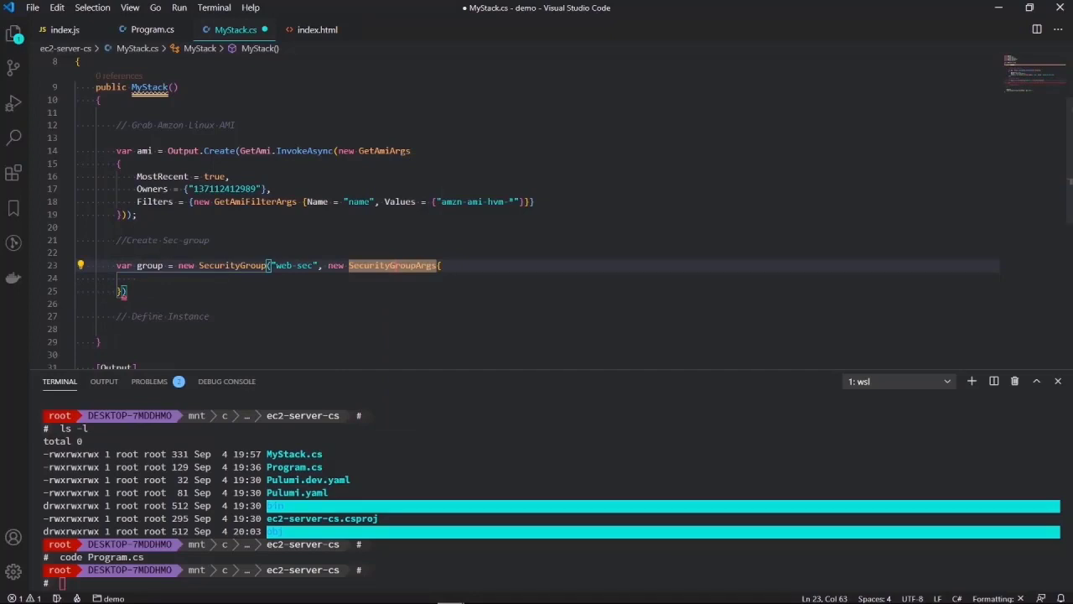
click(392, 265)
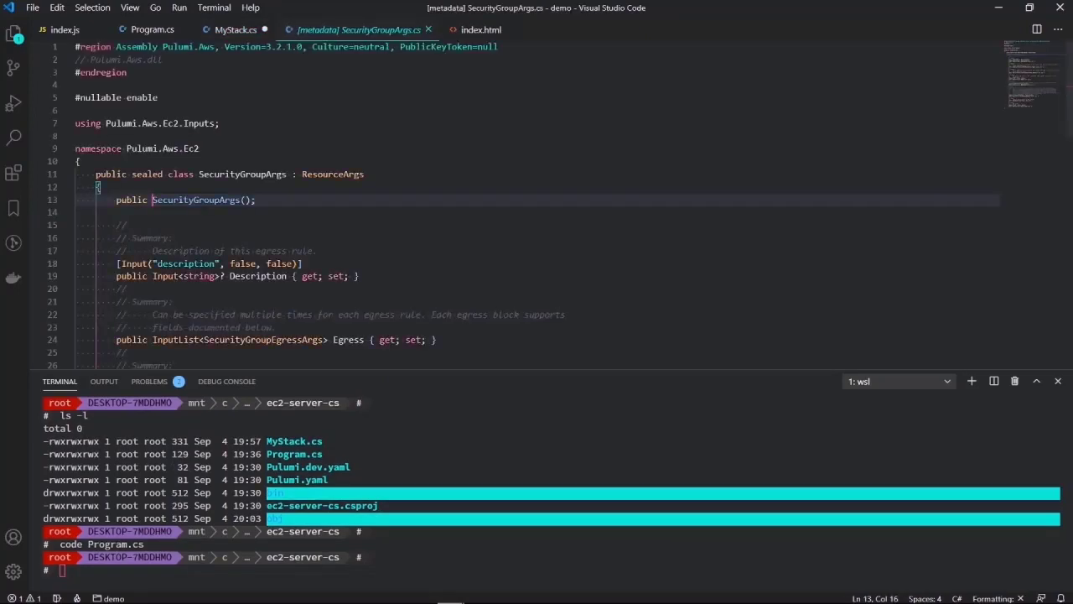
scroll(down, 3)
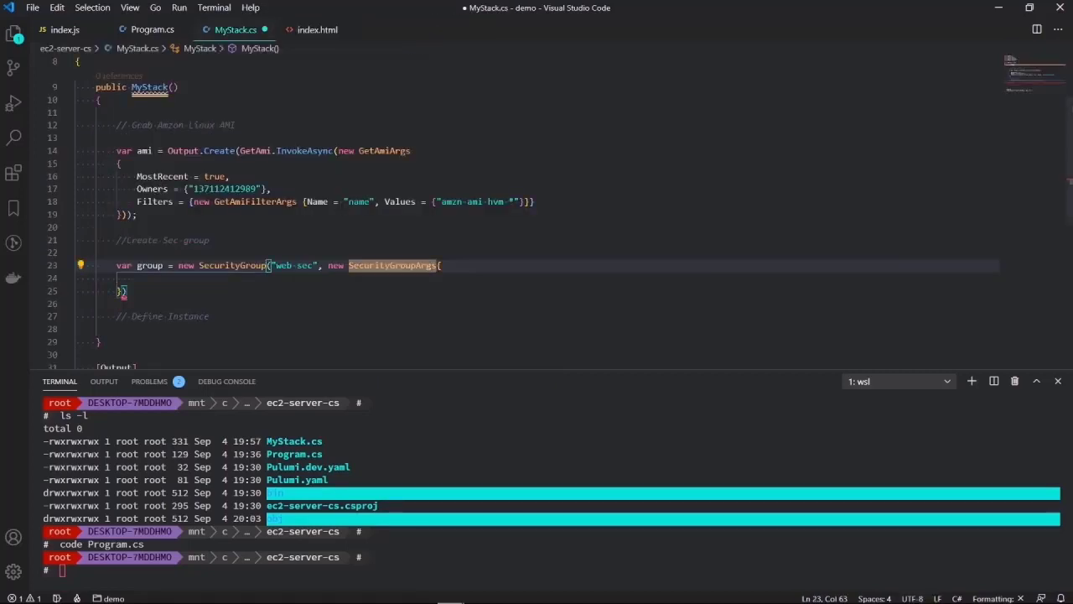
scroll(down, 3)
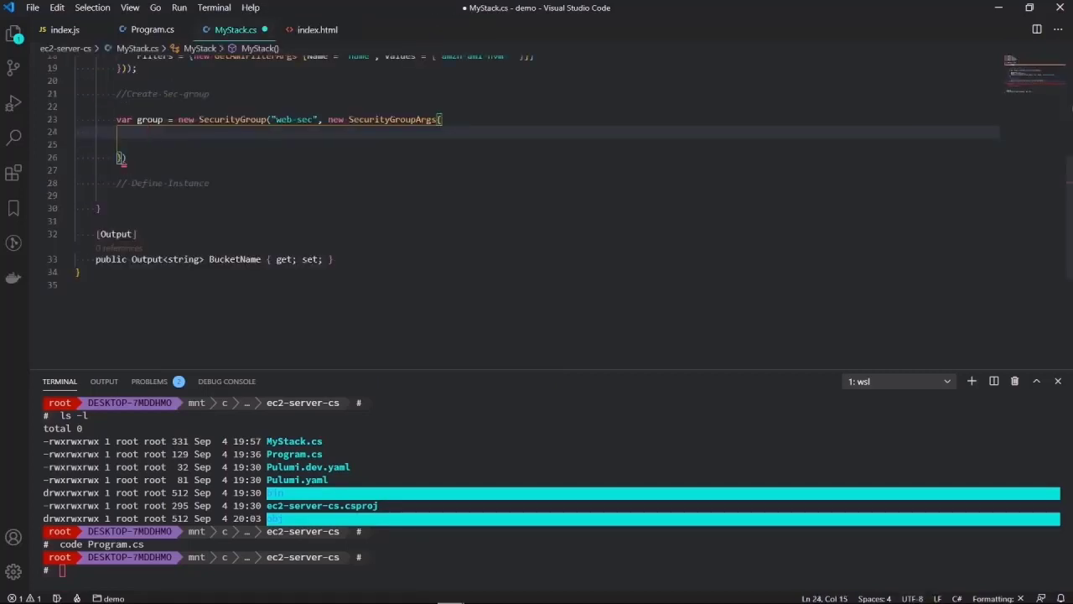
- Add an Ingress rule with a new SecurityGroupIngressArgs block setting Protocol to tcp
text(Ingress = {)
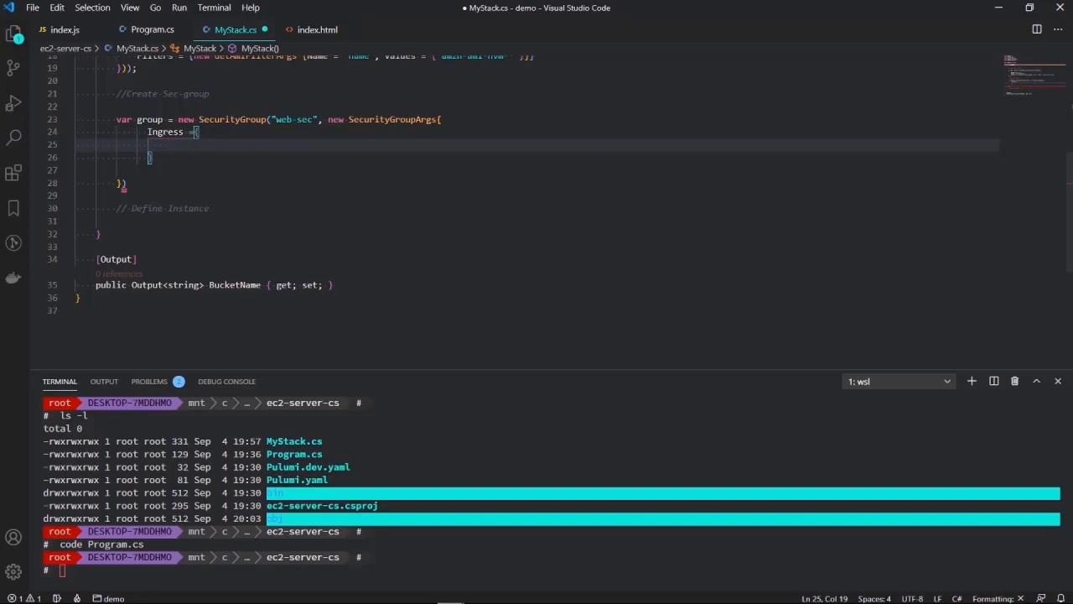
text(new SecurityGroupIngressAr)
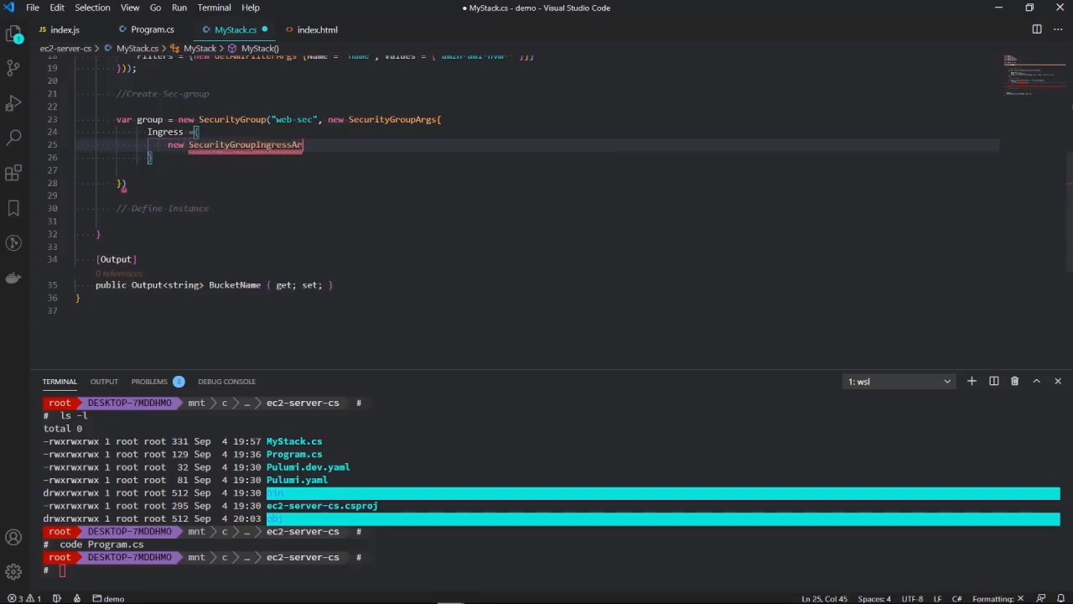
text(gs{)
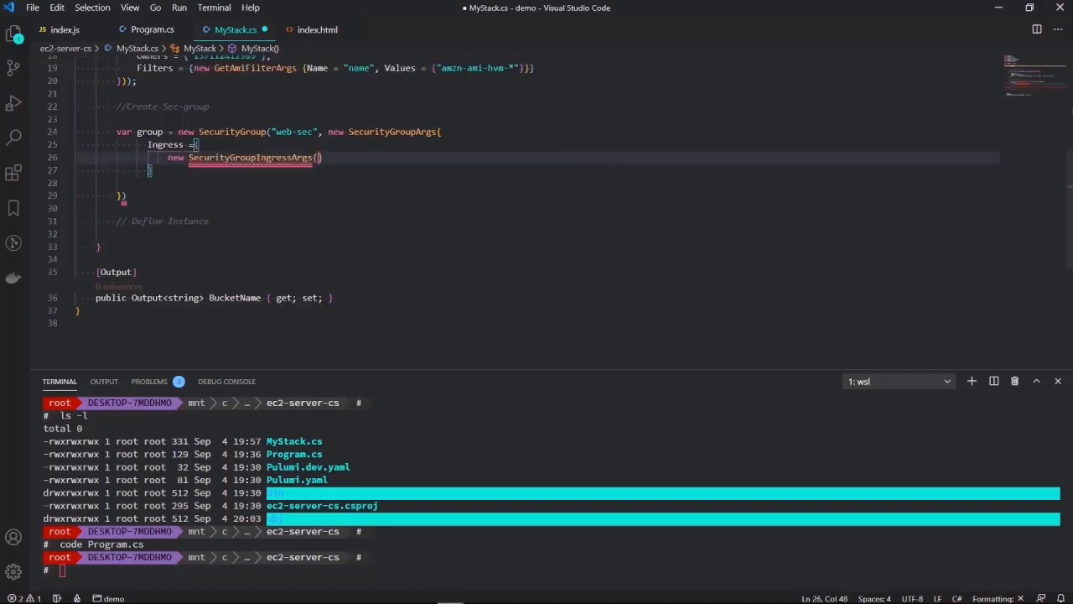
key(Return)
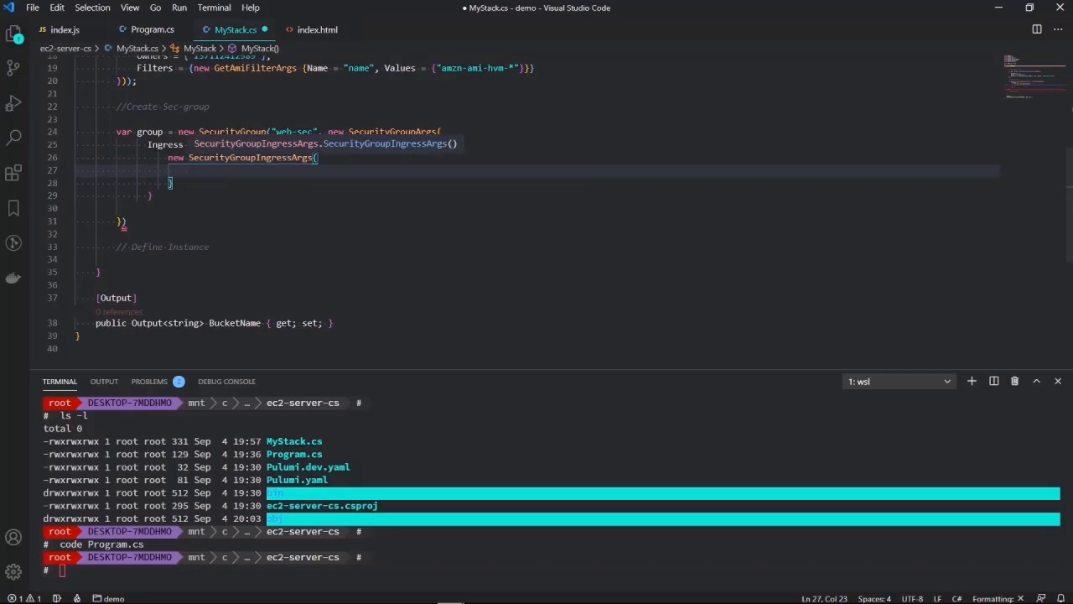
text(Protocol = ")
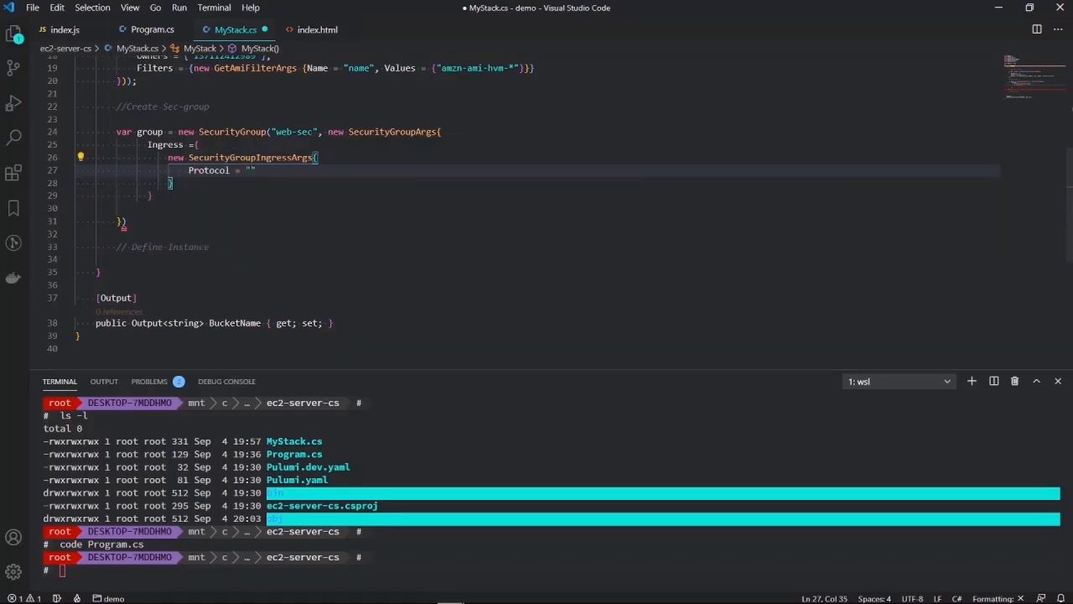
text(tcp)
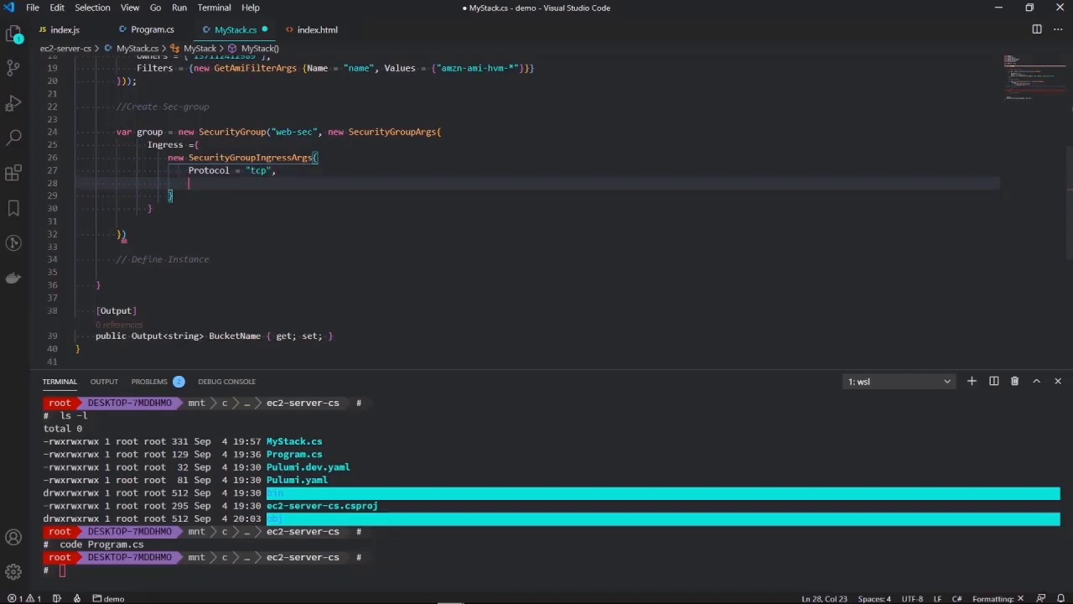
- Set FromPort 80, ToPort 80 and CidrBlocks {"0.0.0.0/0"} on the ingress rule
text(Frp)
text(ToPort =9)
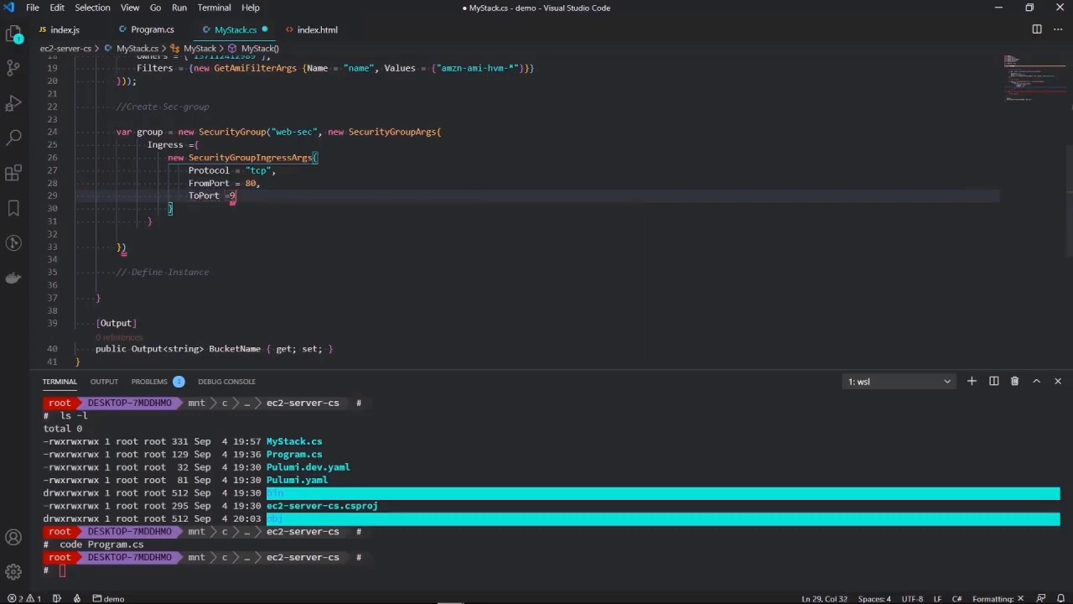
text(0,)
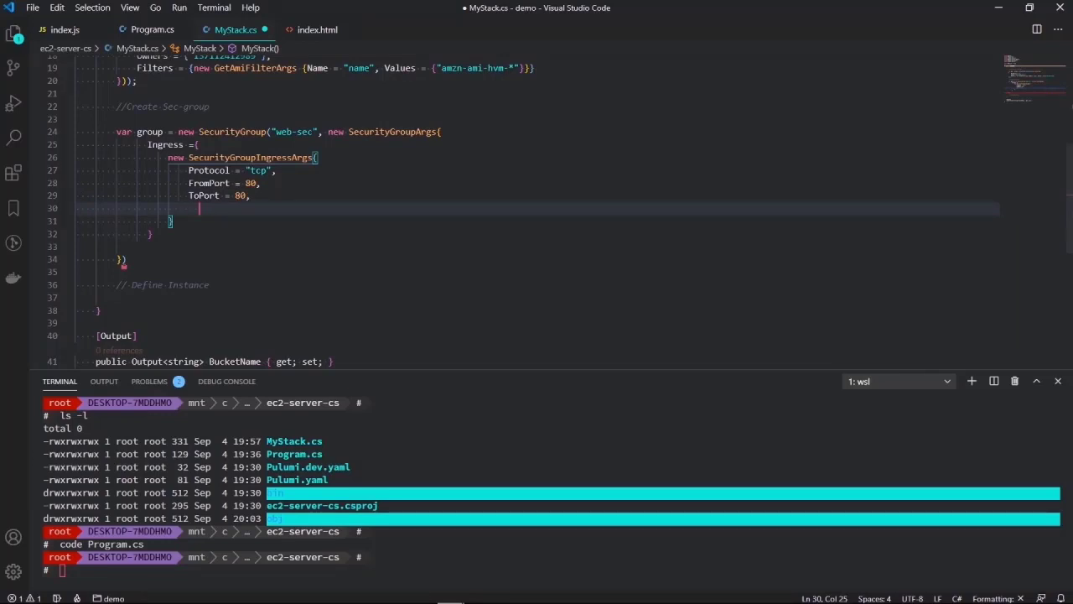
text(C)
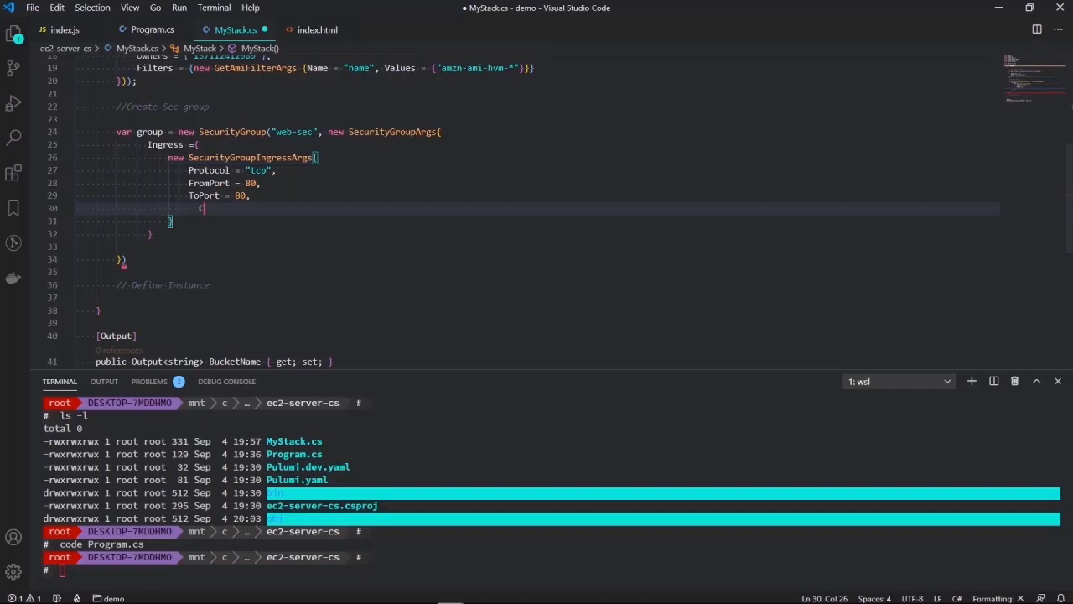
text(C)
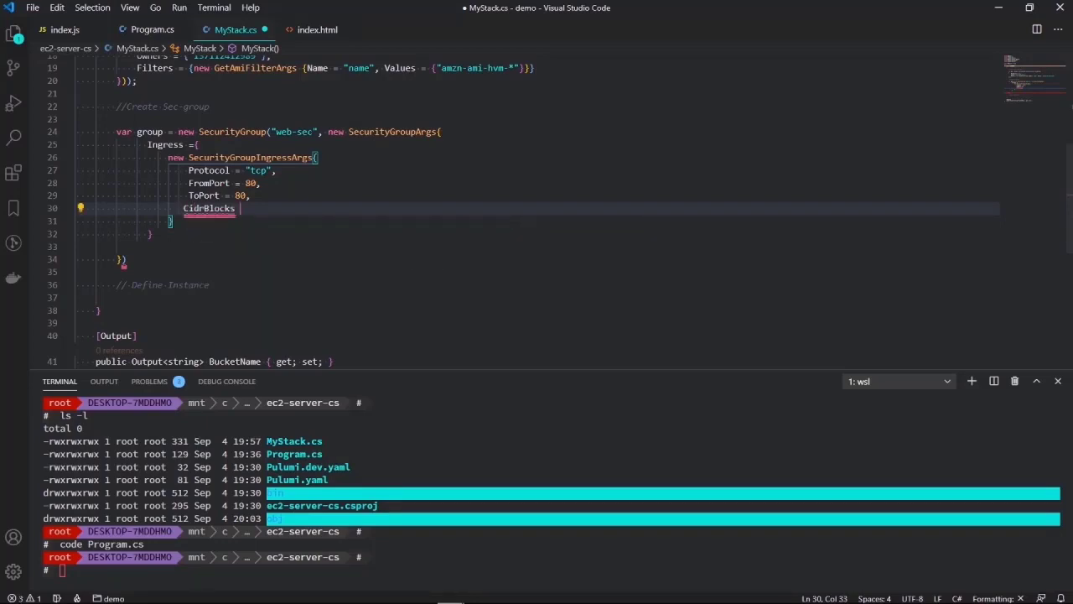
text(=)
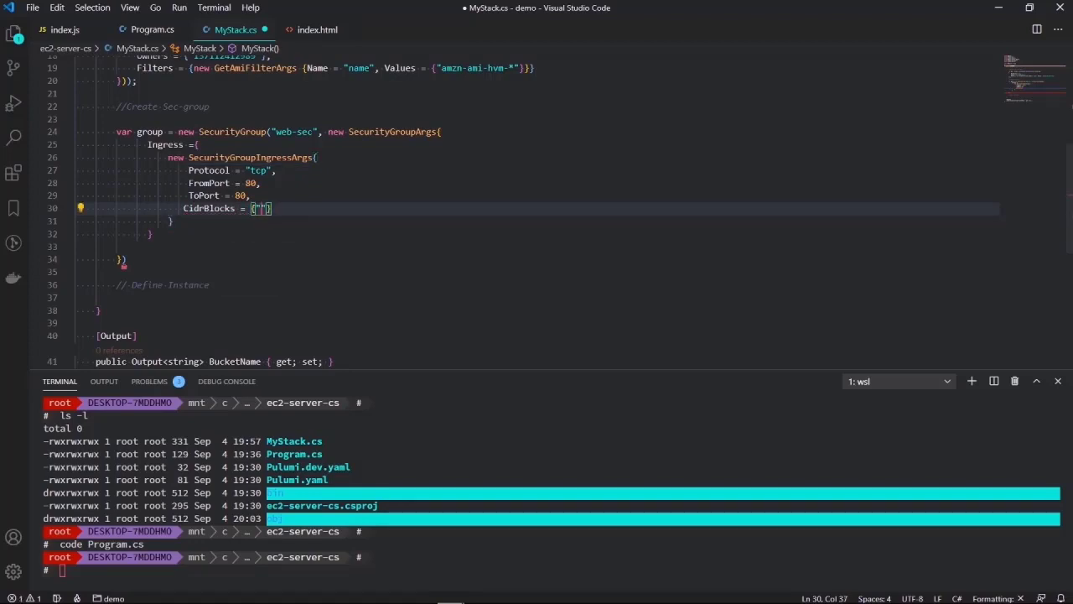
text(0.0.0.0)
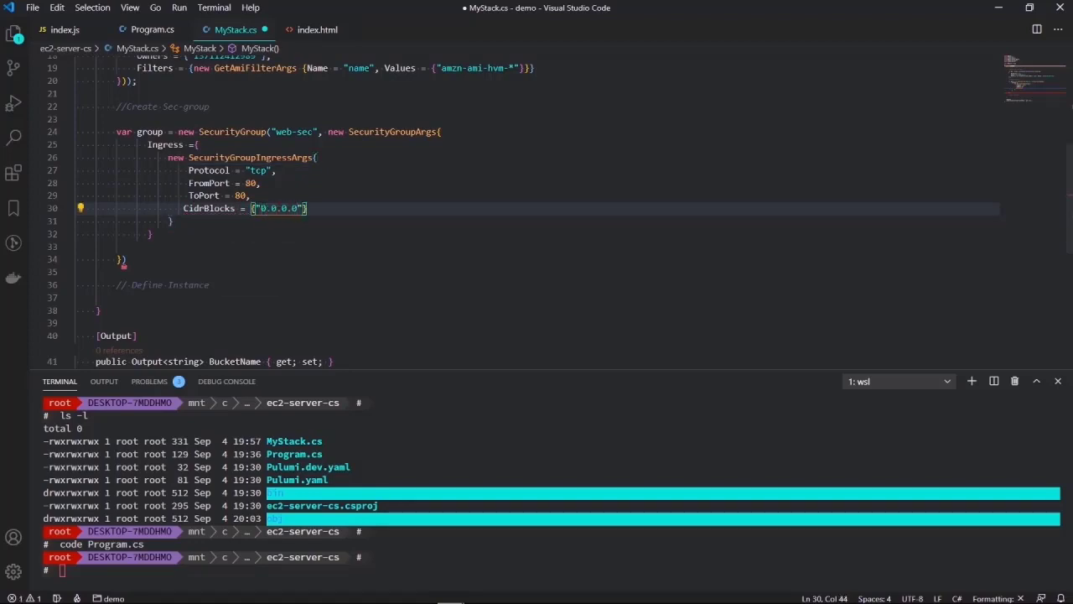
text(/0)
click(537, 258)
text(;)
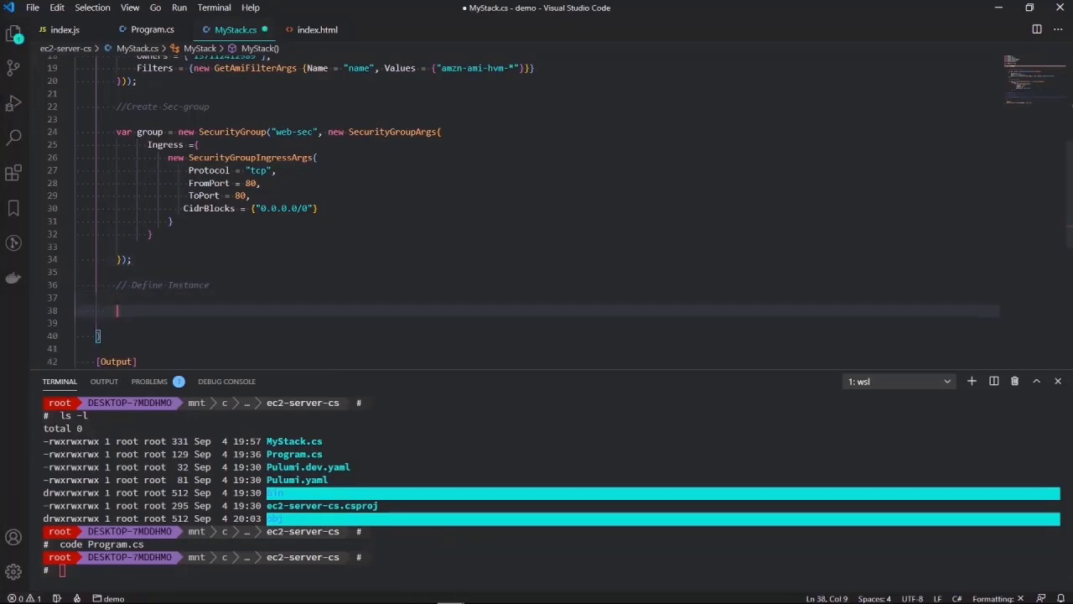
- Declare var server = new Instance("web-server", ready for its arguments
text(var serv)
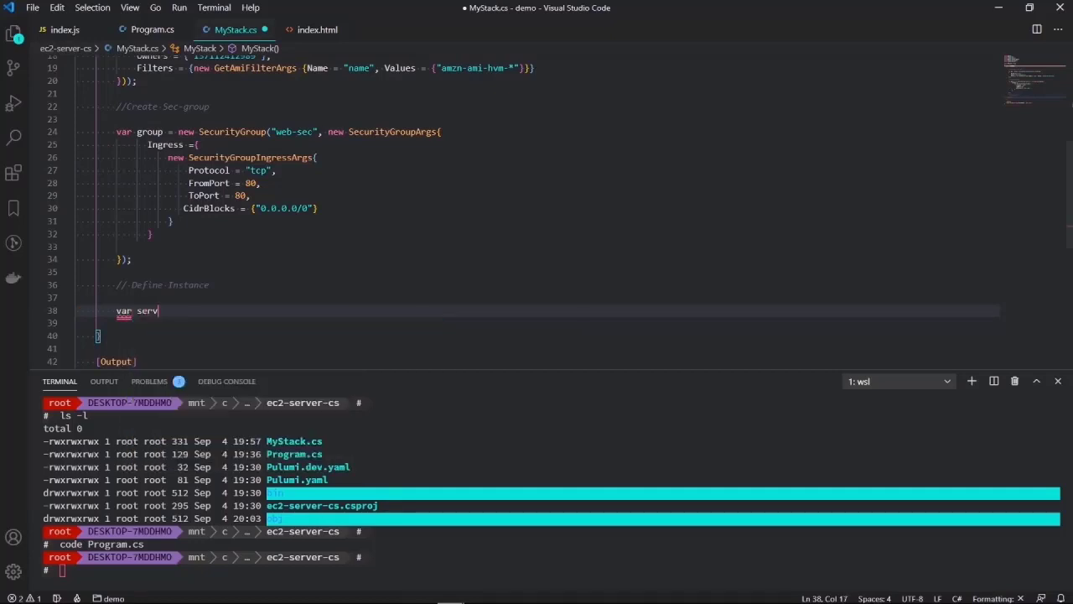
text(er)
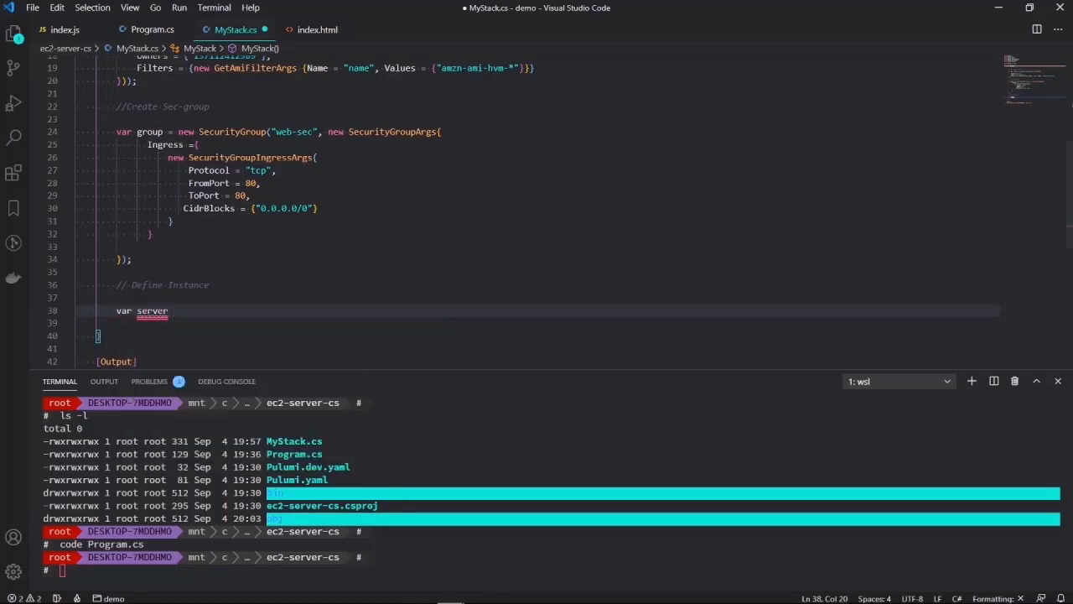
text(= new Instance)
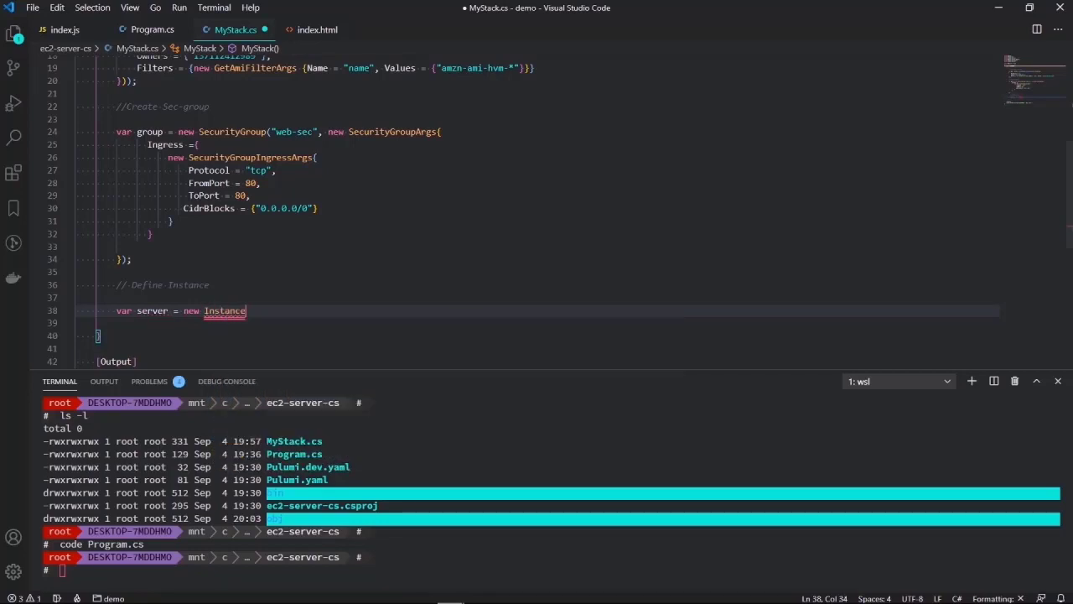
text(()
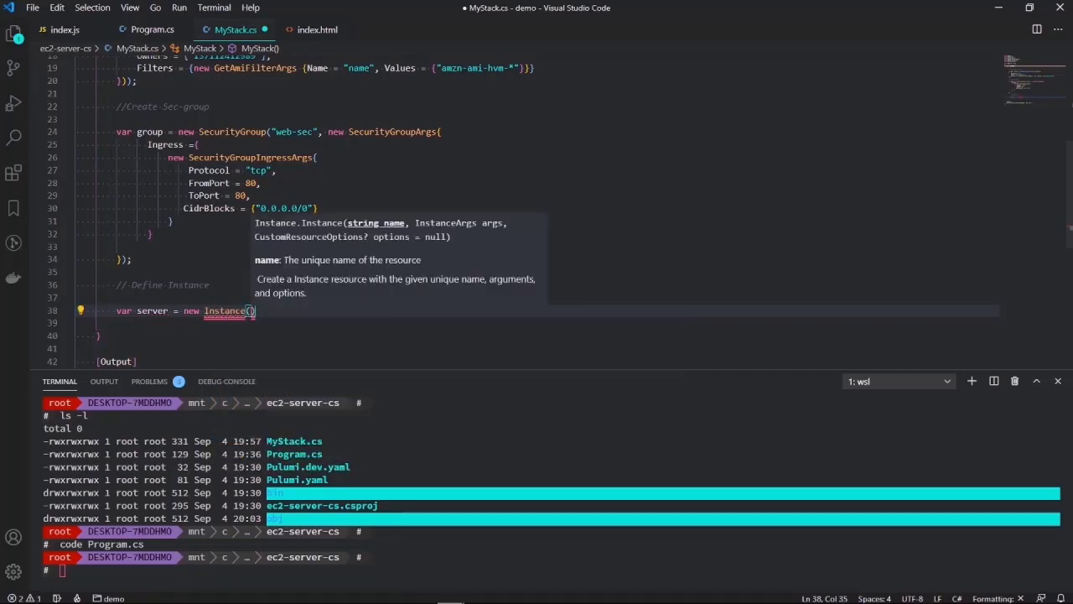
text(")
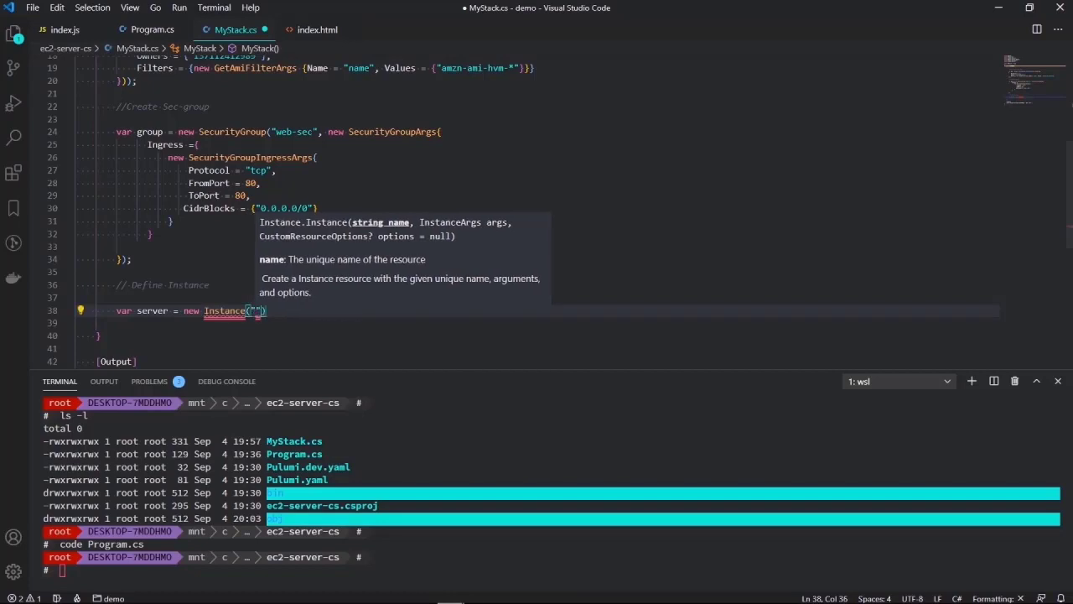
text(web-server)
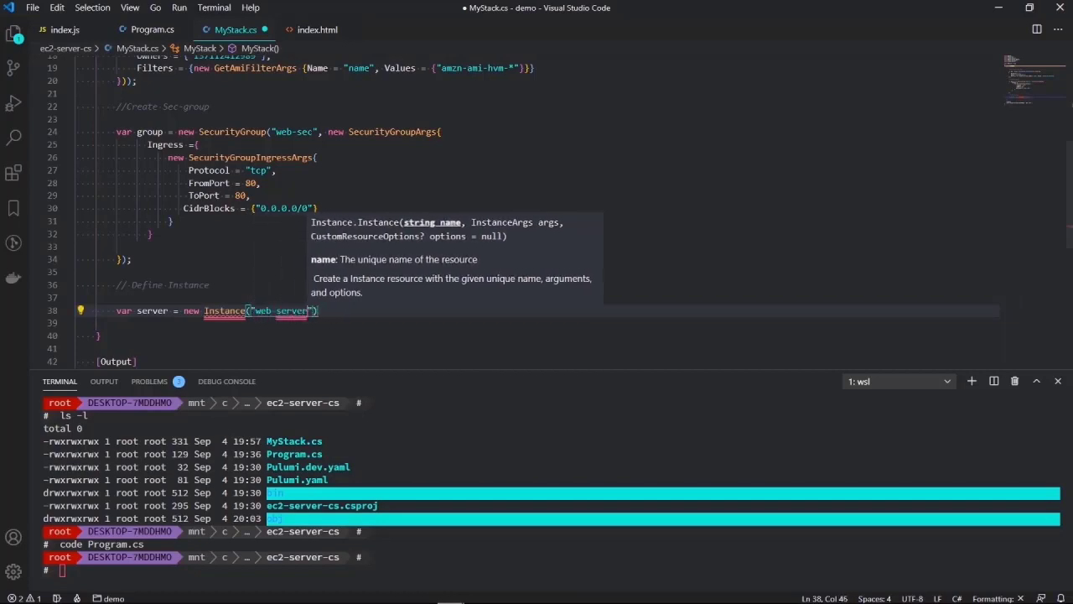
text(,)
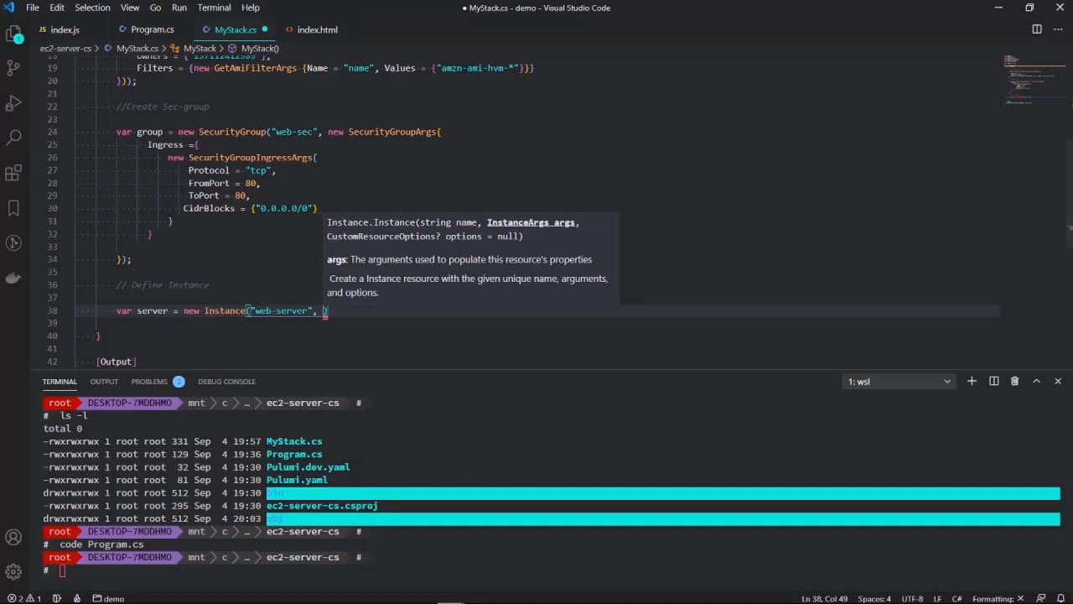
- Add new InstanceArgs with InstanceType set to "t2.micro"
text(new InstanceArgs{)
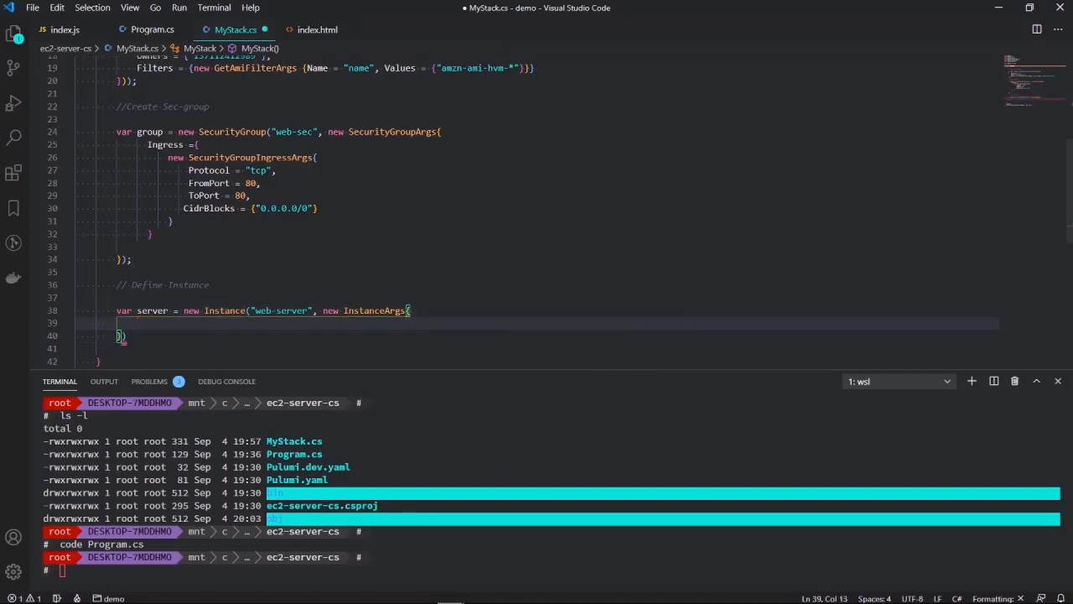
text(I)
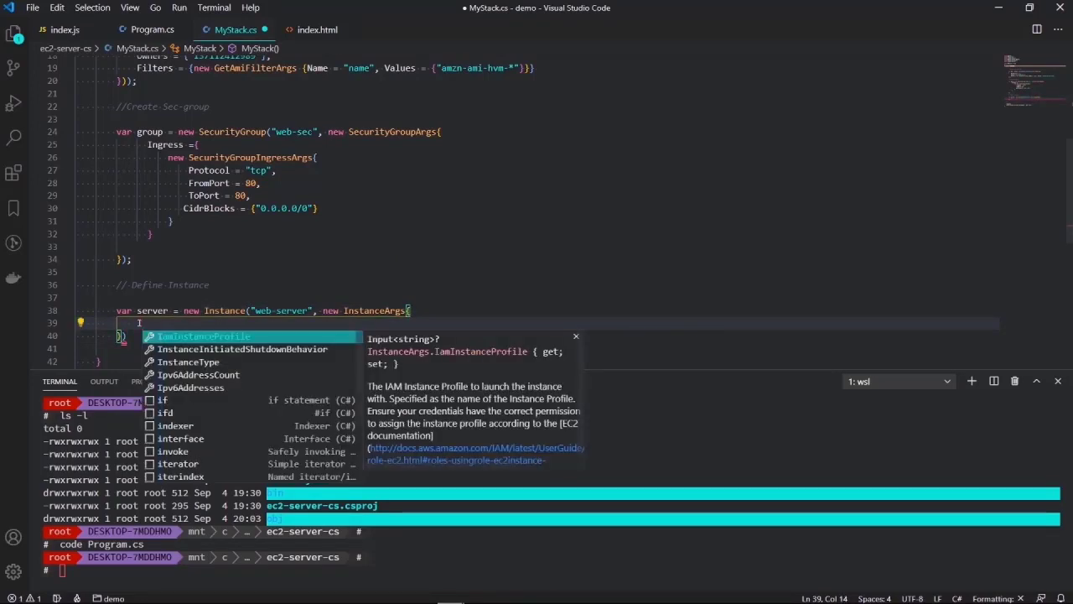
text(nstanceType =)
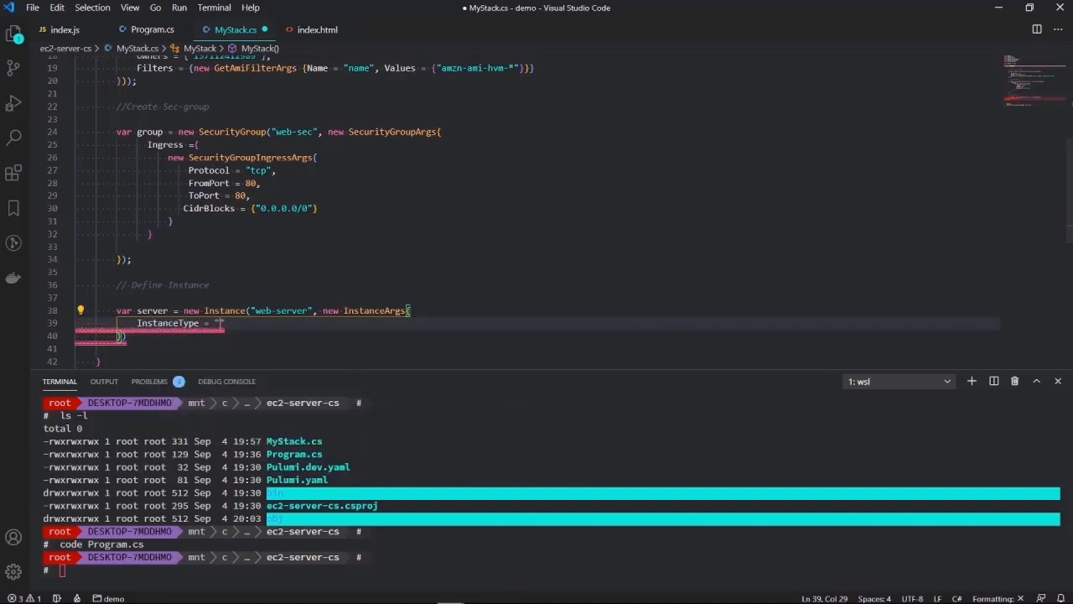
text(t)
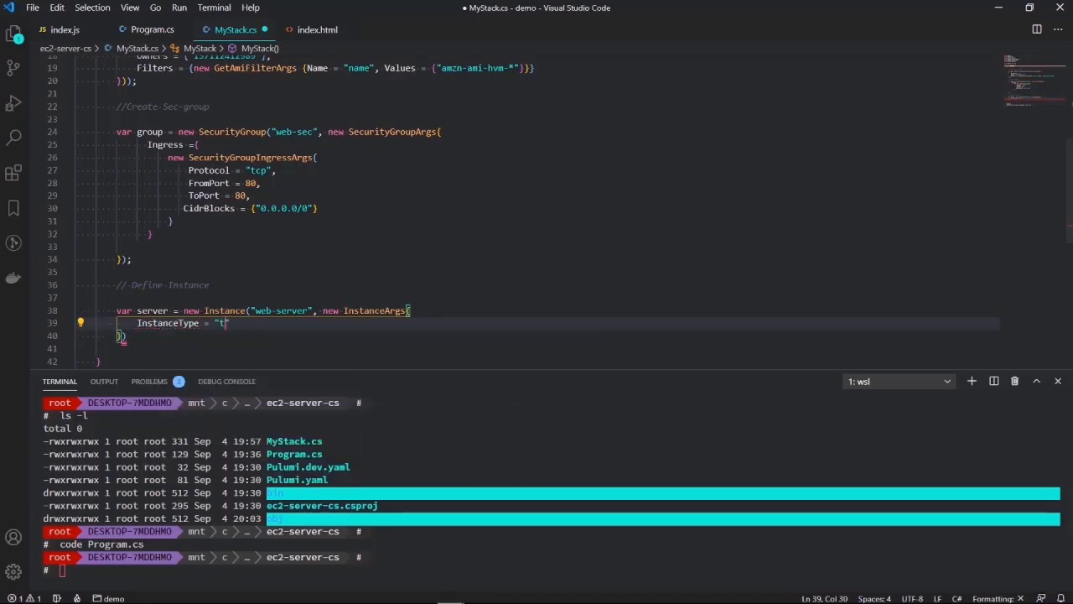
text(2.micro)
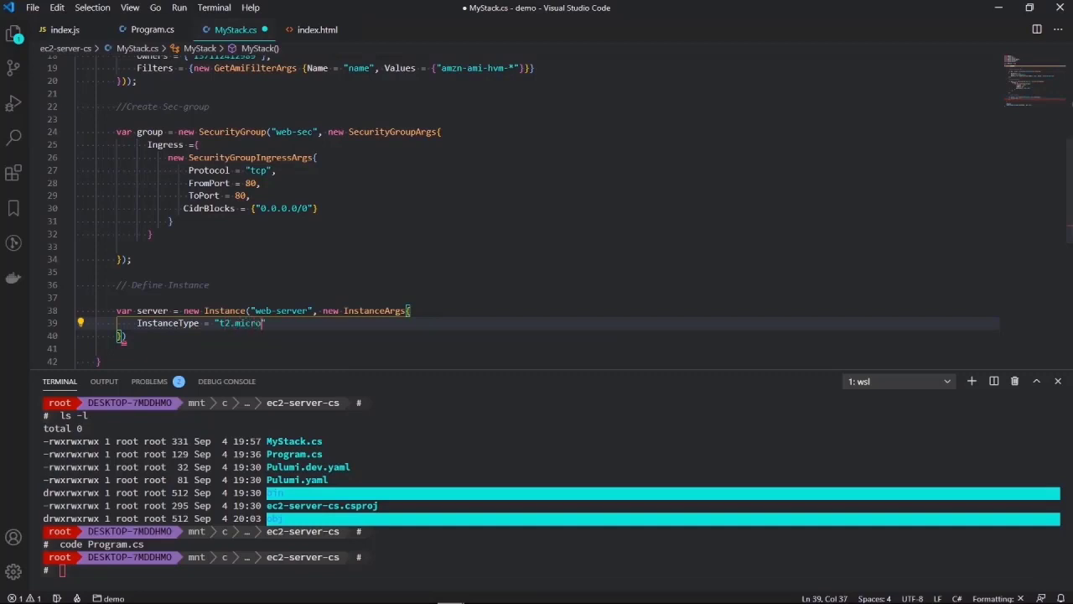
text(,)
key(Enter)
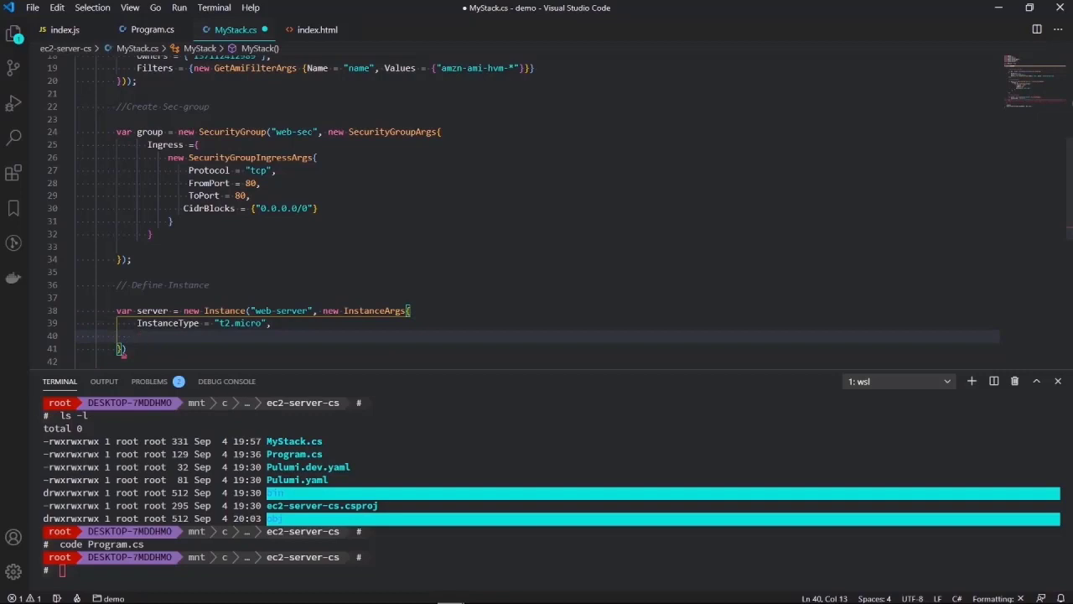
- Set VpcSecurityGroupIds to { group.Id } on the web-server instance
text(v)
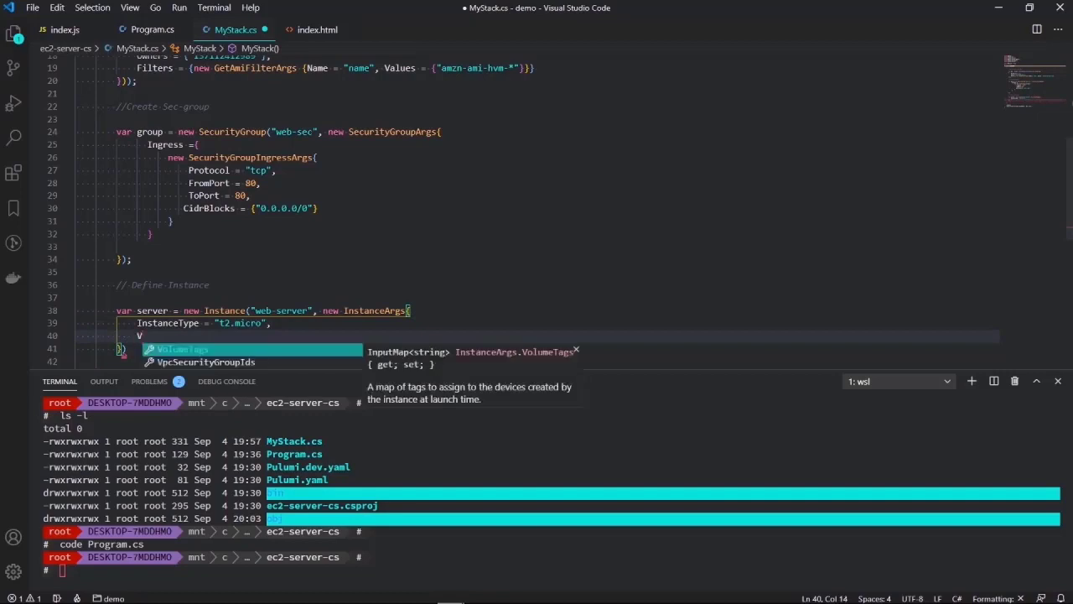
key(Escape)
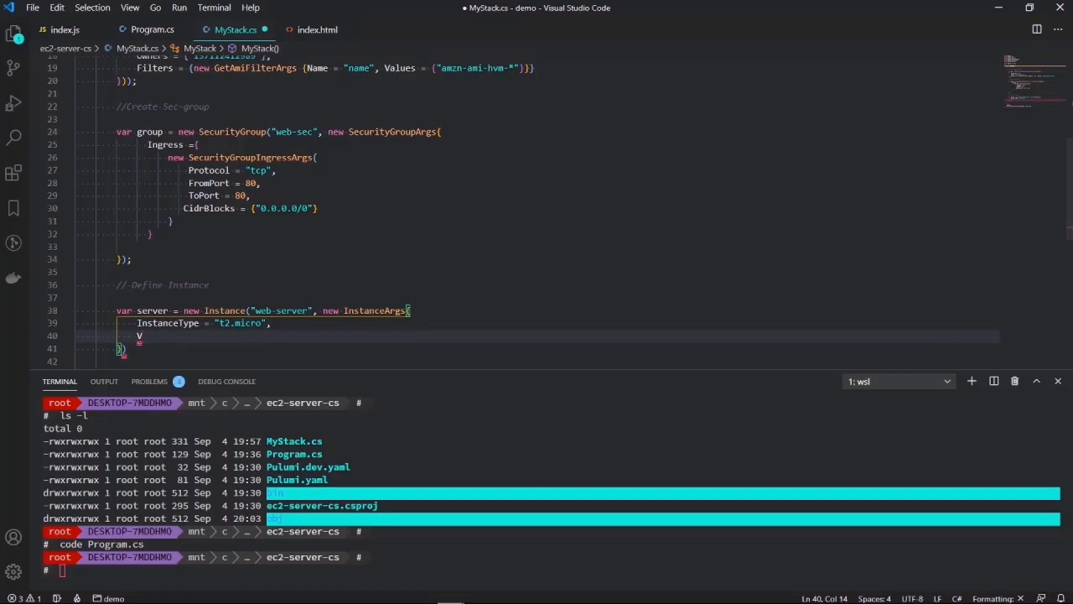
text(pcSecurityGroupIds =)
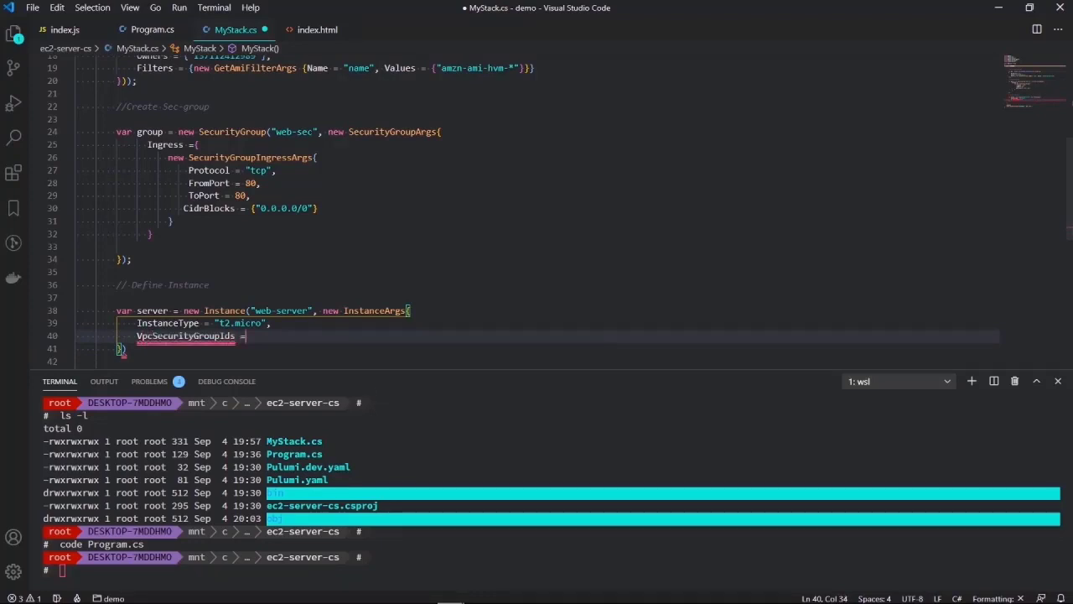
text({})
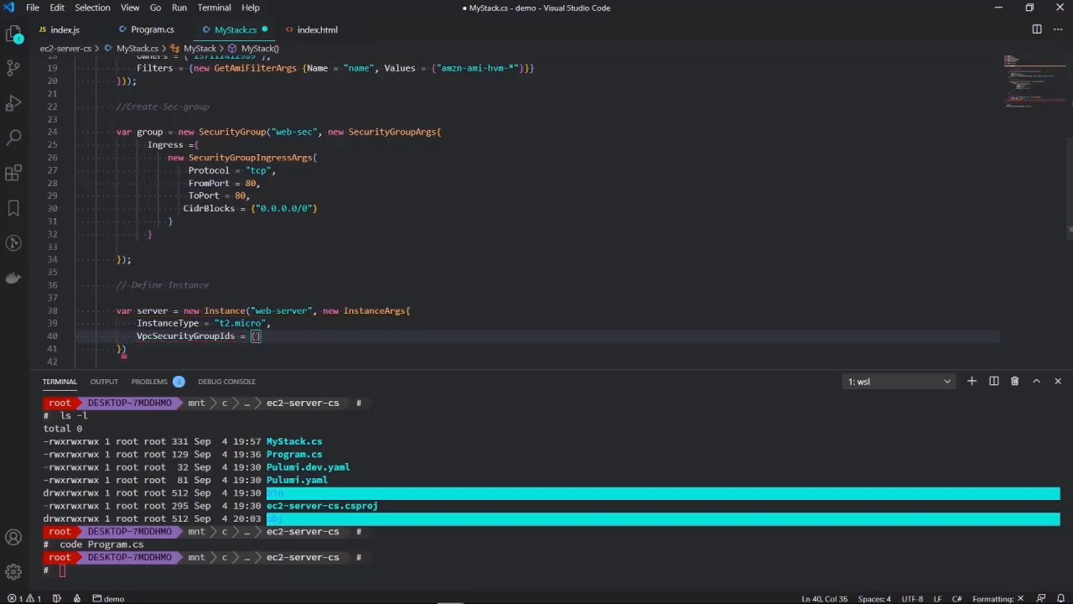
text(group.Id)
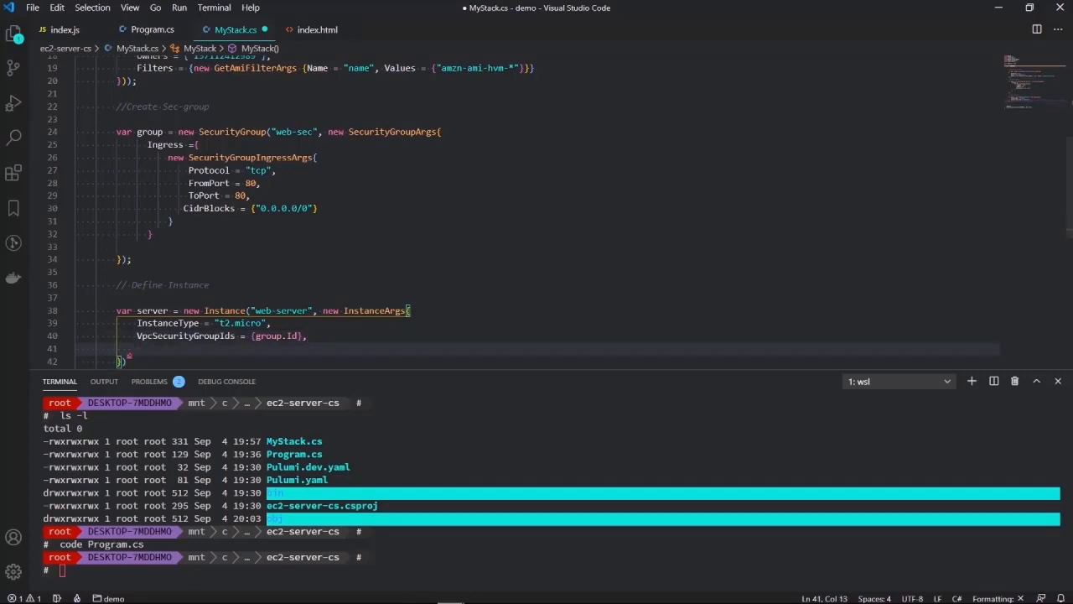
- Set Ami to ami.Apply(ami=>ami.Id) on the web-server instance
text(Ami =)
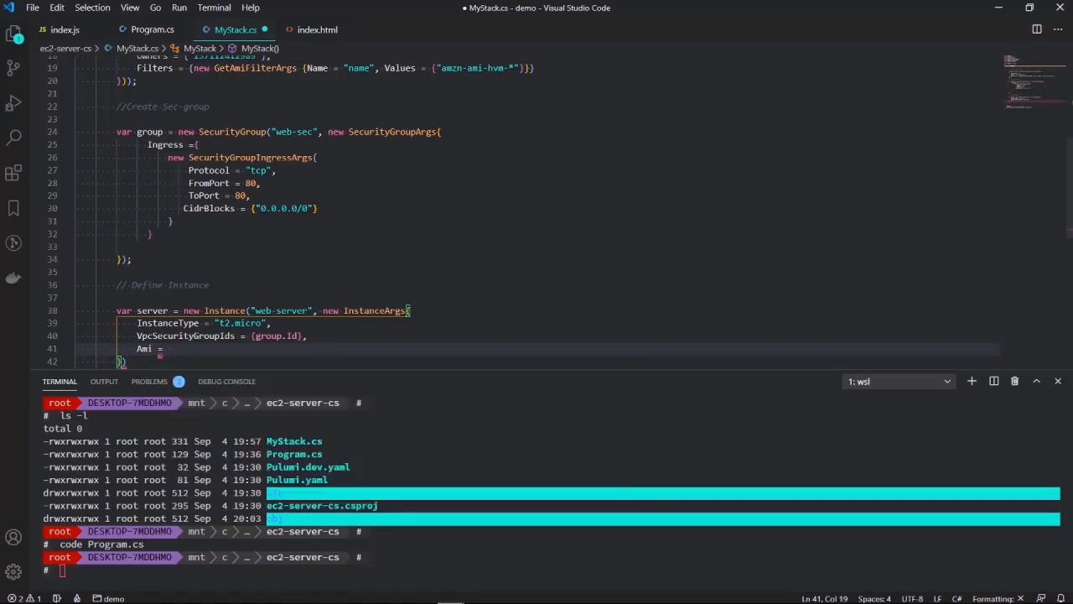
text(ami.)
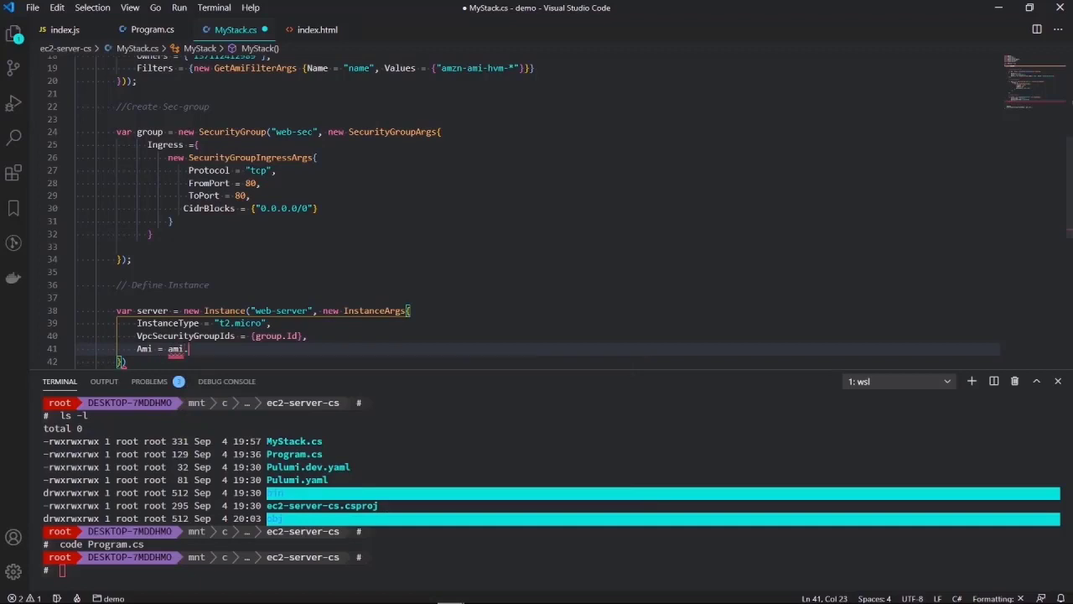
text(Apply)
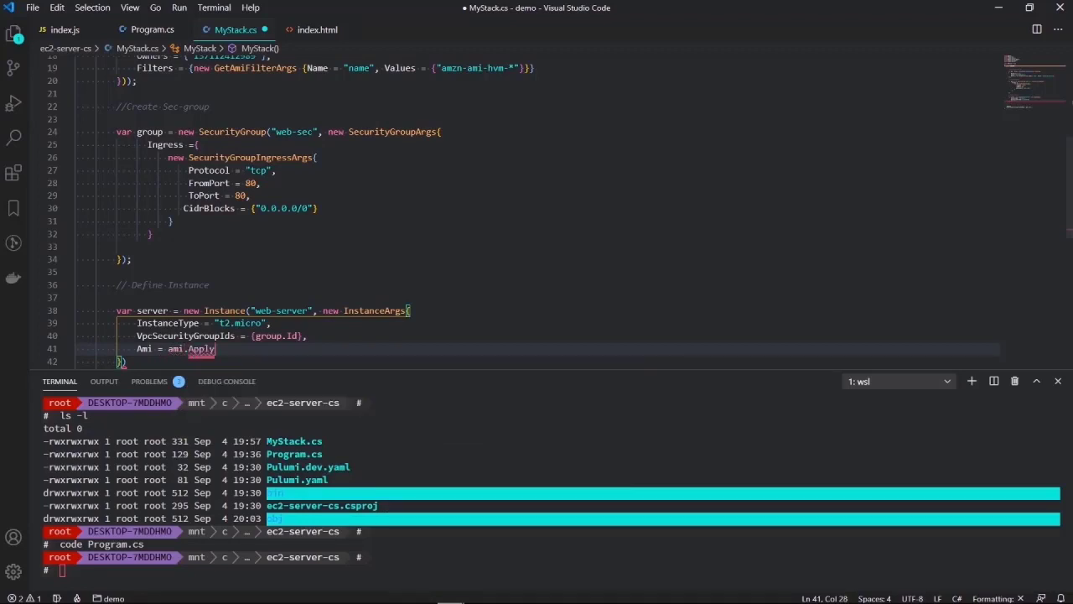
text((ami=>ami.Id)
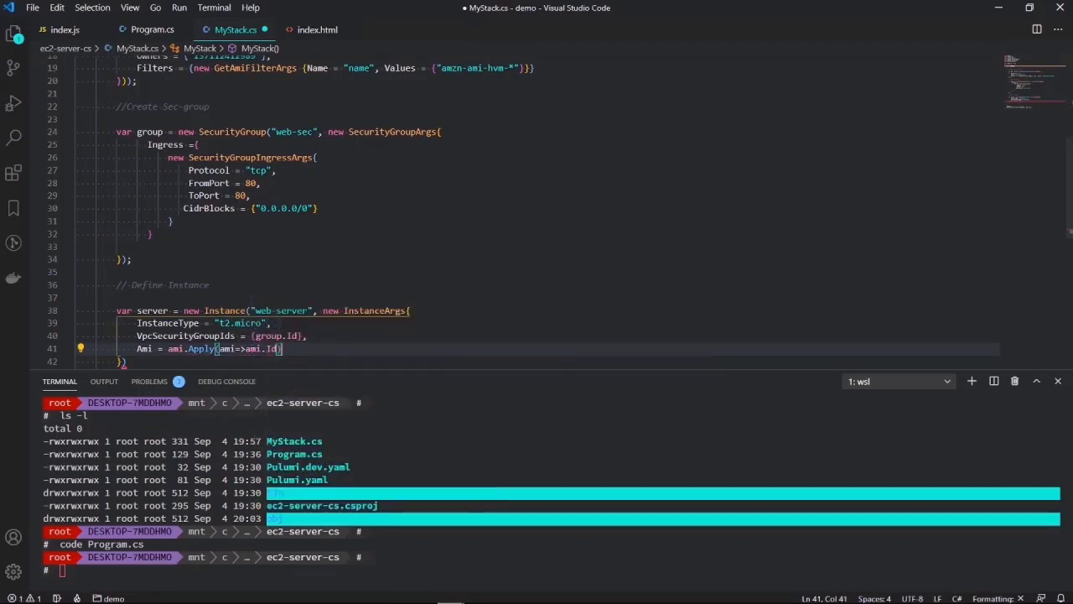
key(enter)
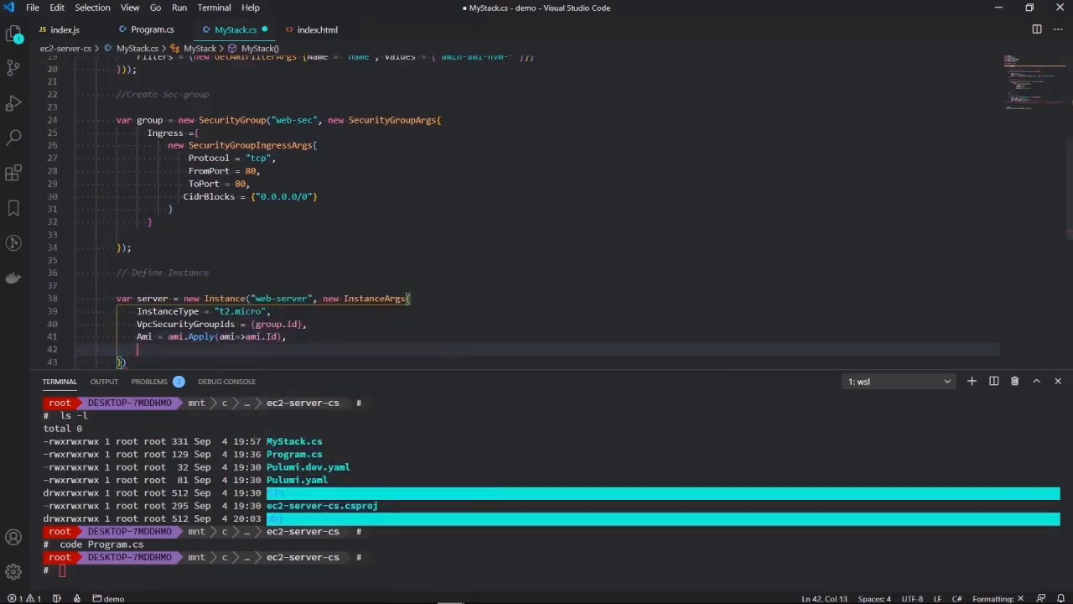
- Set UserData to a bash script writing '<h1>Hello from EC2</h1>' to index.html and serving port 80
text(UserData)
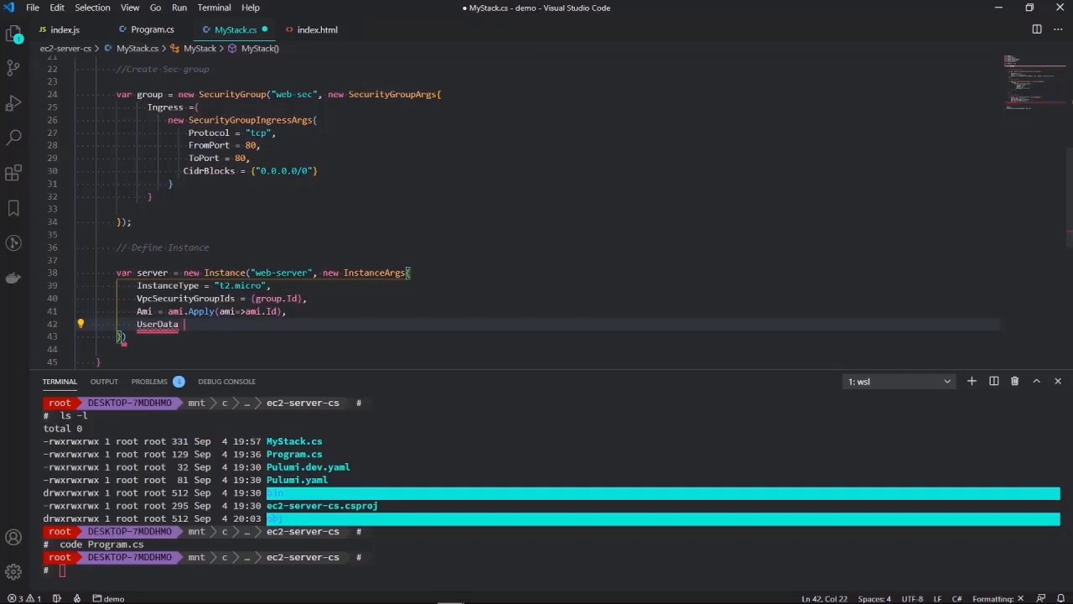
text(= @")
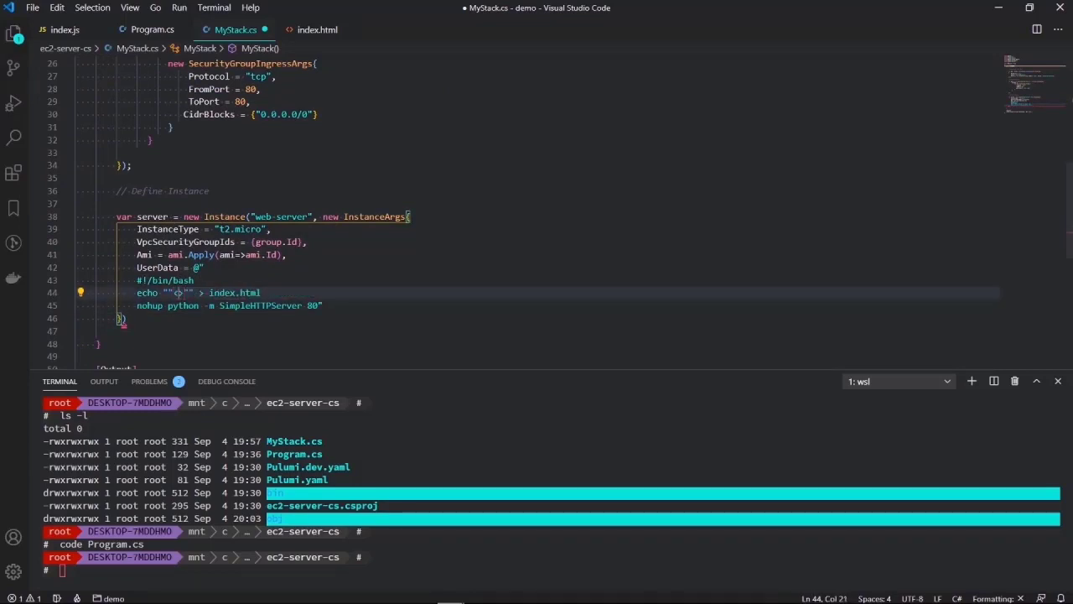
text(<h1>)
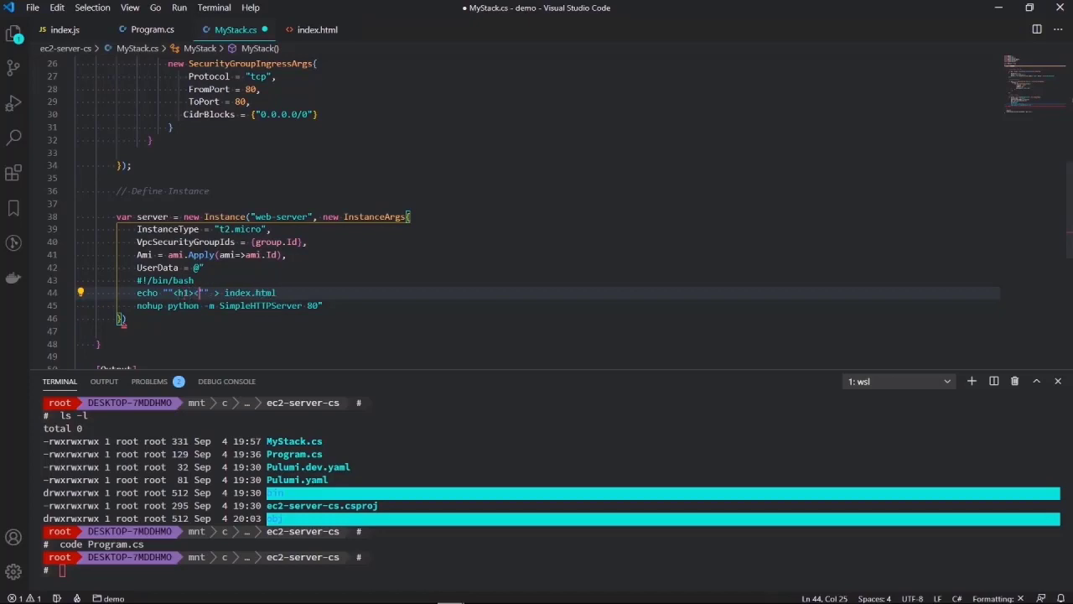
text(<h1?)
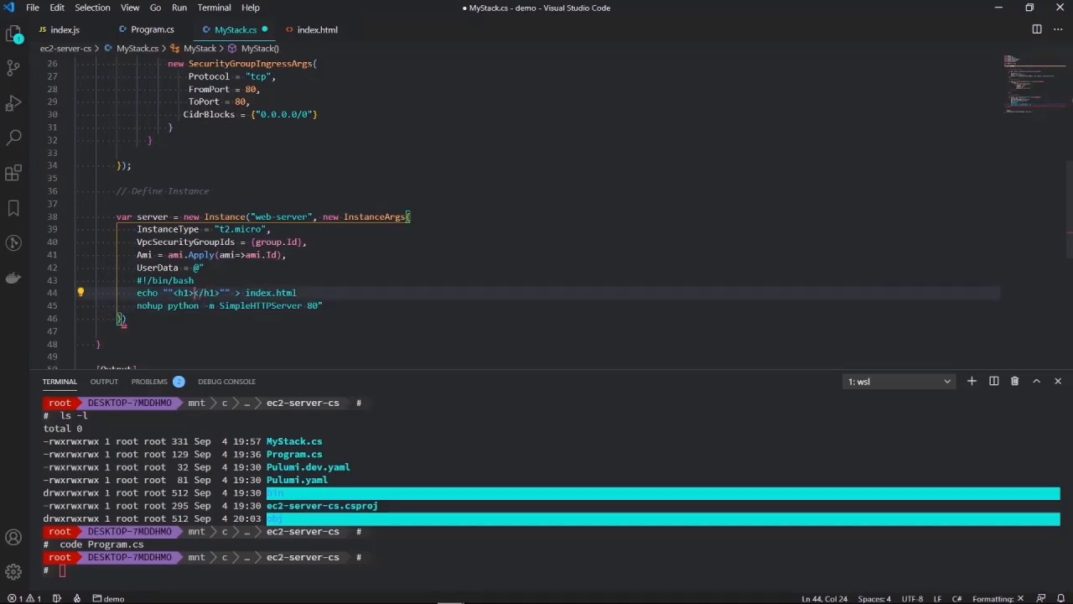
text(Hello)
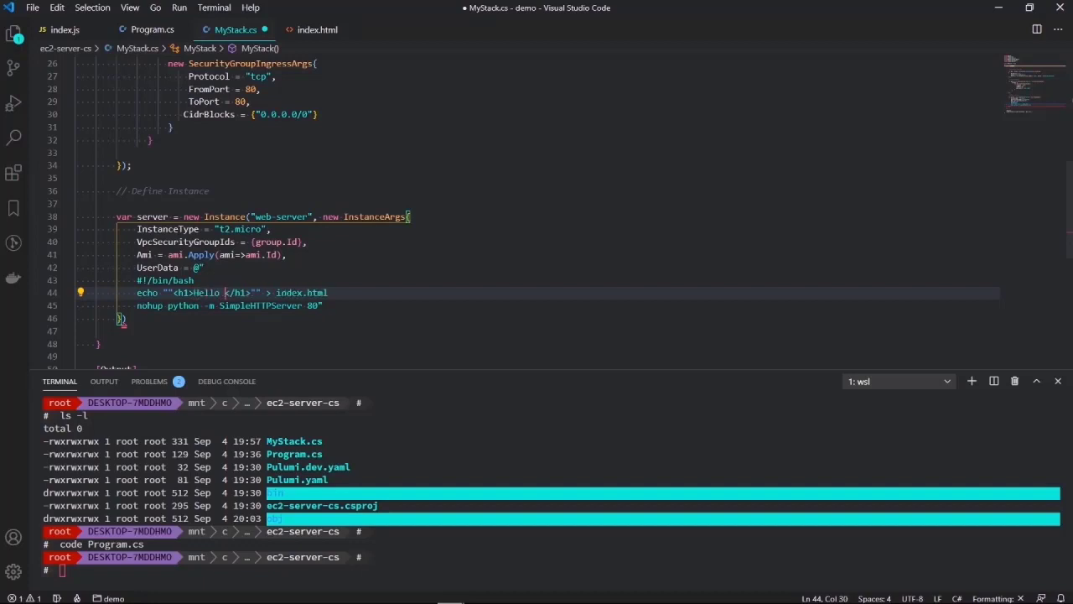
text(from EC)
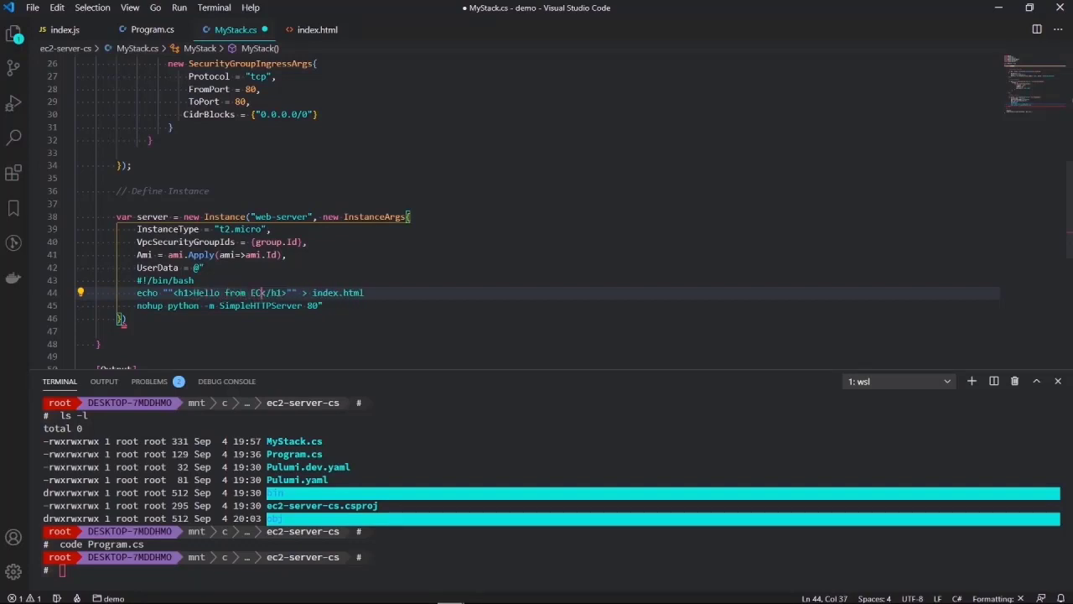
text(2)
click(536, 318)
text();)
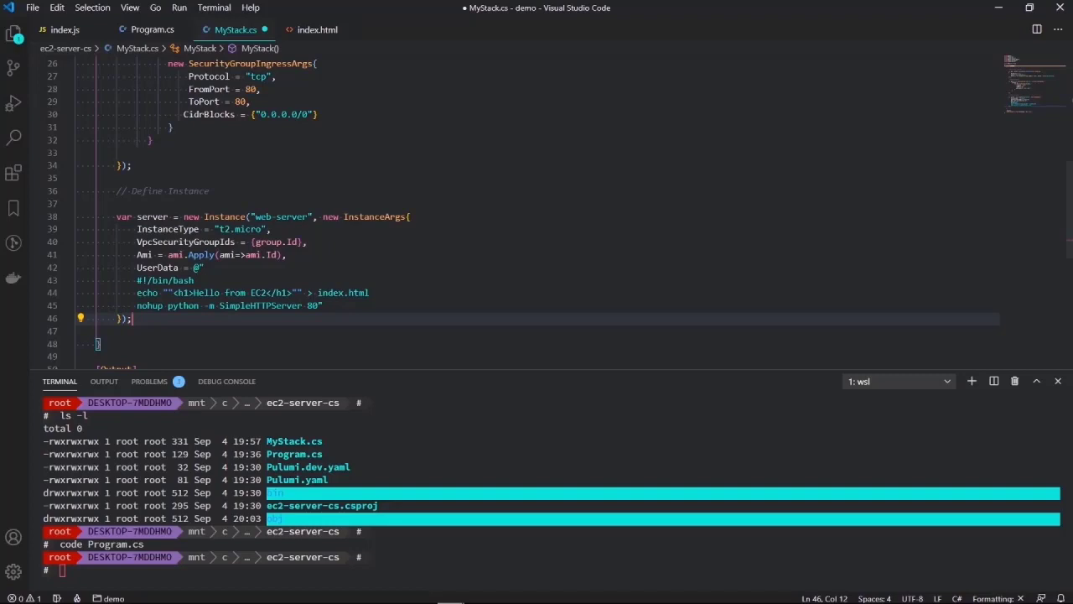
scroll(down, 3)
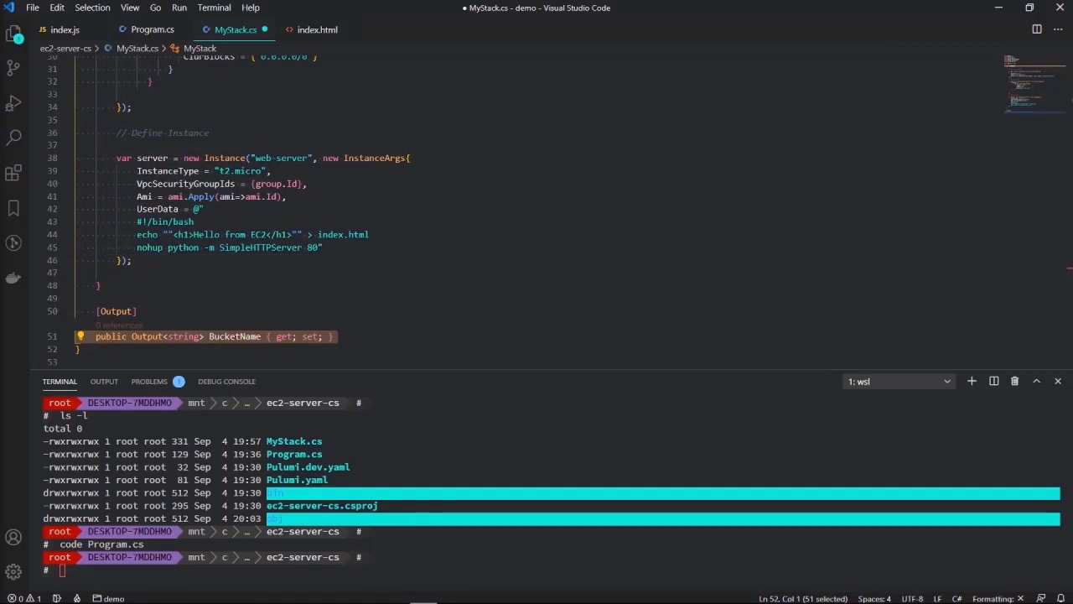
mouse_move(326, 370)
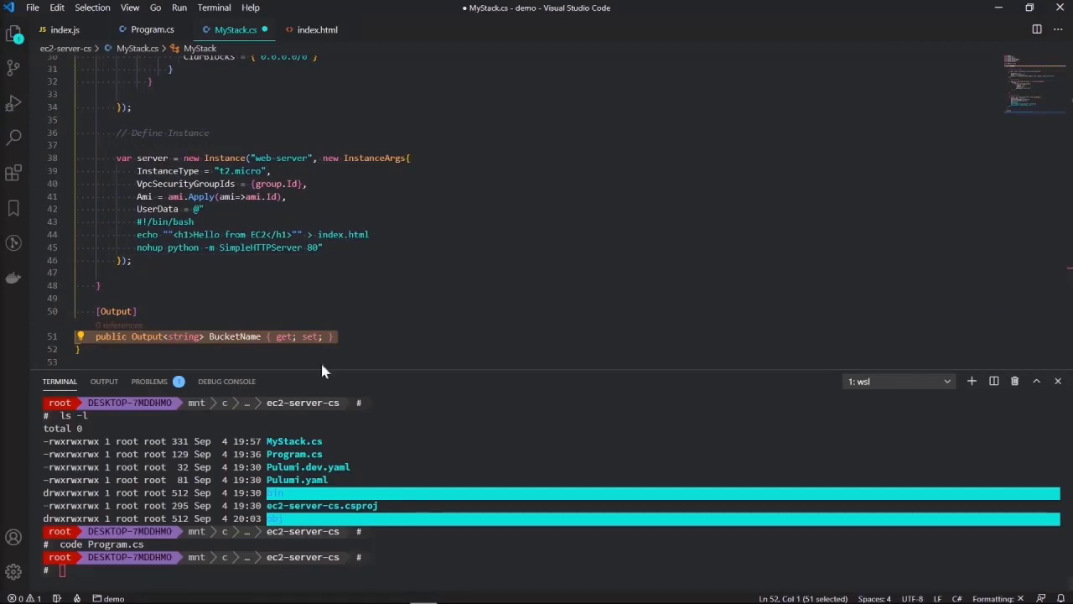
- Rename the BucketName output to publicURL, assign this.publicURL = server.PublicDns, and start pulumi up
double_click(234, 335)
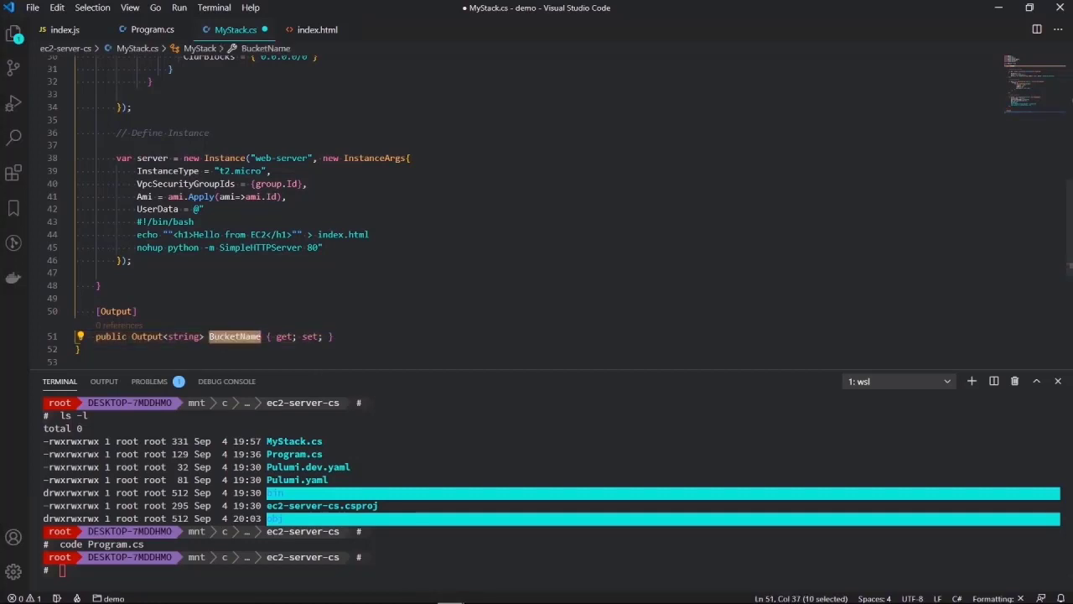
text(p)
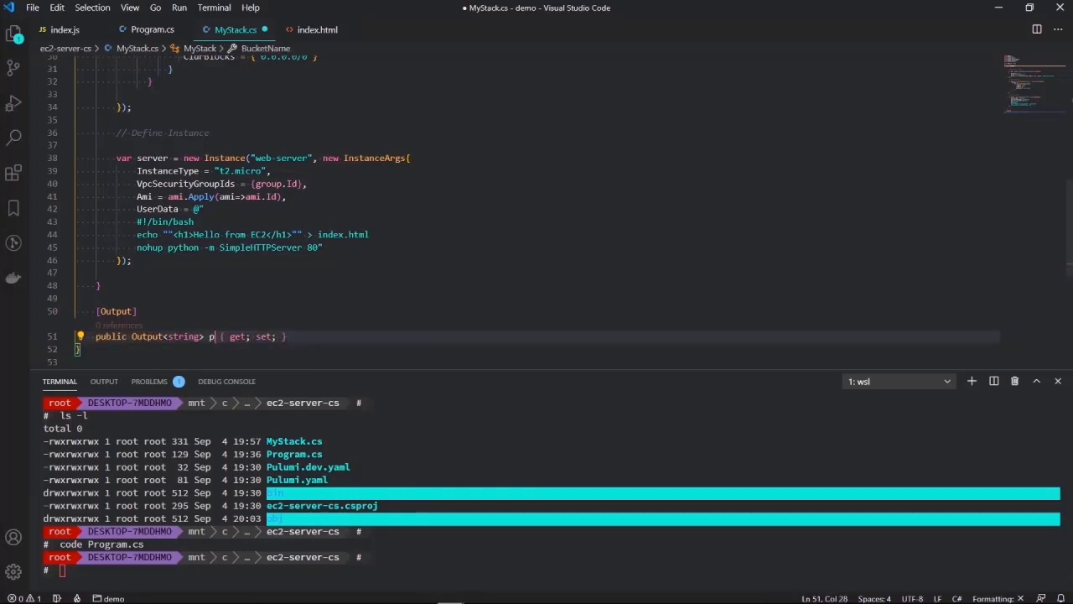
text(ublicURL)
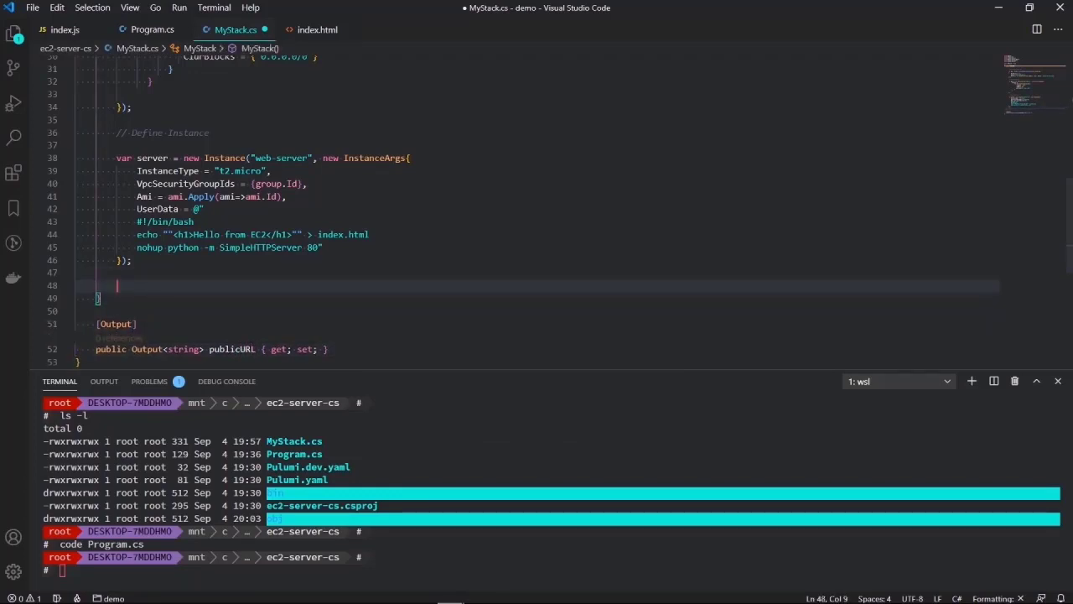
text(this.)
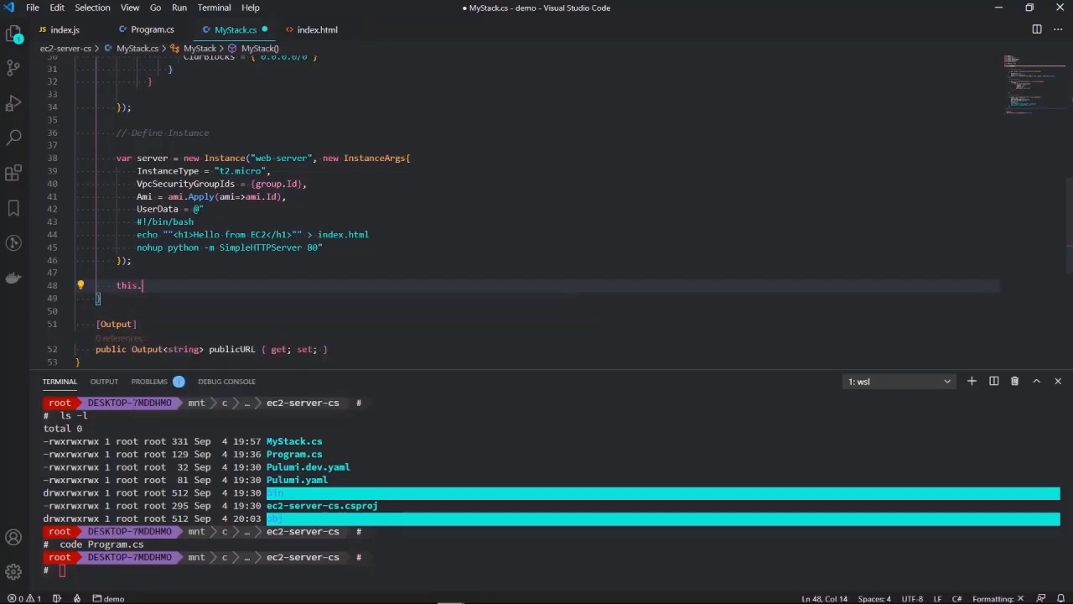
text(.)
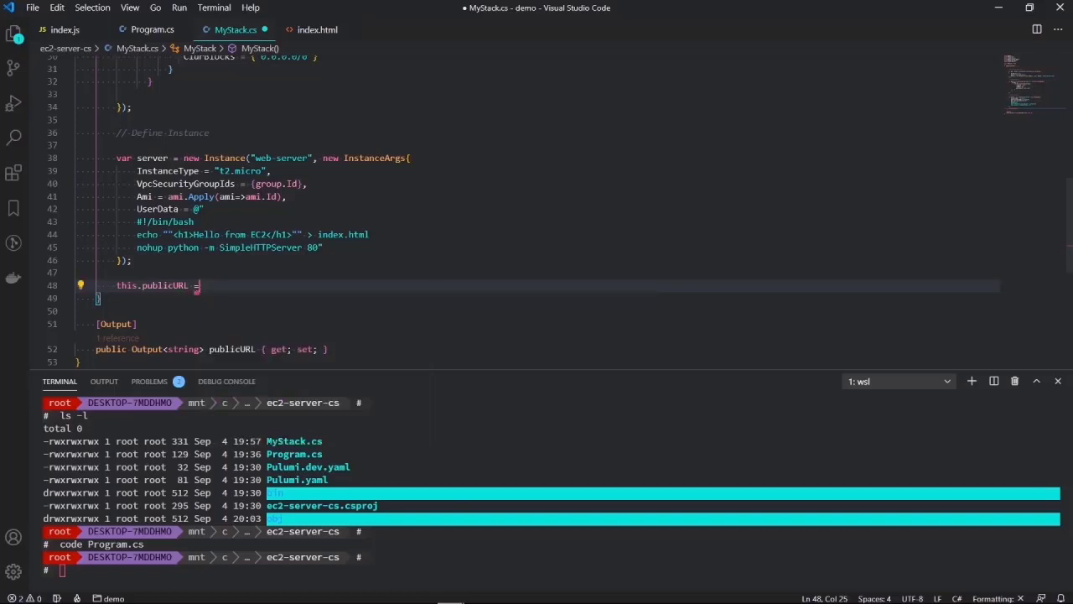
text(server.PublicDns;)
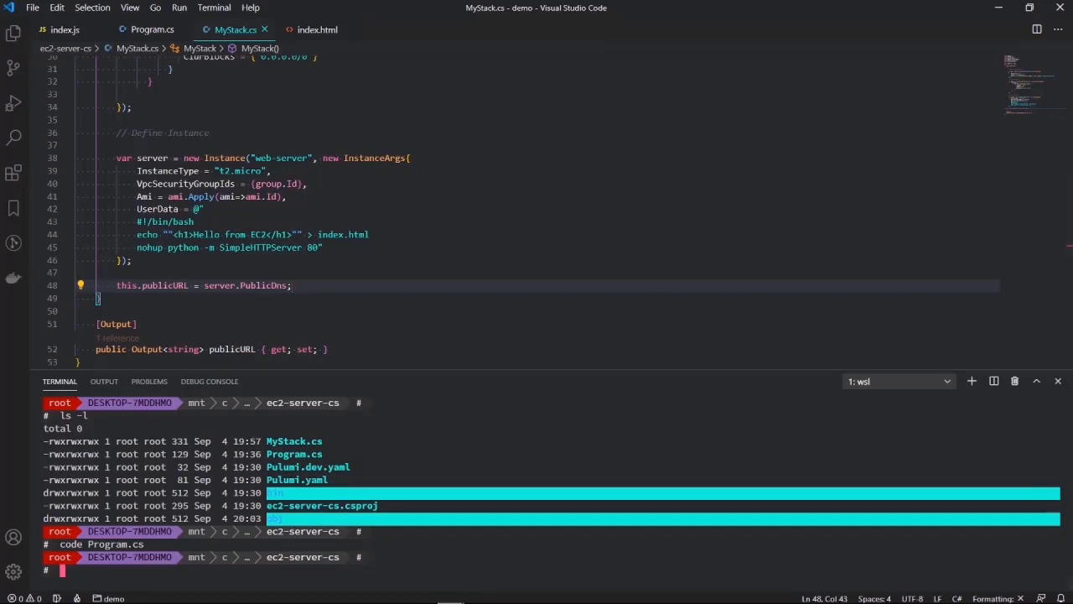
text(pulumi up)
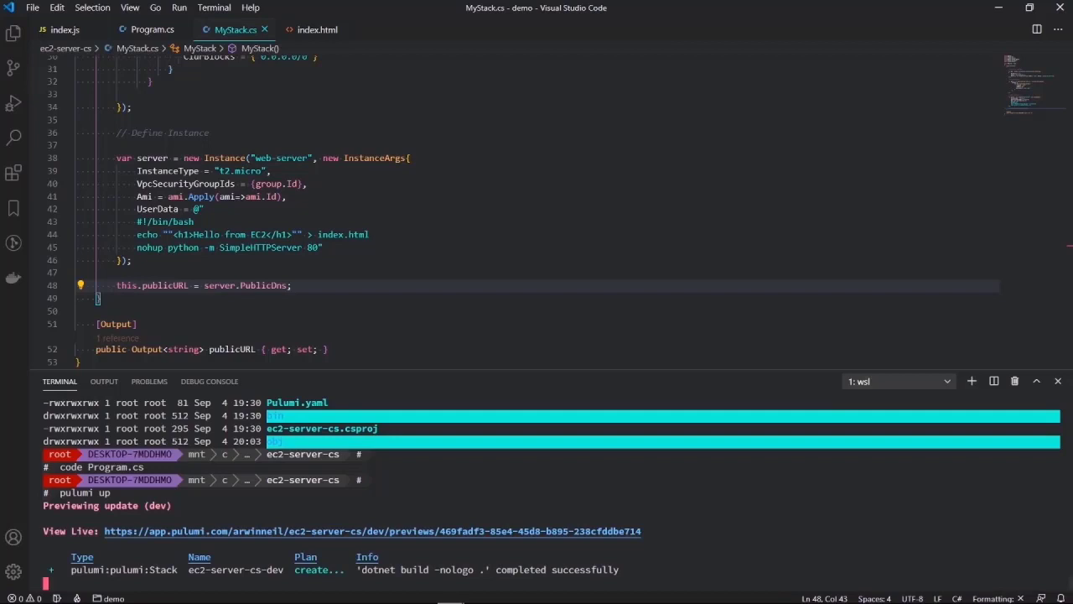
- Confirm the pulumi up update creating web-sec and web-server with the publicURL output
scroll(down, 3)
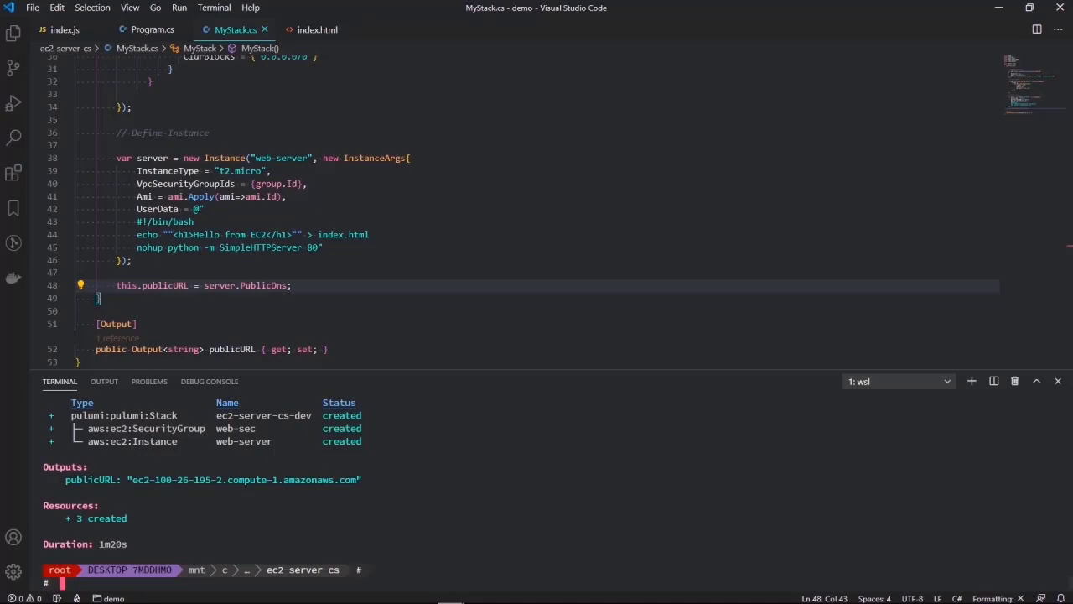
- Load ec2-100-26-195-2.compute-1.amazonaws.com from the stack output in Chrome
double_click(244, 480)
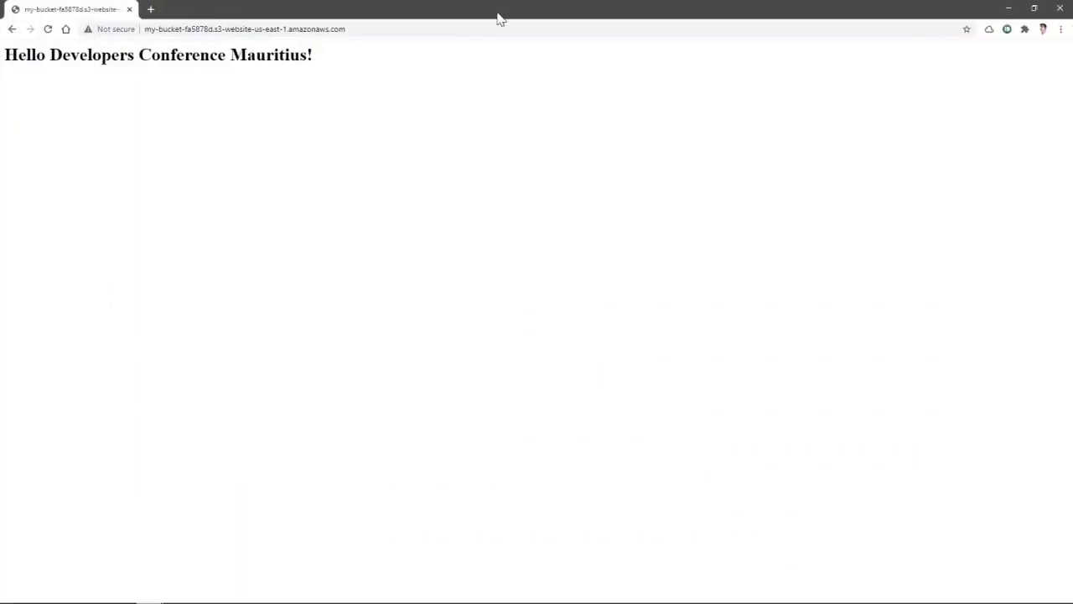
text(ec2-100-26-195-2.compute-1.amazonaws.com)
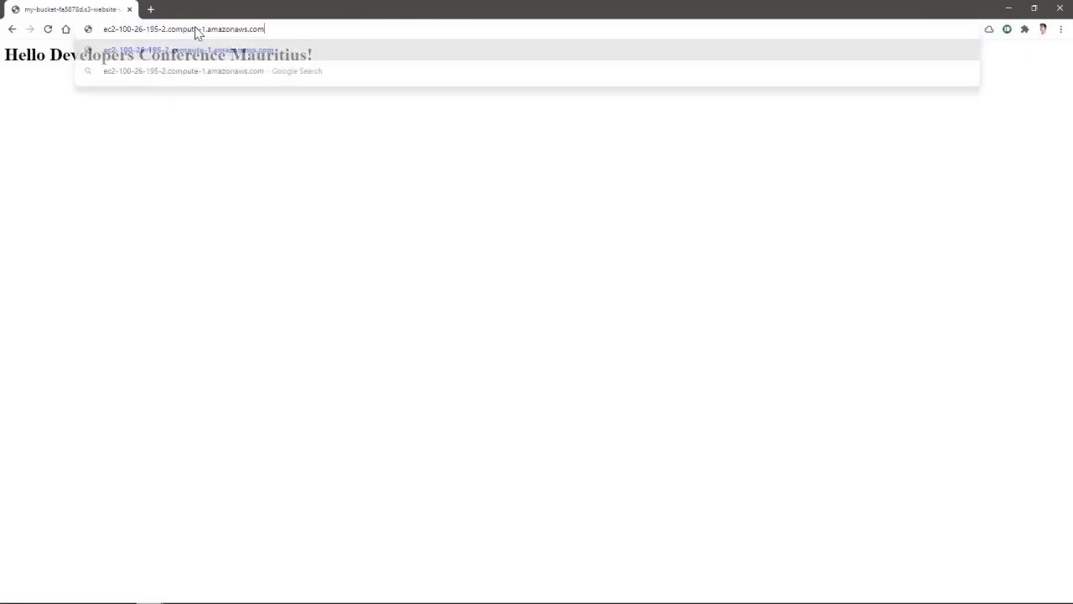
key(Return)
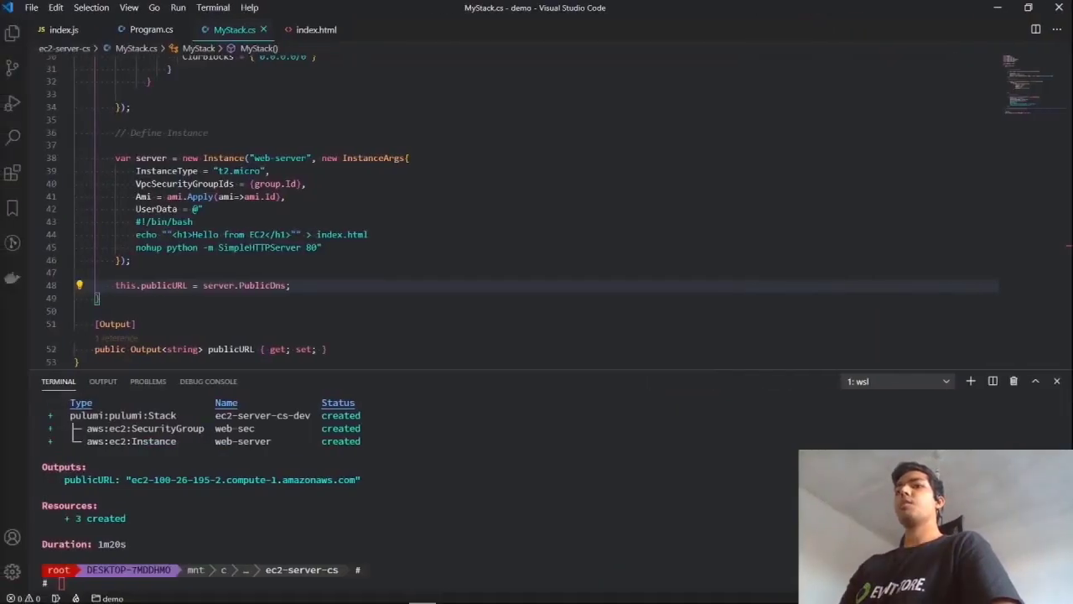
mouse_move(238, 550)
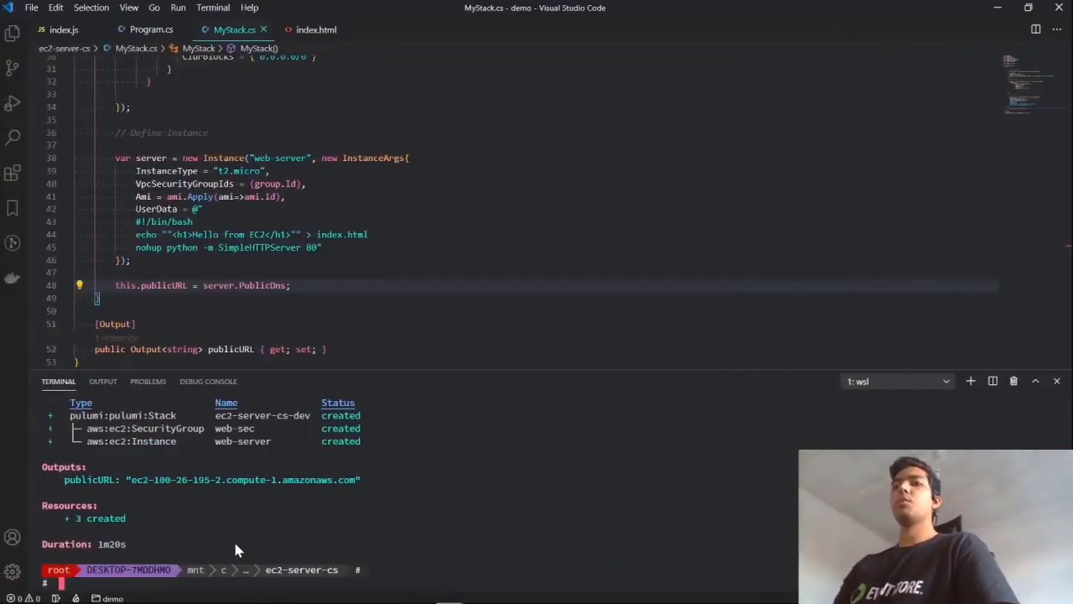
- Run pulumi destroy --yes to delete the web-server instance and web-sec security group
text(p)
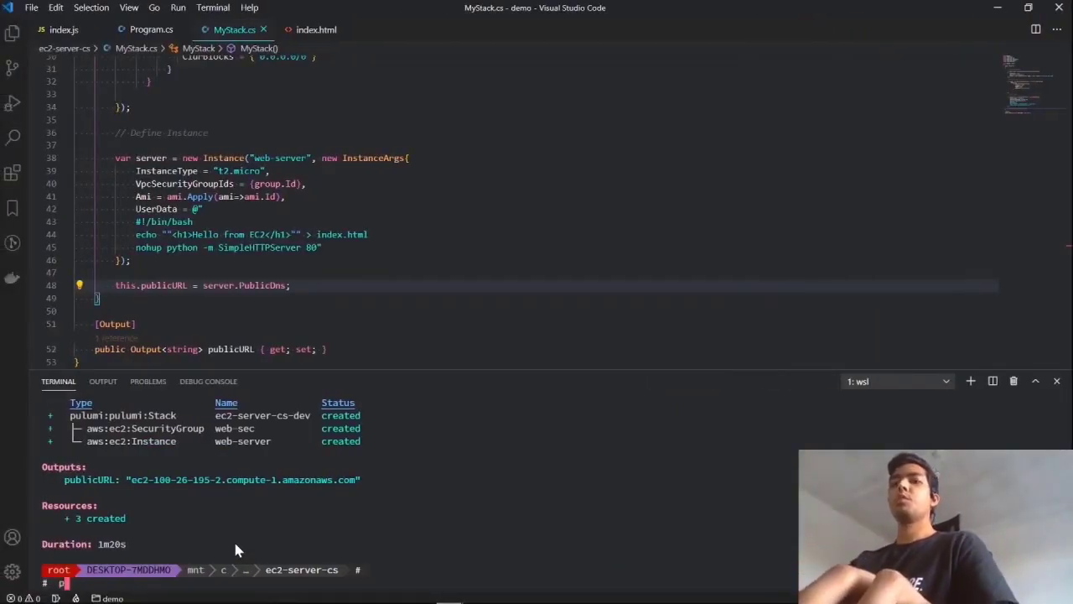
text(pulumi d)
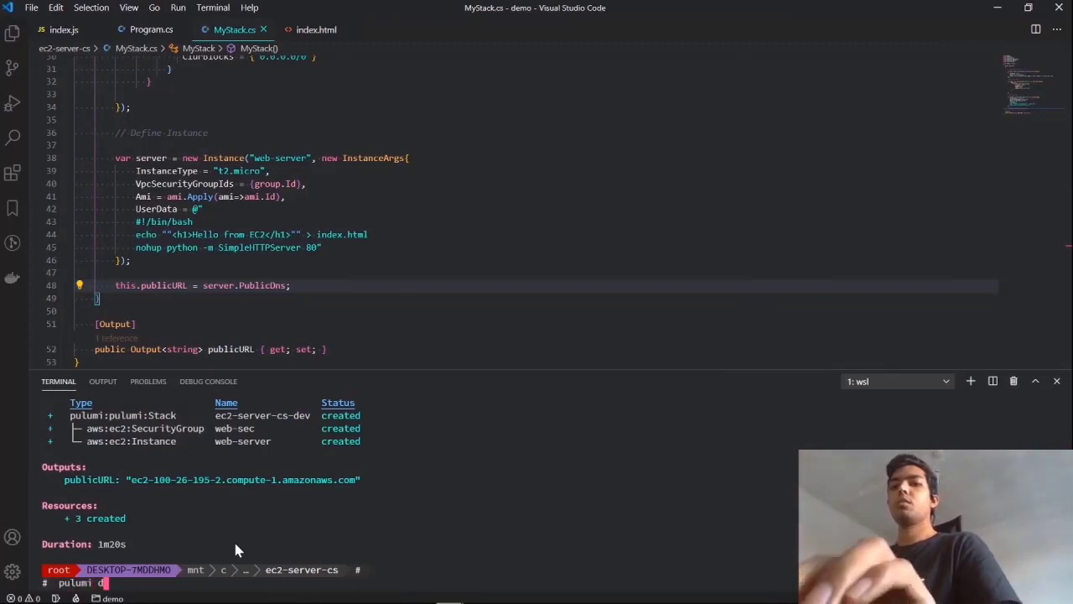
text(estroy)
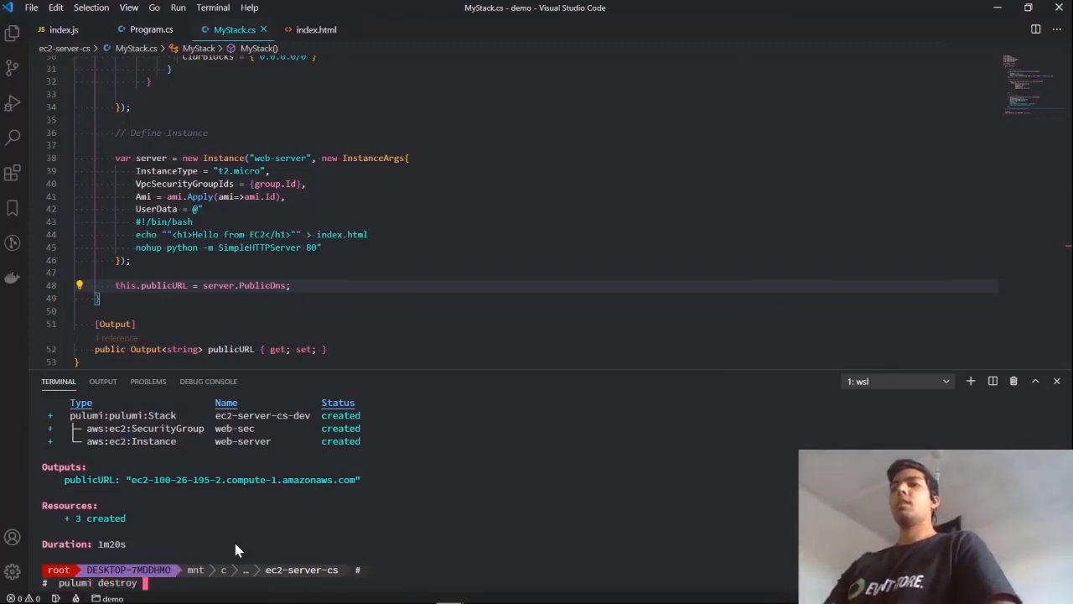
text(--)
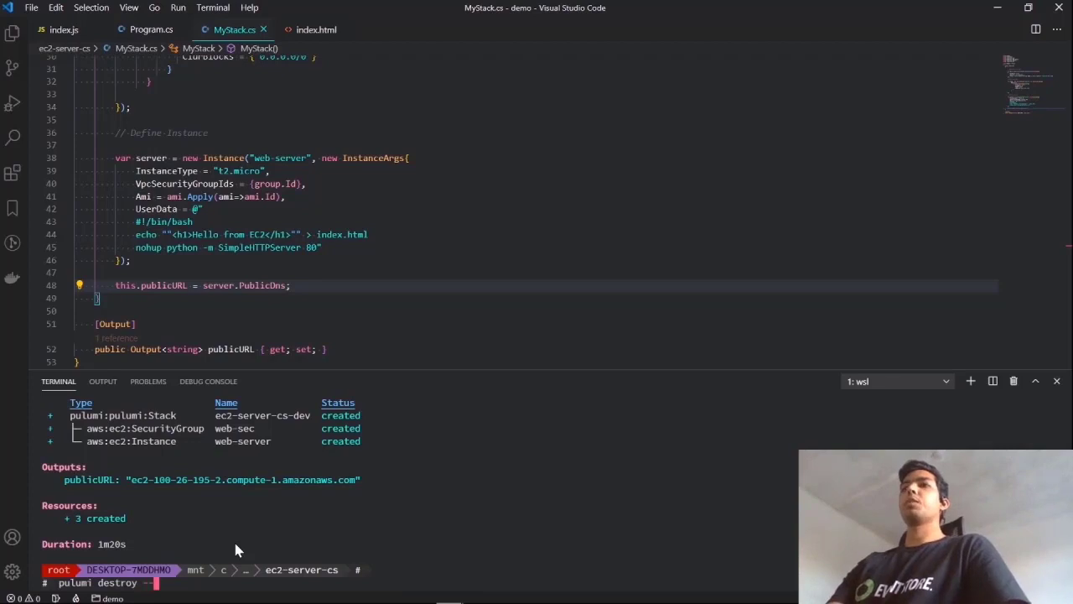
text(--yes)
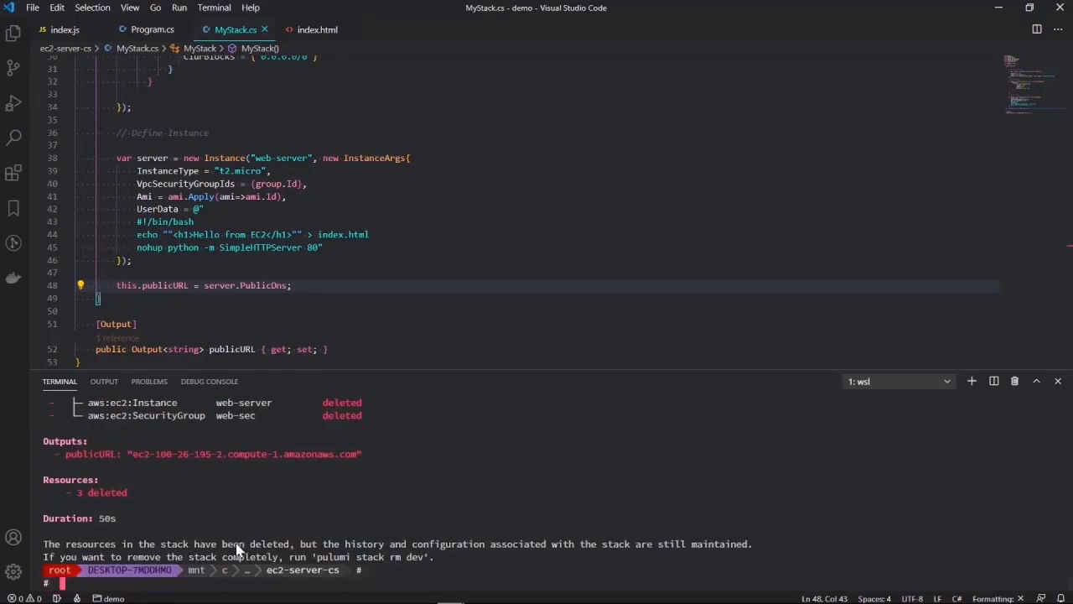
mouse_move(402, 377)
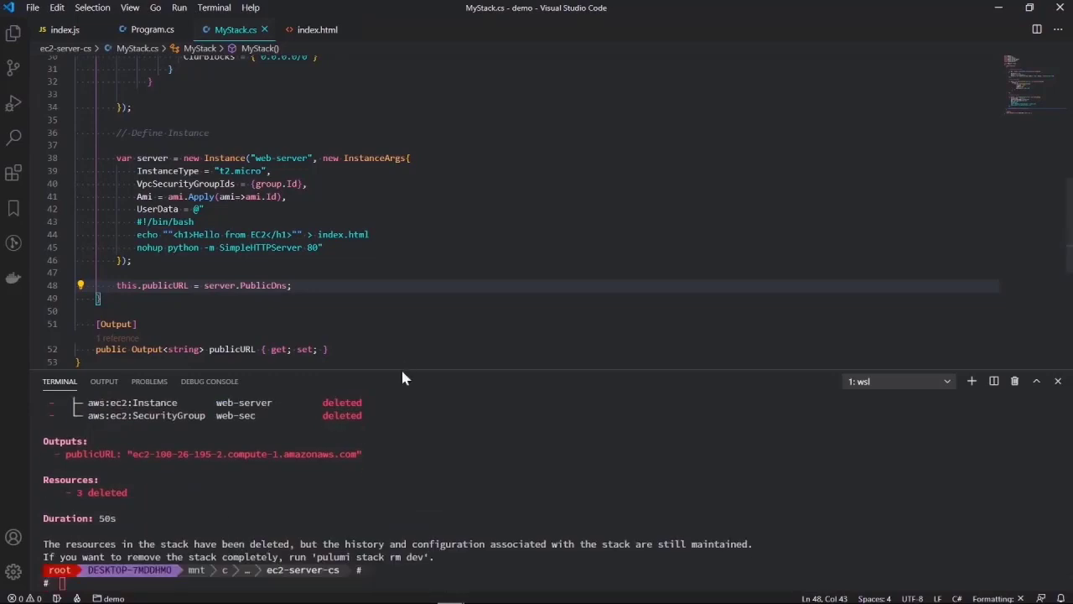
mouse_move(317, 31)
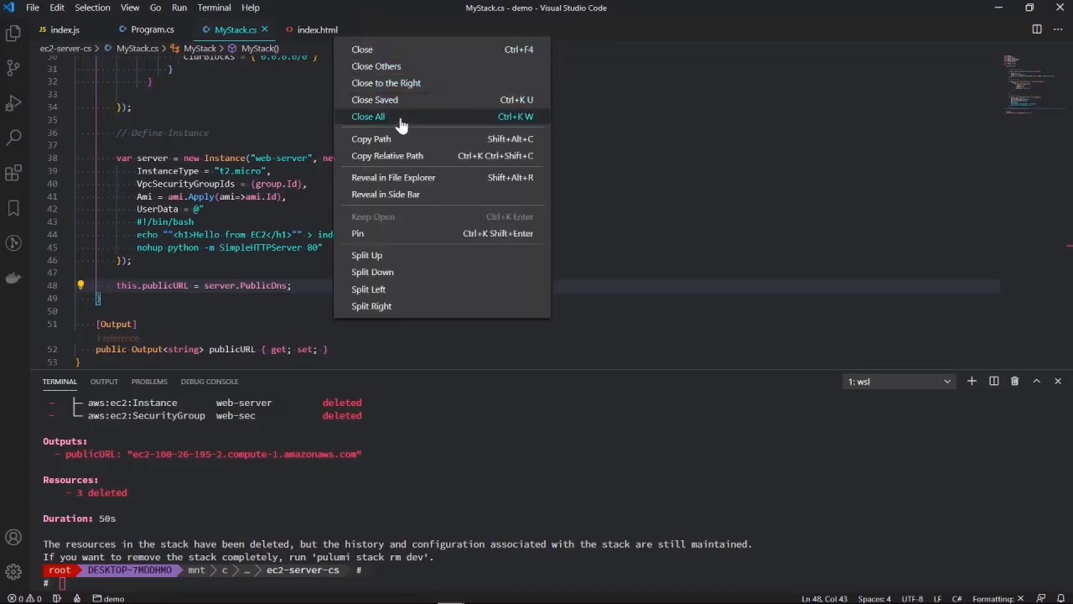
- Close the open code files and clear the old terminal output
click(369, 116)
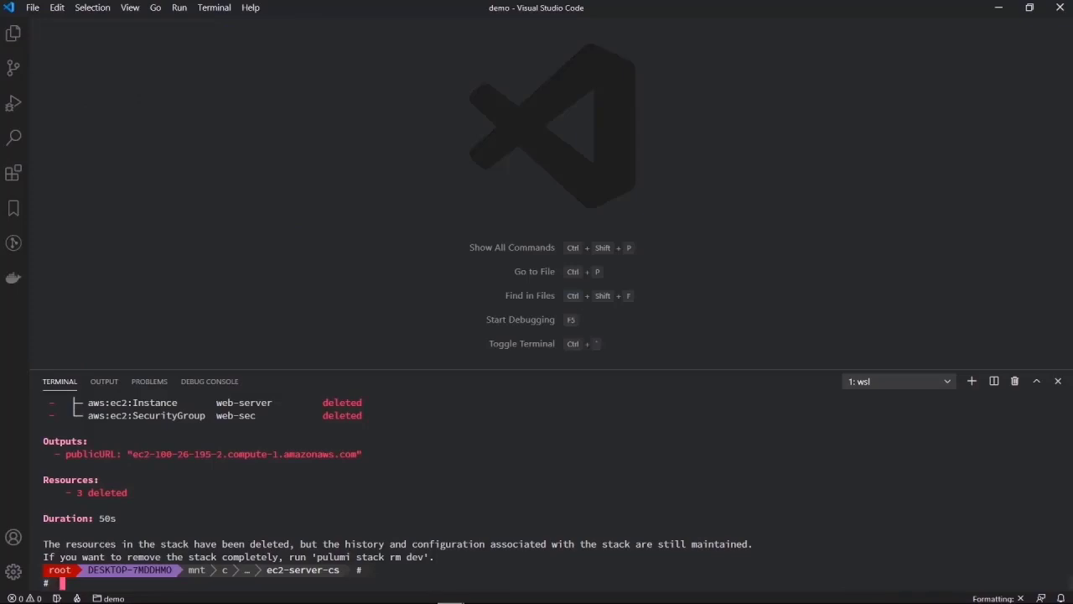
text(c)
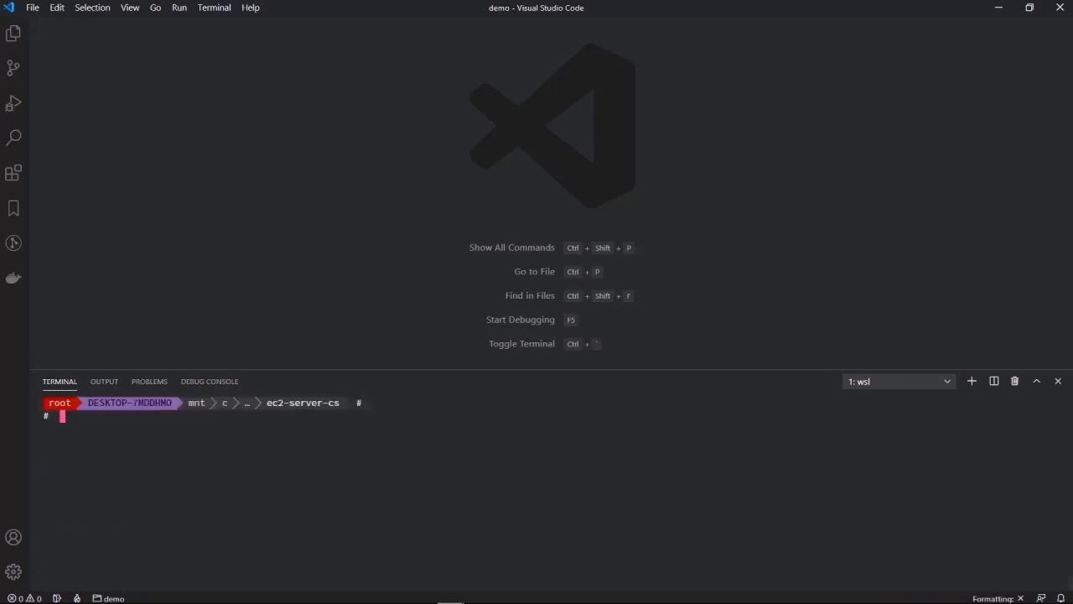
key(Return)
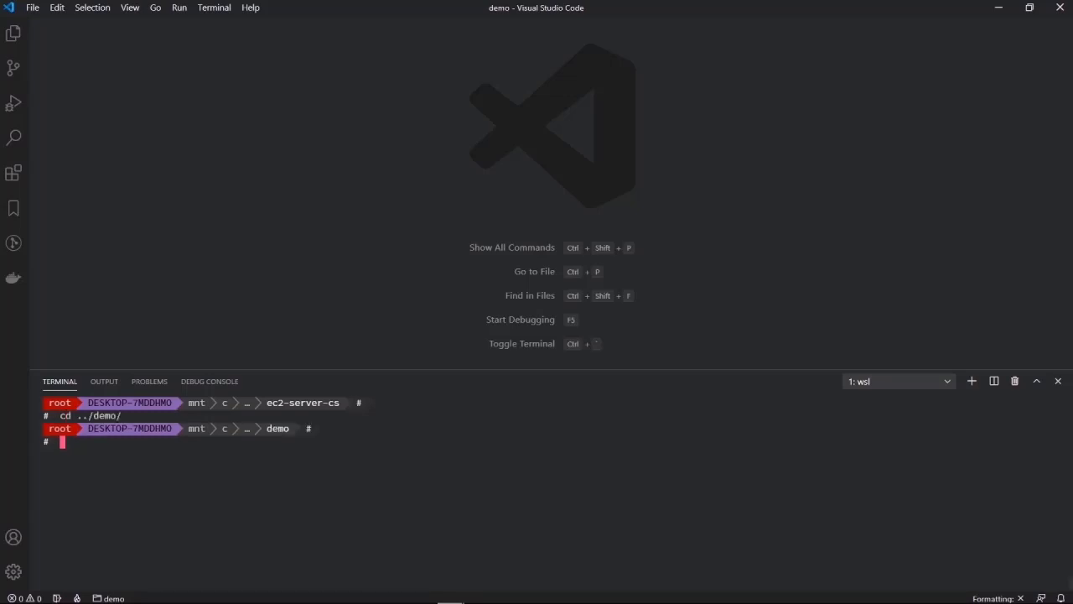
- Create an aws-typescript policy pack with pulumi policy new, cancelling the dependency install
text(pulumi policy new)
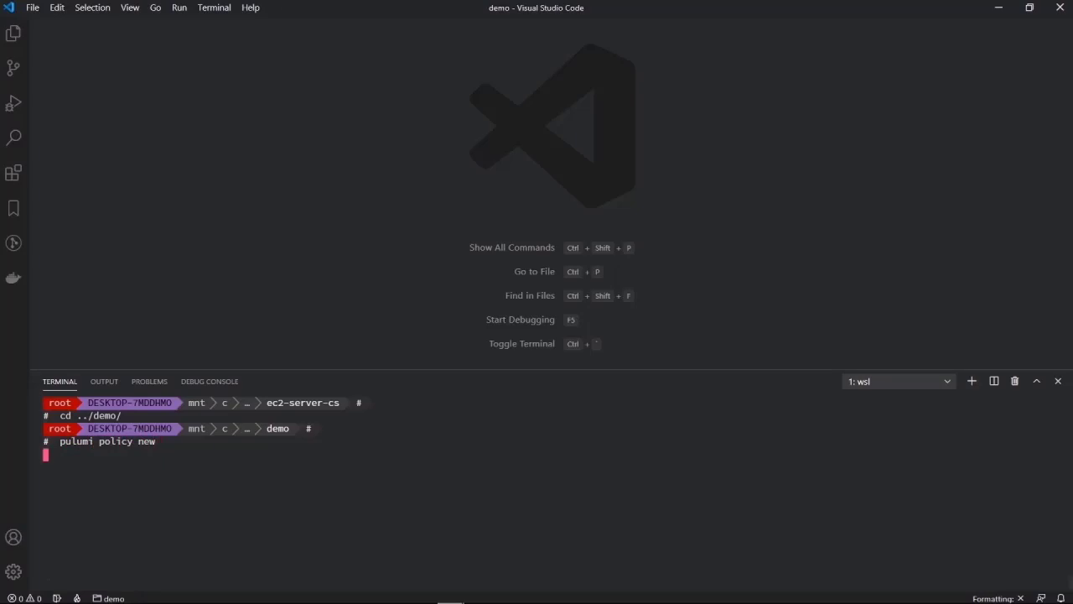
key(Return)
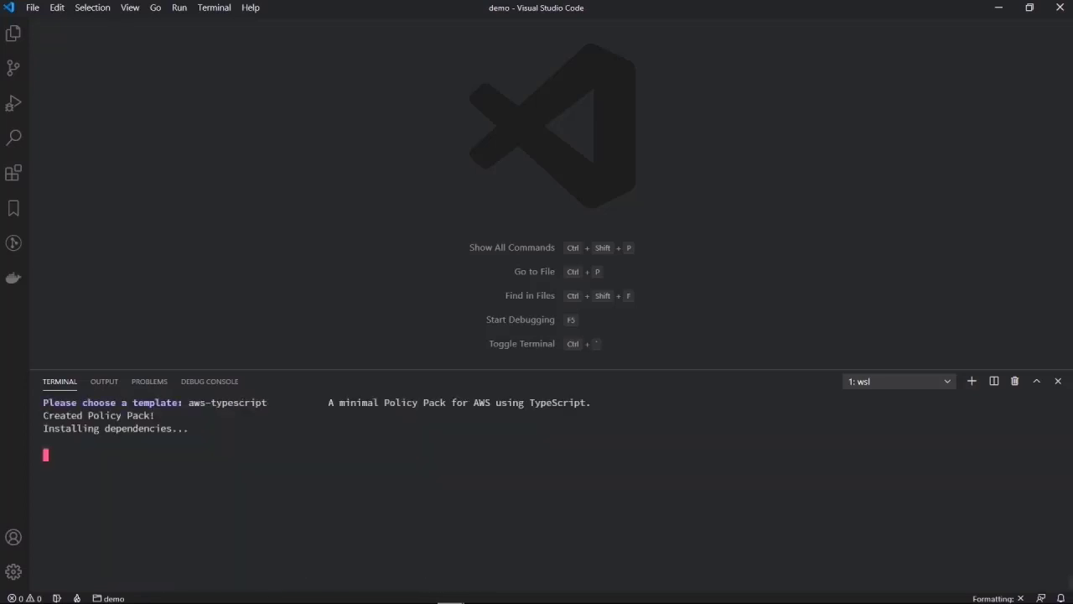
key(ctrl+c)
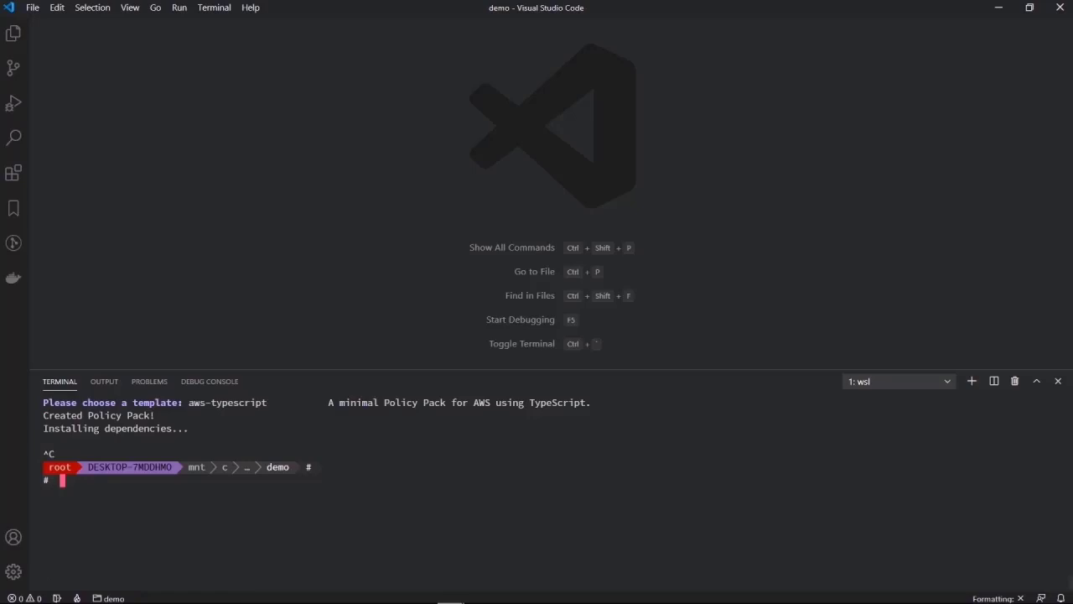
- Move into ../policy-pack/, list its files, and prepare code index.ts
text(cd ./po)
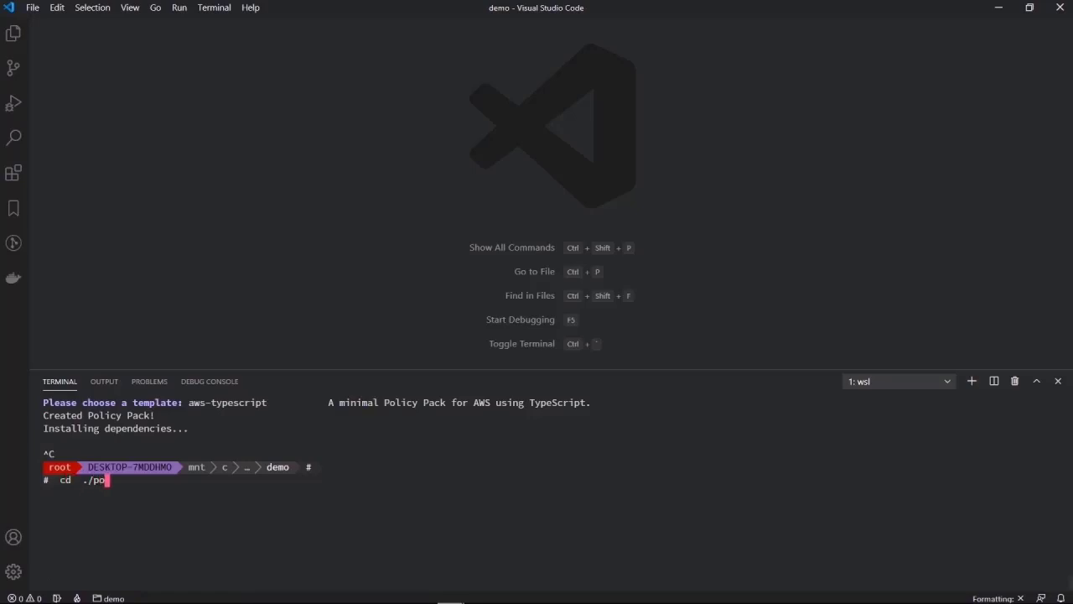
key(Backspace)
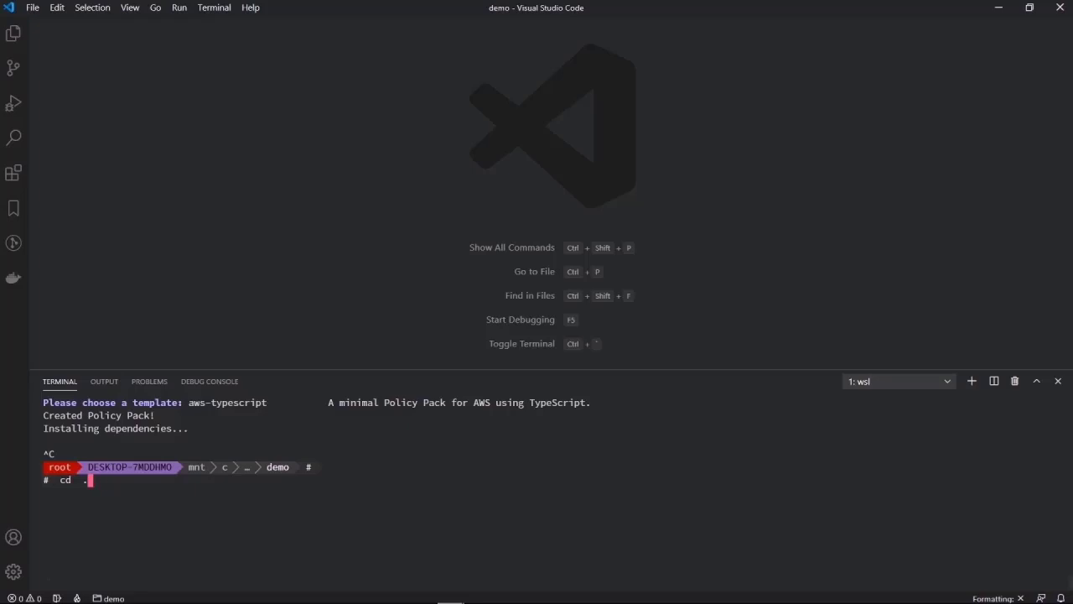
text(./policy-pack/)
text(ls)
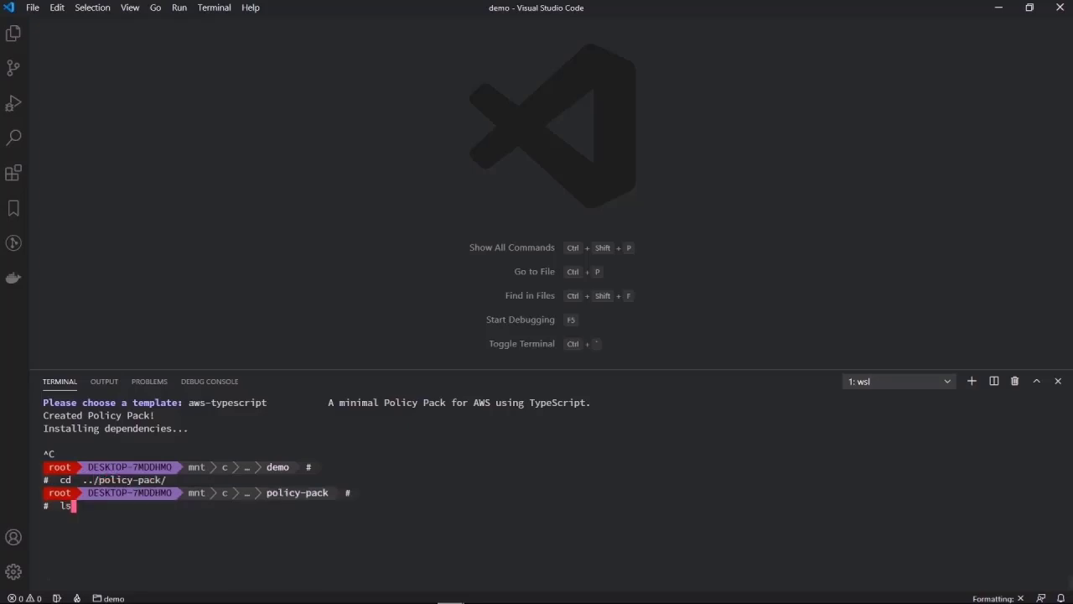
text( -l)
key(Return)
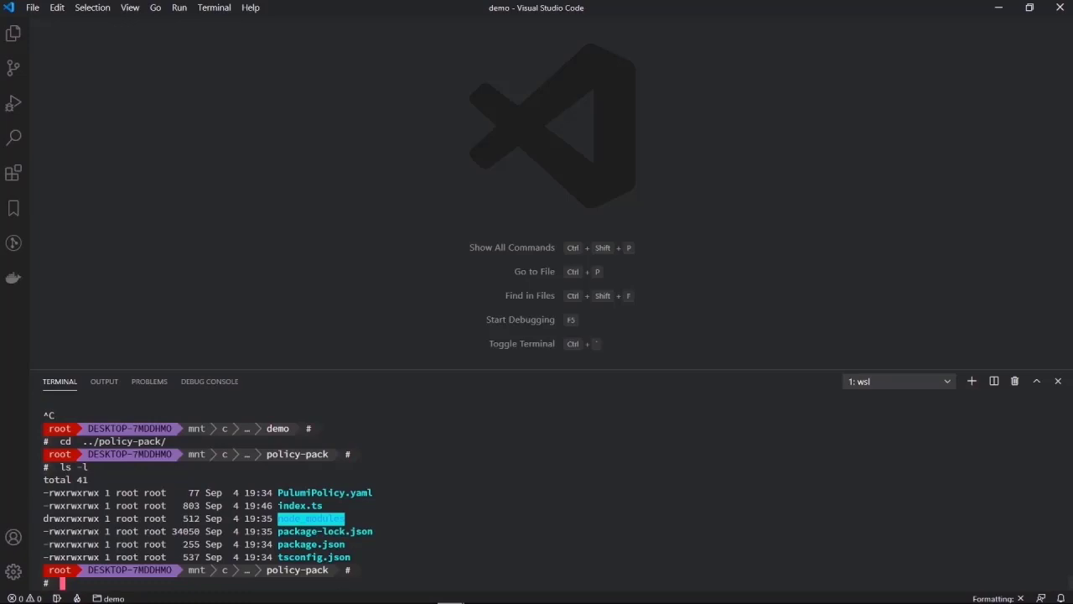
text(code index.ts)
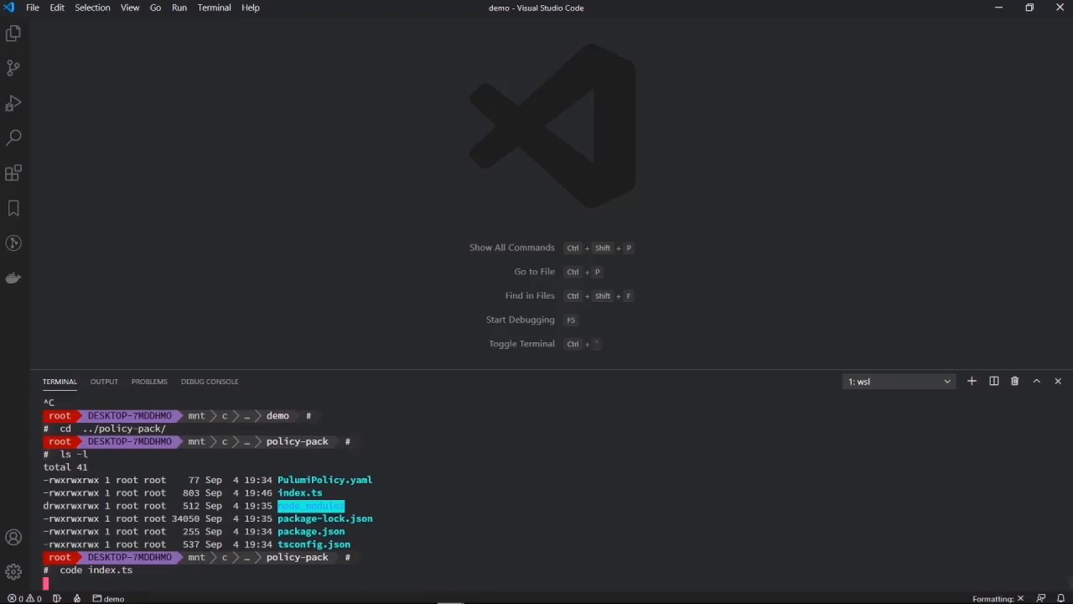
- Open the policy pack's index.ts and highlight its s3-no-public-read PolicyPack declaration
key(Return)
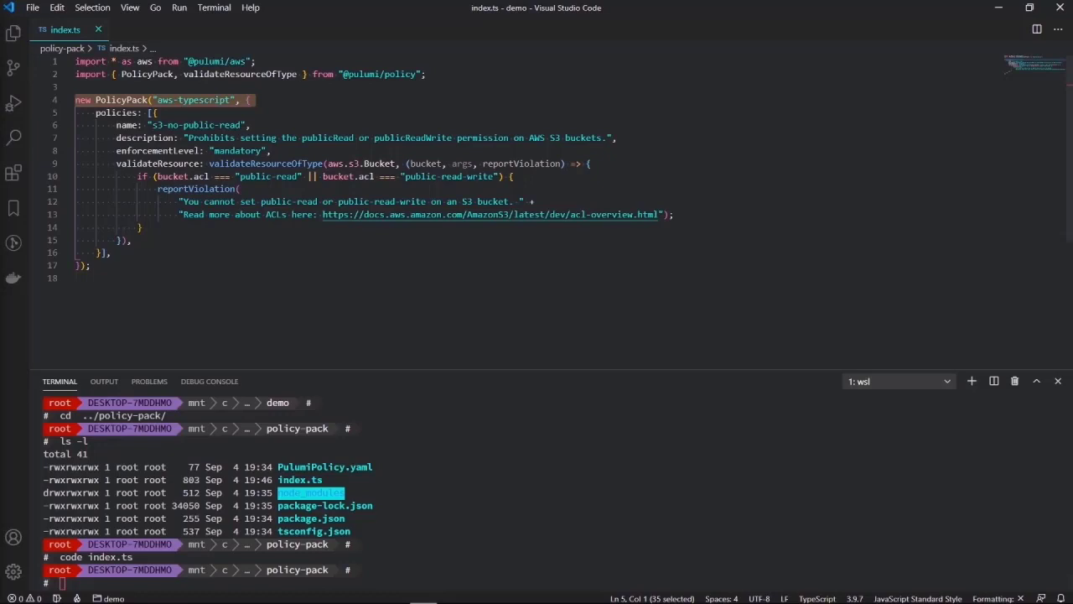
double_click(239, 151)
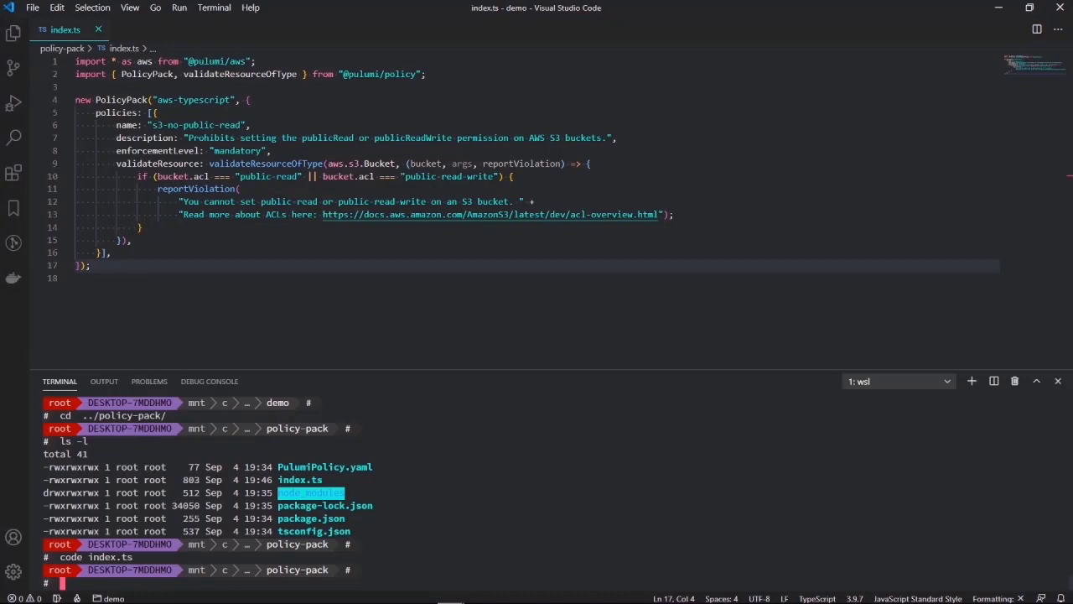
- Move into ../s3-website-js/ and open its index.js in the editor
text(cd ../s3)
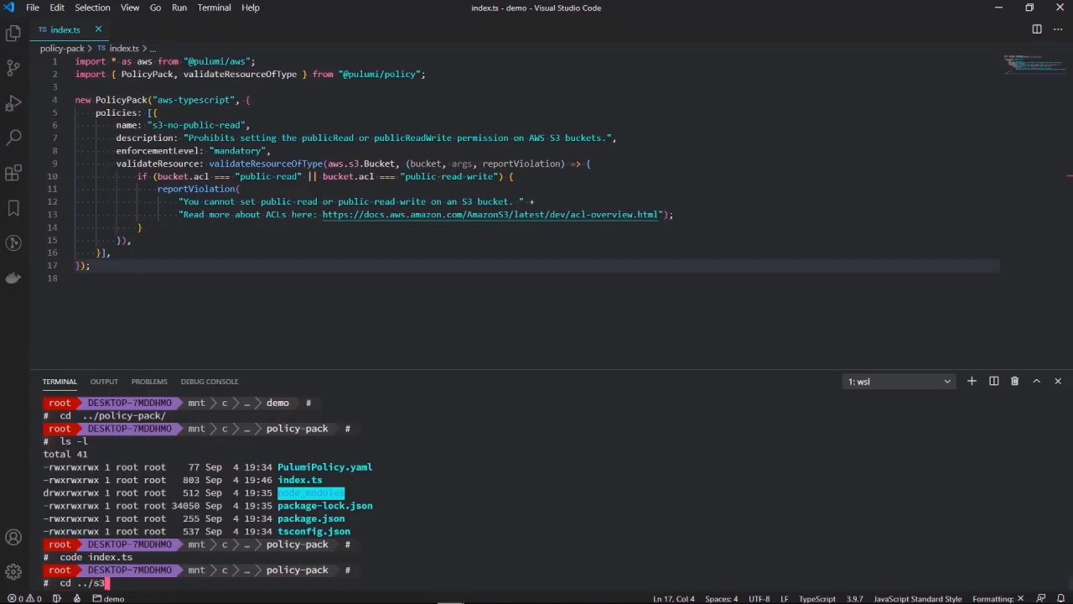
key(Return)
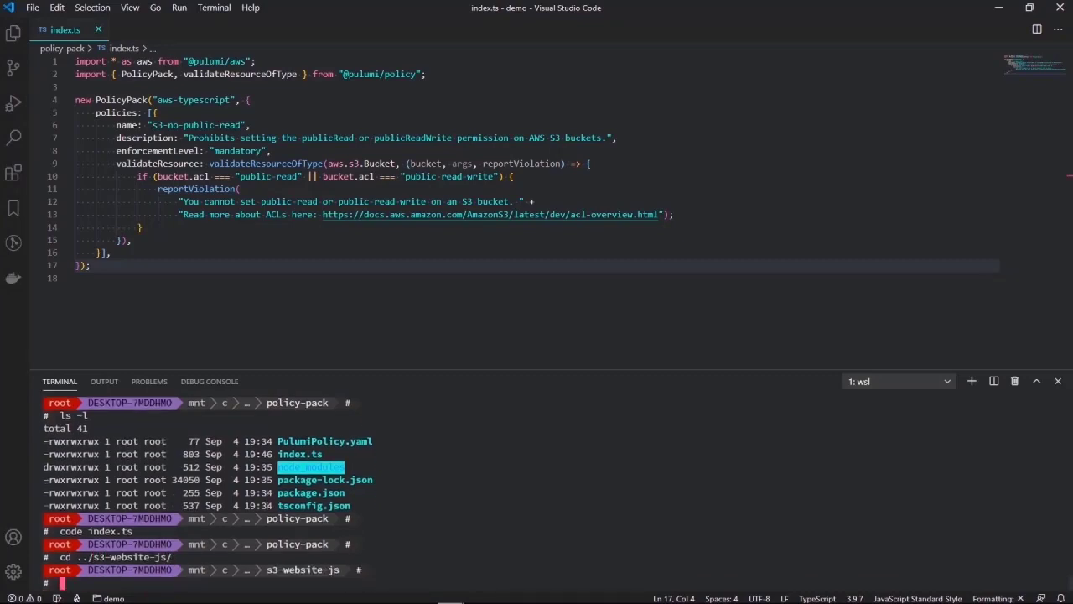
text(code index.js)
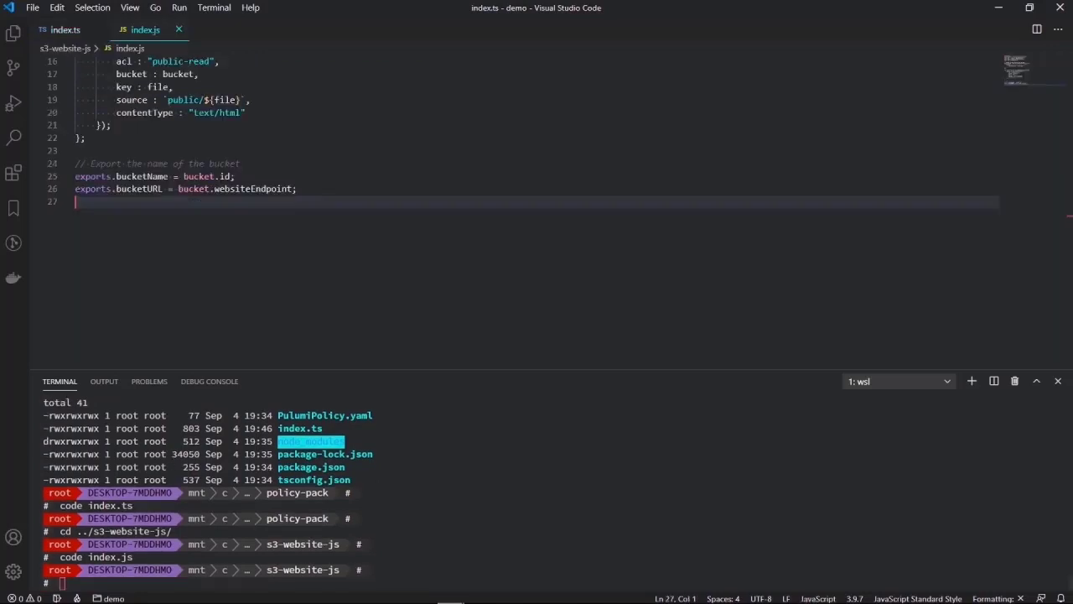
scroll(up, 3)
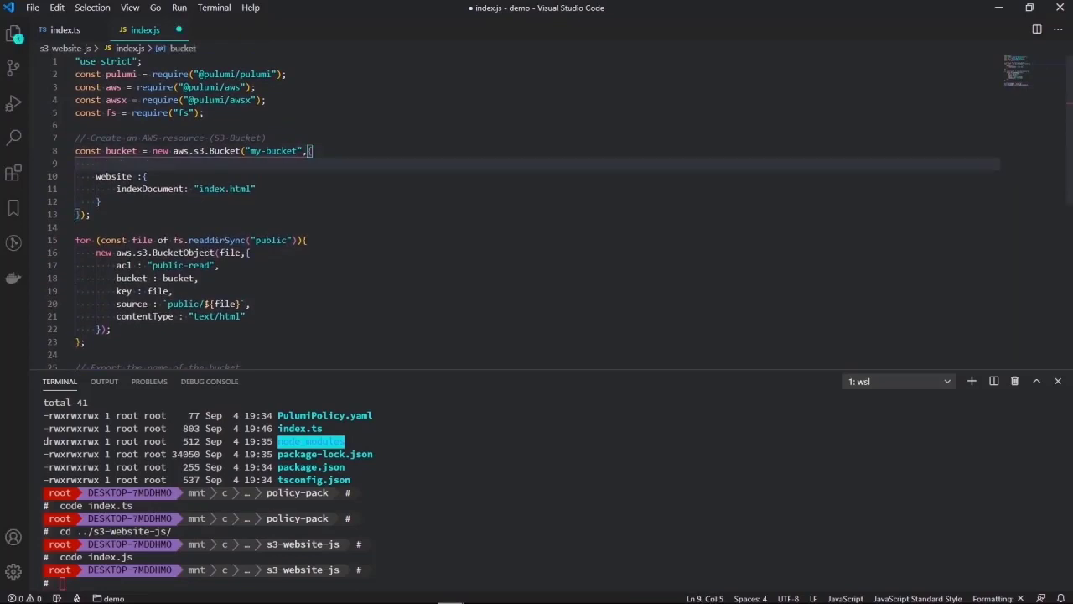
- Add acl: "public-read" to the my-bucket aws.s3.Bucket arguments
text(acl)
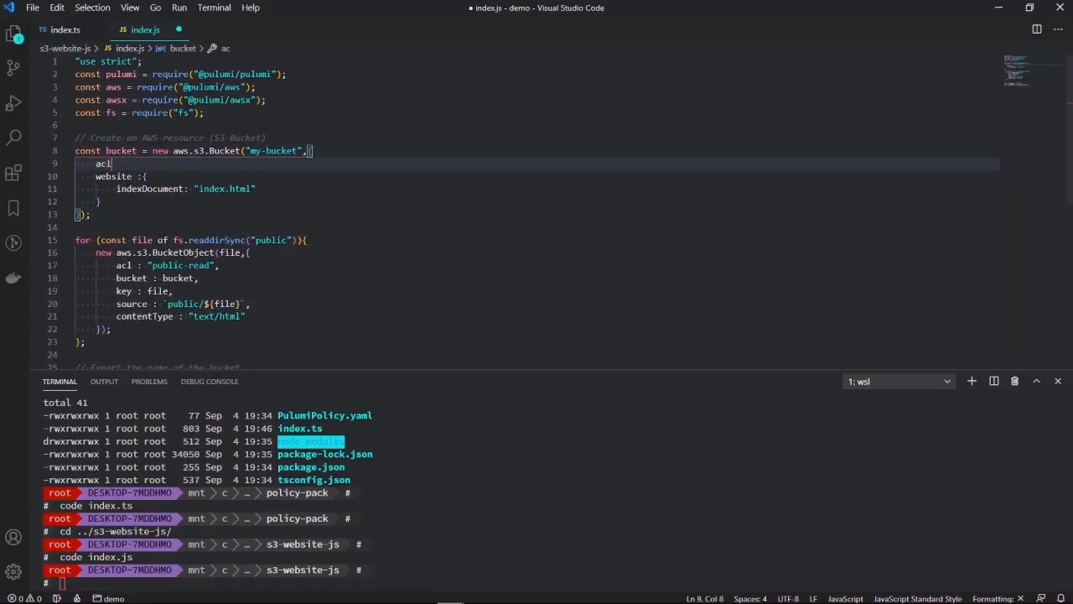
text(:)
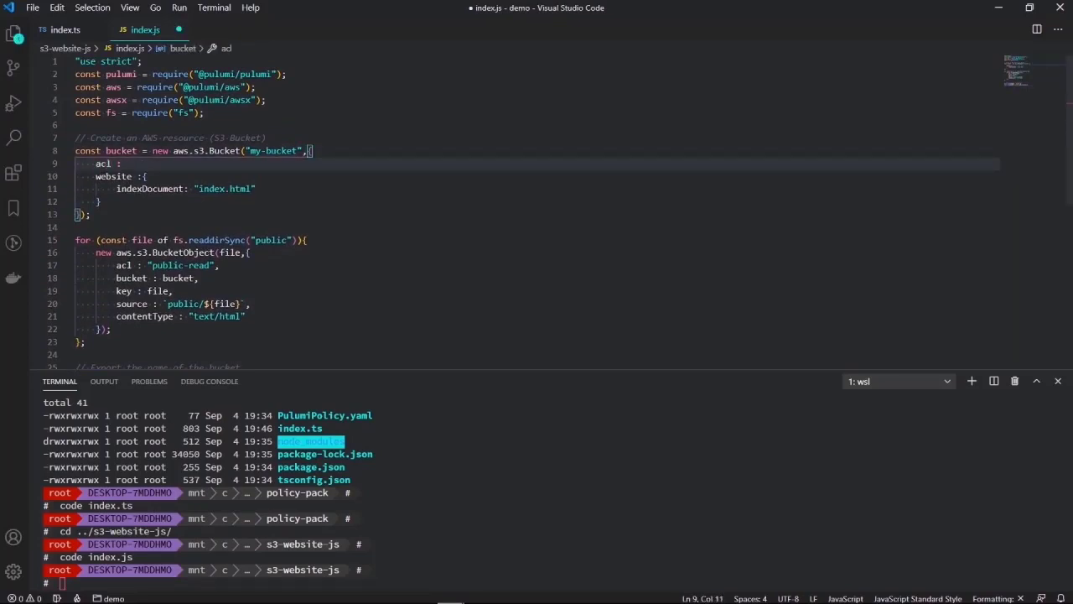
text(")
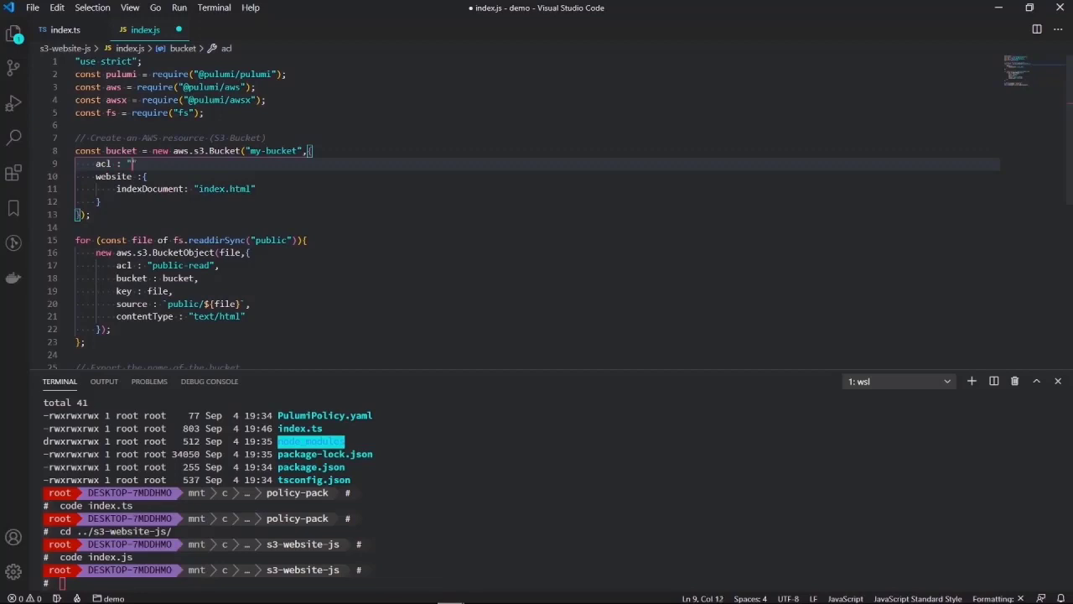
text(public-)
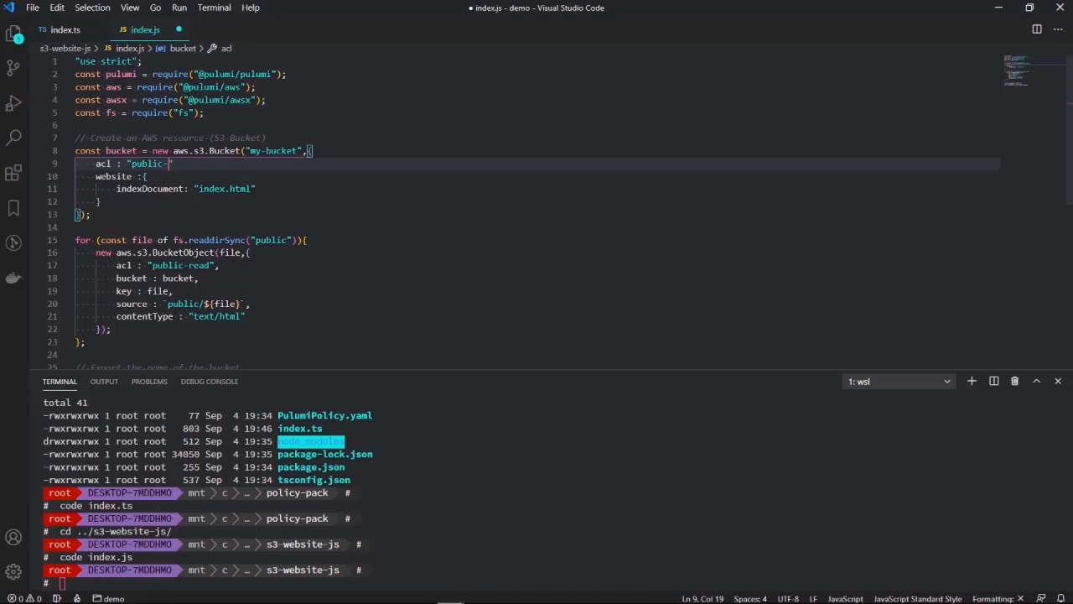
text(read)
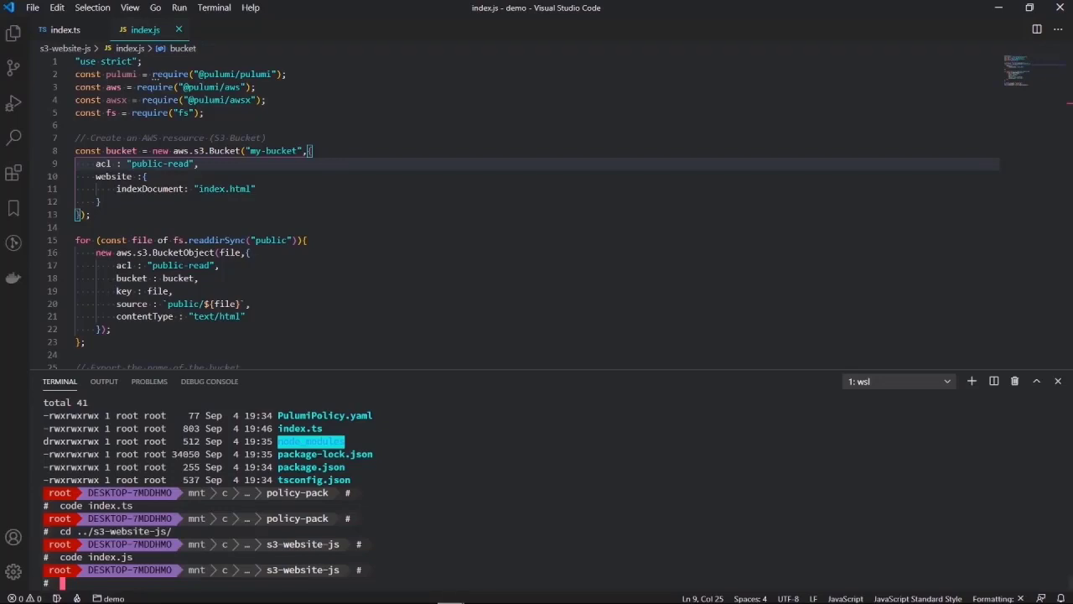
- Run pulumi up --policy-pack ../policy-pack/ and enlarge the terminal panel
text(pulumi up)
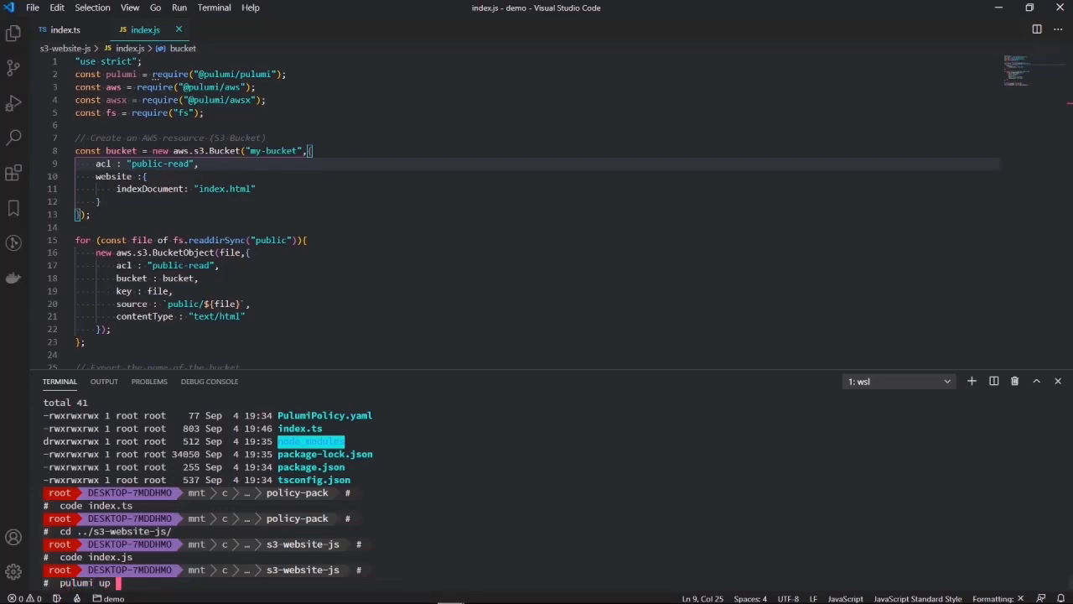
text(--policy-pac)
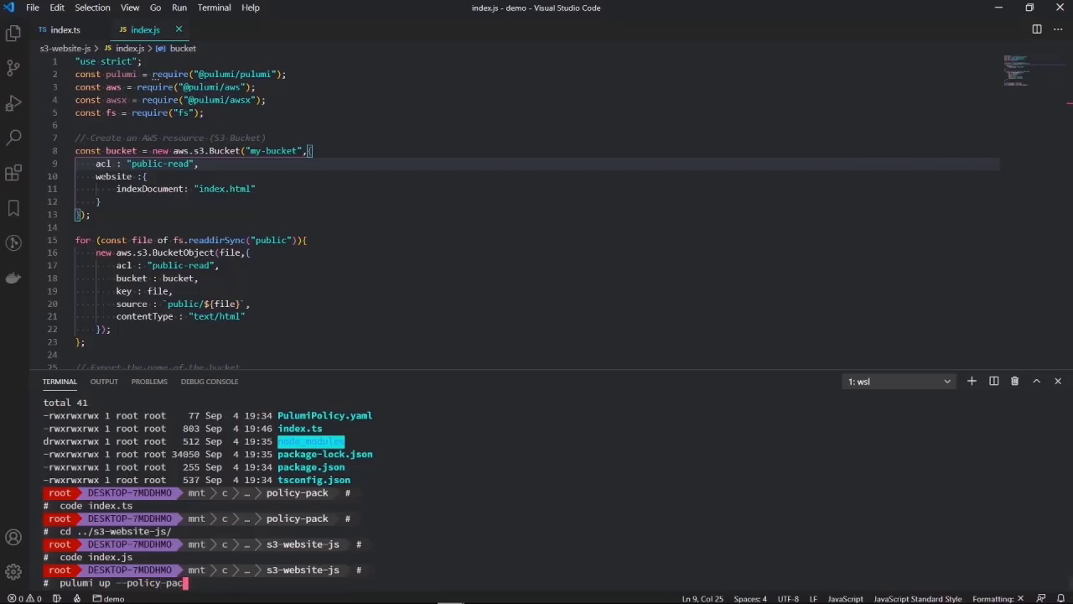
text(k)
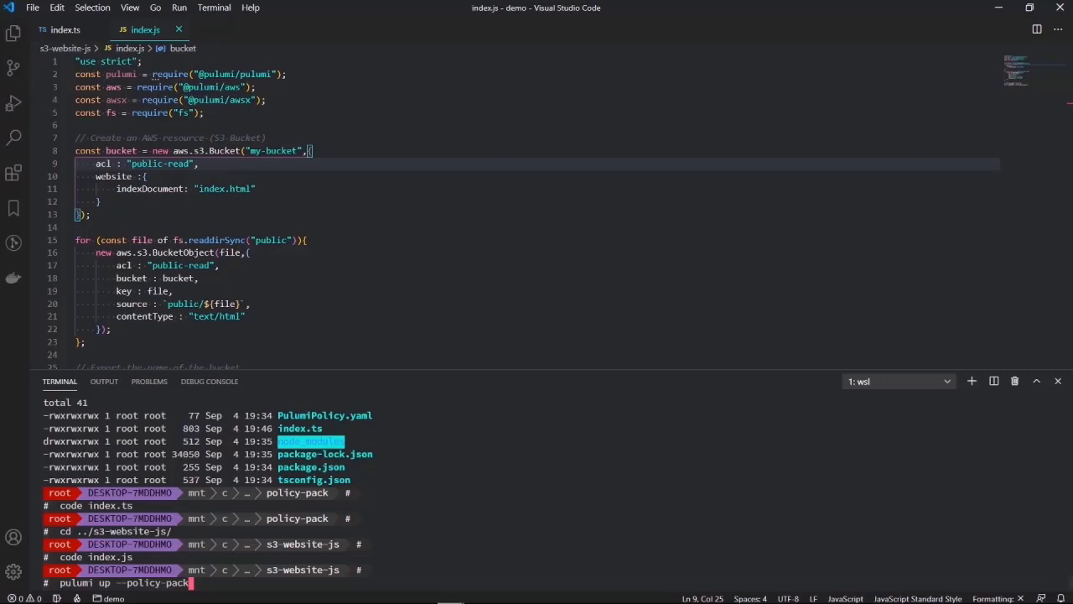
text(../)
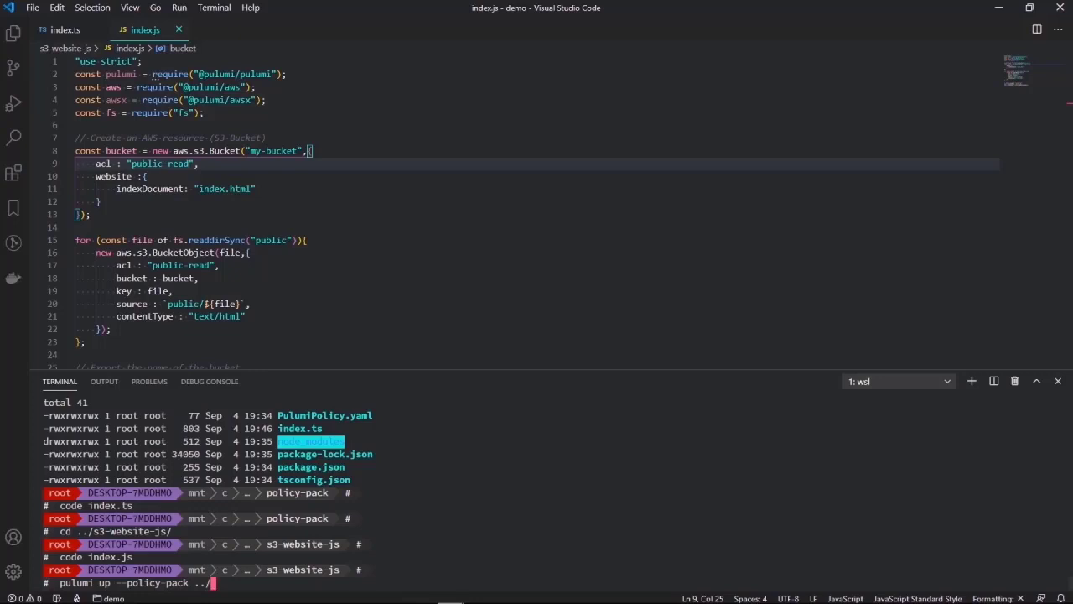
text(policy-pack/)
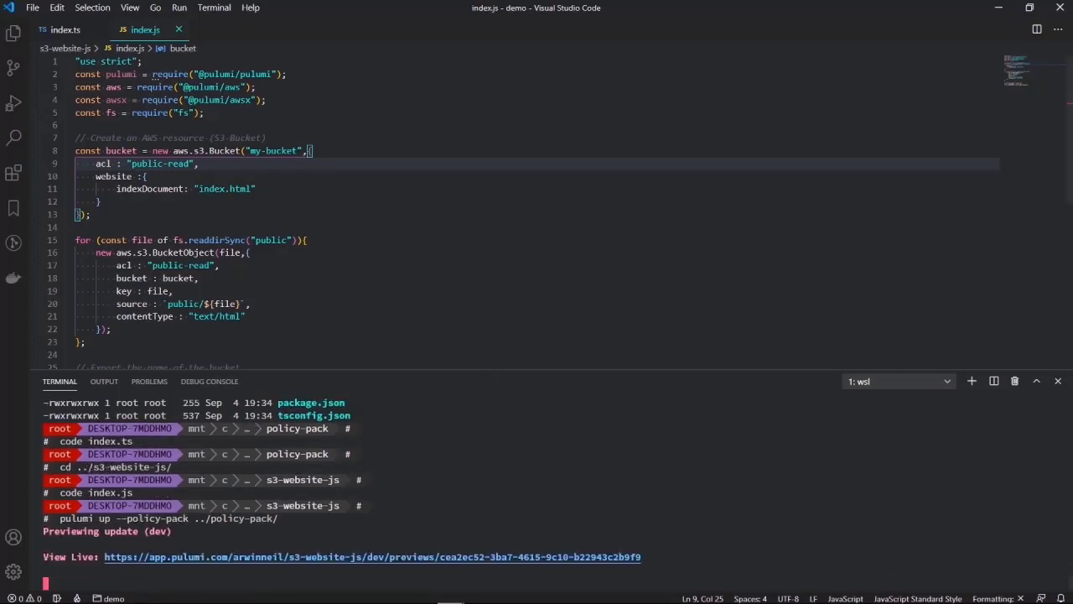
drag(509, 369, 510, 252)
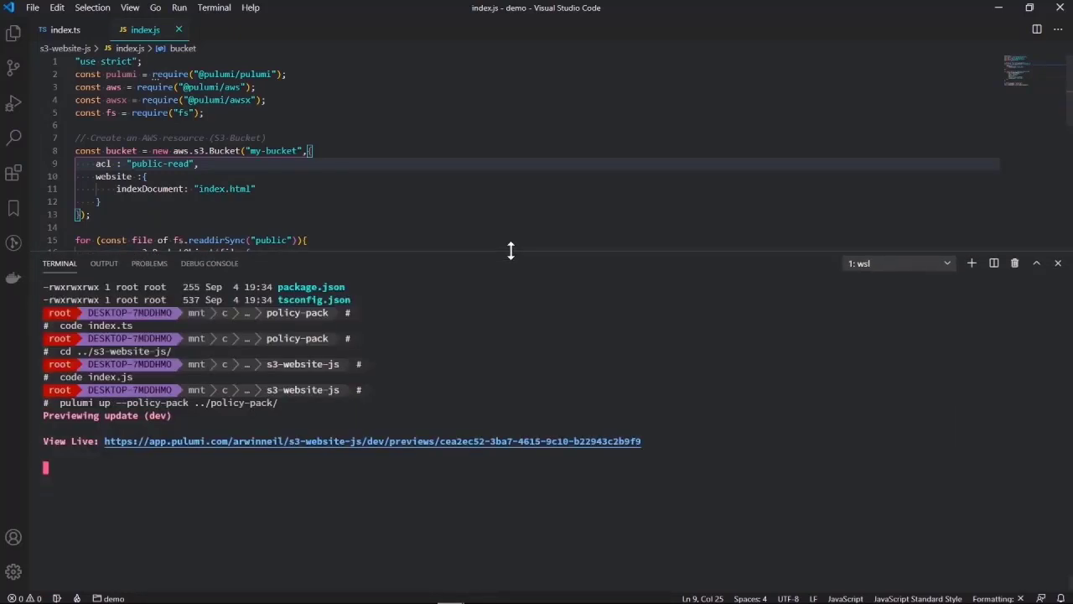